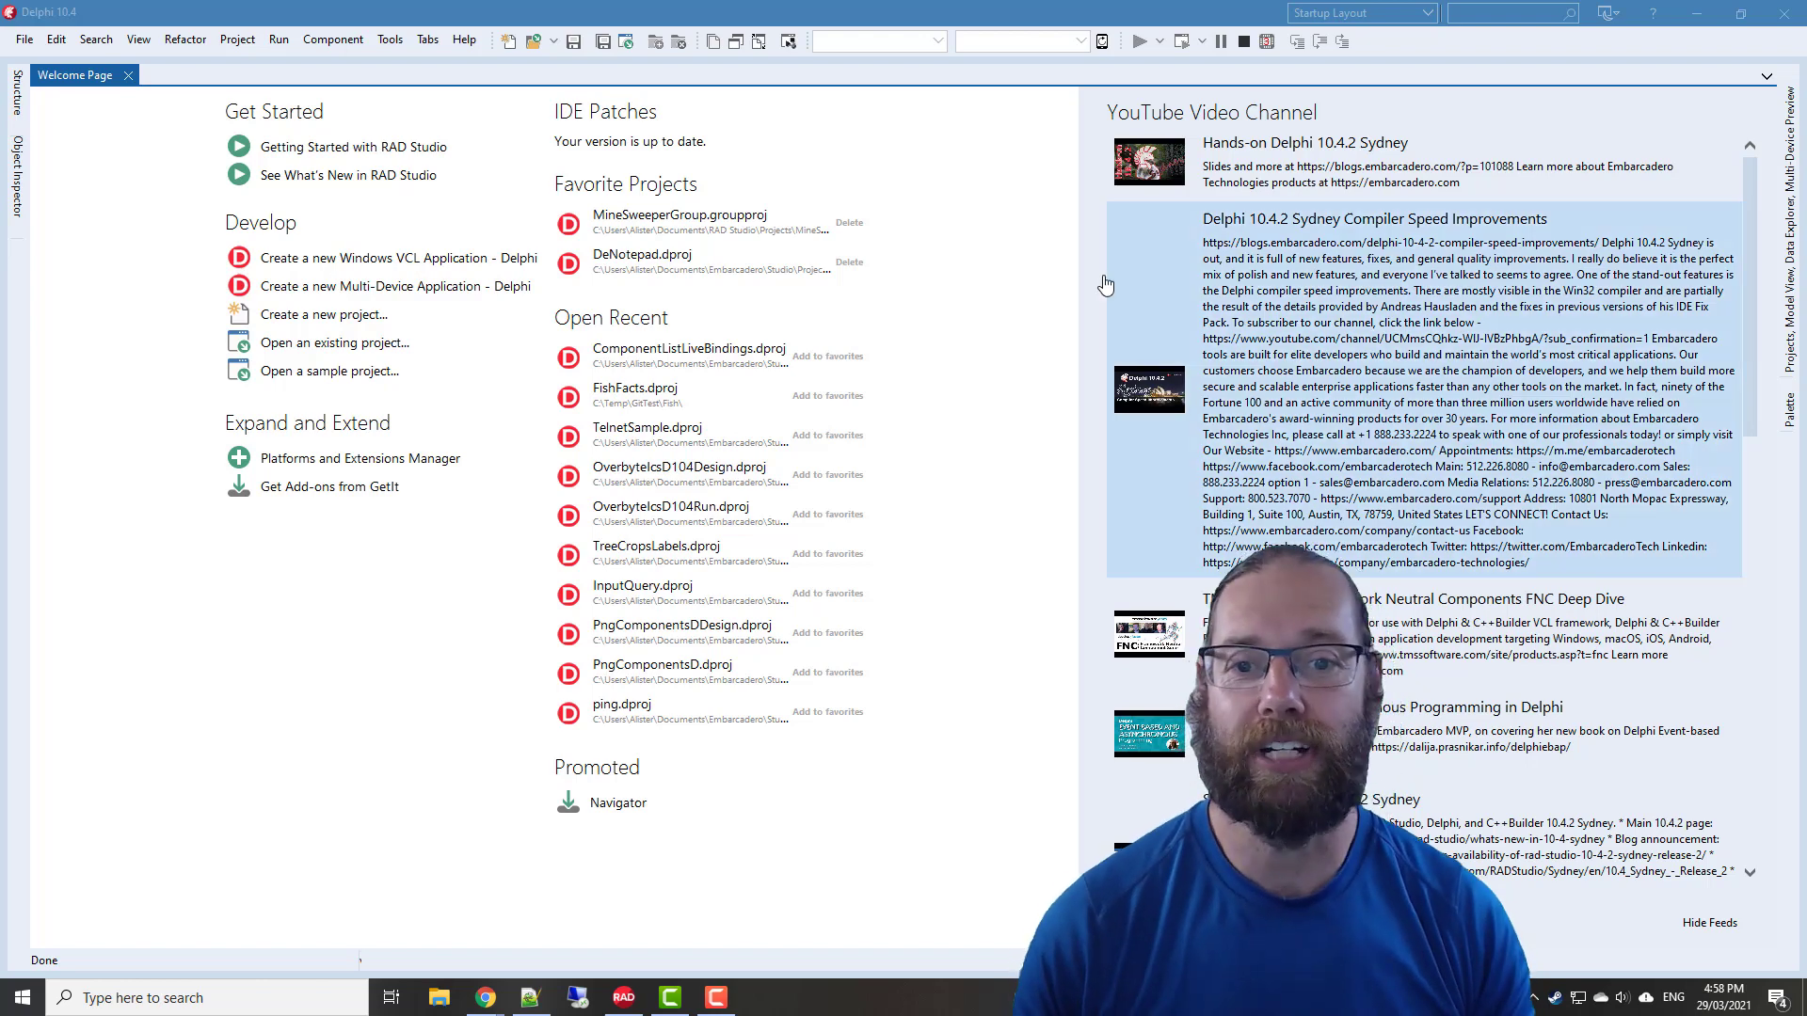
Create a new VCL application and drop a TControlList onto the form with Align set to alClient
click(405, 257)
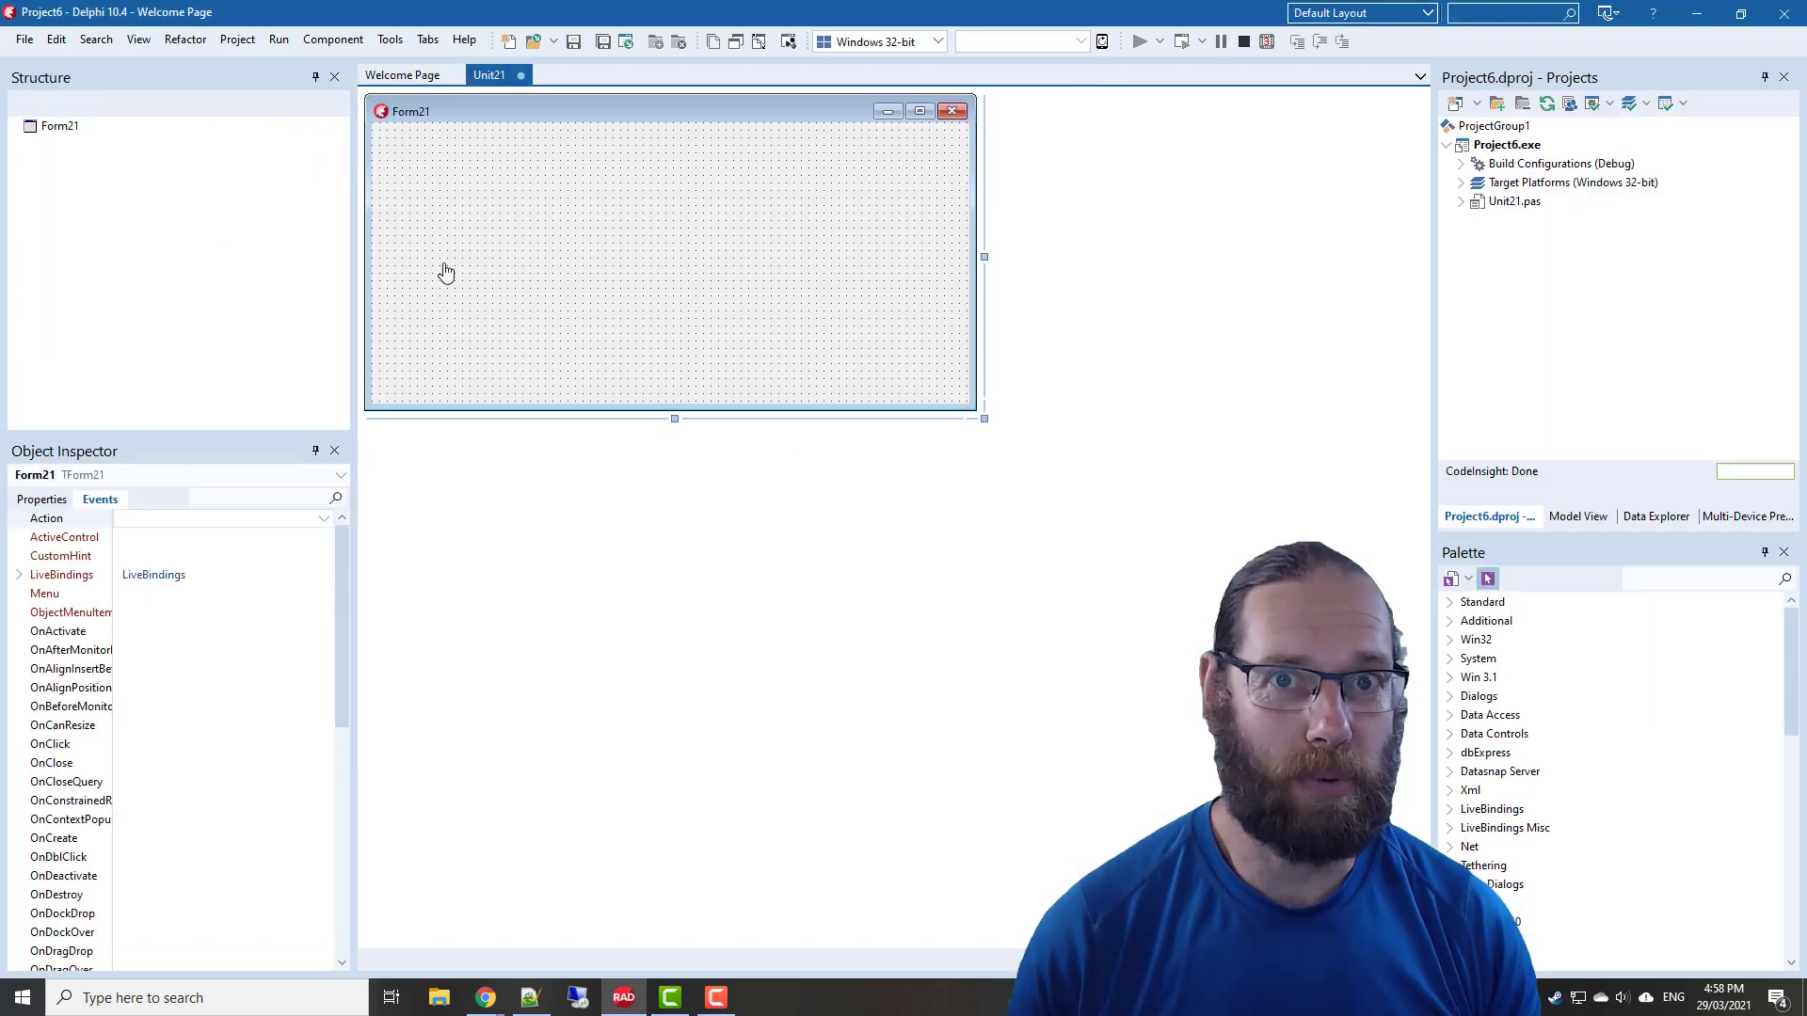
click(1694, 579)
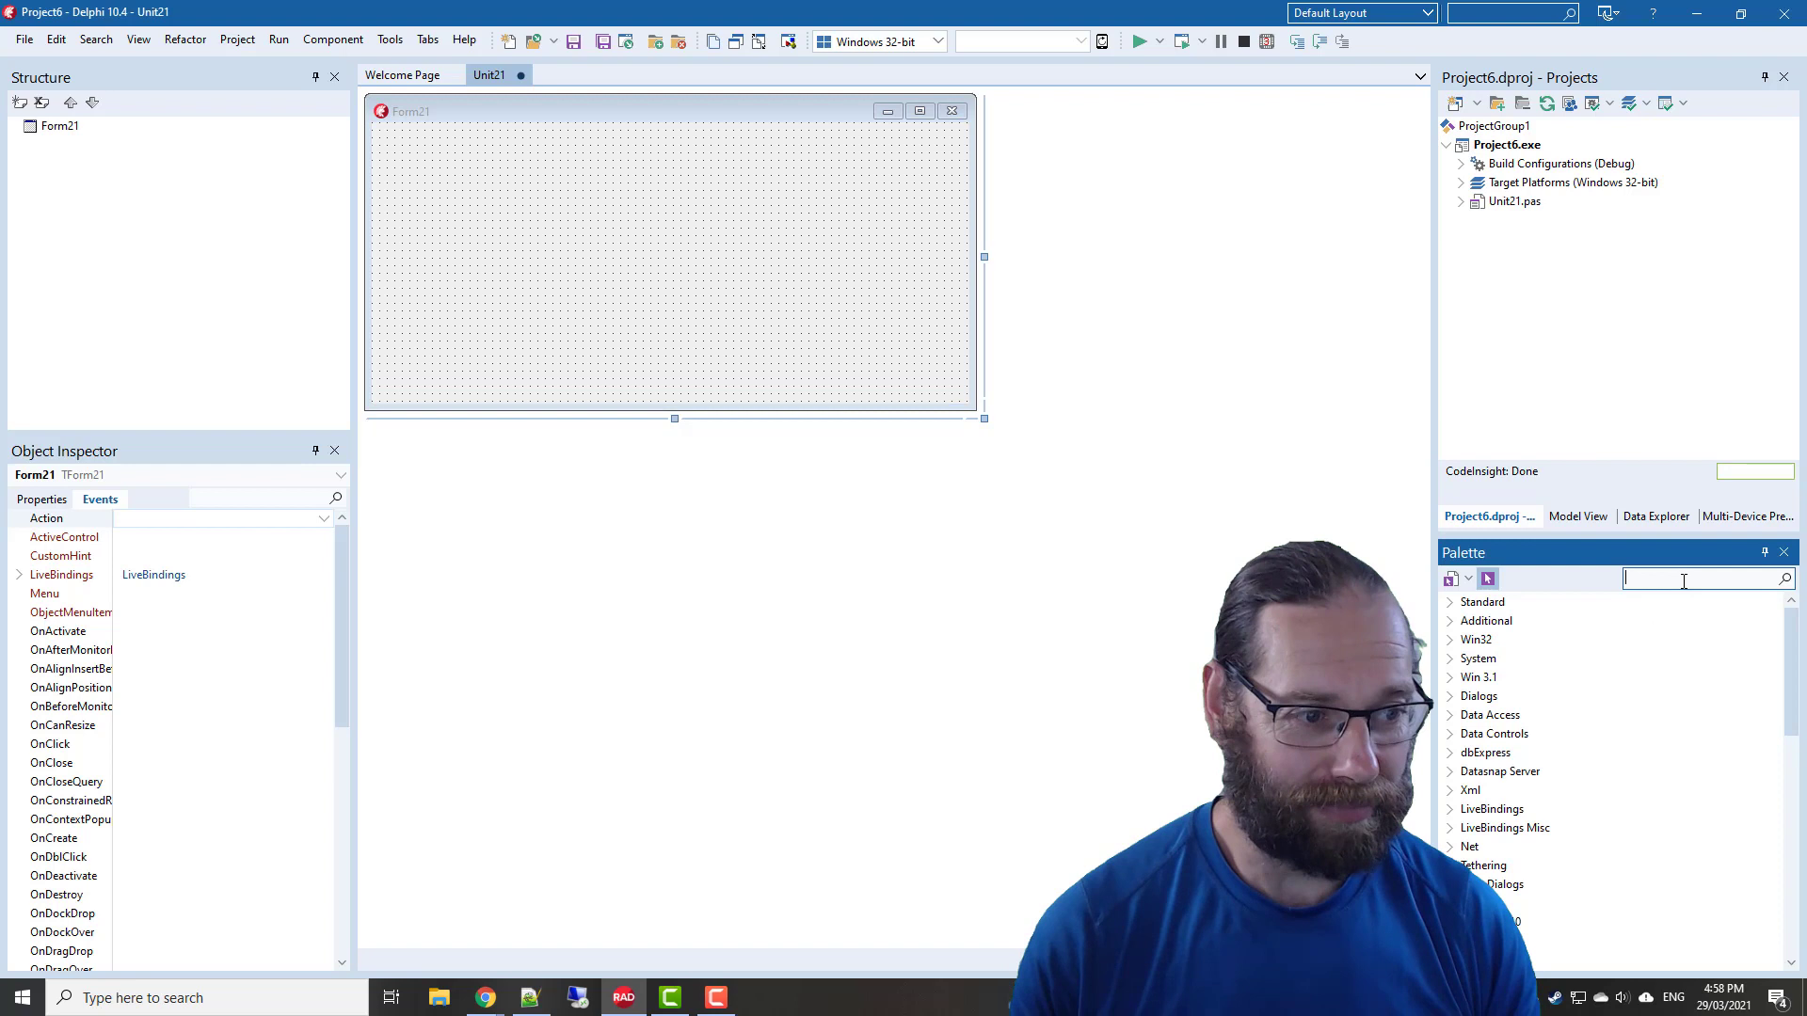
text(tcontrollis)
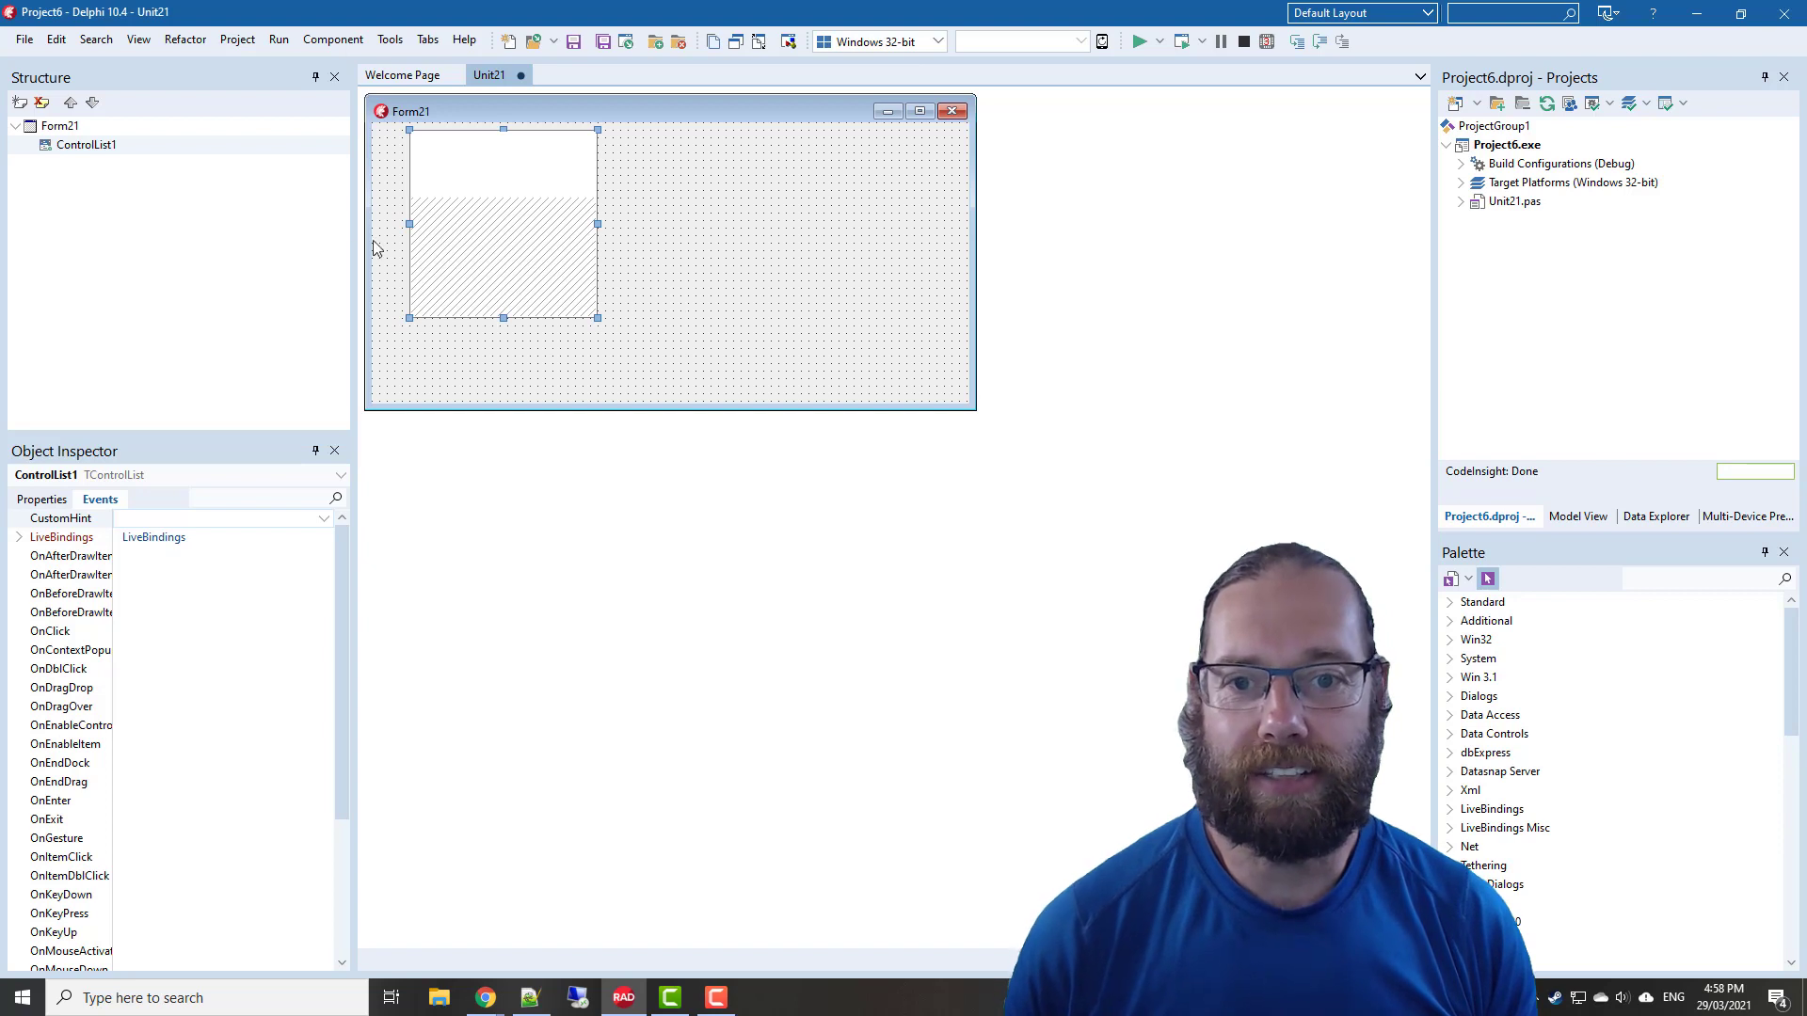
click(41, 498)
text(alClient)
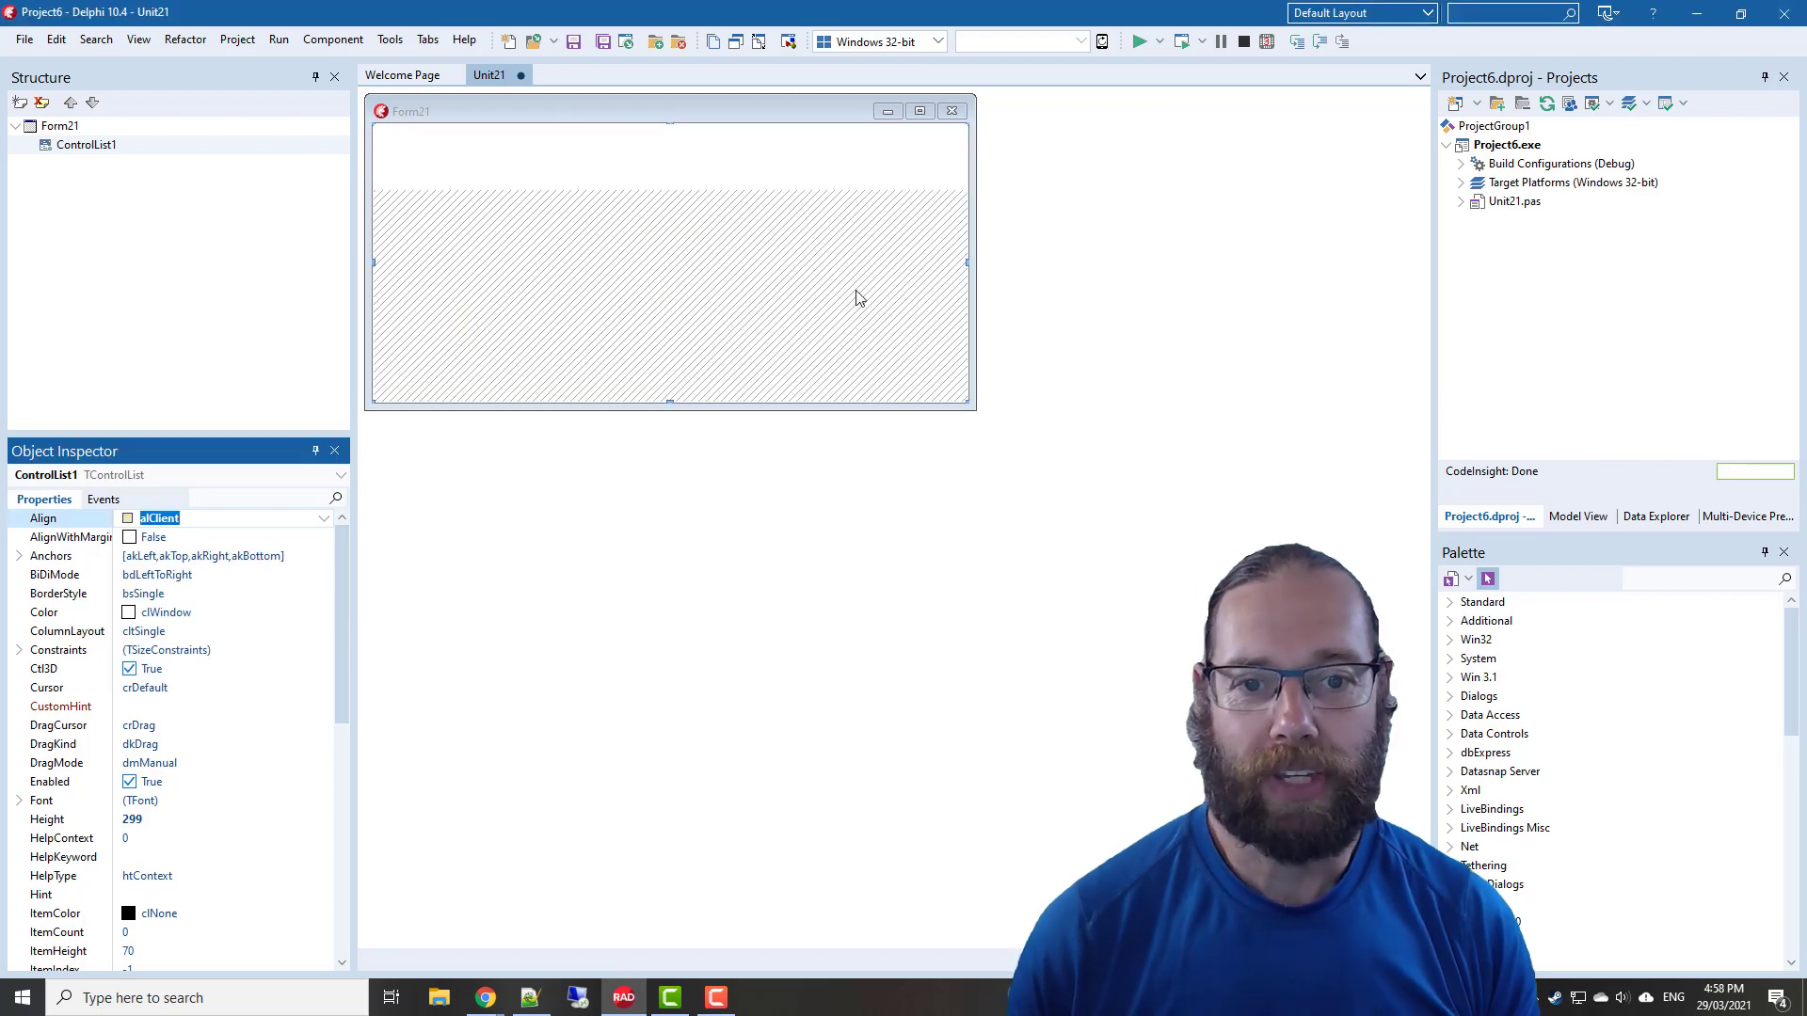
Apply the multi-column preset configuration with image, title and description labels to ControlList1
right_click(519, 207)
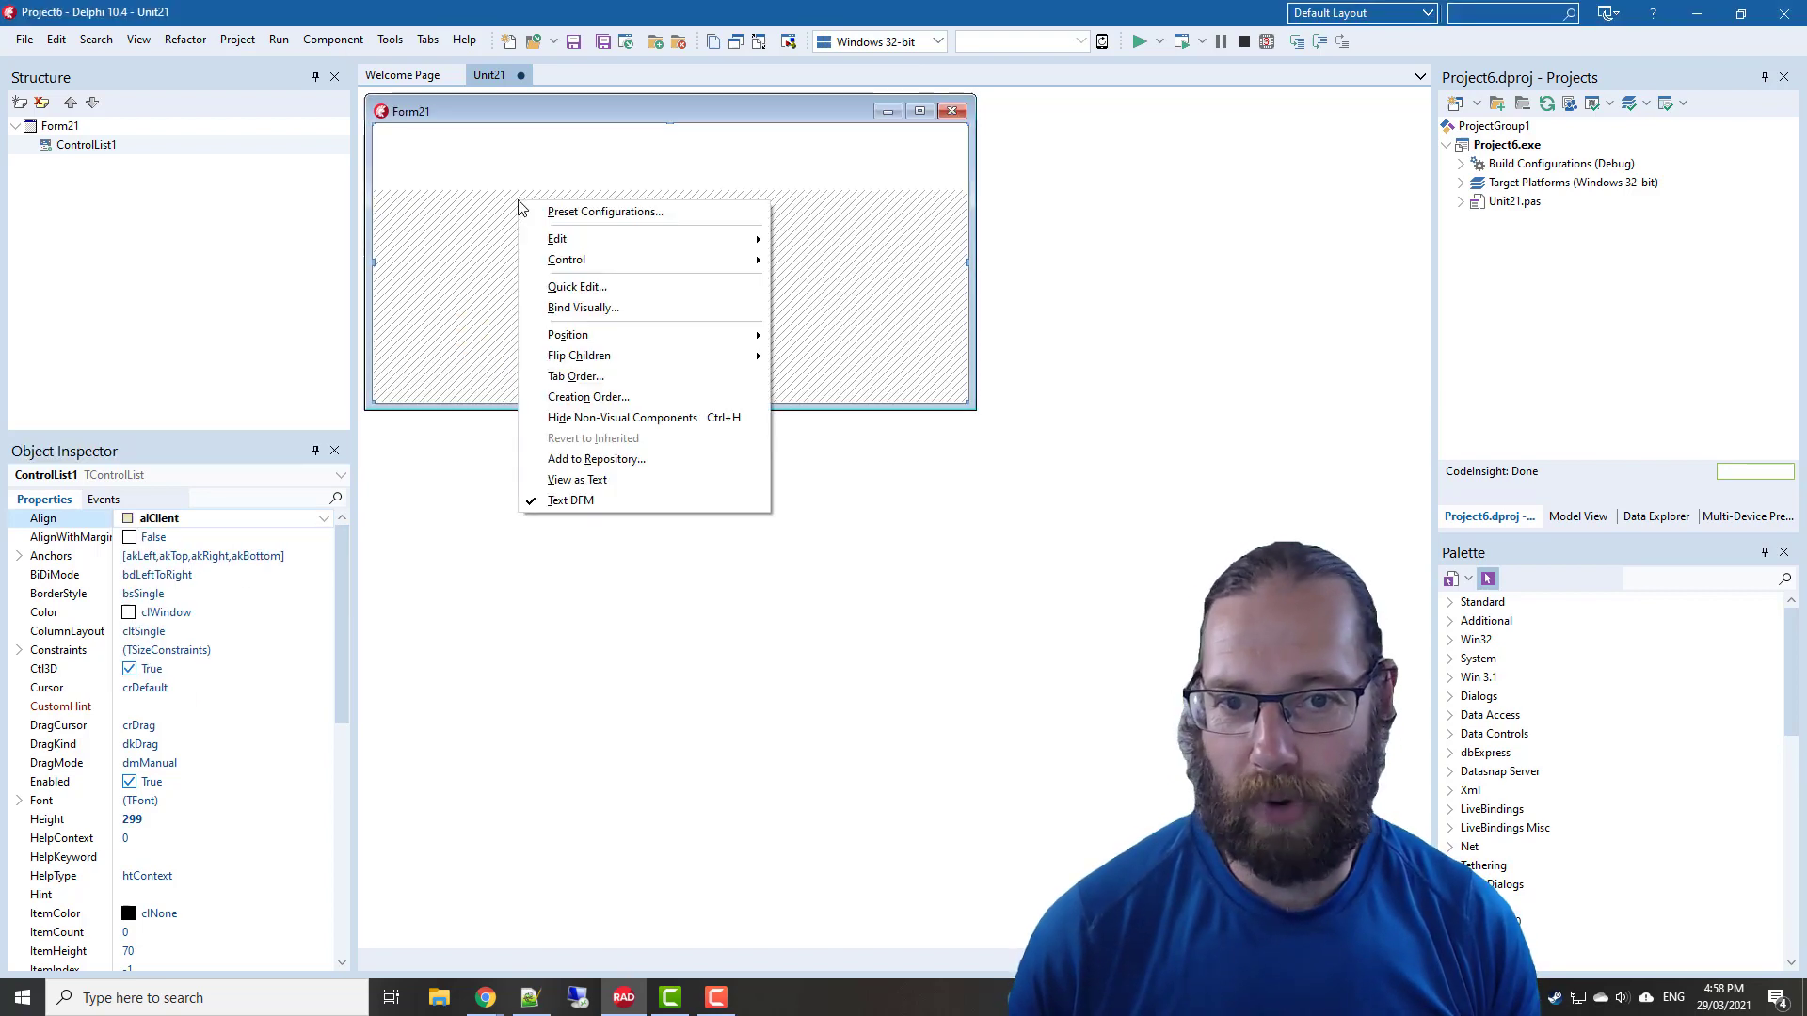
click(605, 210)
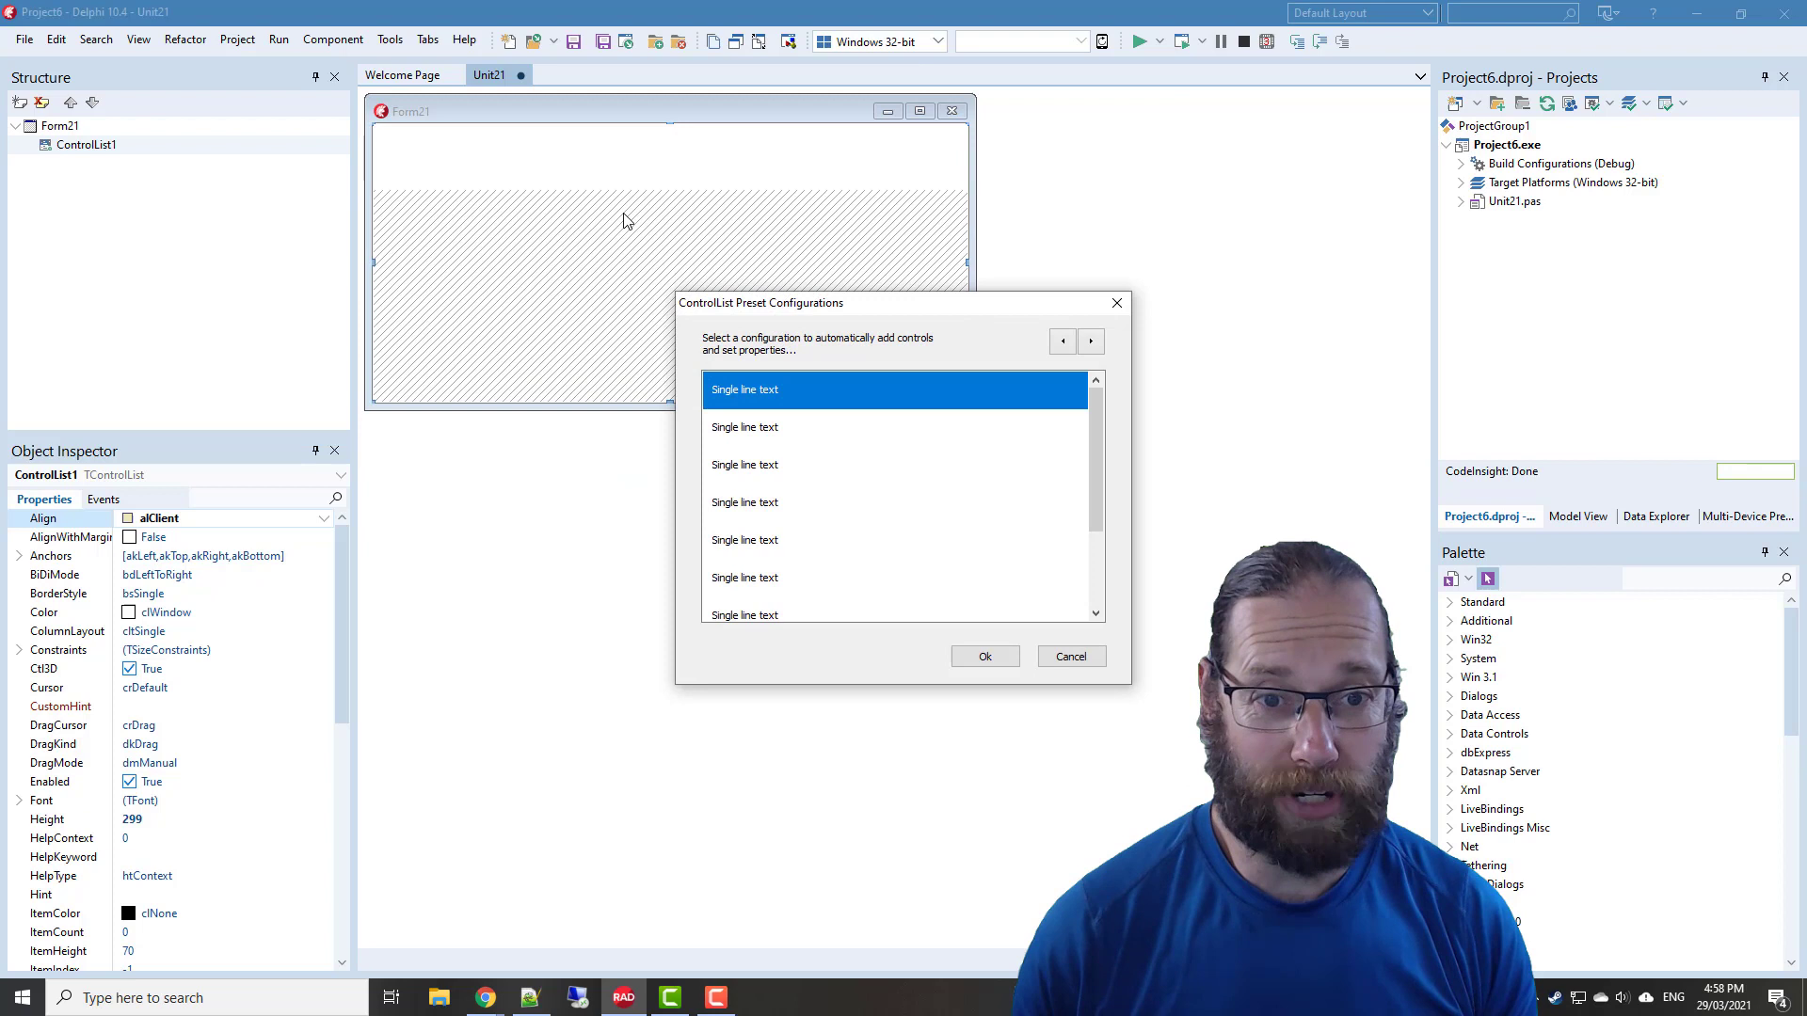
click(1089, 341)
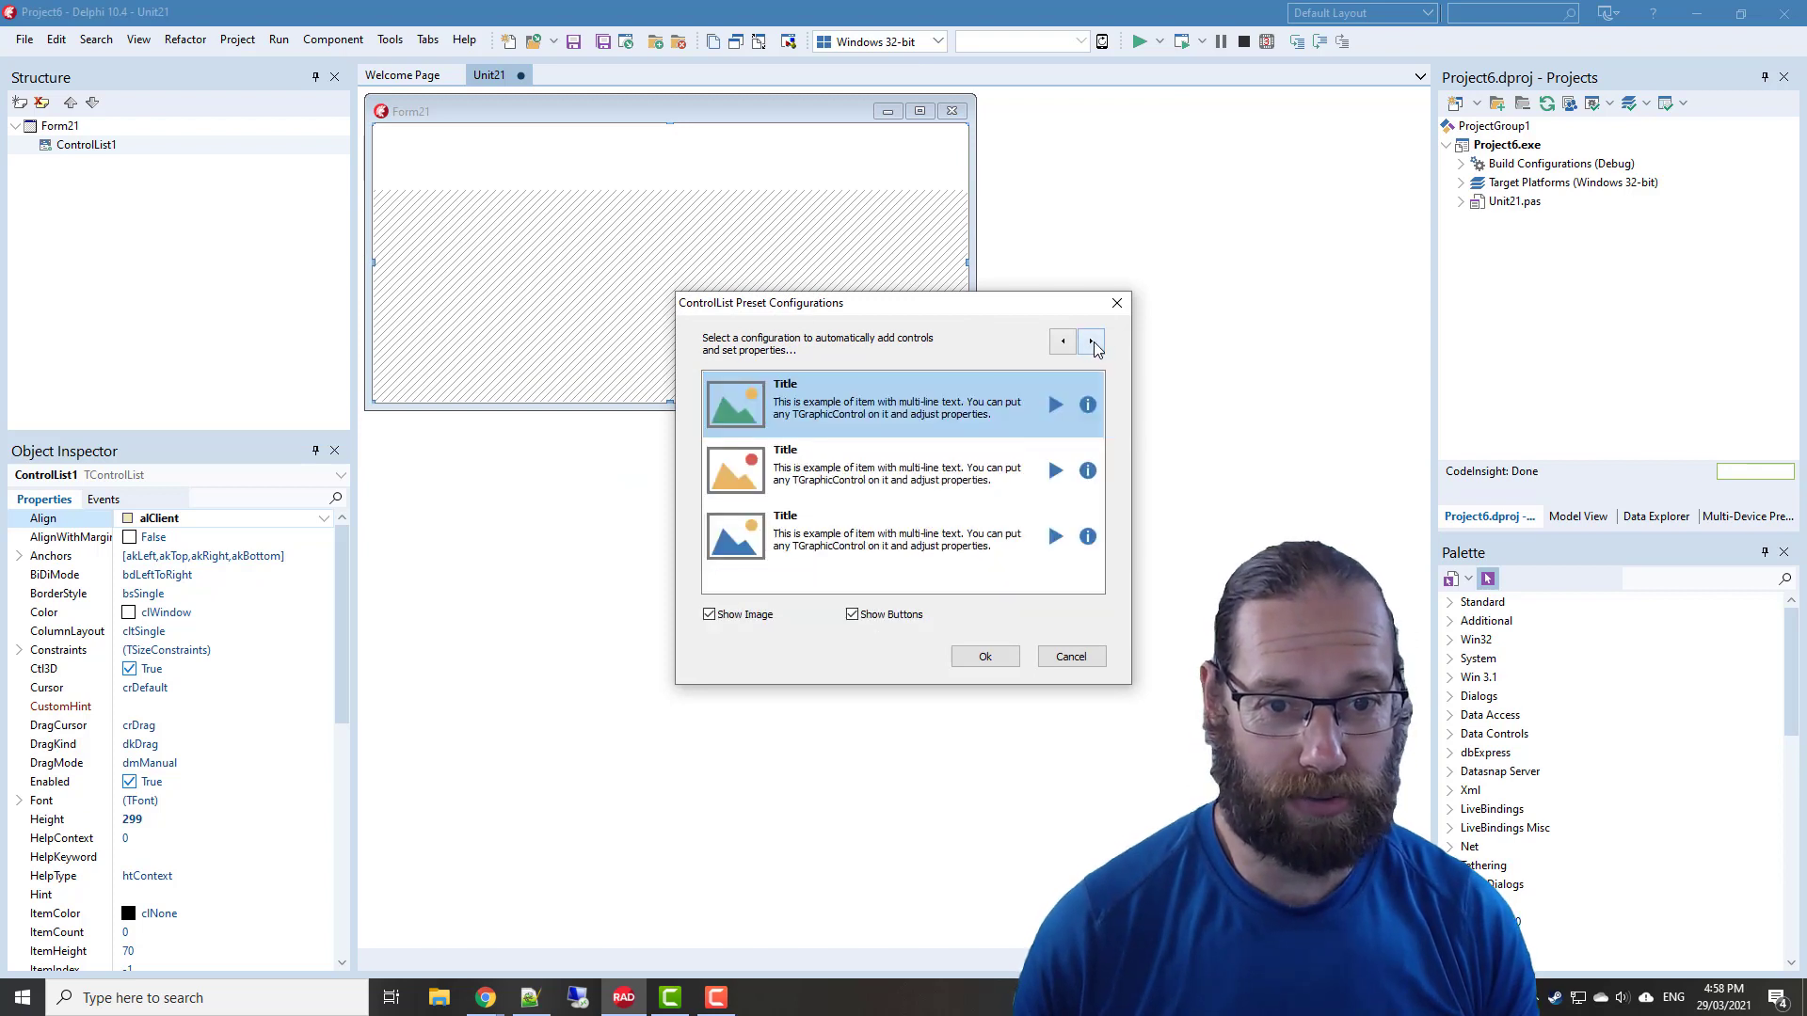
click(1089, 340)
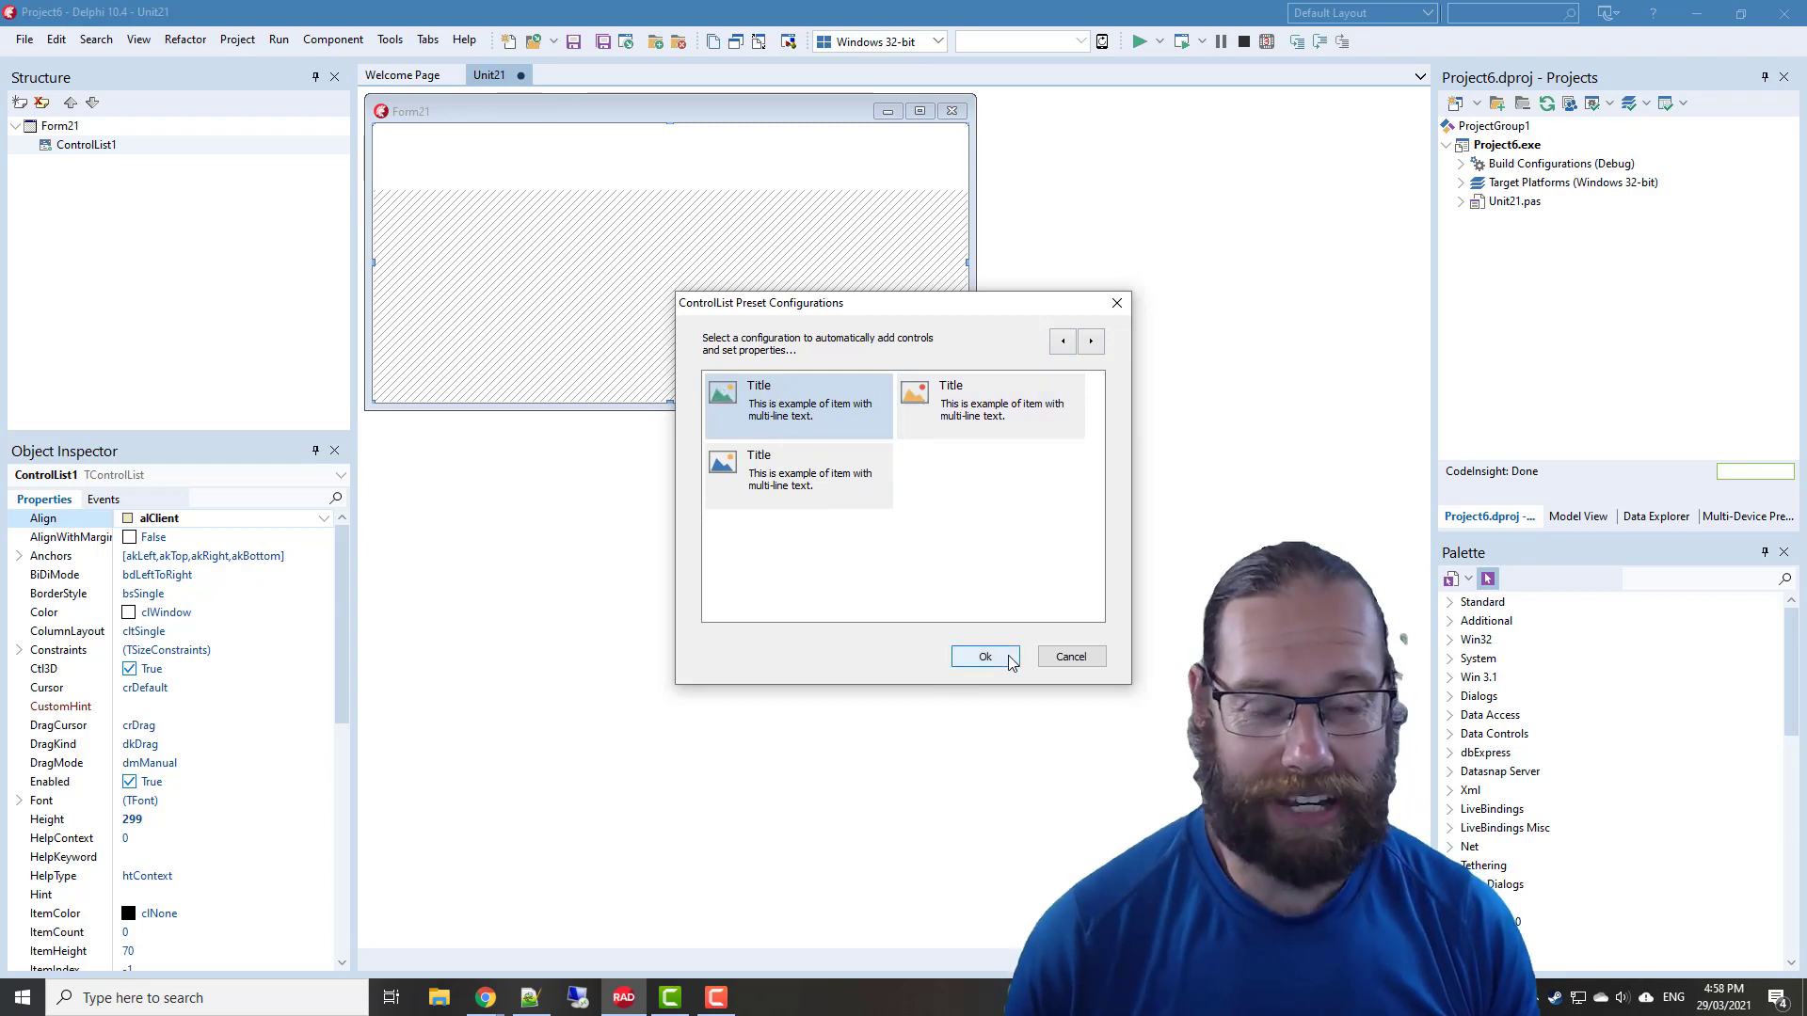
click(983, 656)
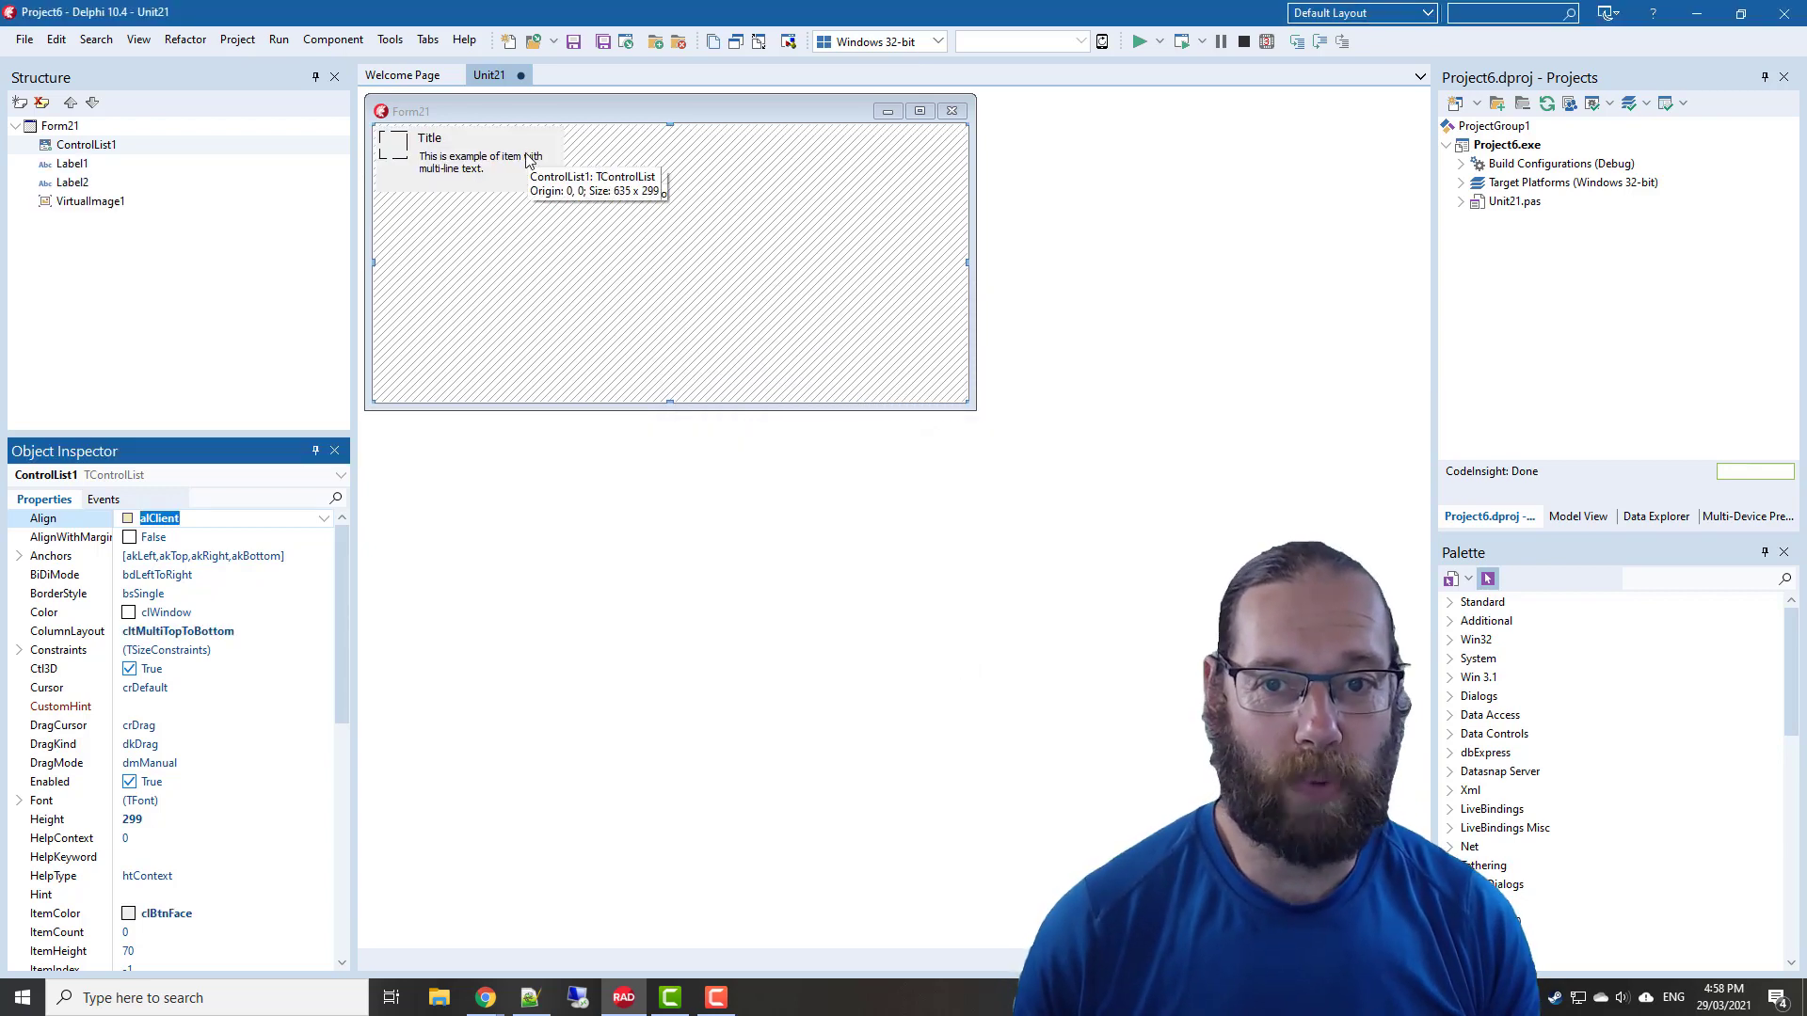
mouse_move(250, 631)
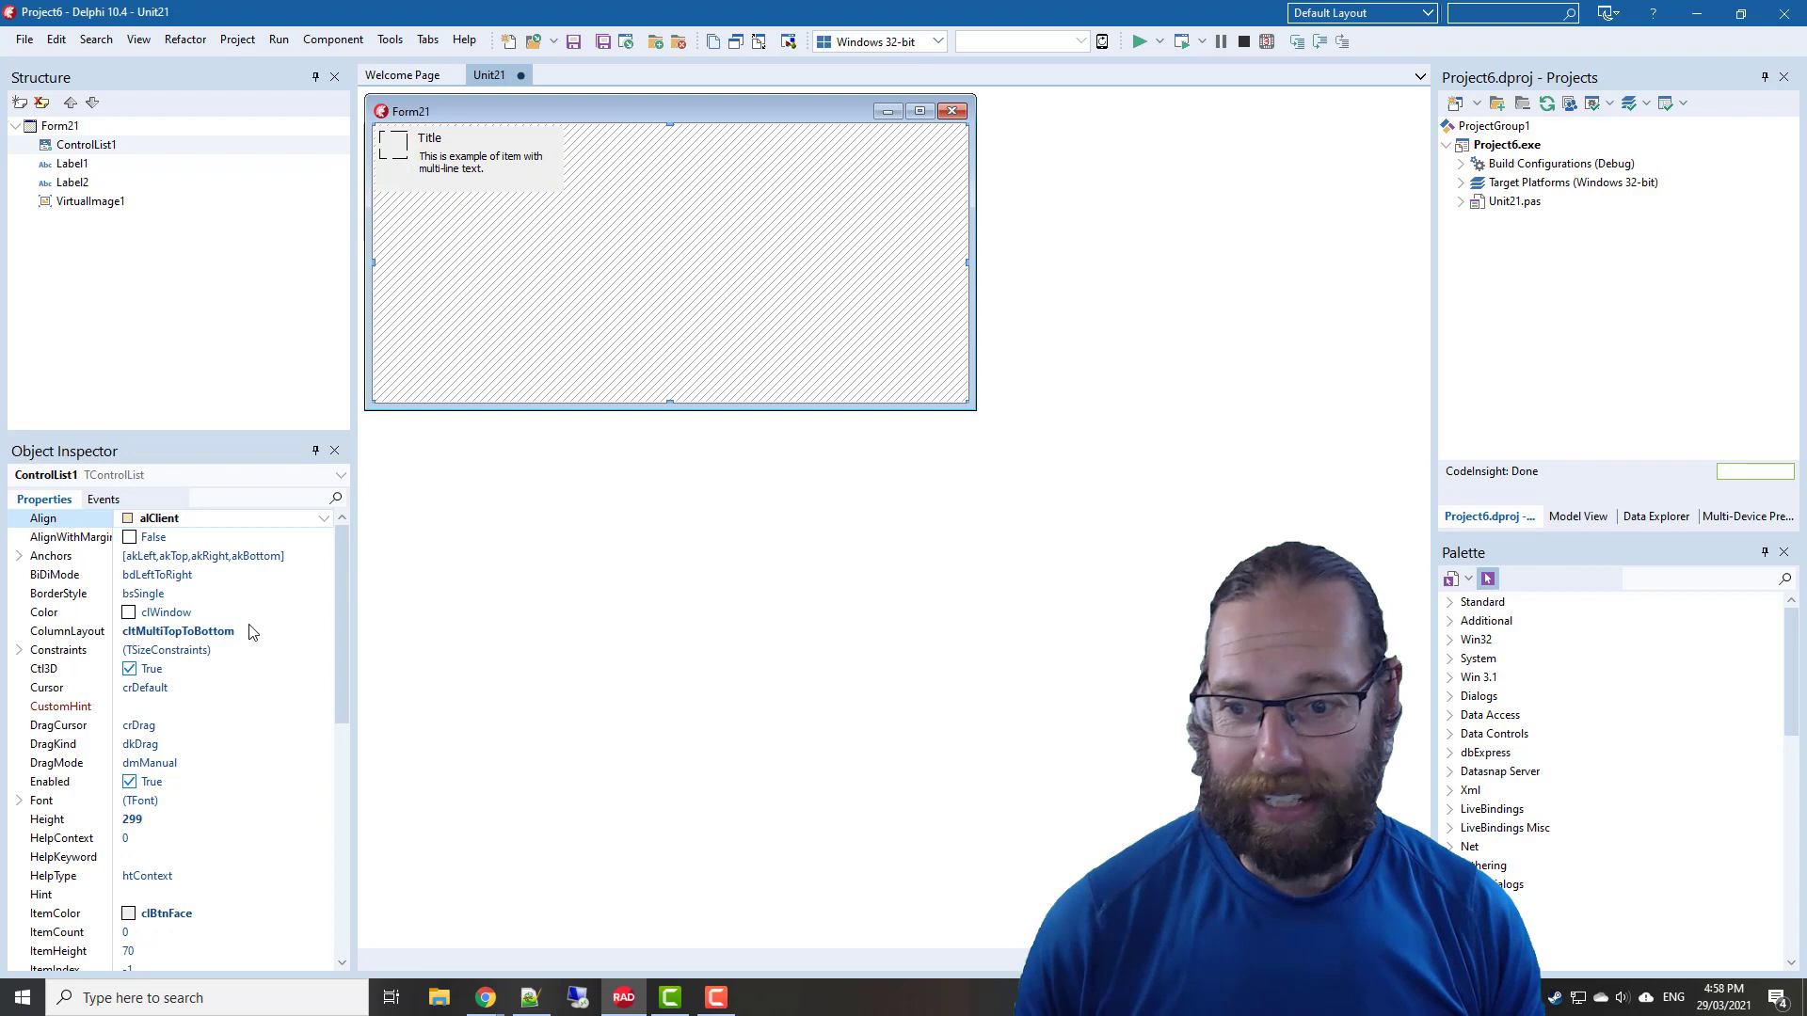
Set ControlList1 ItemWidth to 400, inspect Label1, then view the form as text
scroll(down, 3)
text(400)
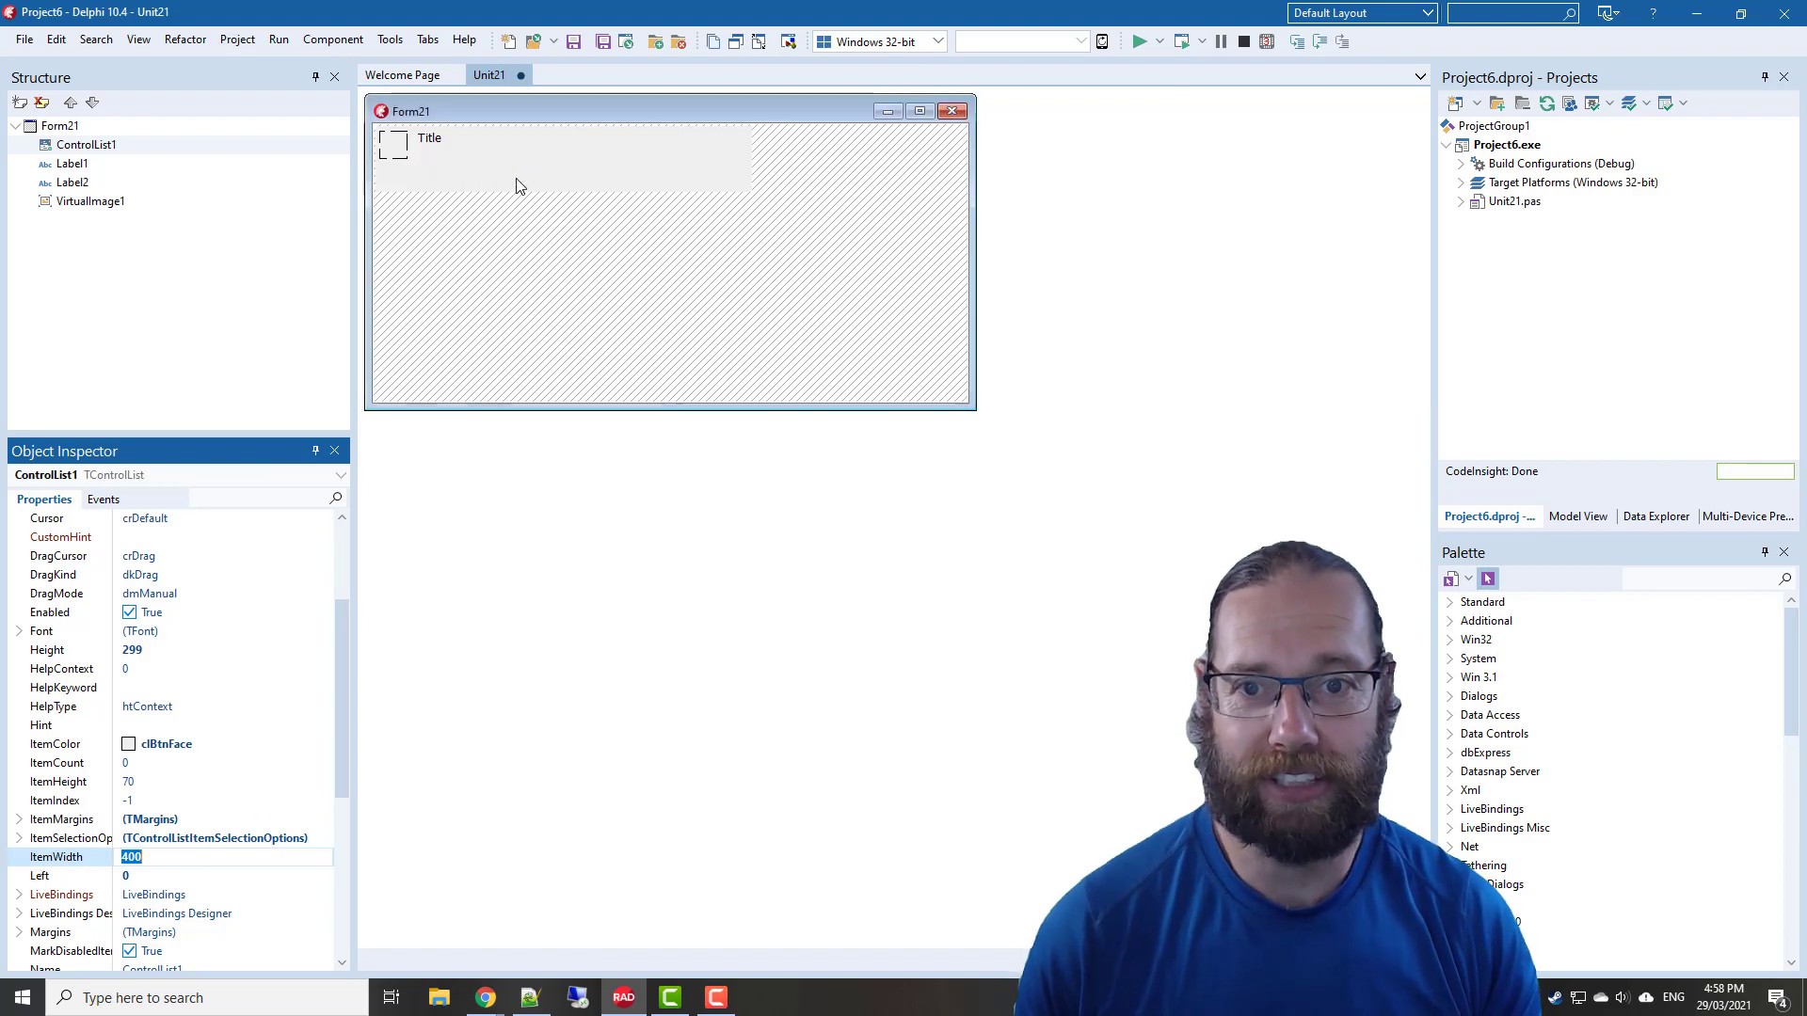
click(455, 155)
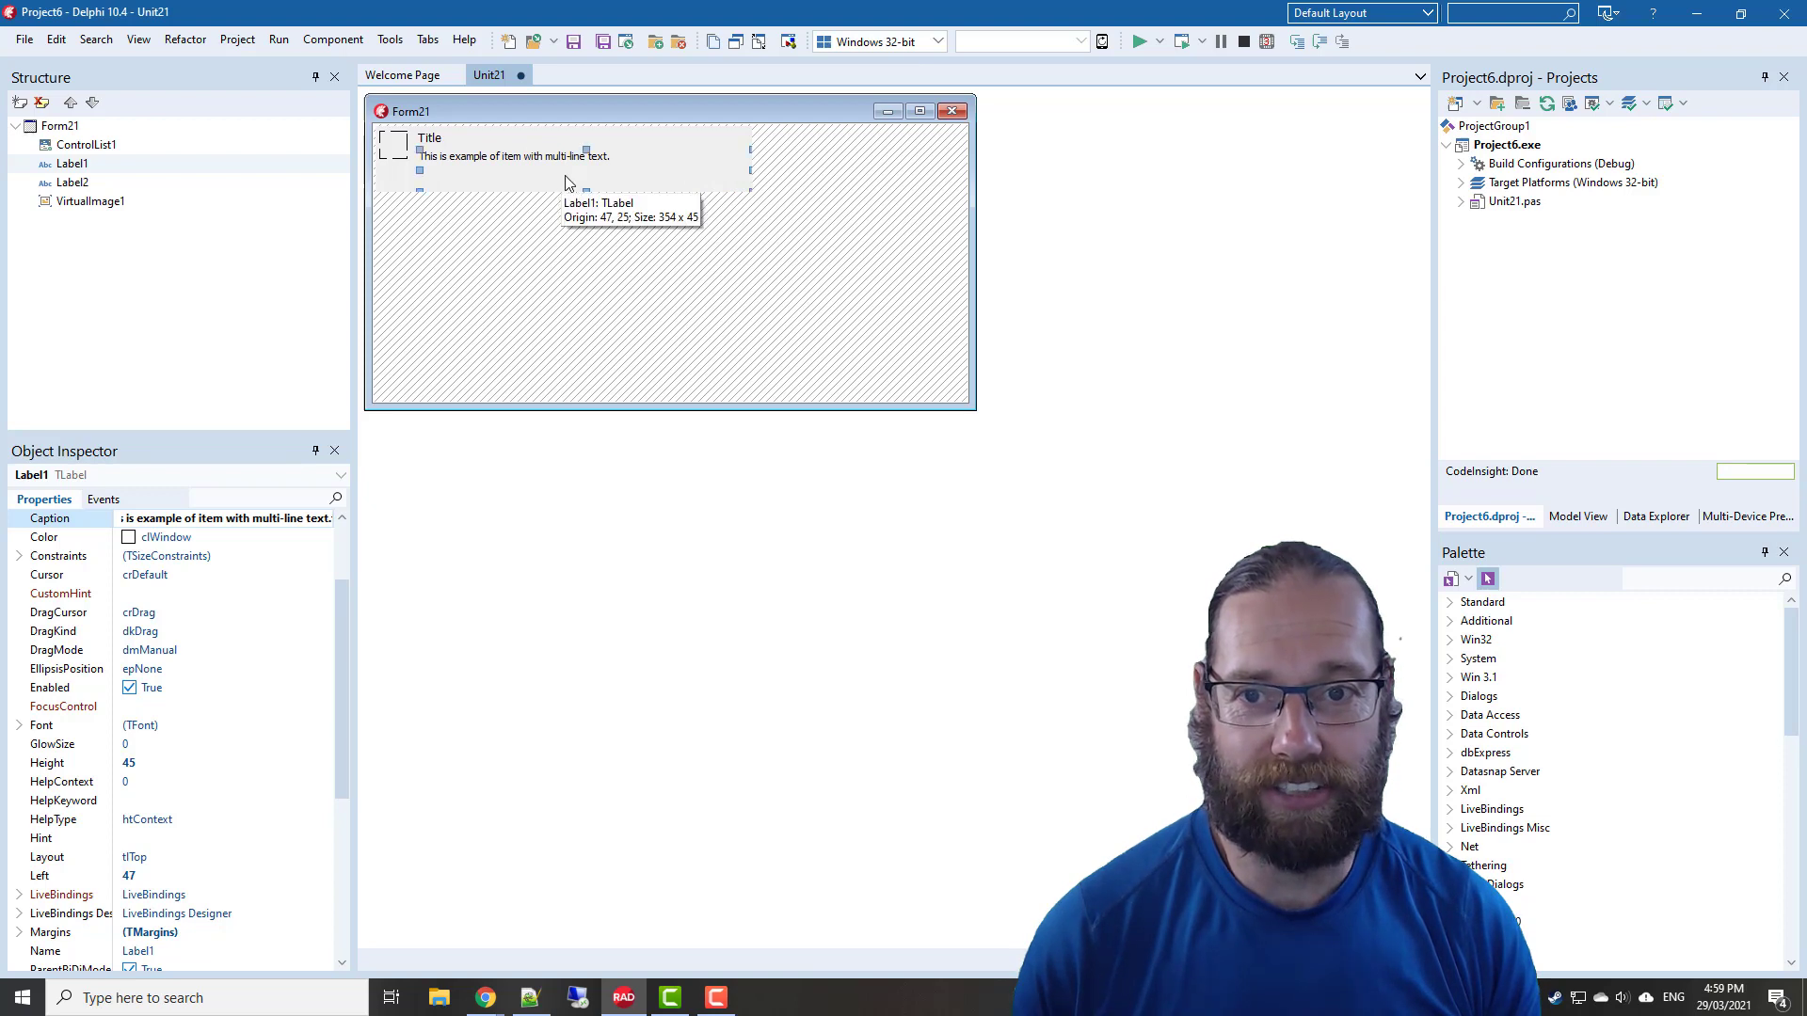
click(393, 140)
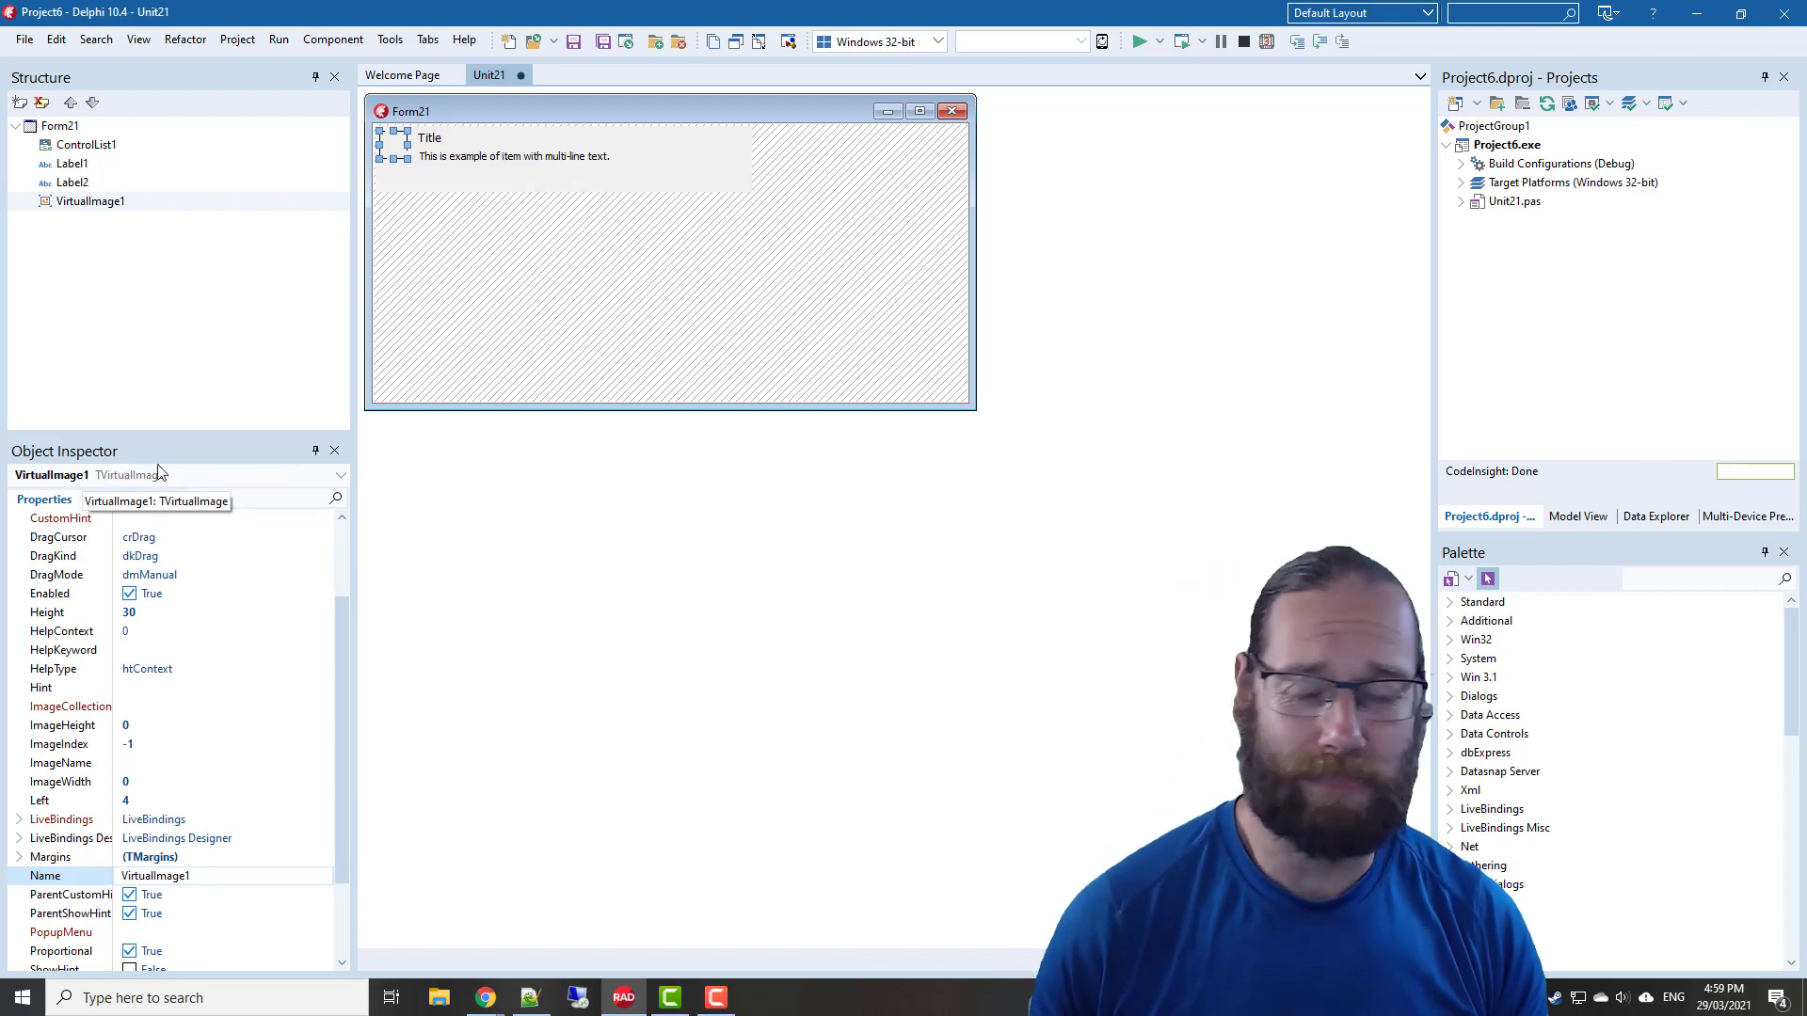
click(85, 144)
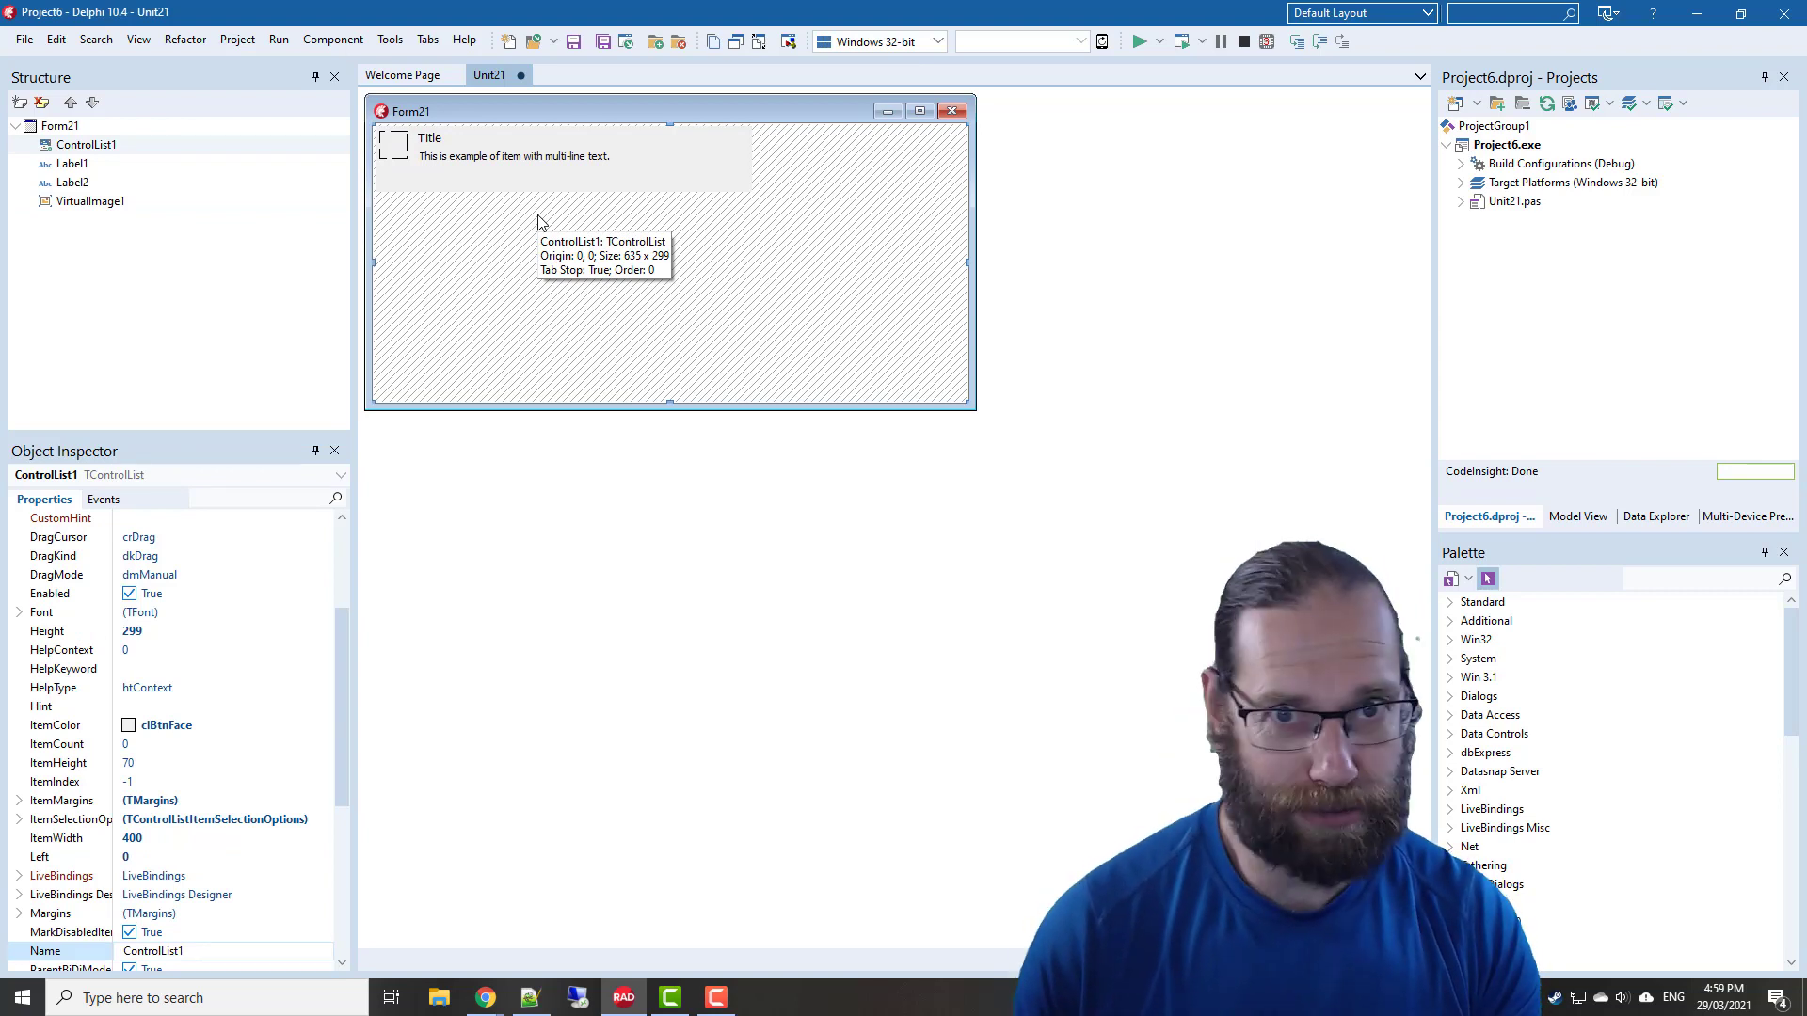
key(alt+f12)
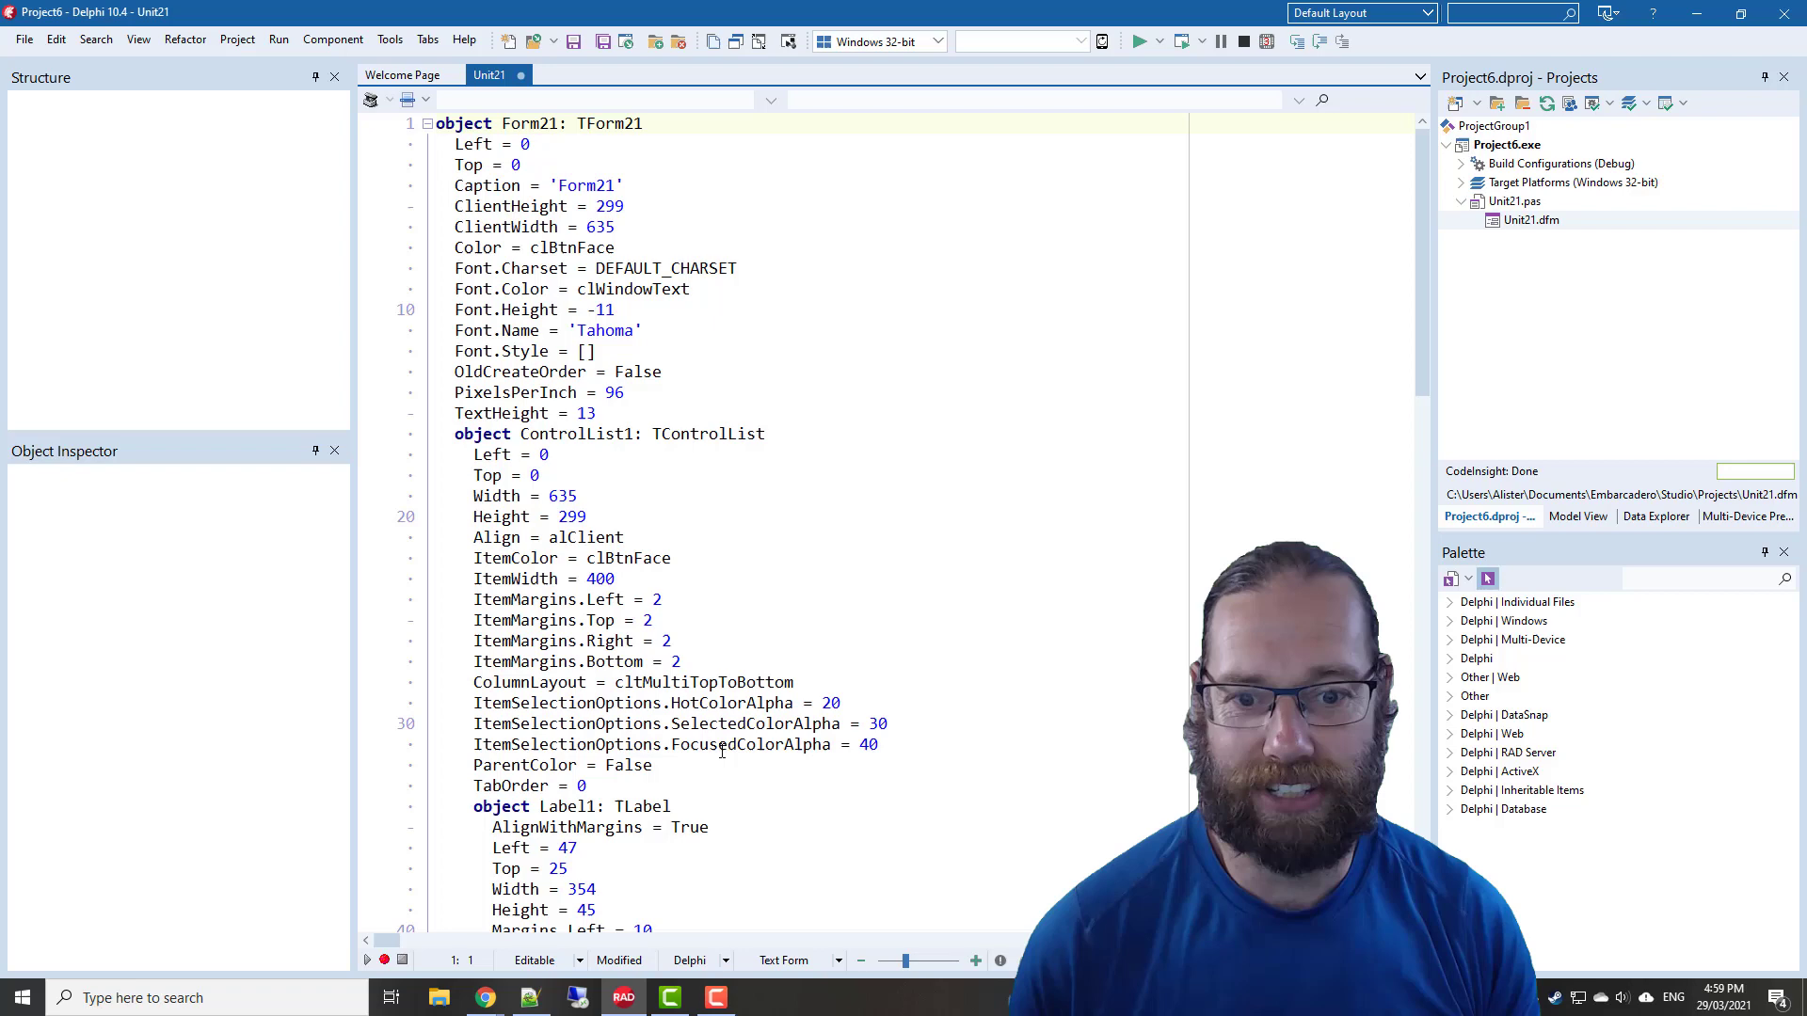
Retype VirtualImage1 as TImage, return to the designer, and ignore the ImageWidth and ImageIndex errors
scroll(down, 3)
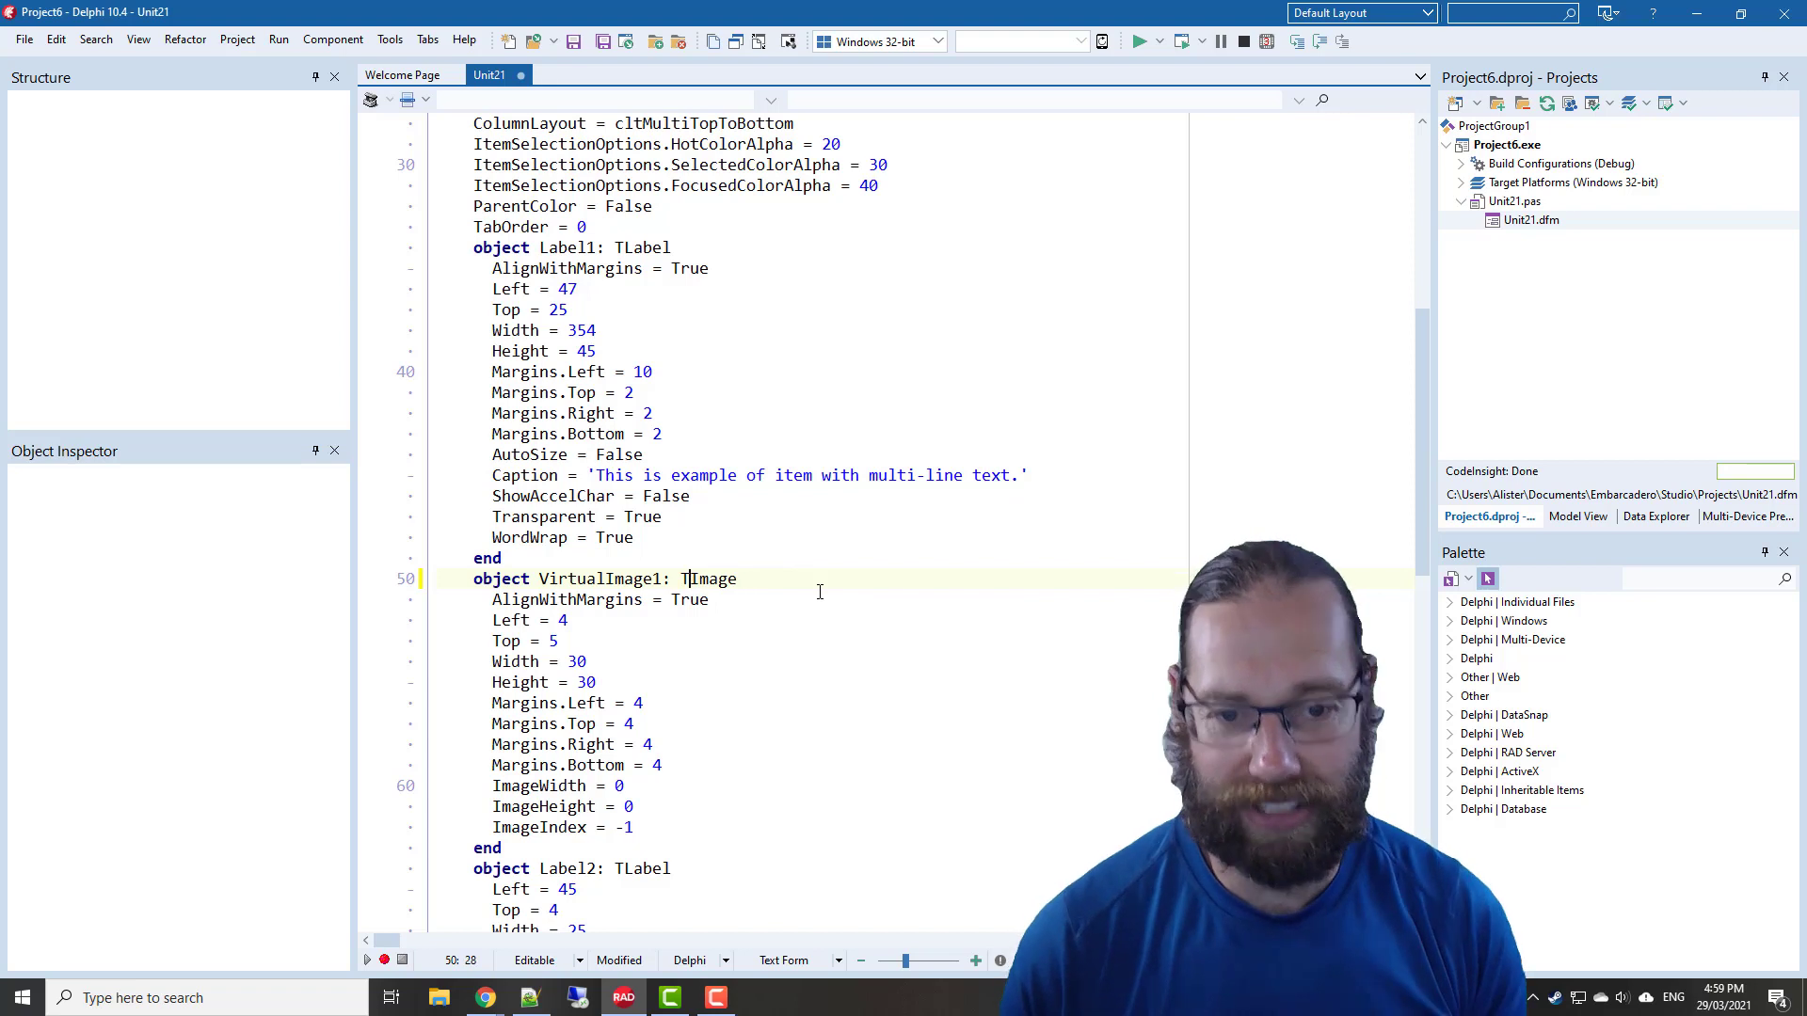
key(Alt+F12)
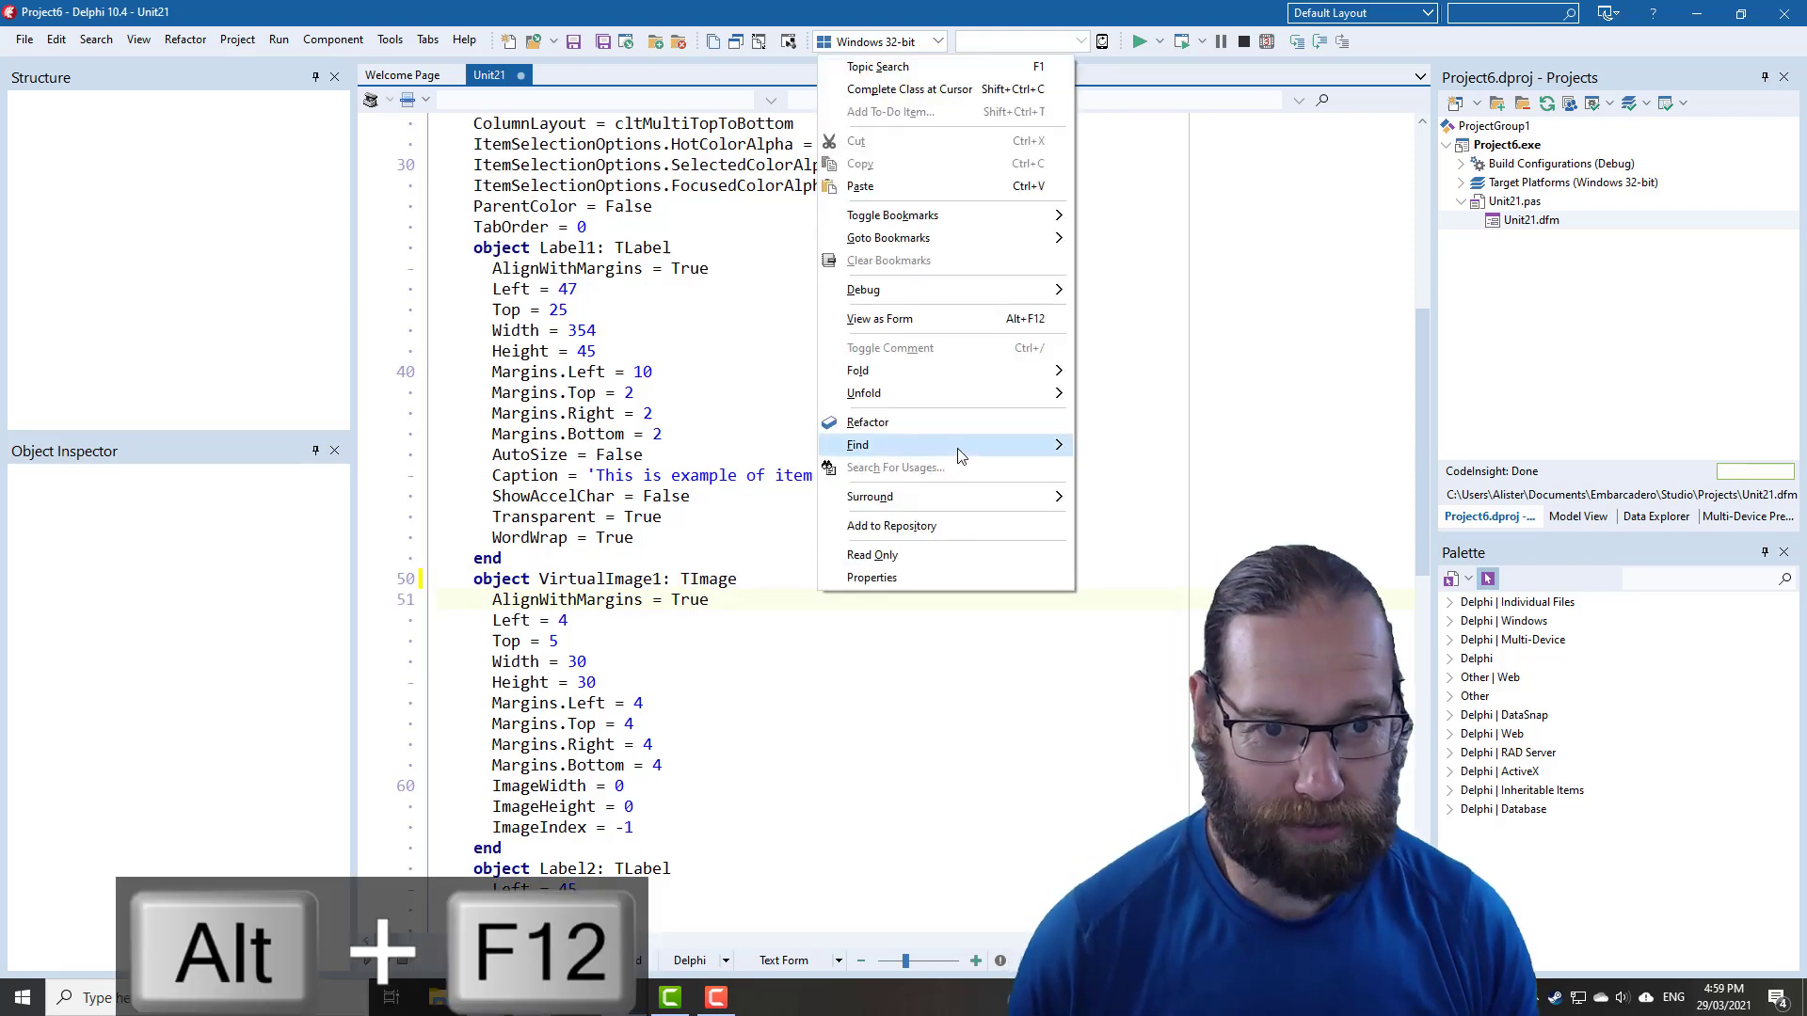
click(878, 318)
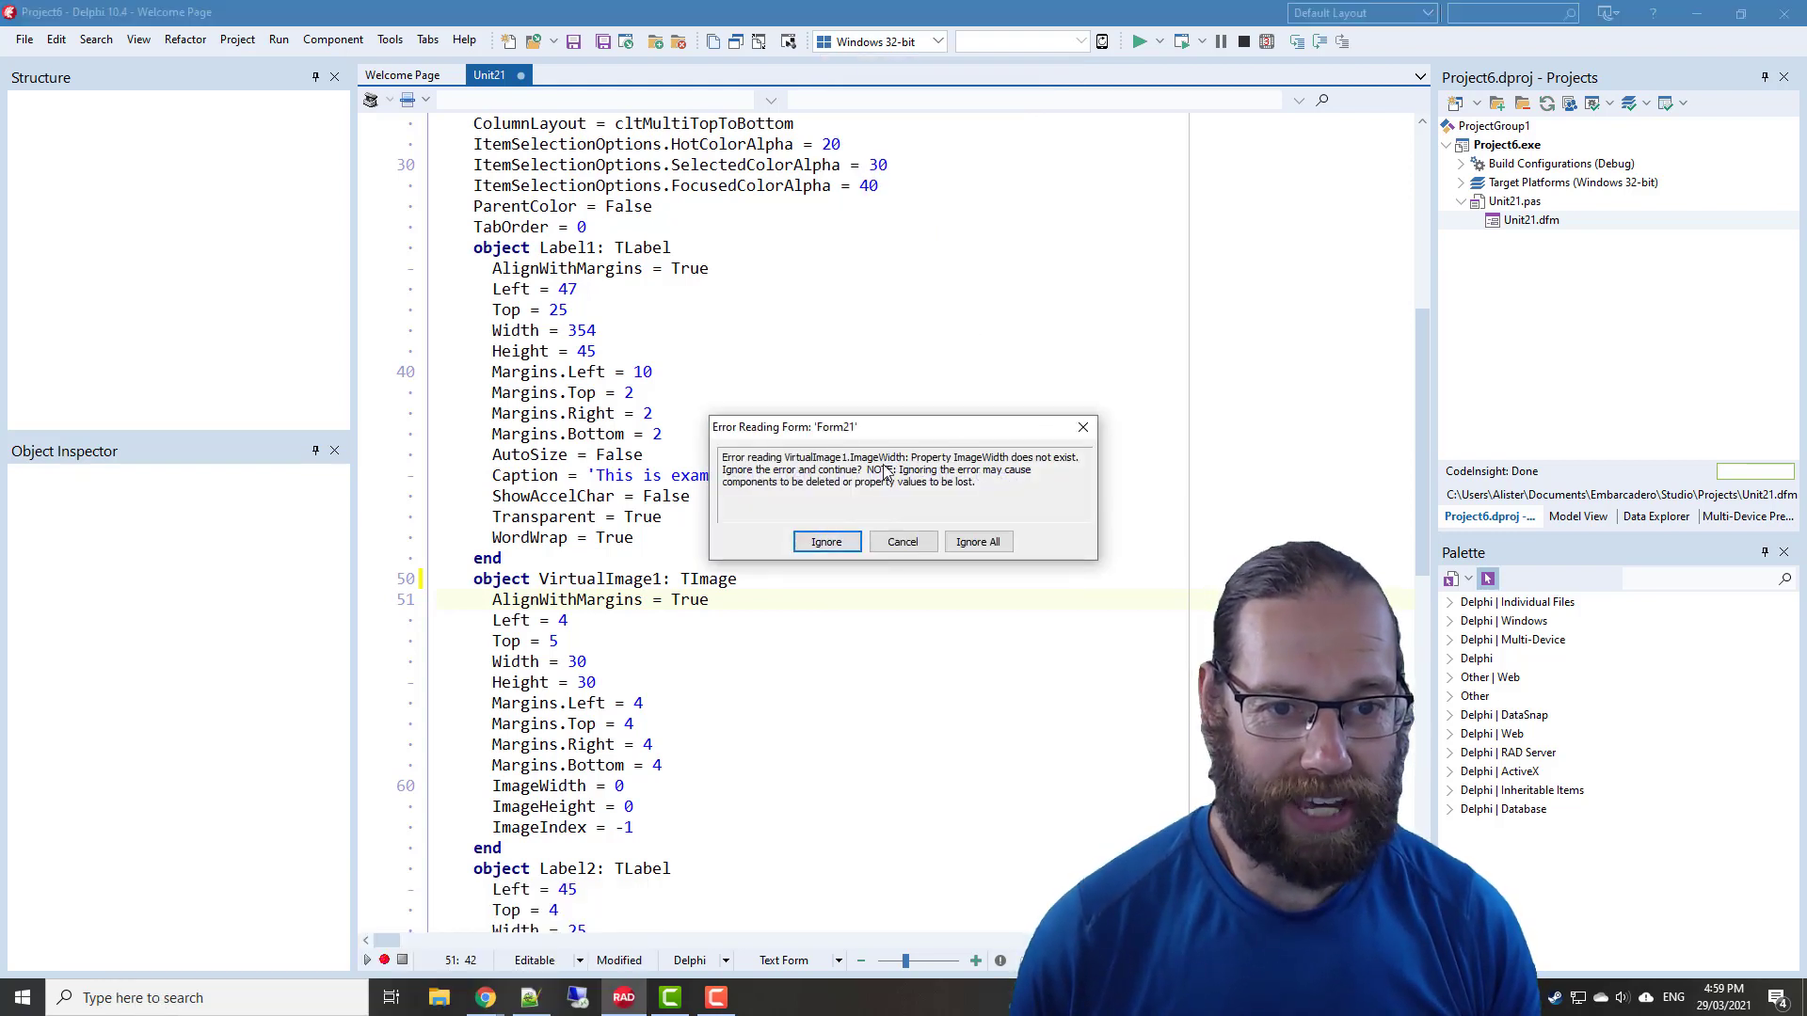
click(826, 542)
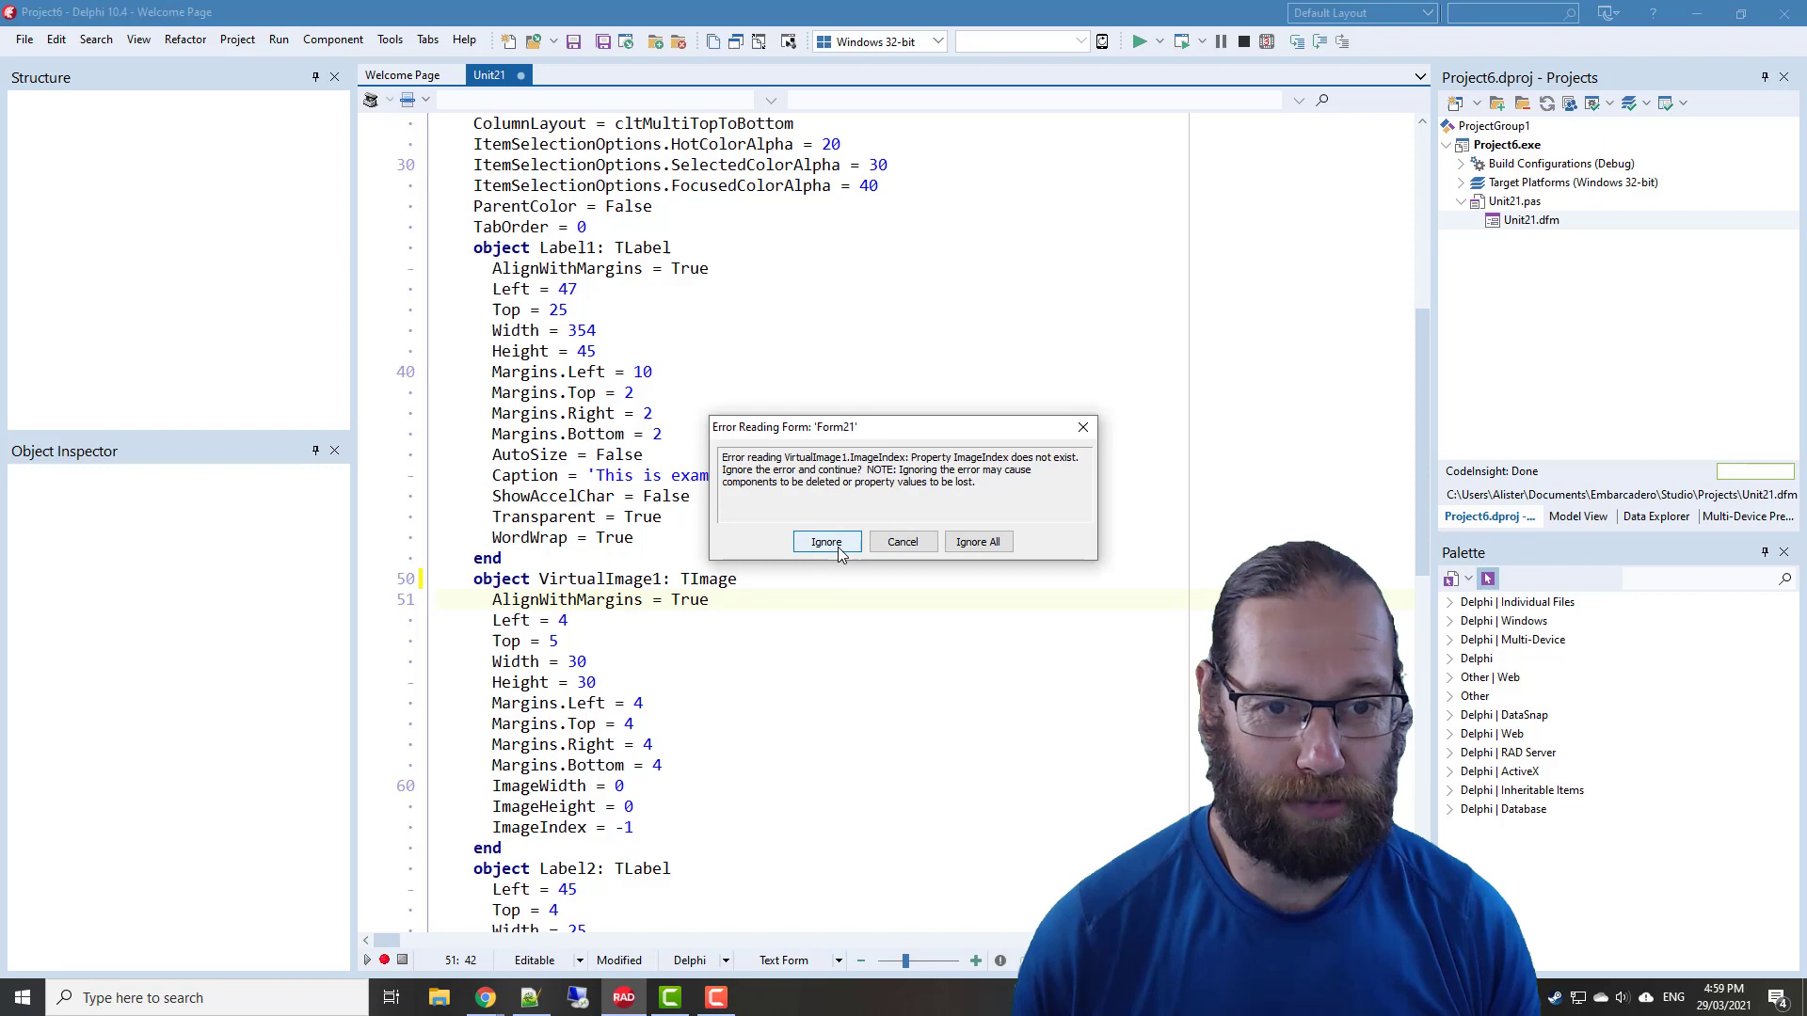
click(826, 542)
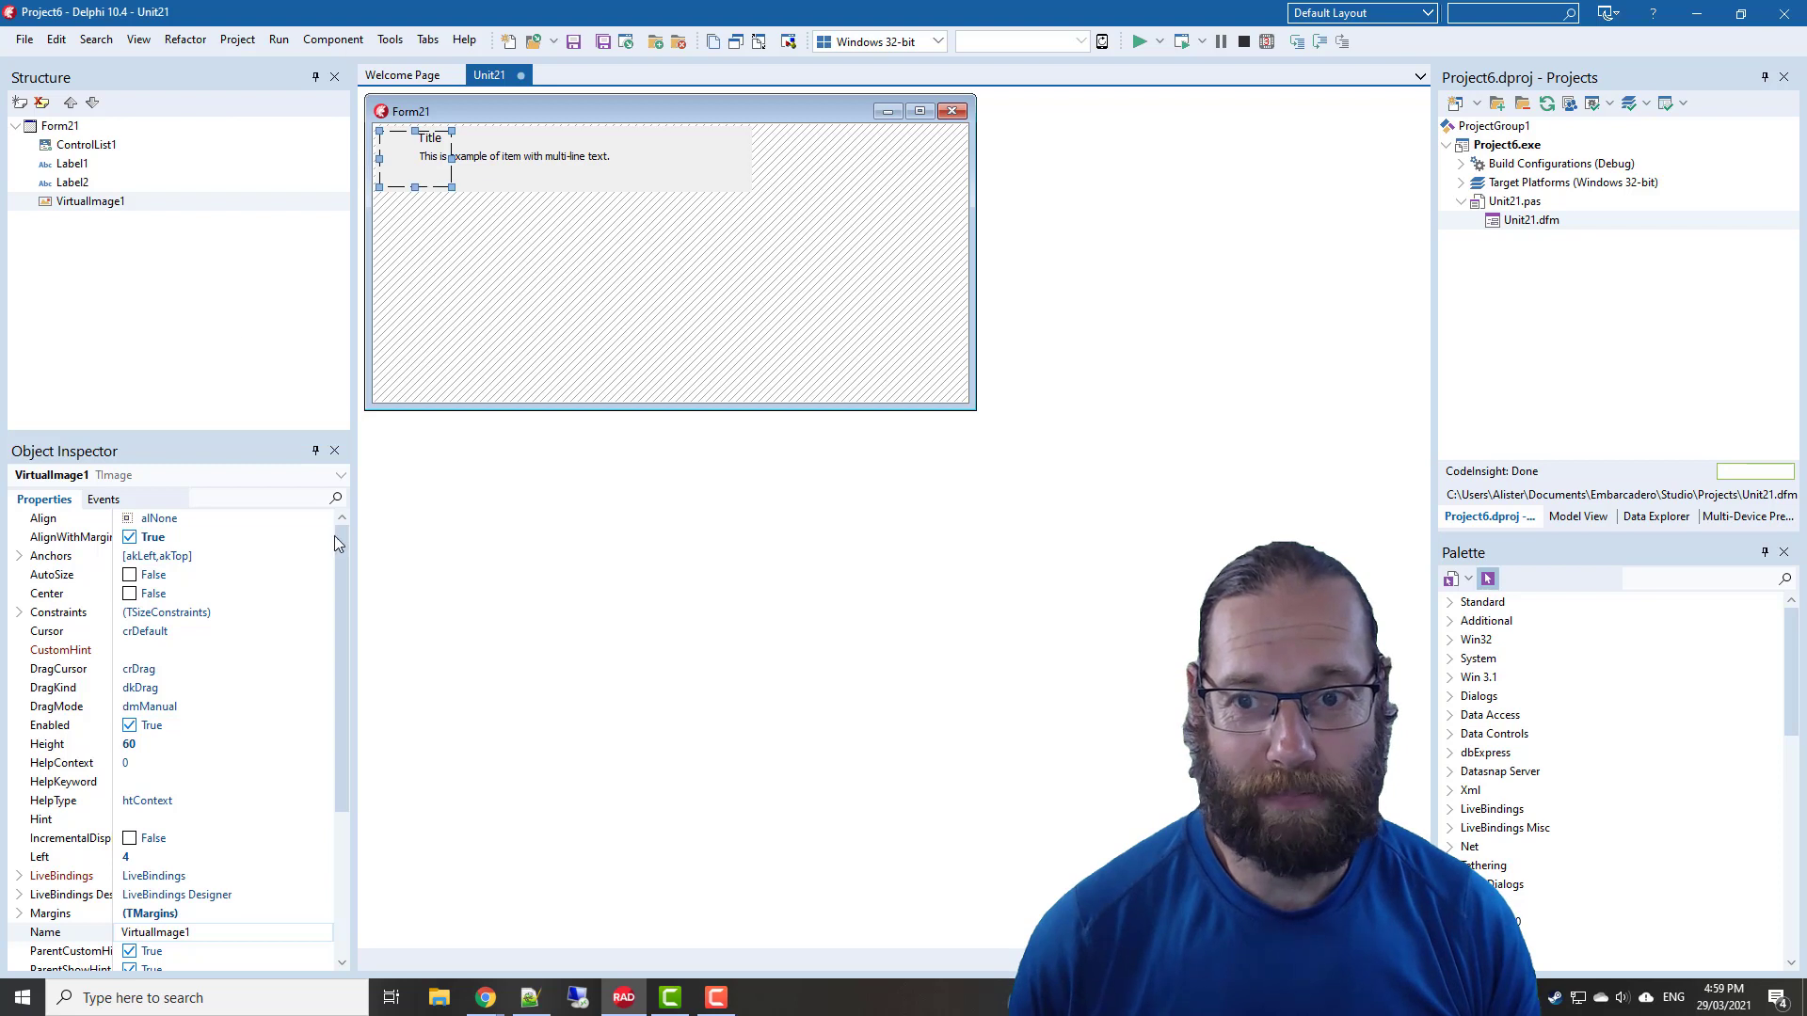
Adjust the image alignment, anchor the description label to the bottom, and reselect ControlList1
click(323, 518)
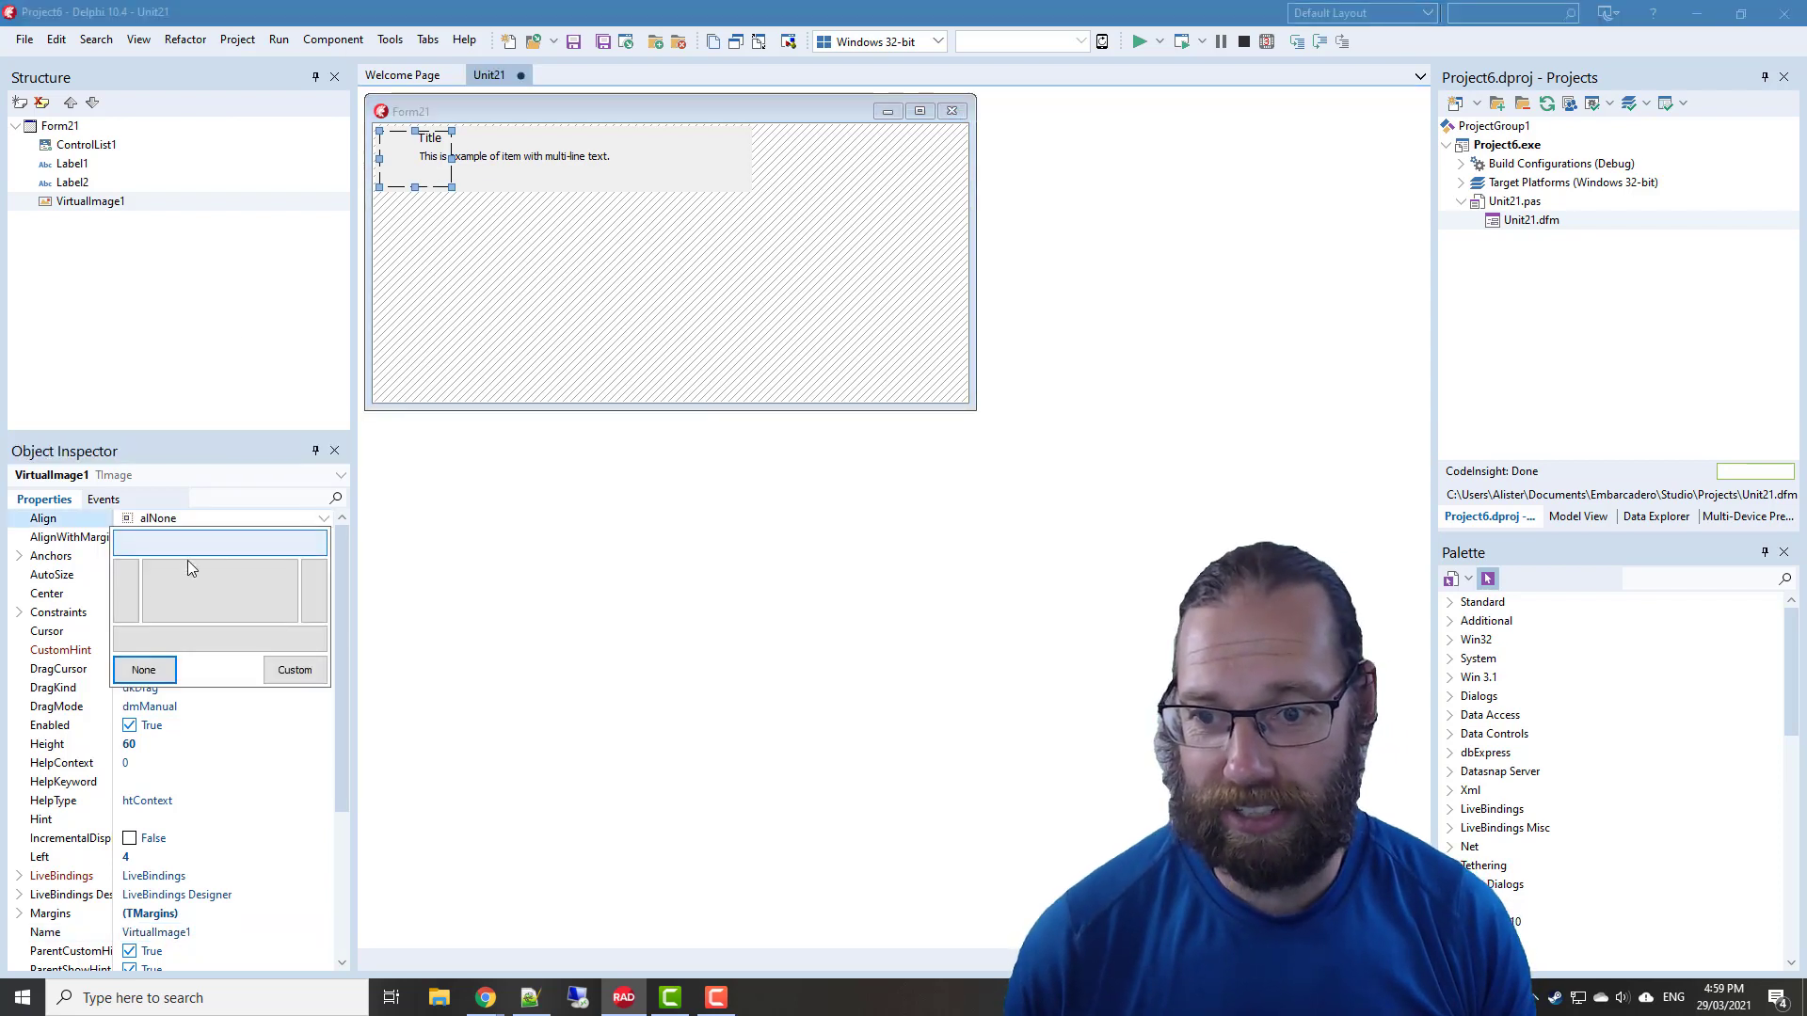
click(429, 138)
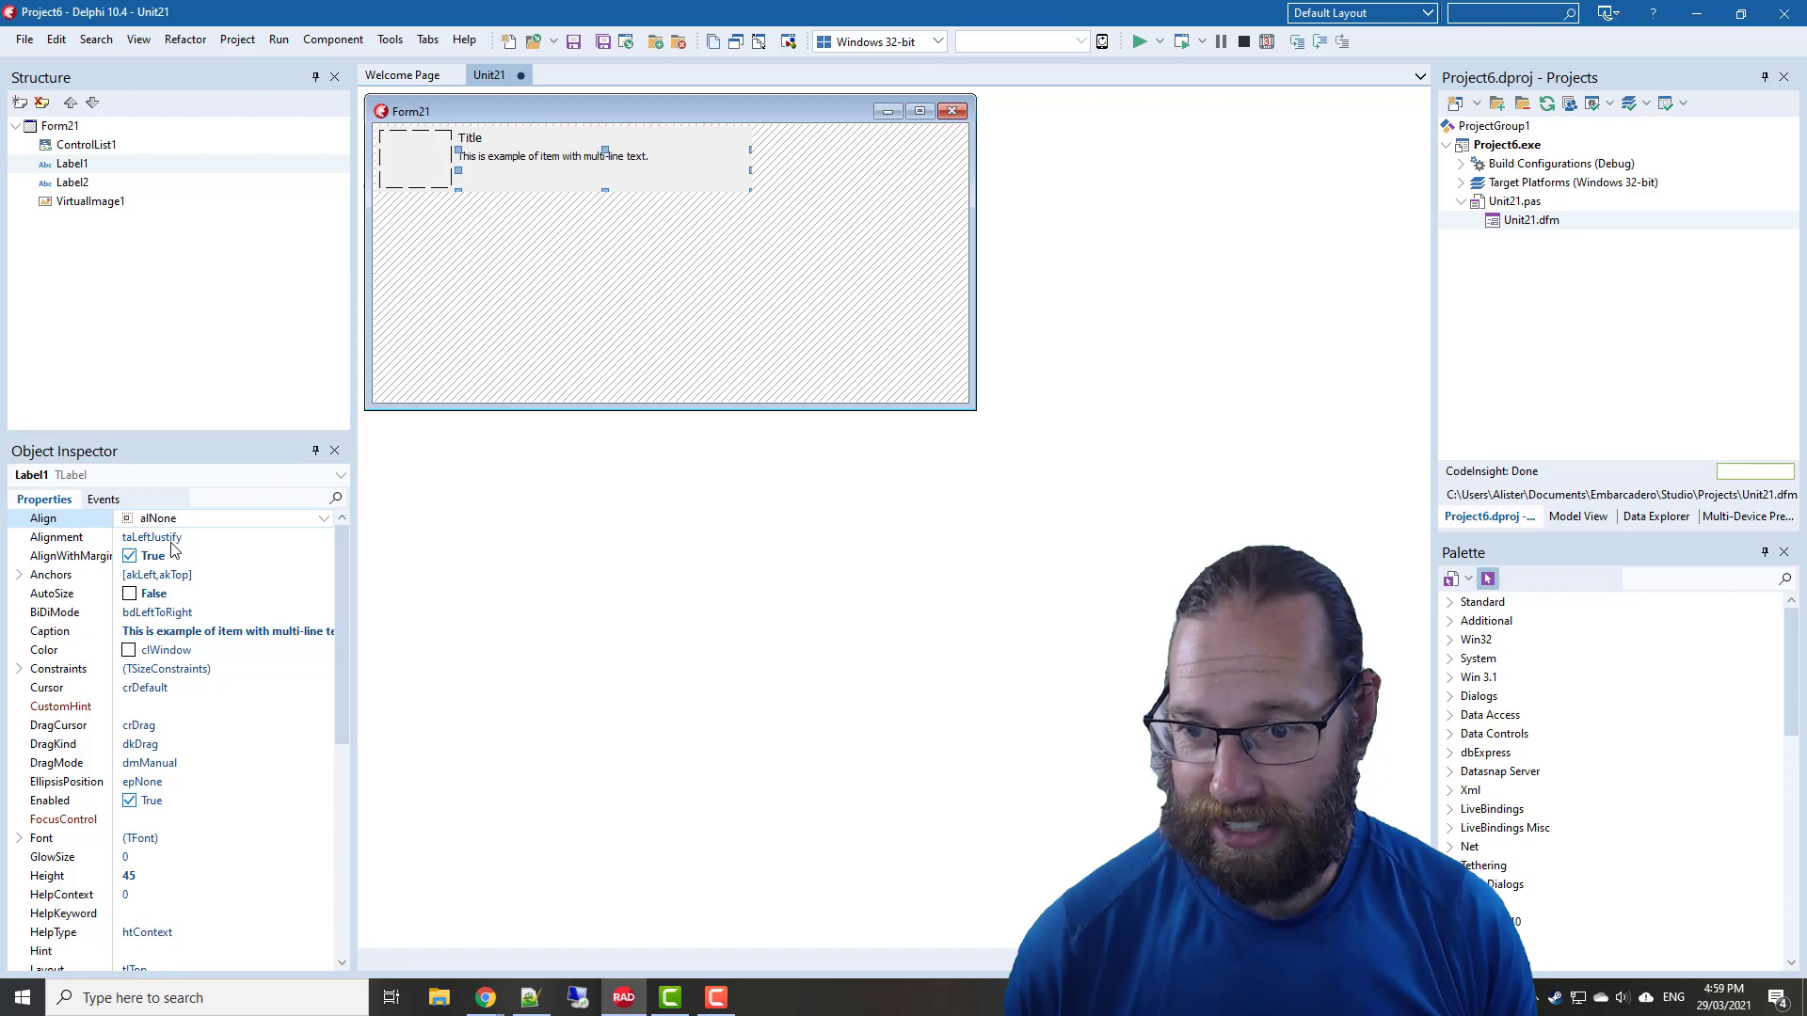
mouse_move(119, 581)
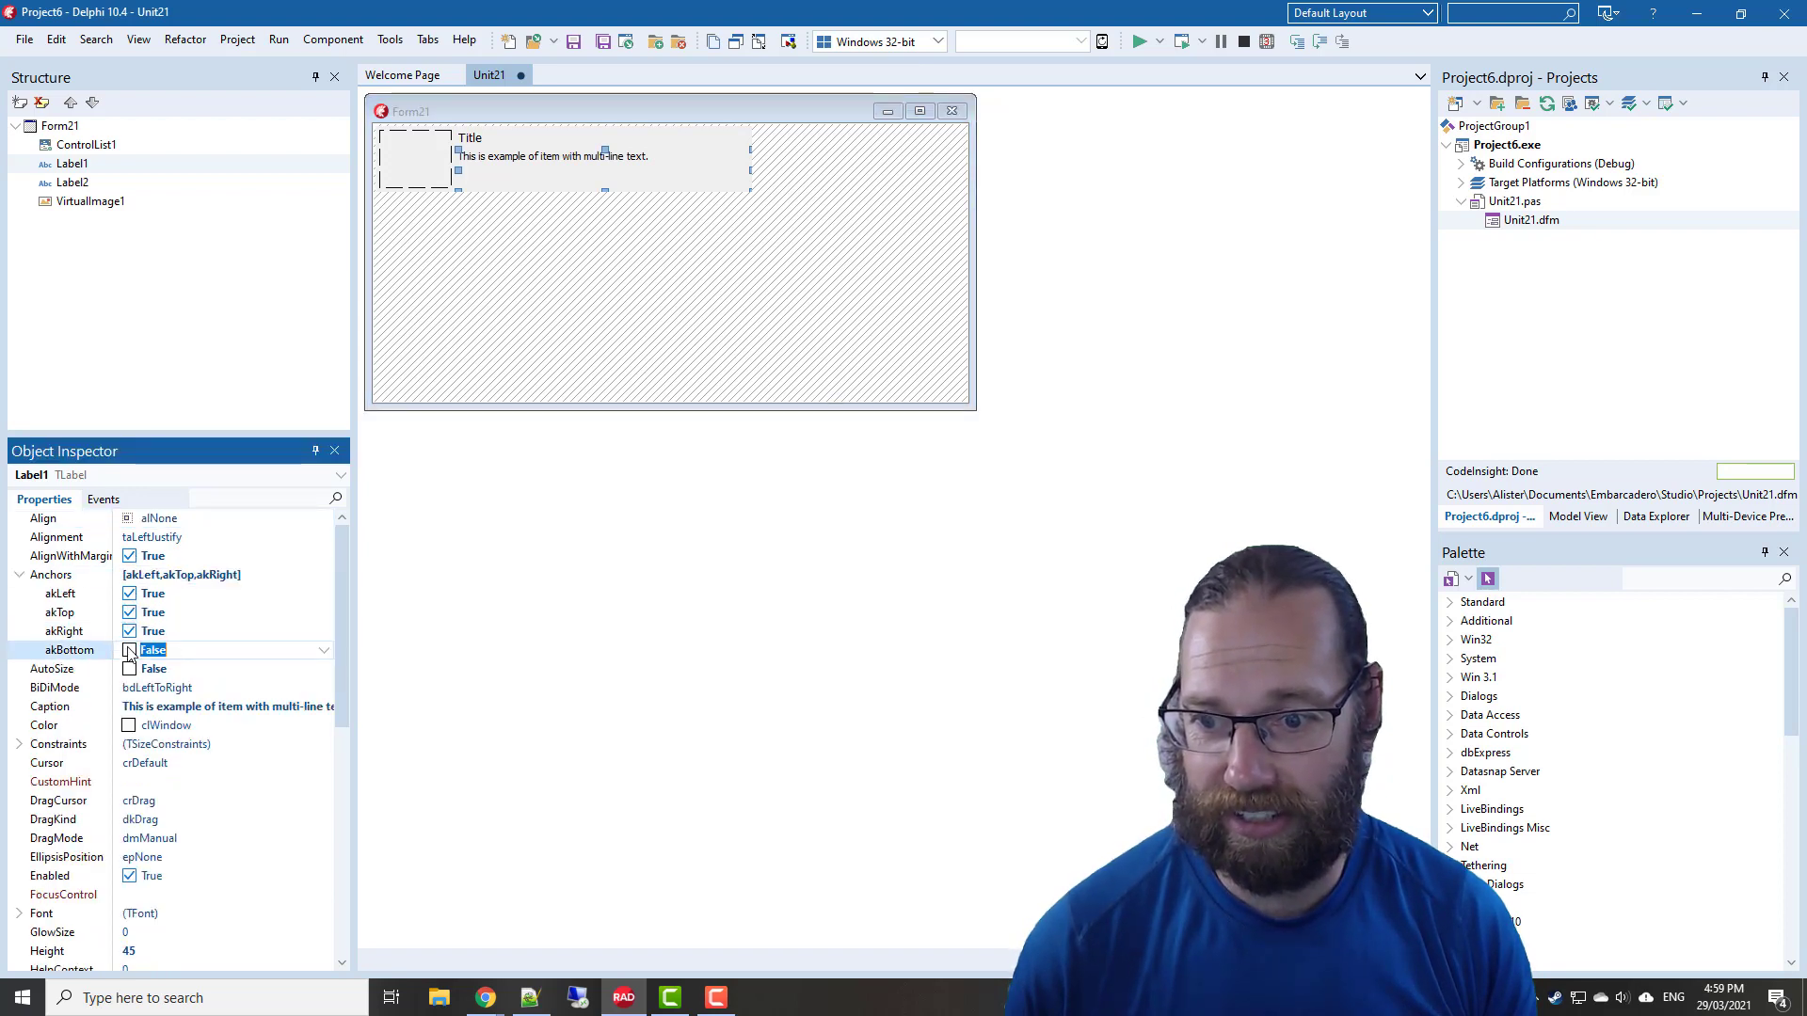
click(151, 649)
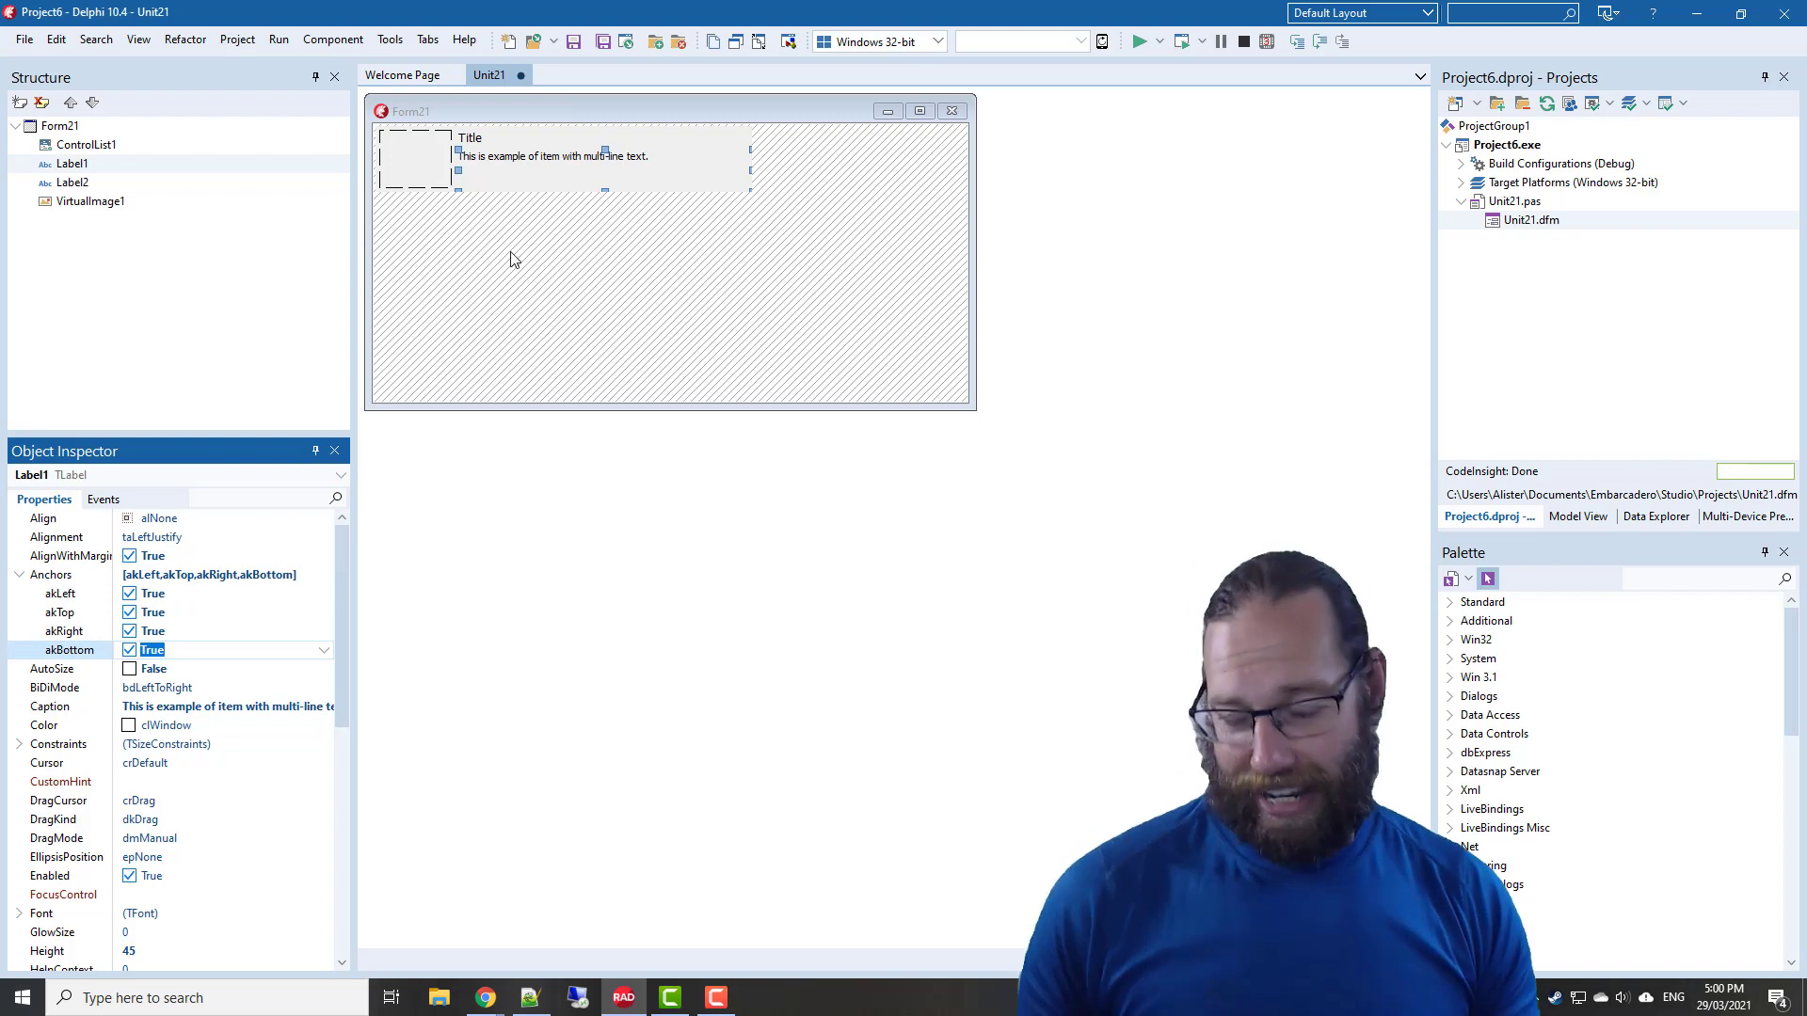
mouse_move(415, 155)
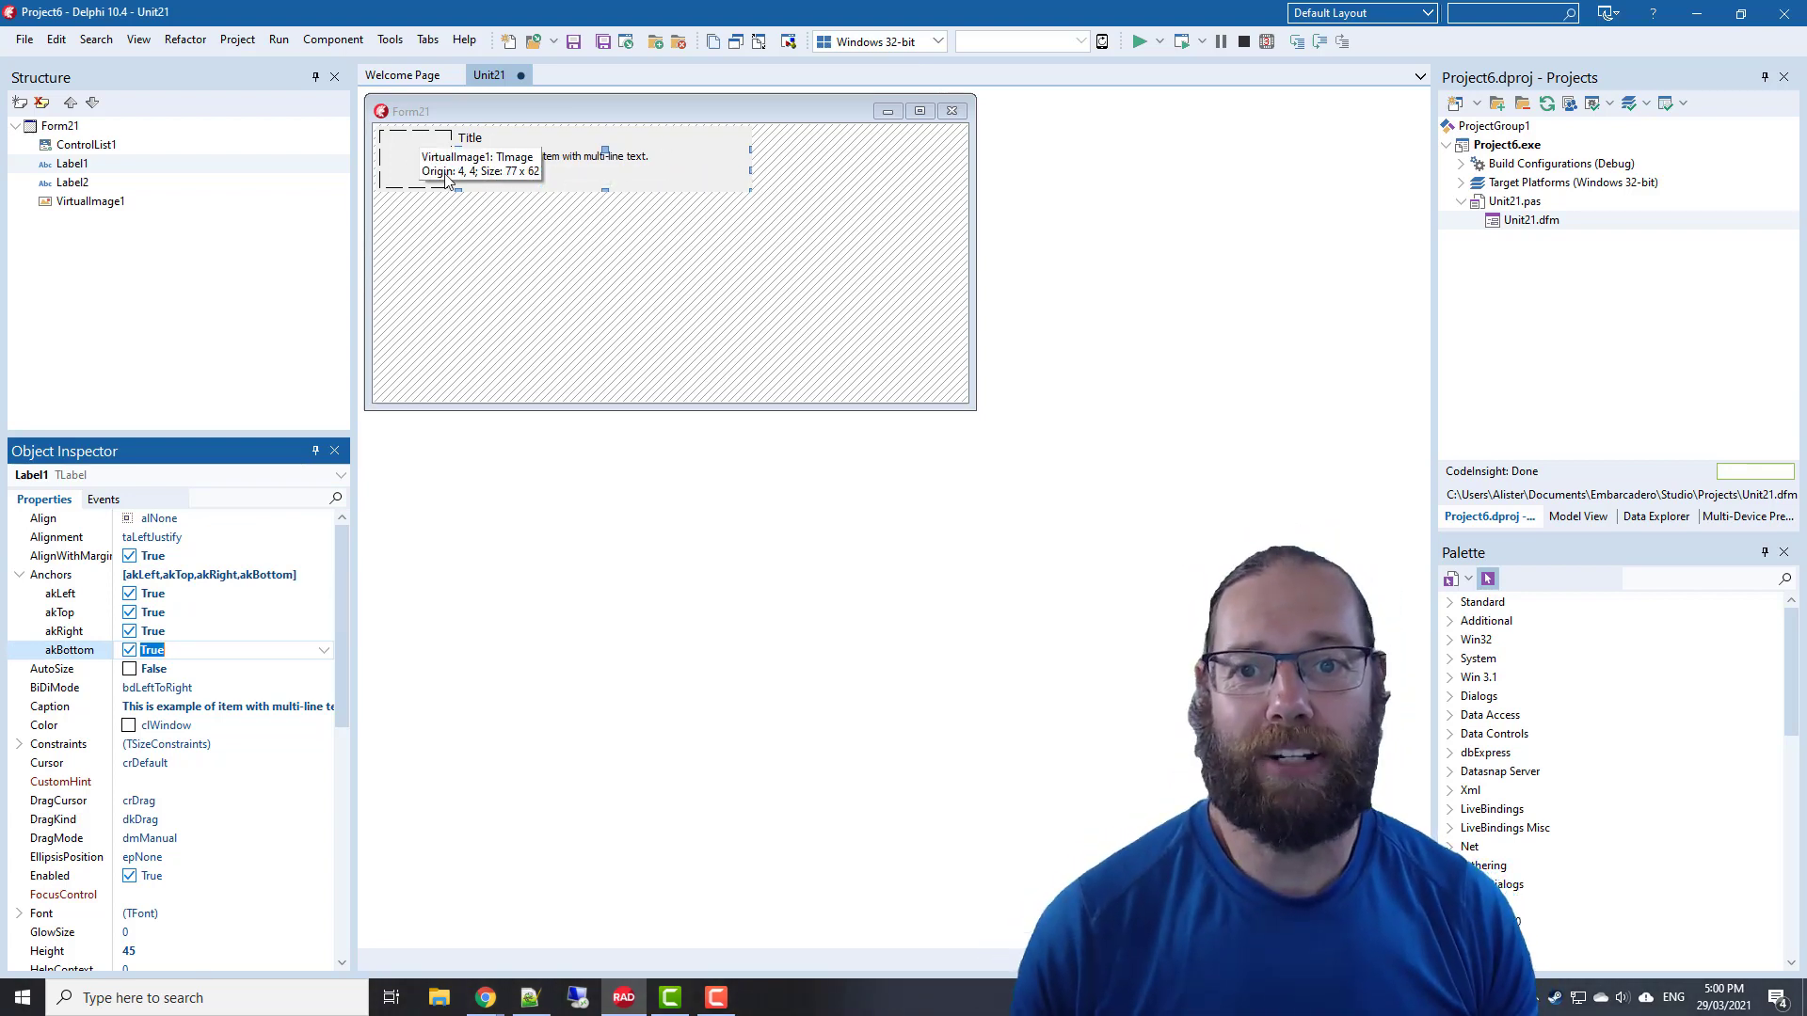
mouse_move(714, 205)
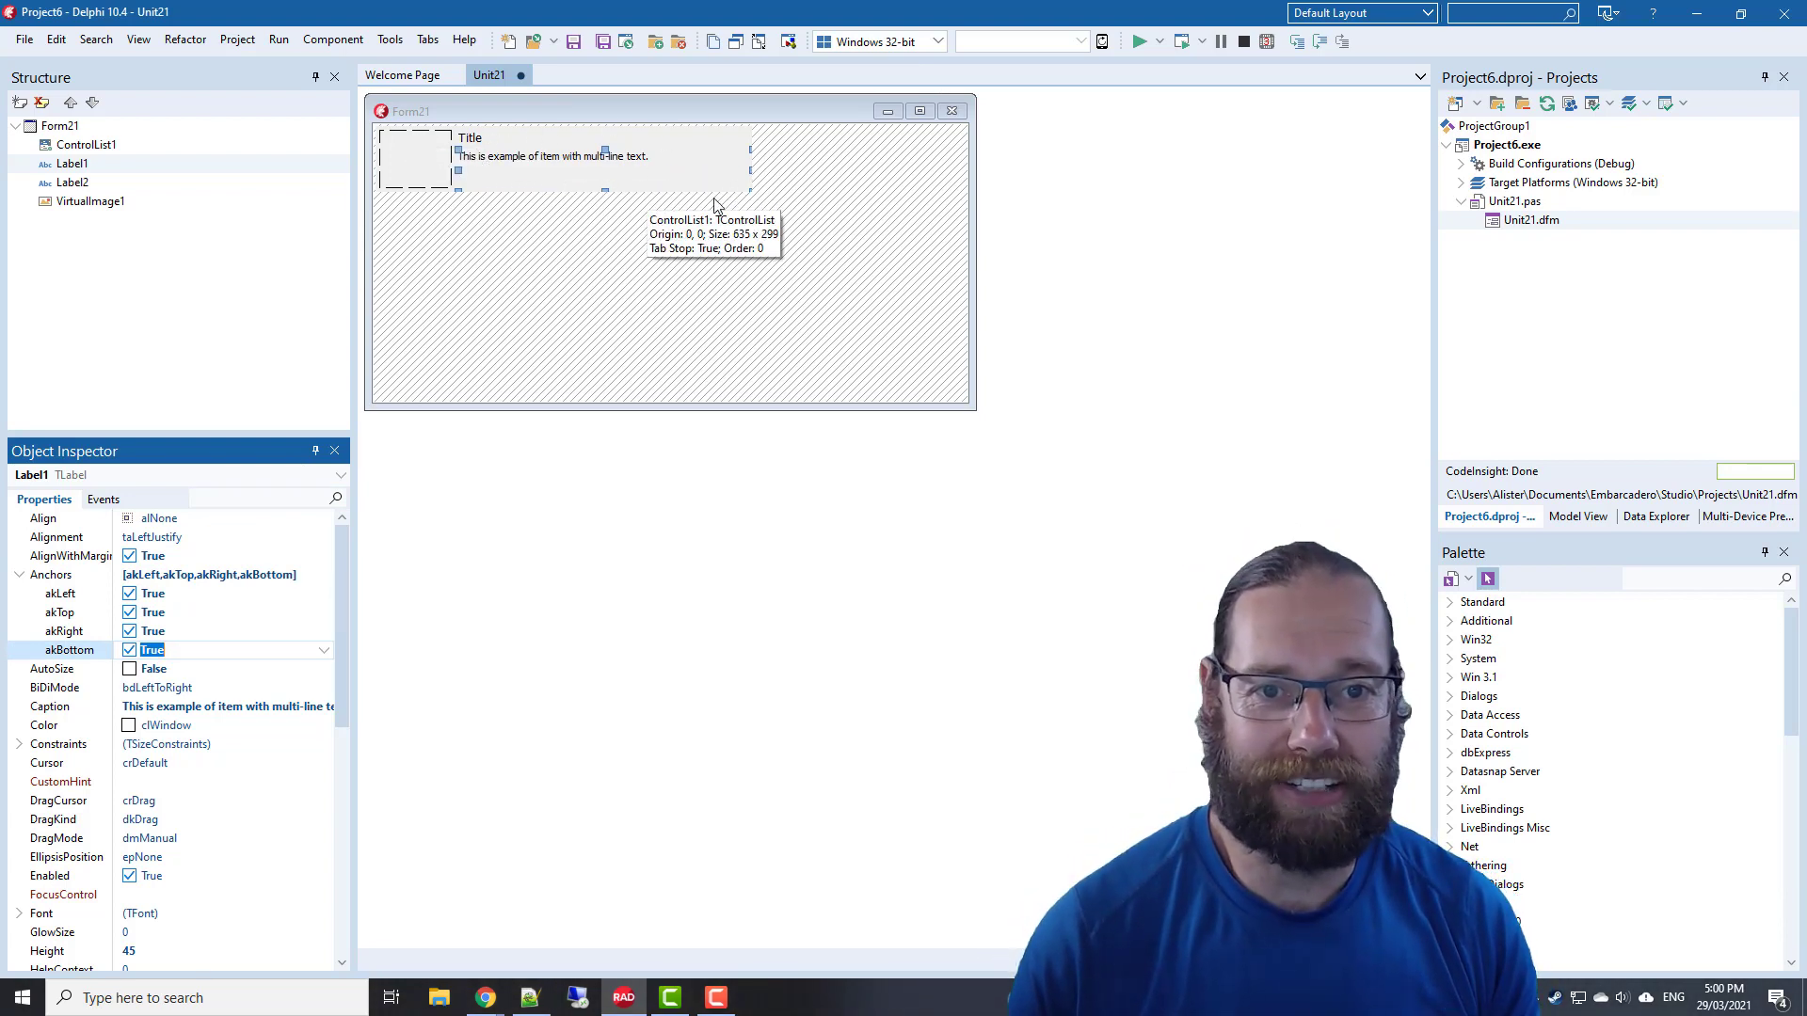
mouse_move(858, 184)
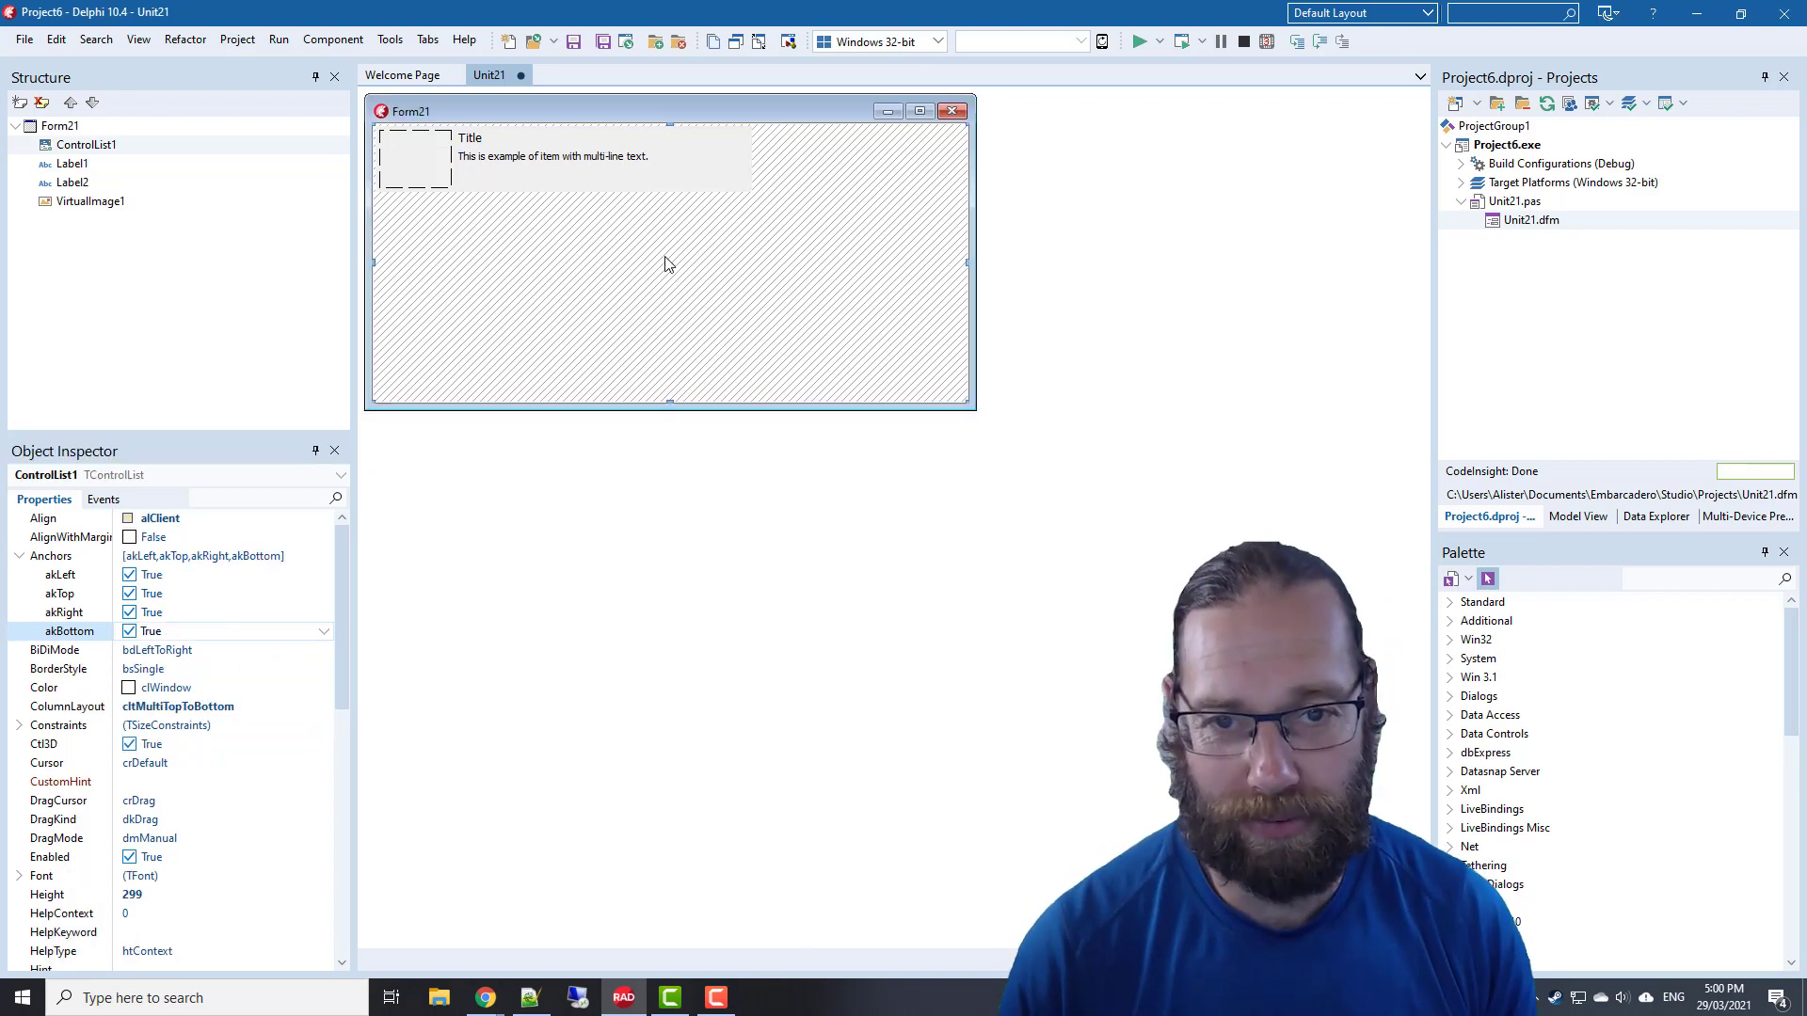
mouse_move(467, 188)
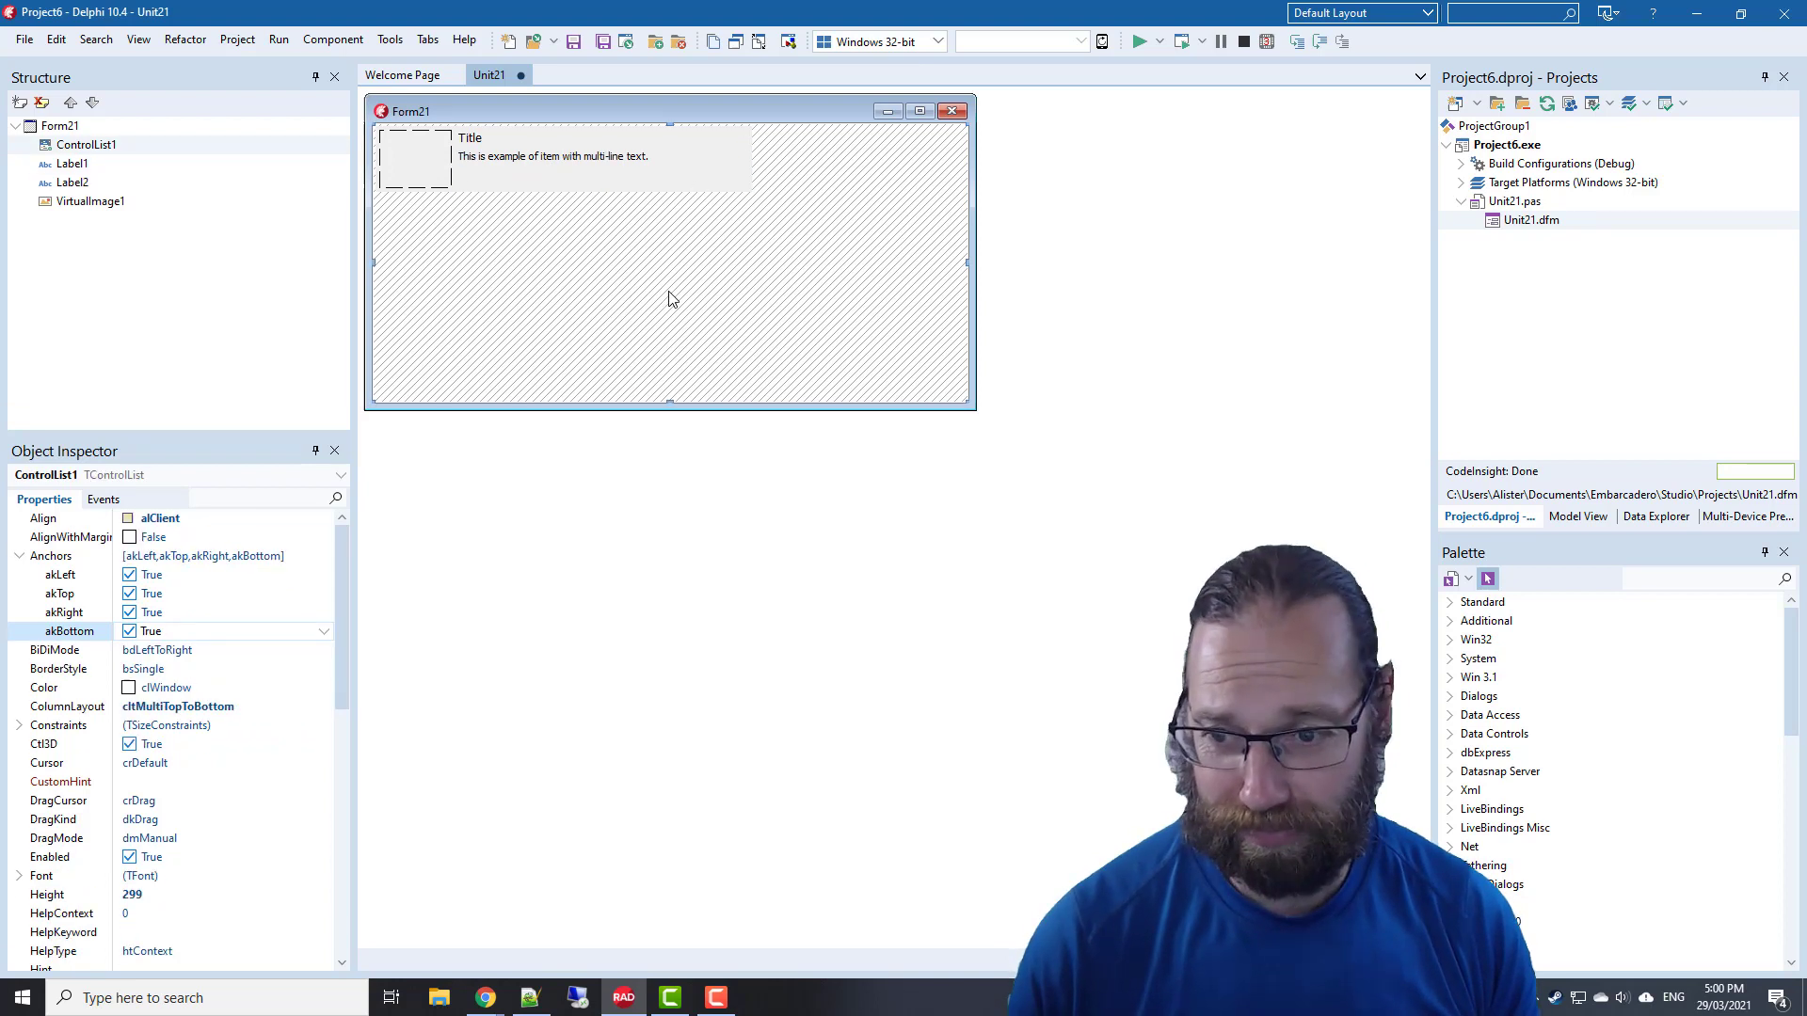
mouse_move(651, 250)
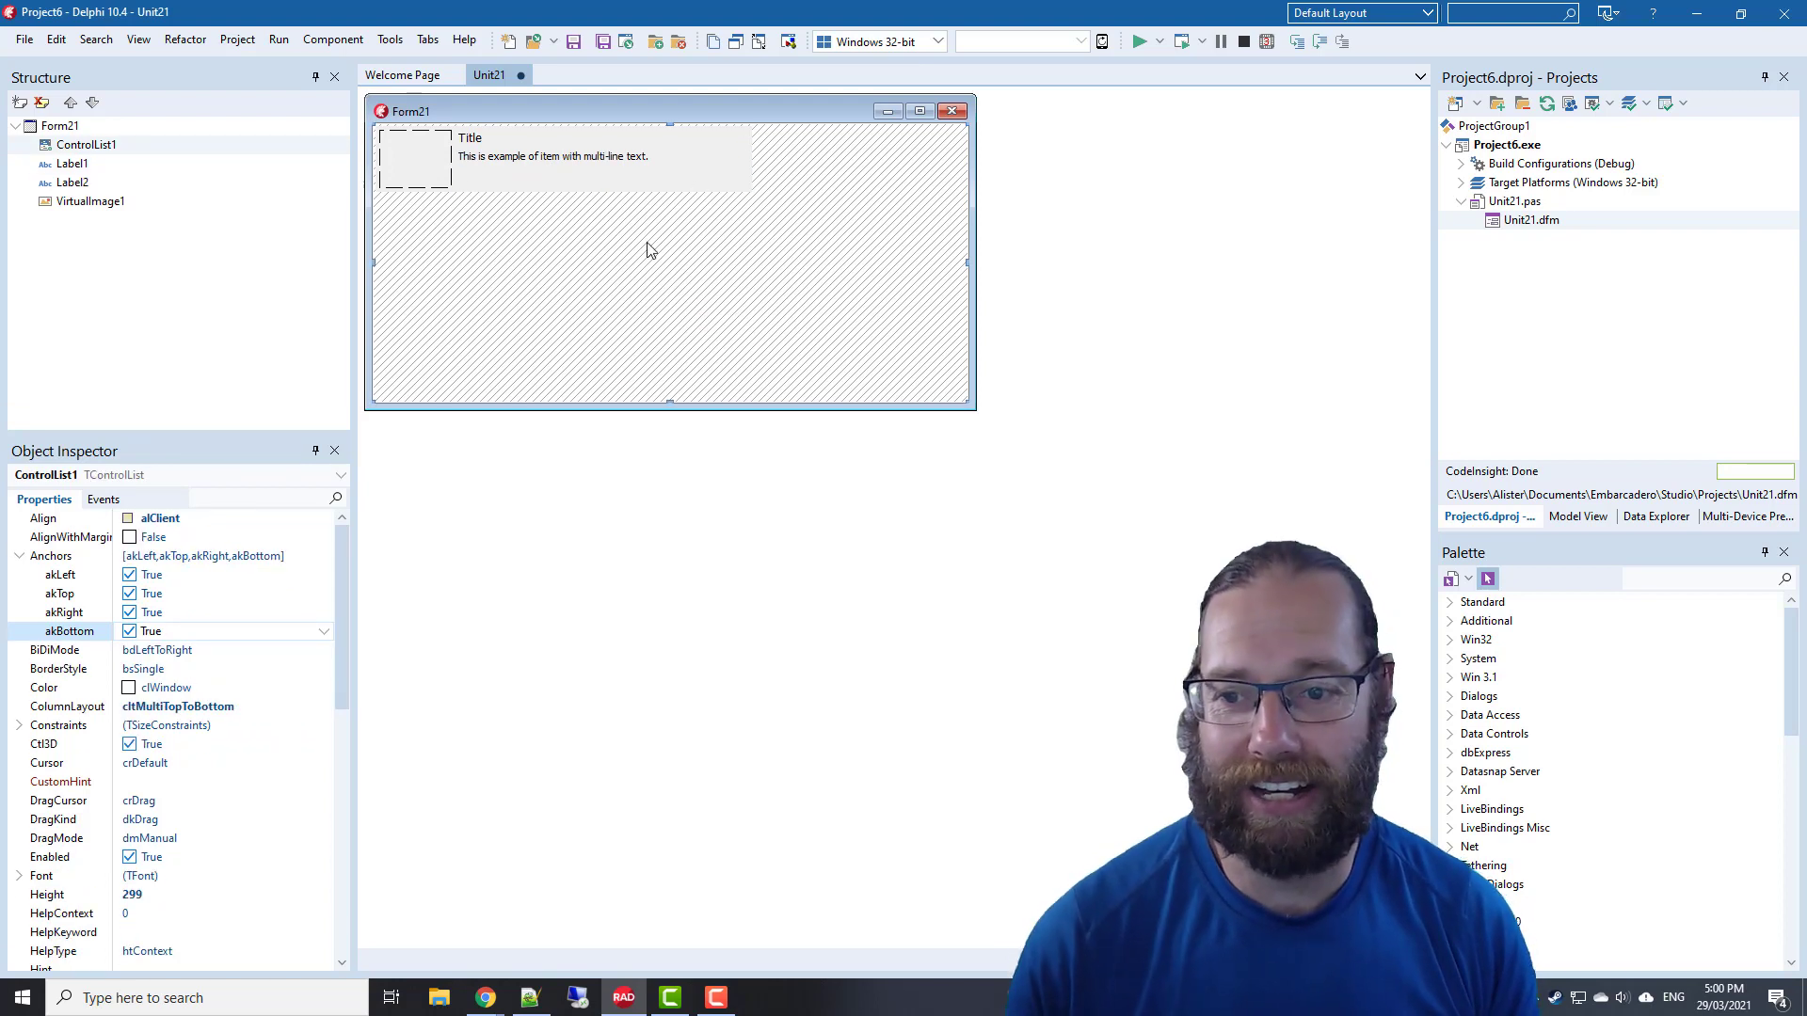
mouse_move(600, 211)
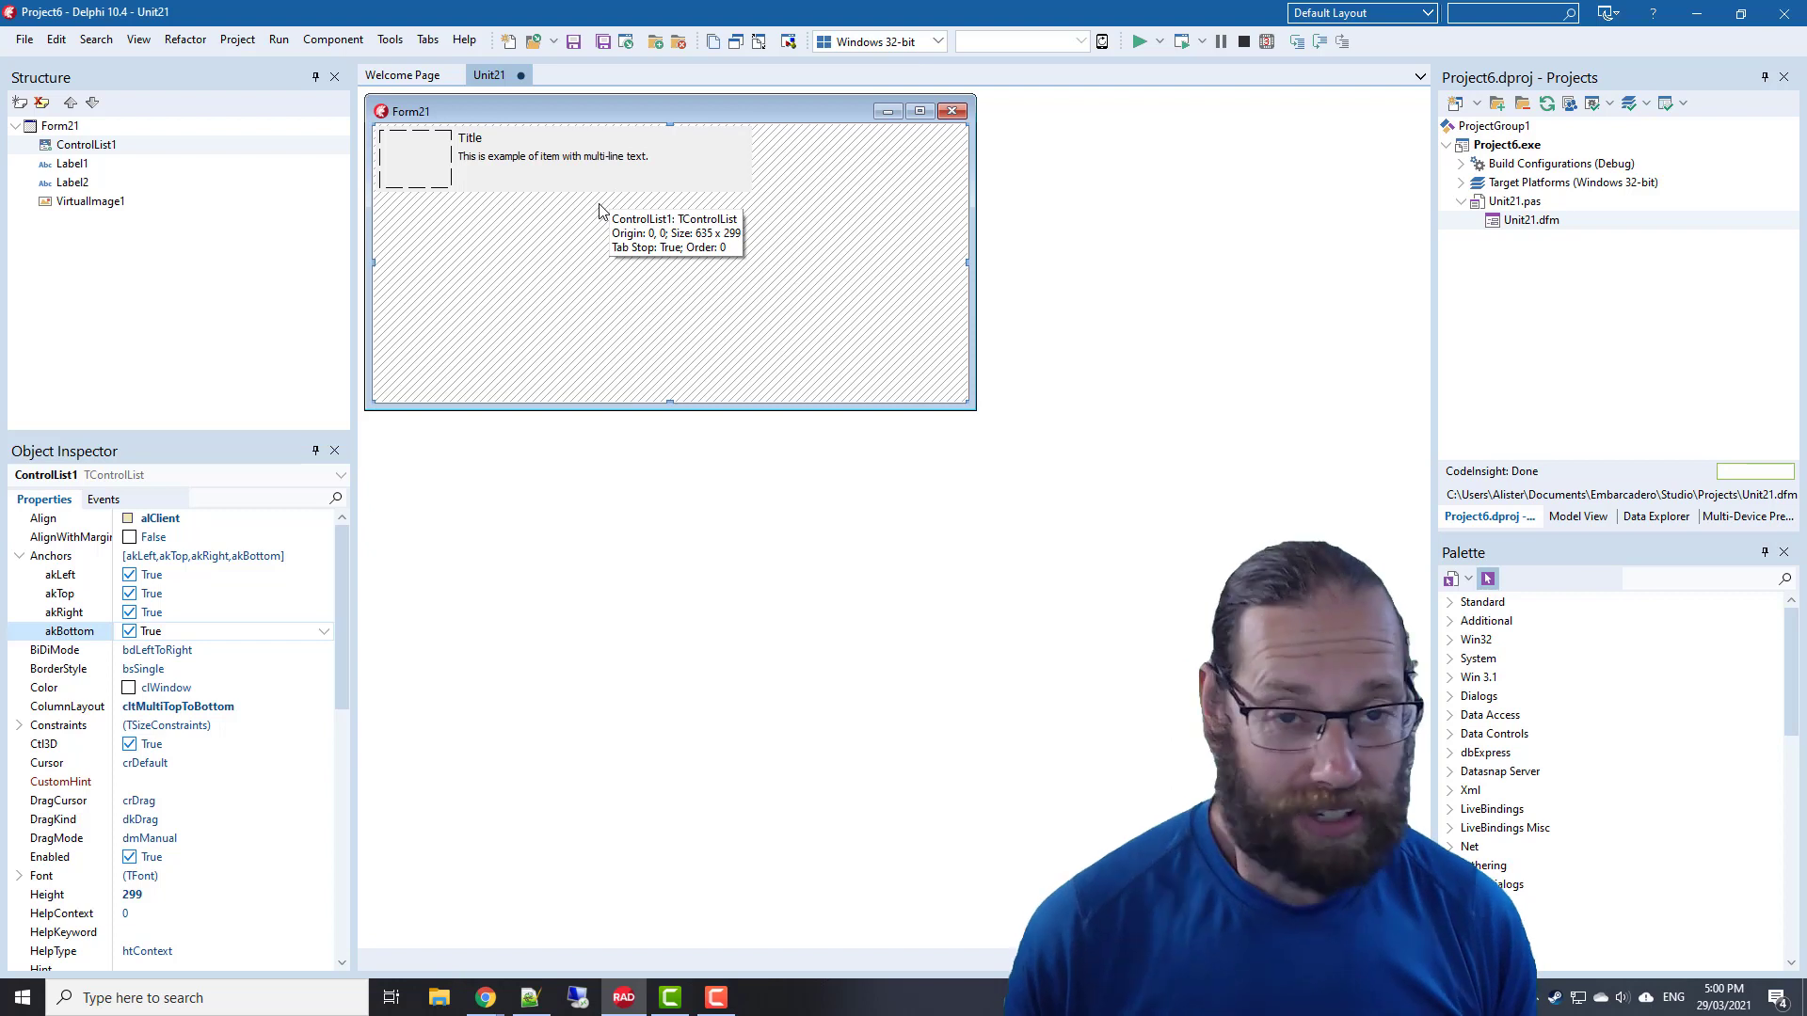
mouse_move(165, 528)
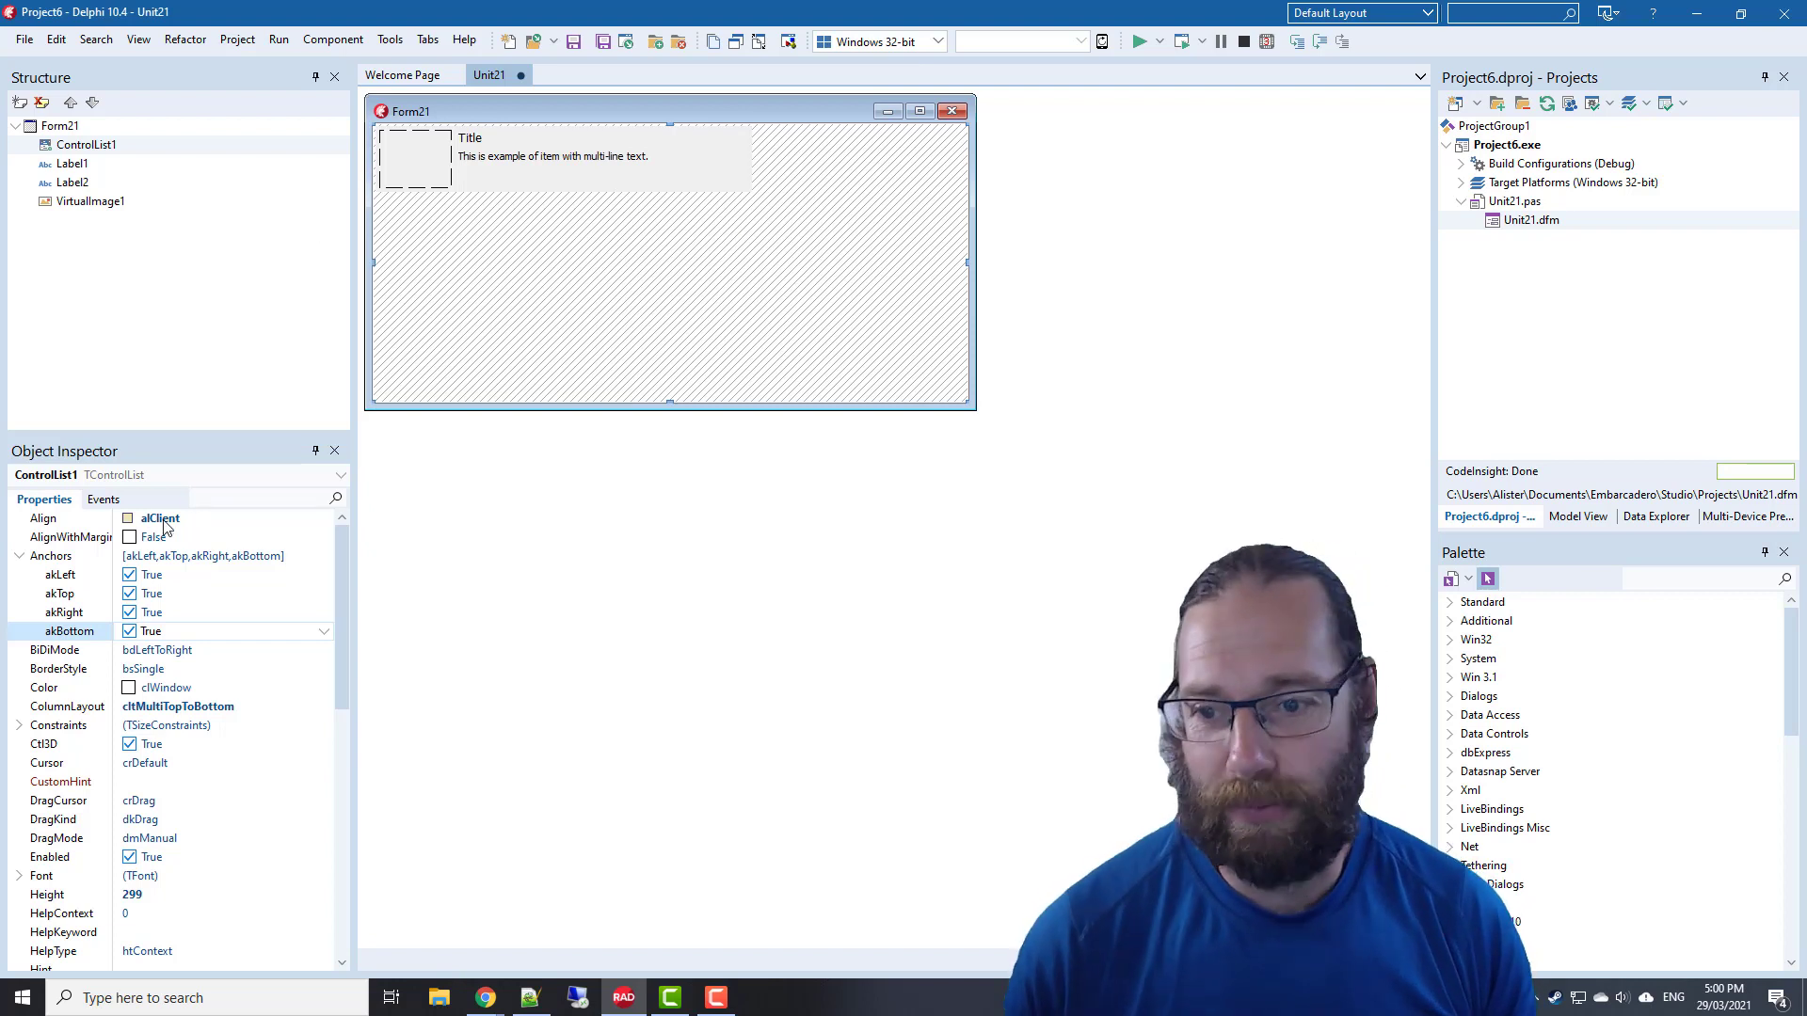
click(101, 499)
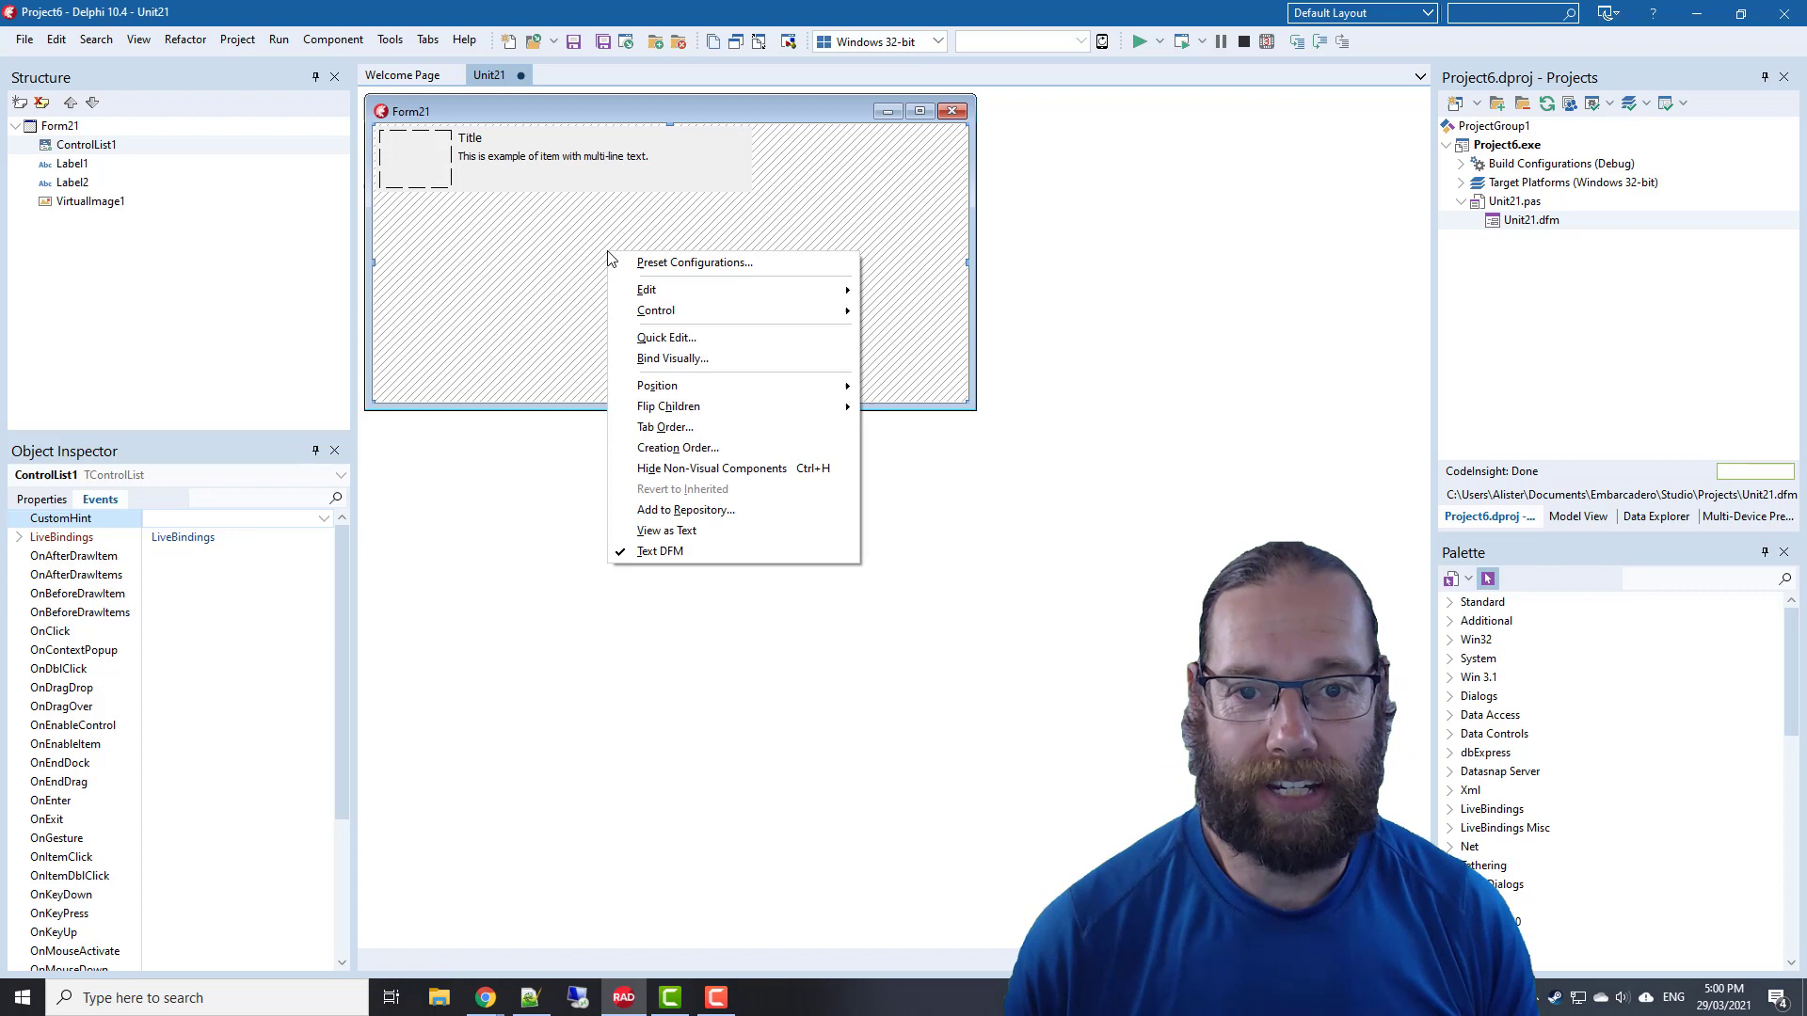
Search the palette for 'client' and drop a TClientDataSet onto the form
click(732, 185)
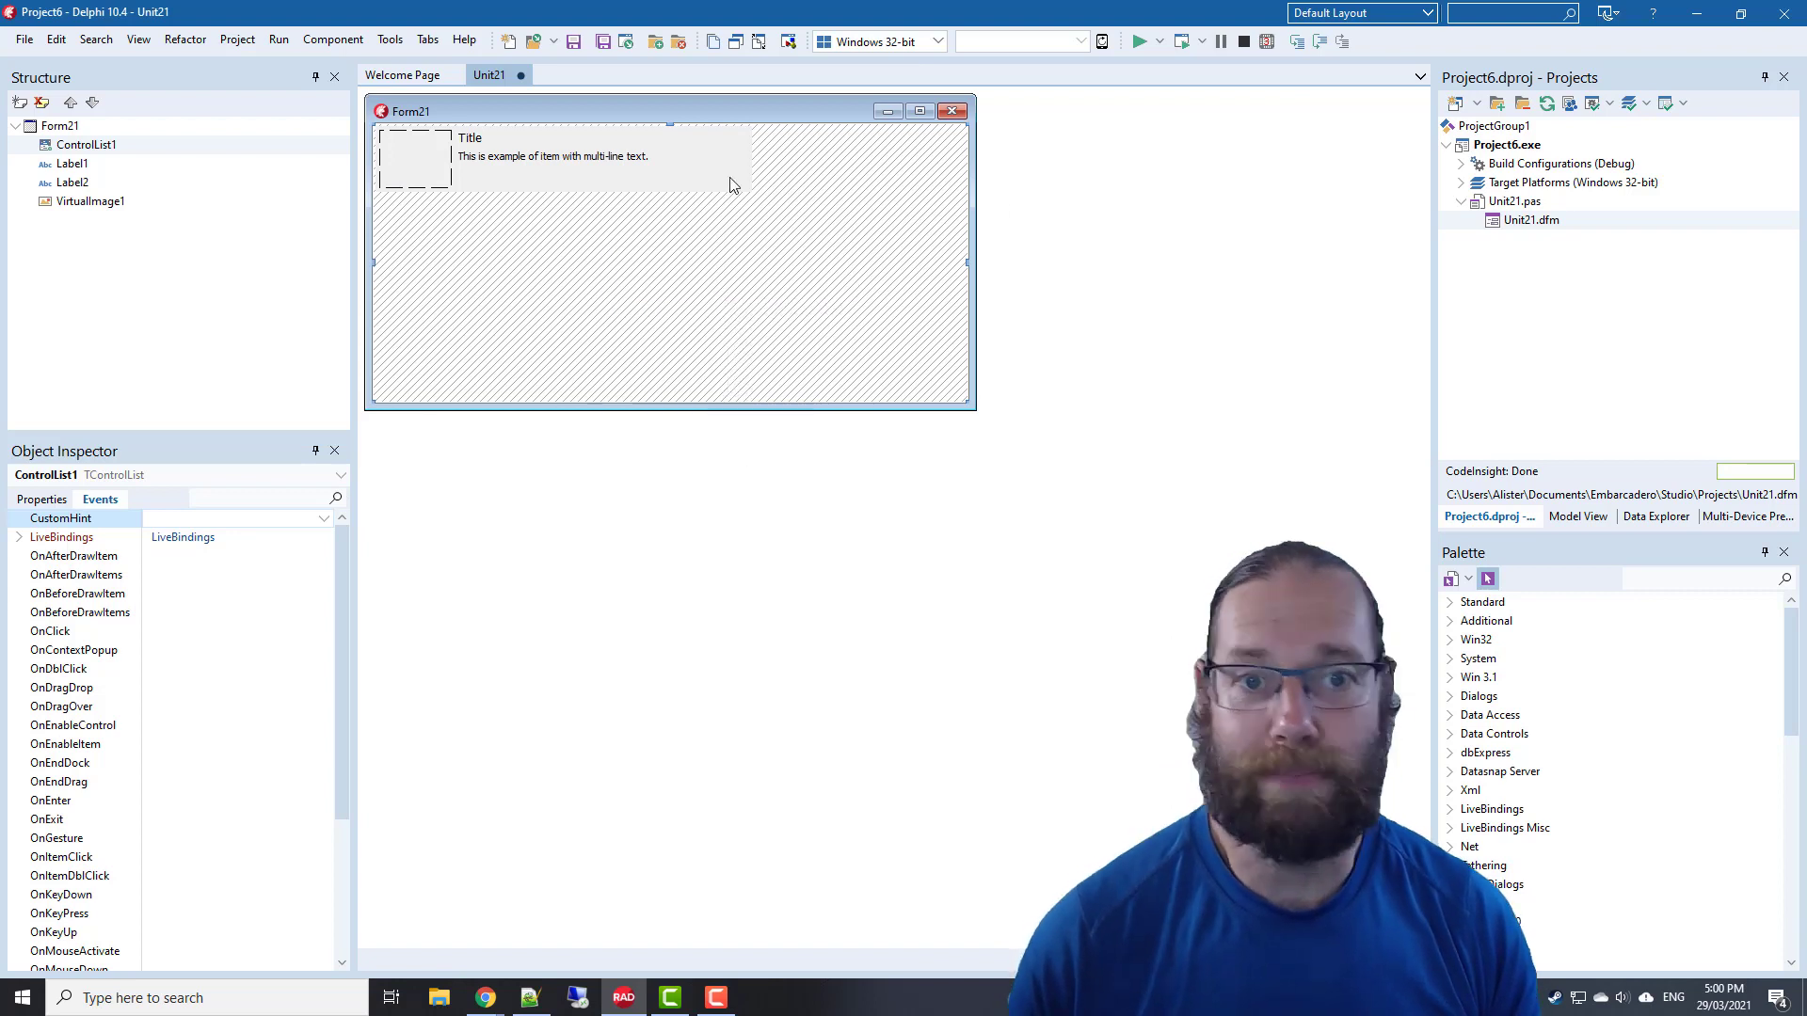
click(554, 155)
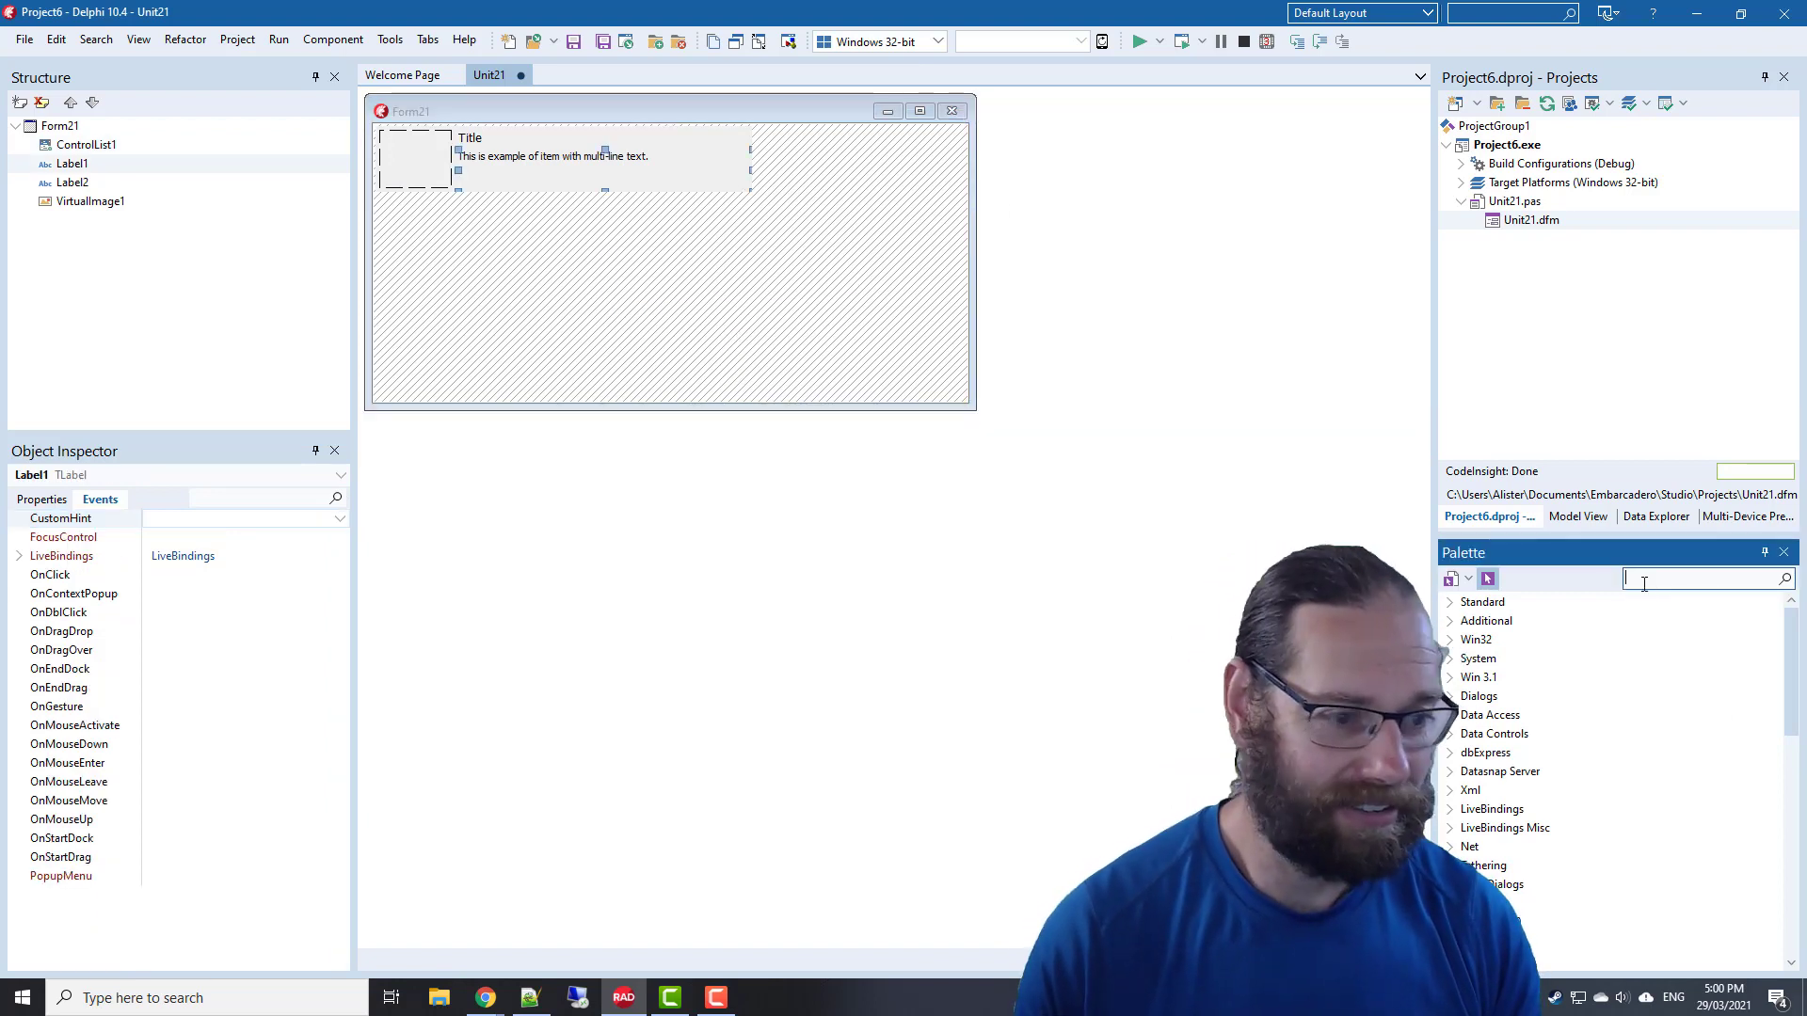
text(client)
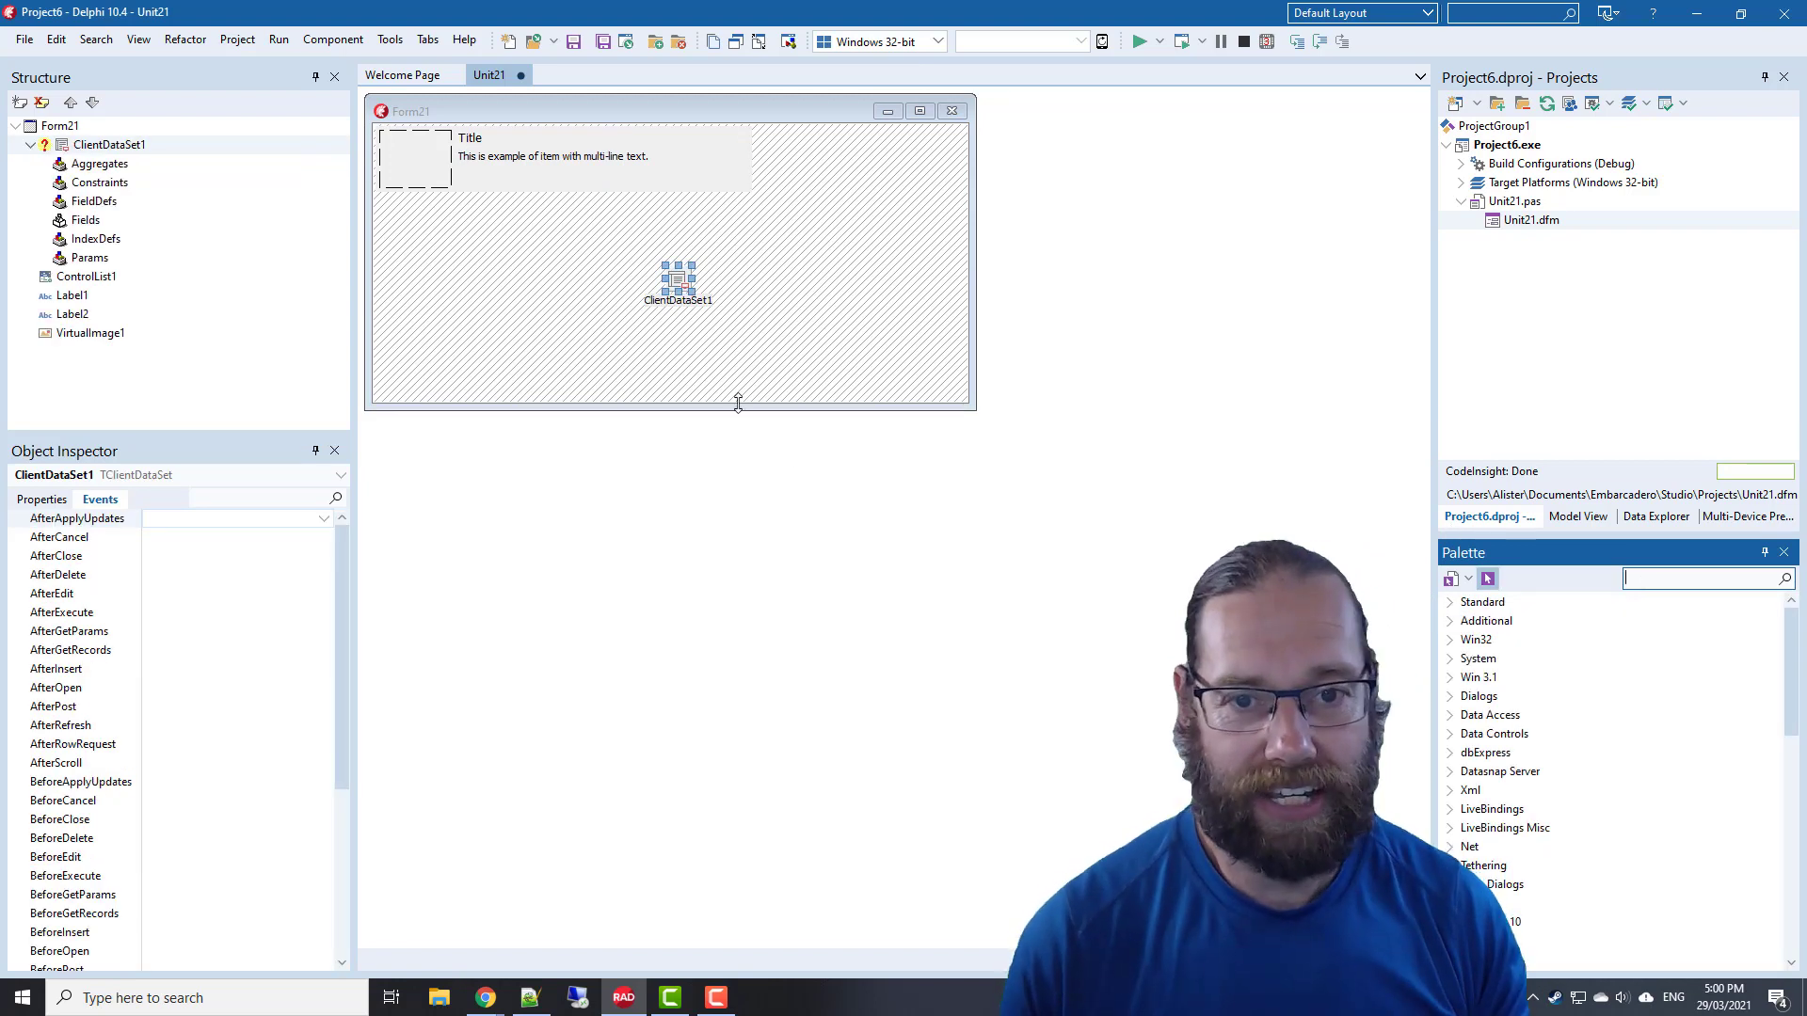
right_click(678, 277)
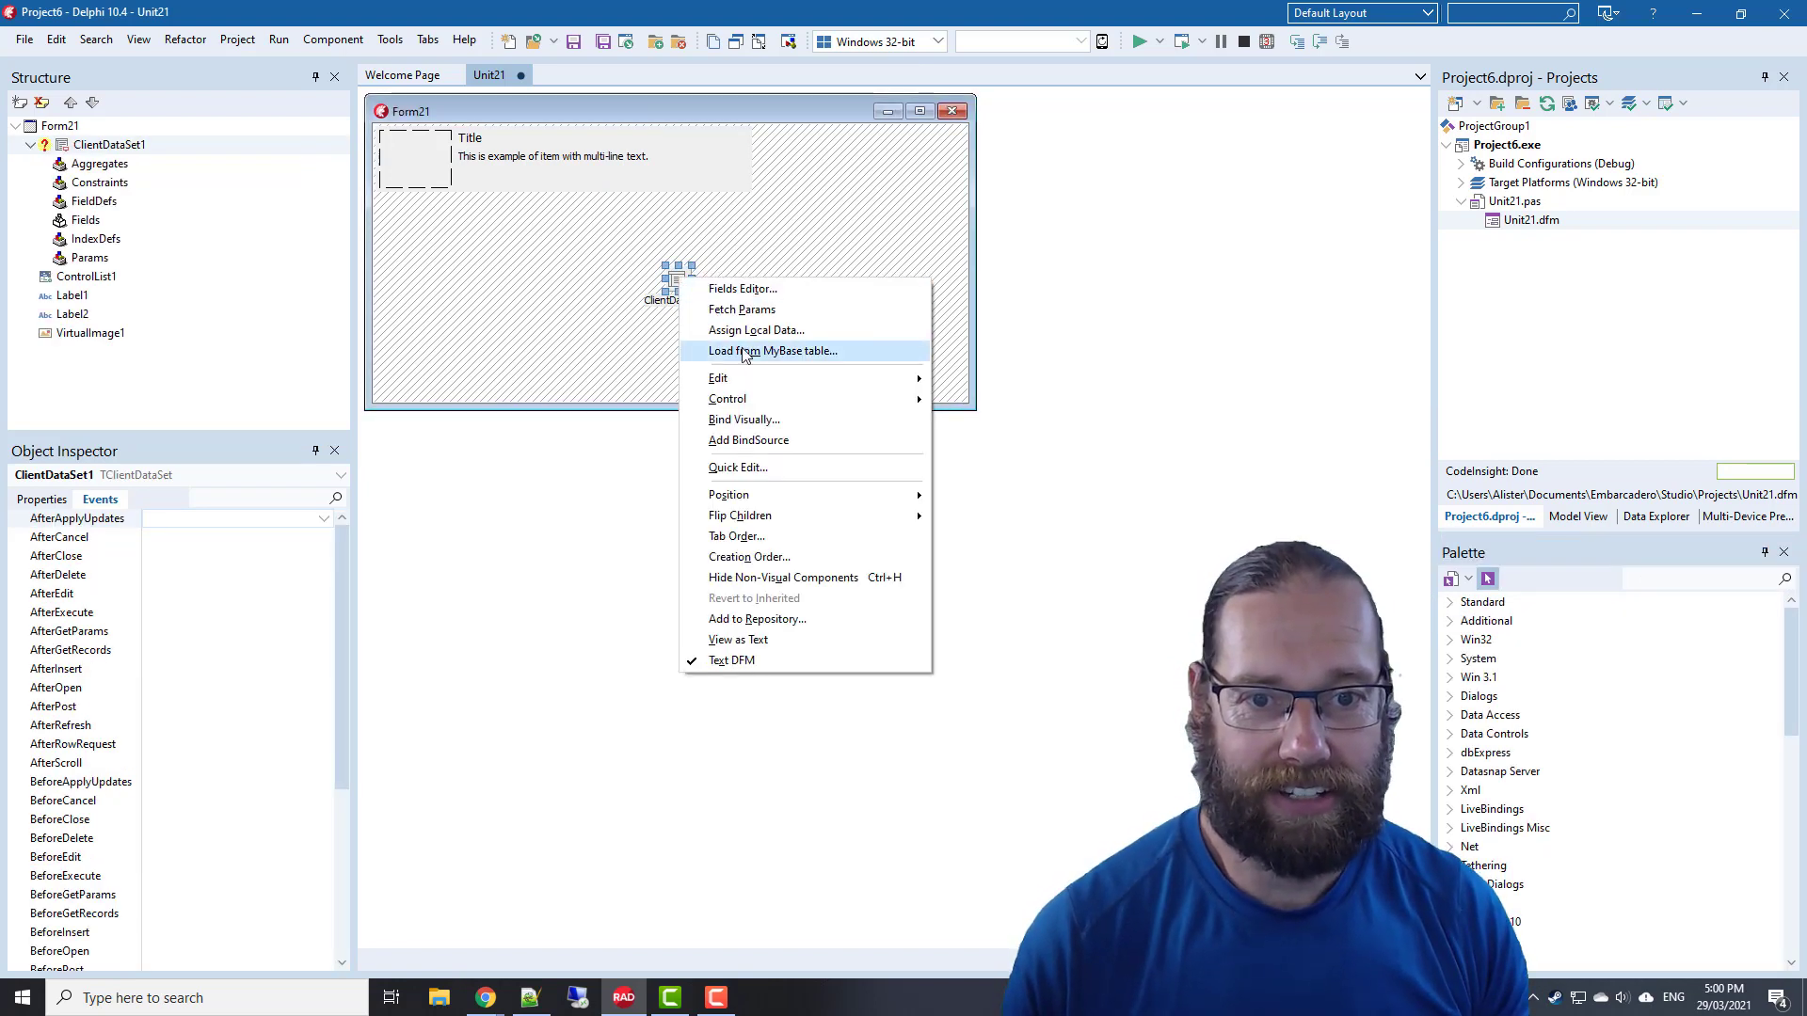
Load a MyBase table from Public Documents\Embarcadero\Studio\21.0\Samples\Data into ClientDataSet1
click(770, 350)
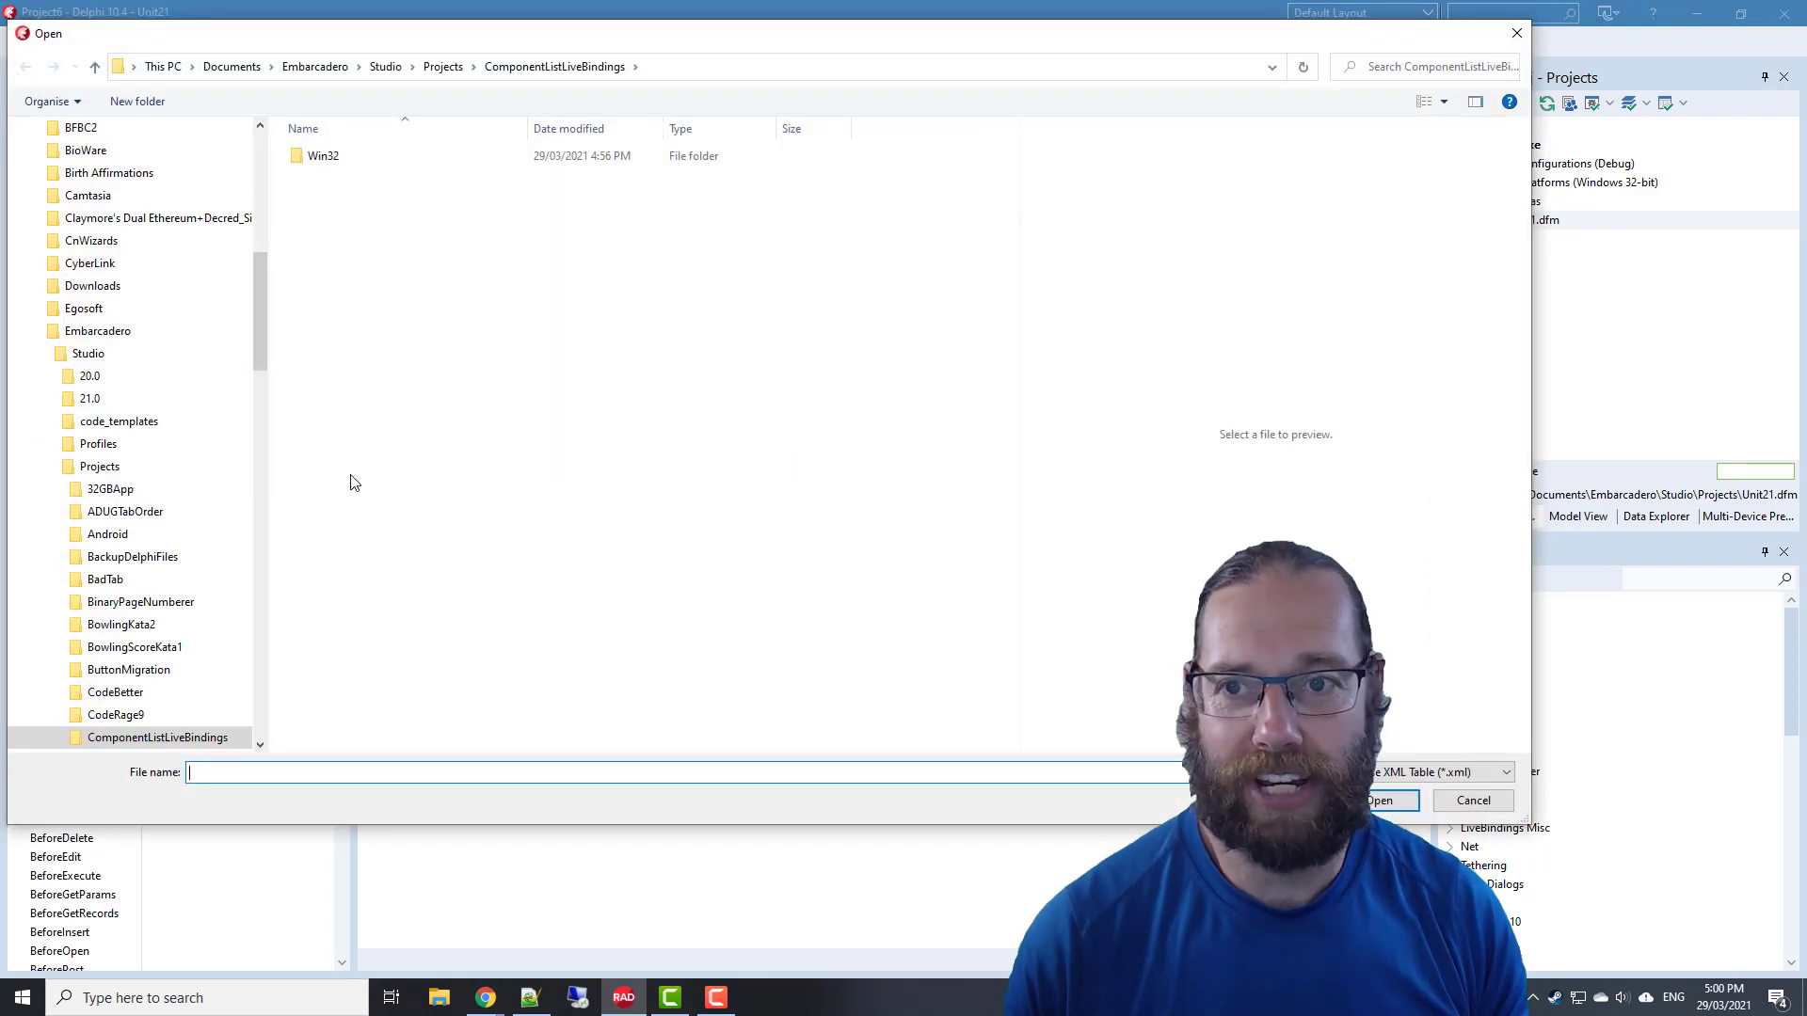
mouse_move(380, 524)
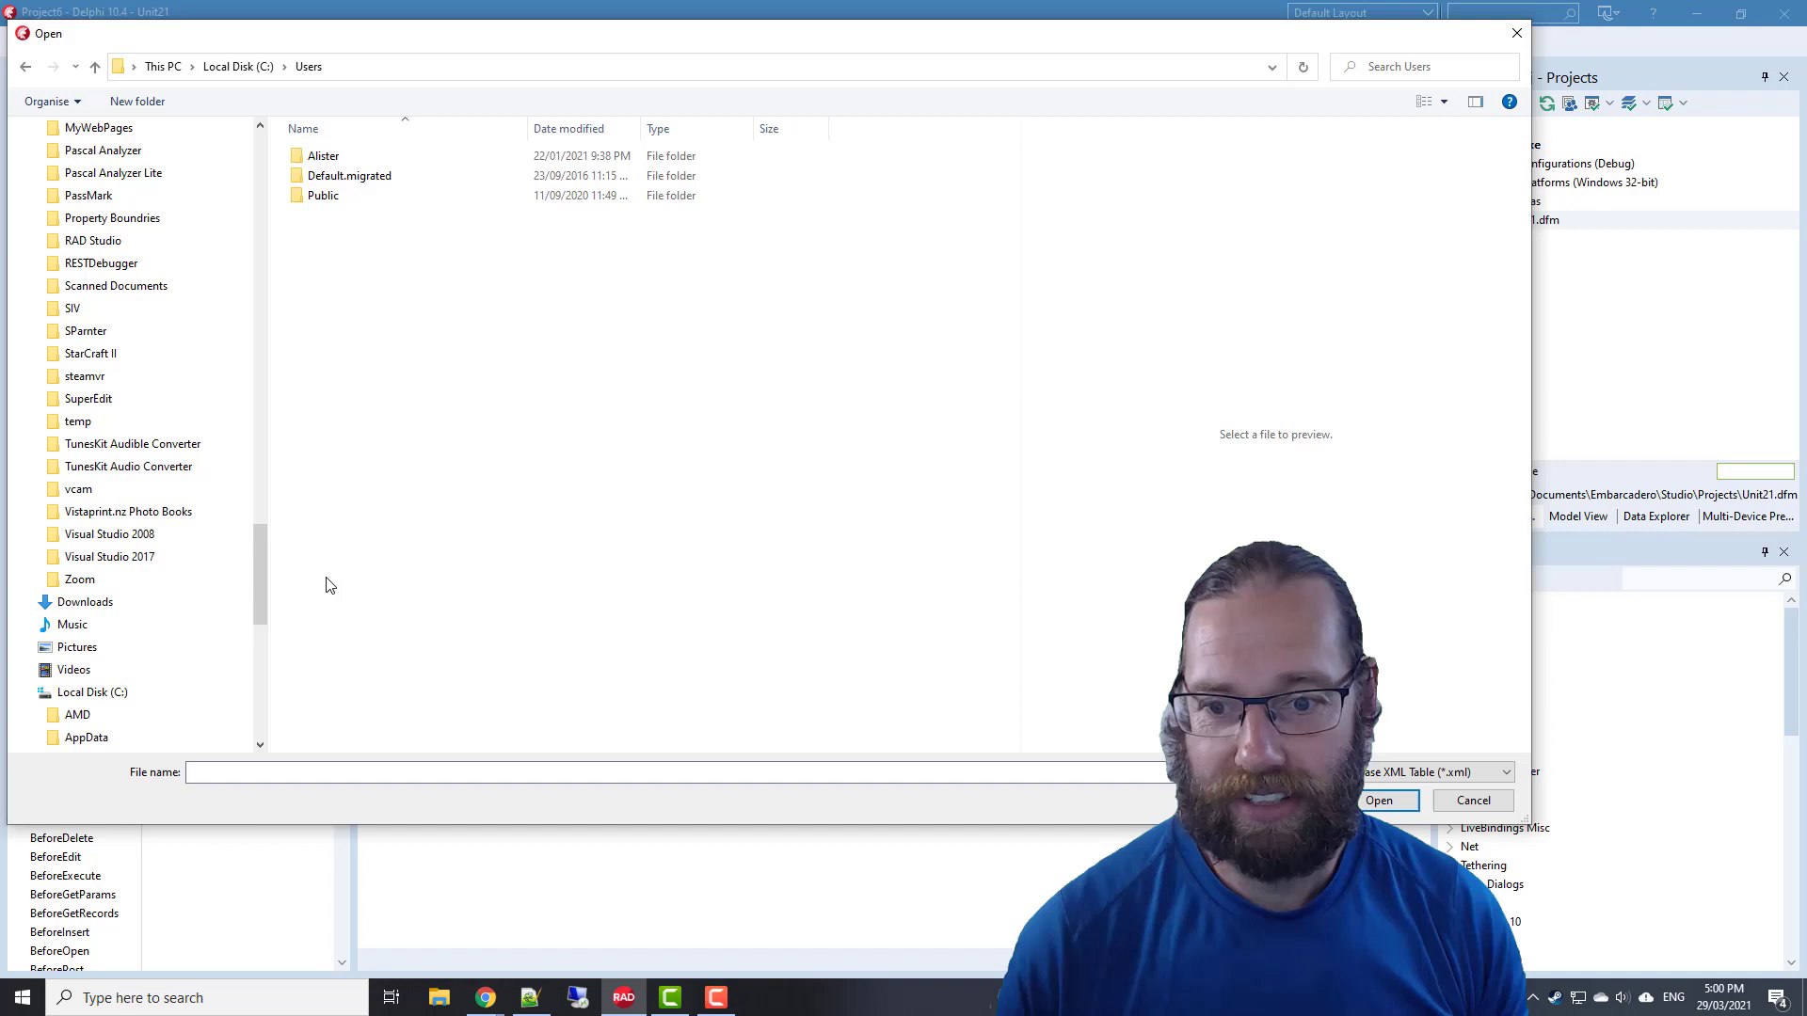
double_click(323, 194)
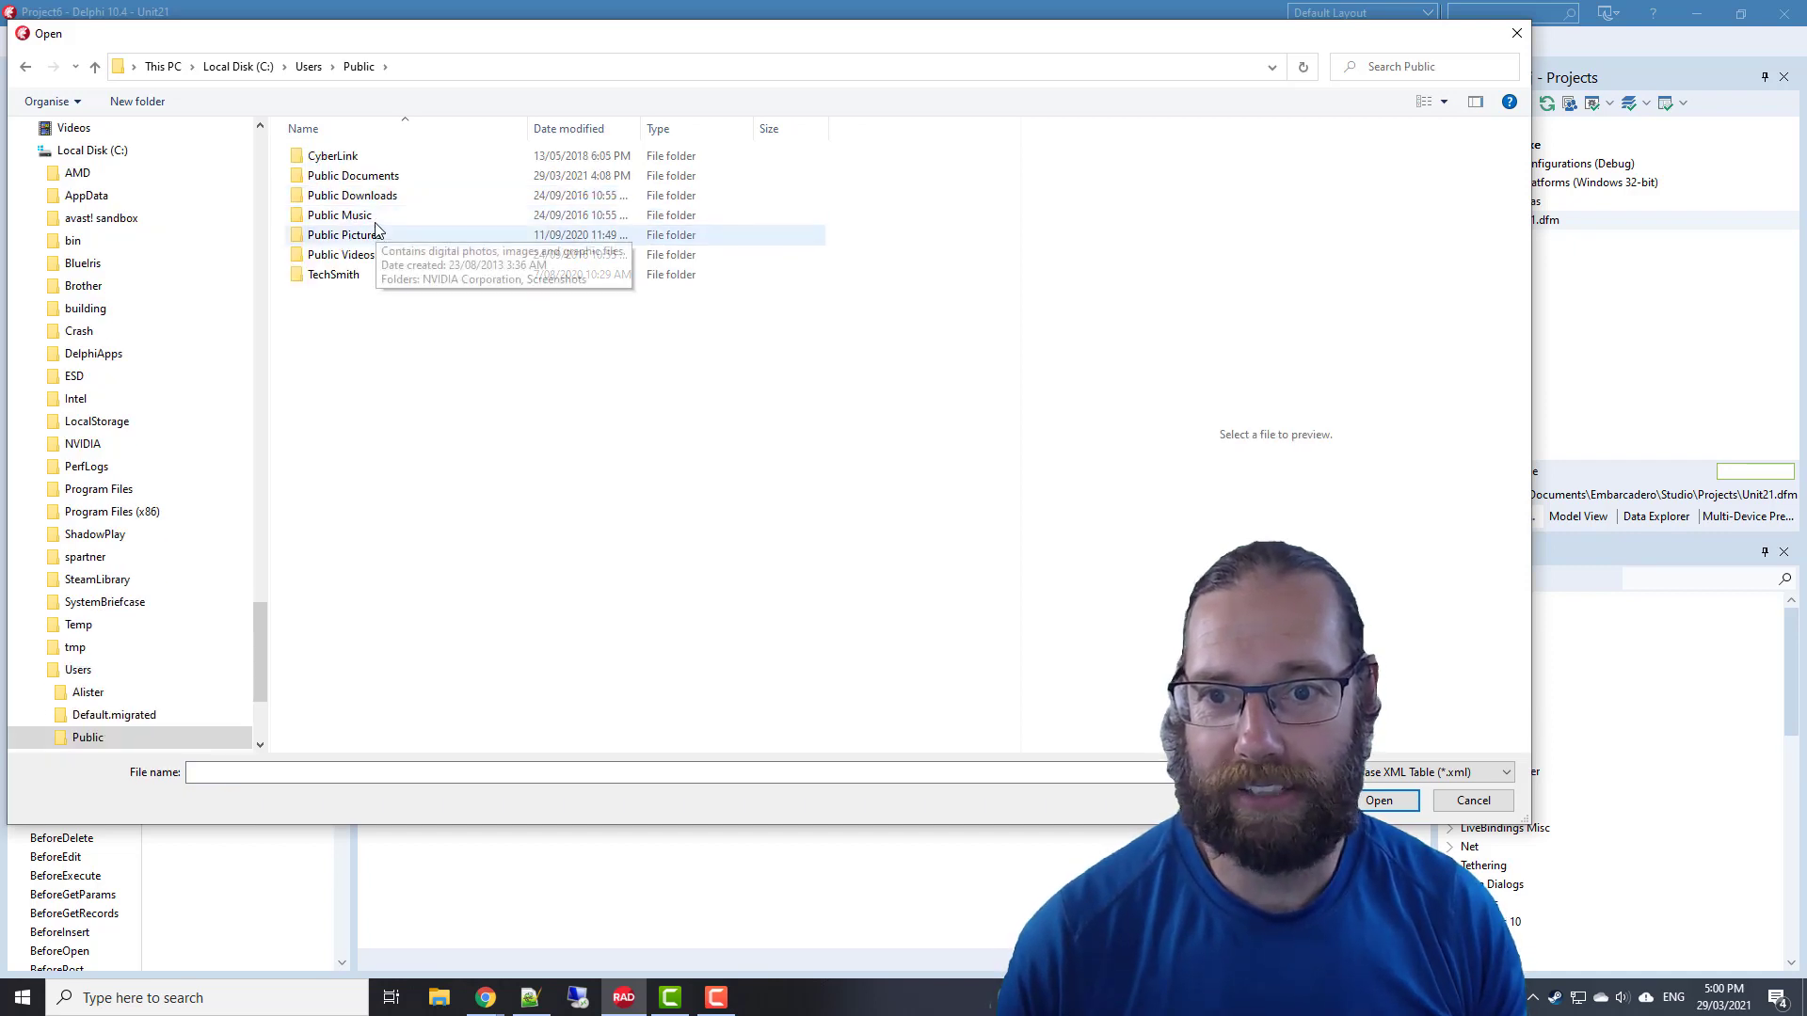
double_click(354, 175)
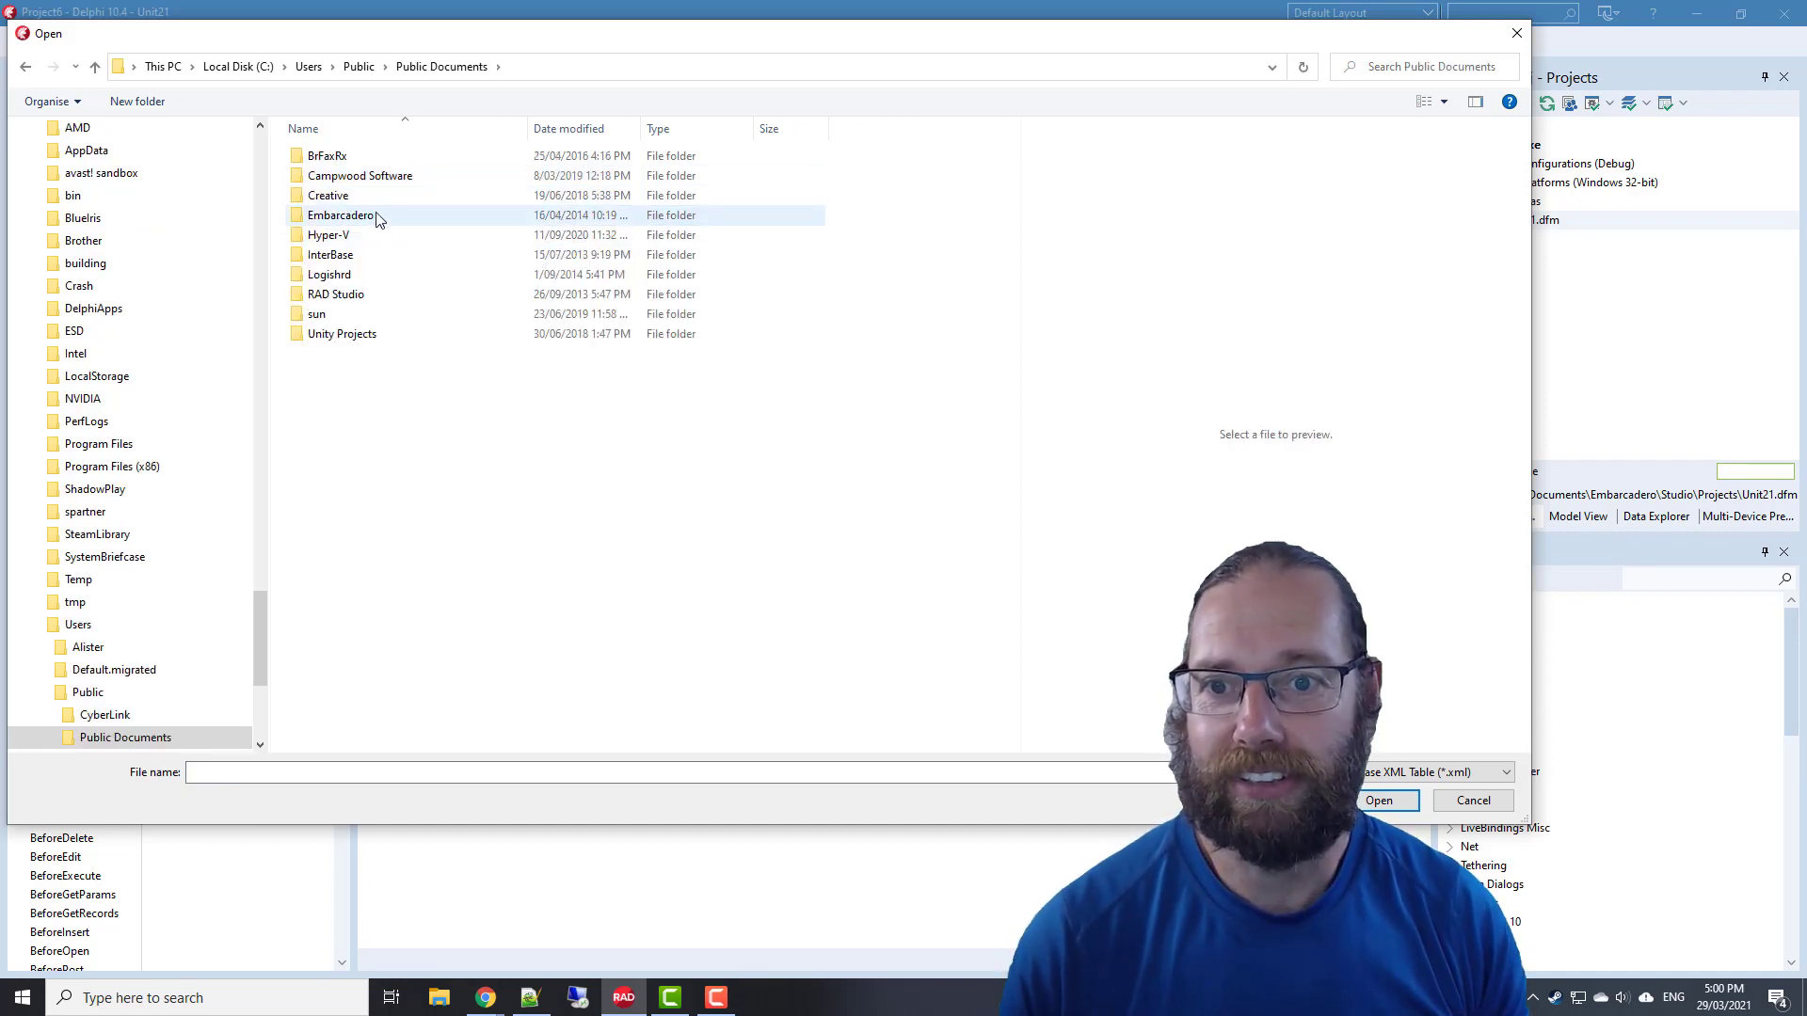
double_click(341, 215)
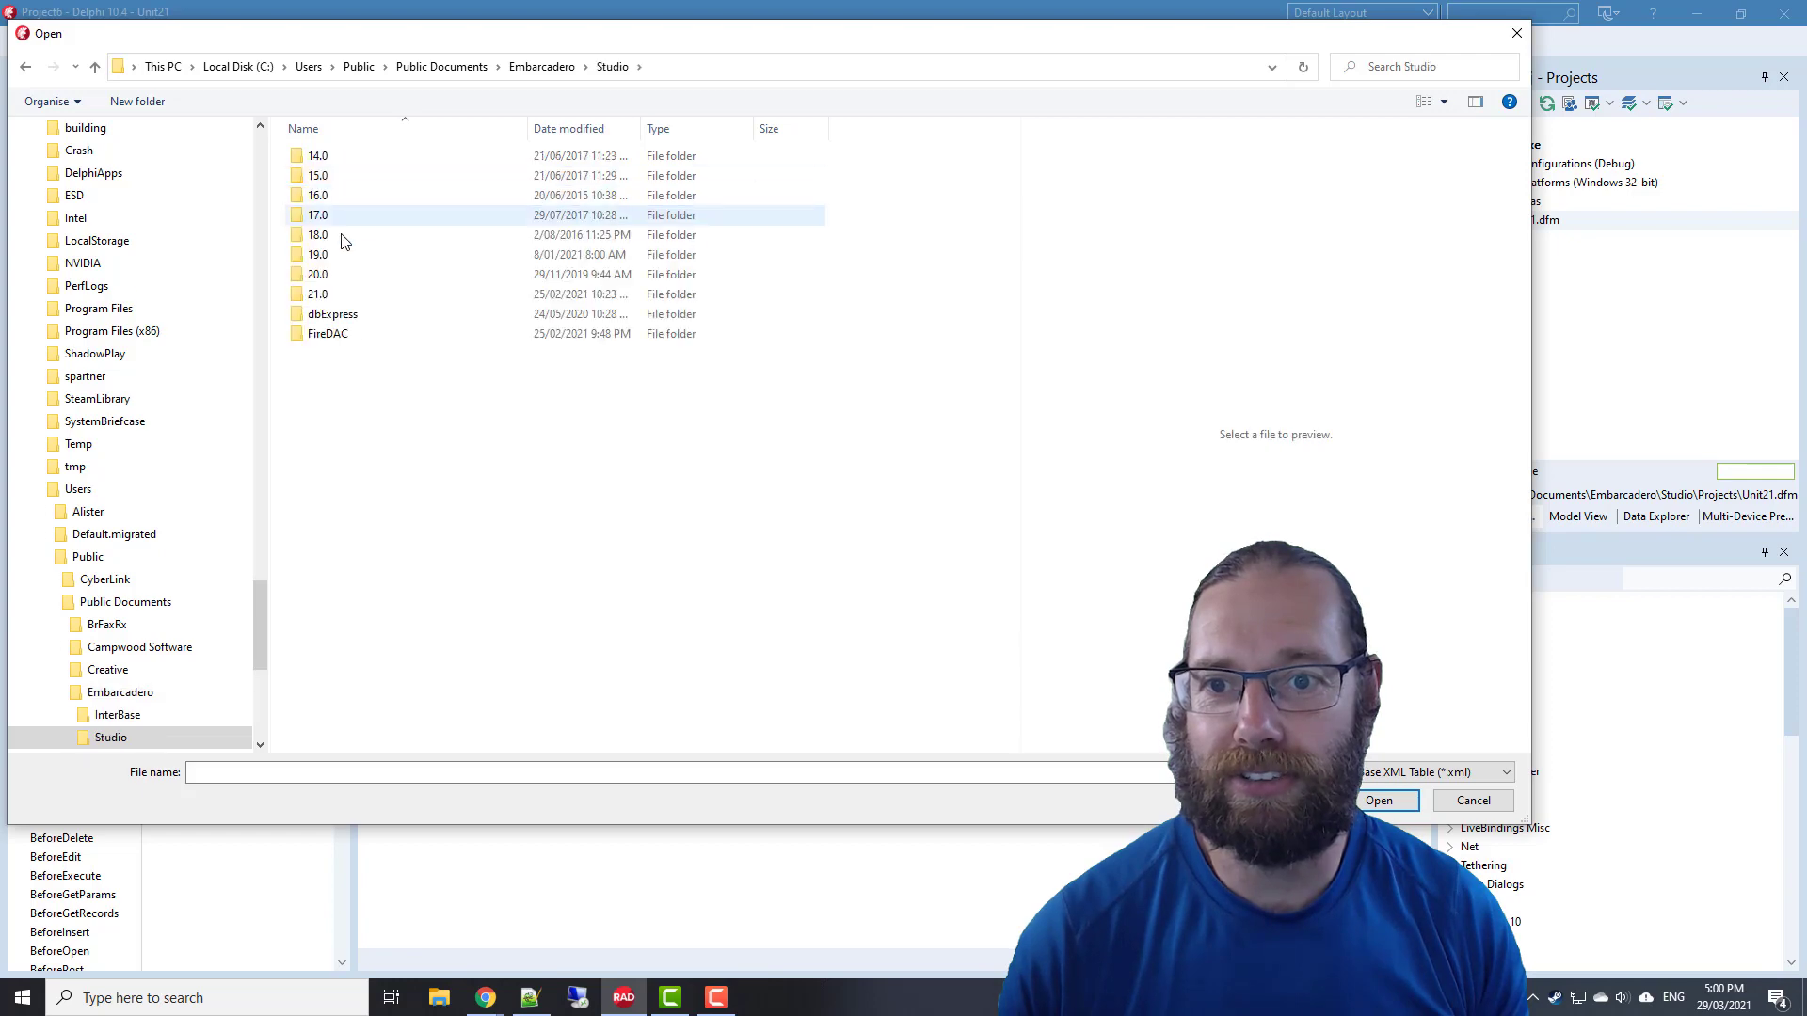
double_click(318, 293)
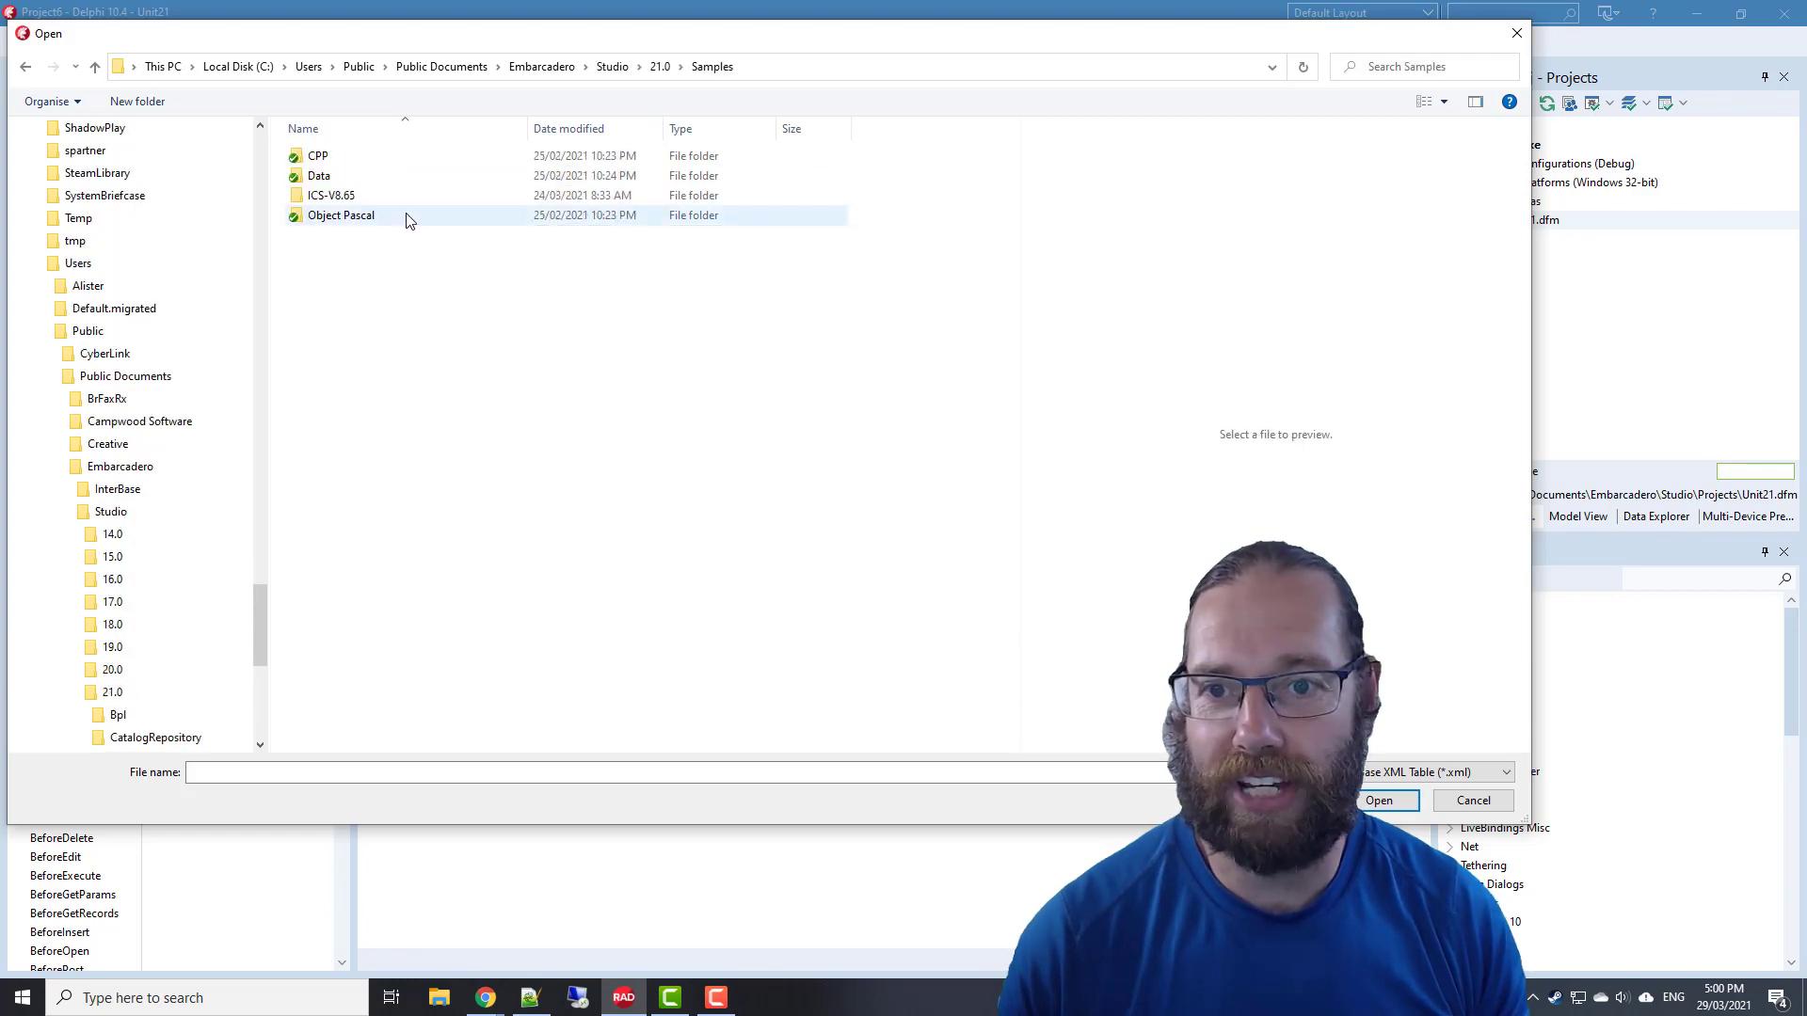
click(1378, 800)
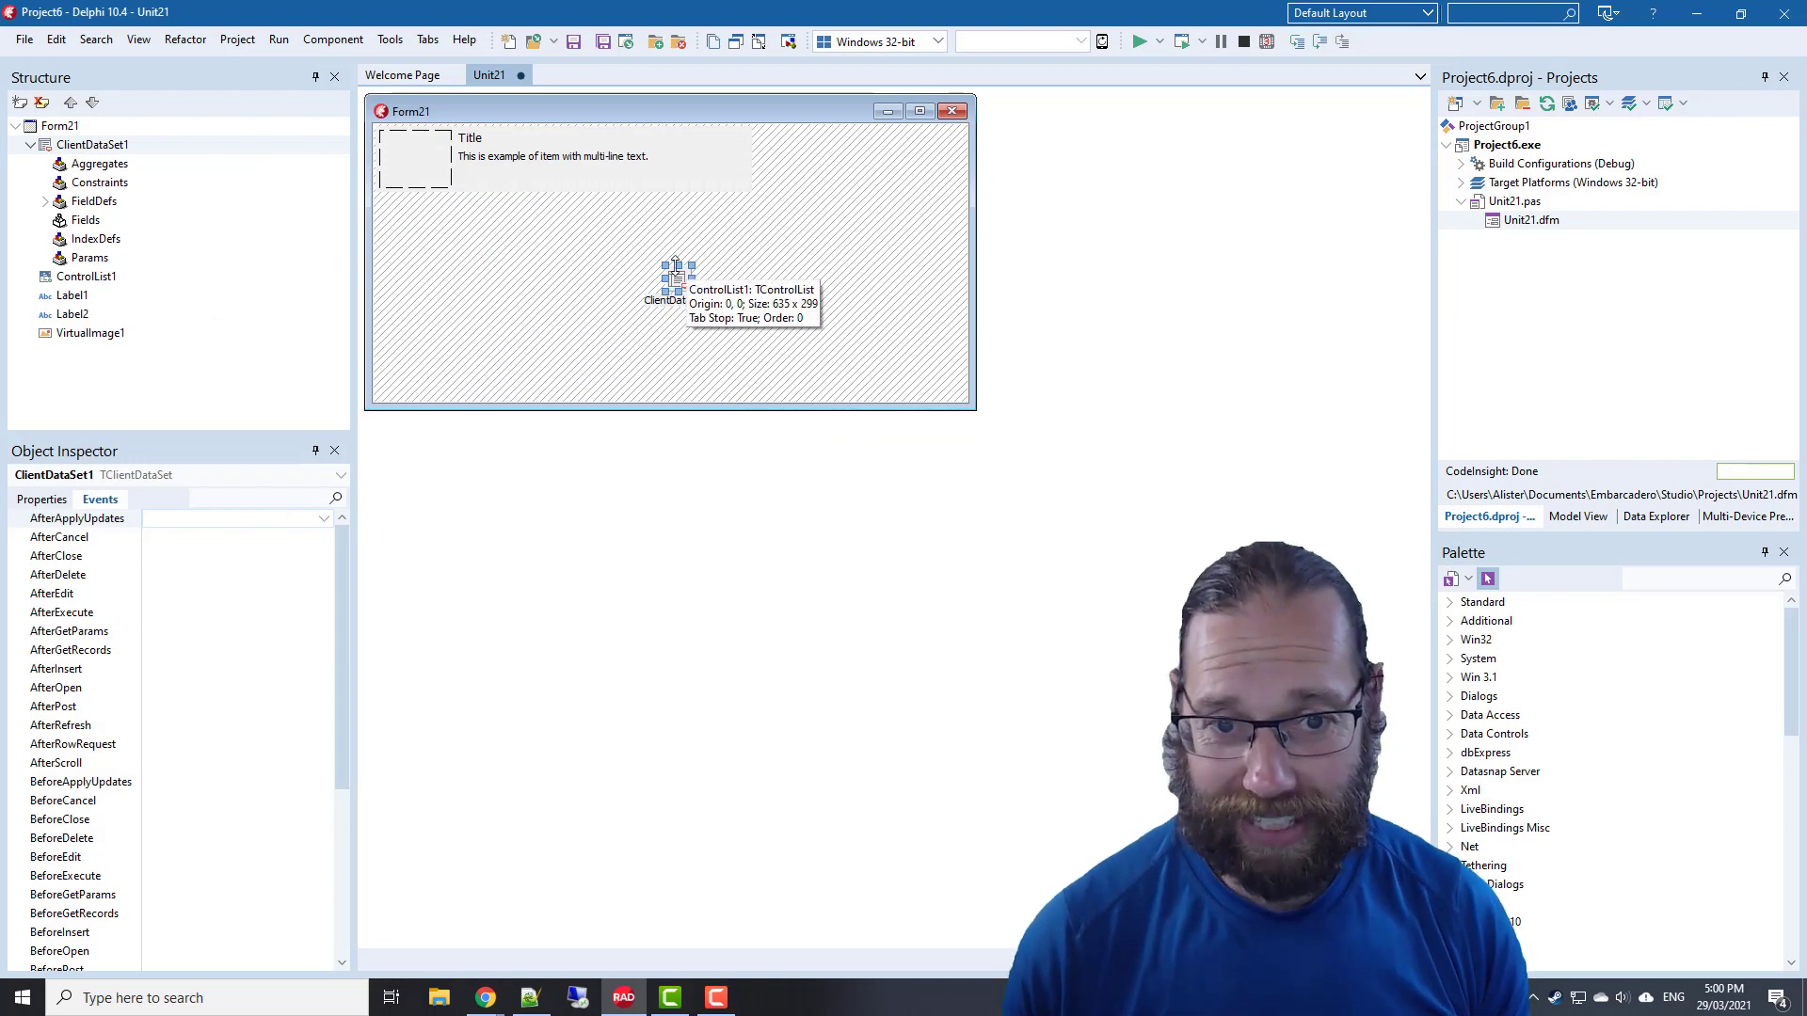
Bind Graphic to VirtualImage1.Picture, Common_Name to Label2.Caption and Notes to Label1.Caption
right_click(676, 277)
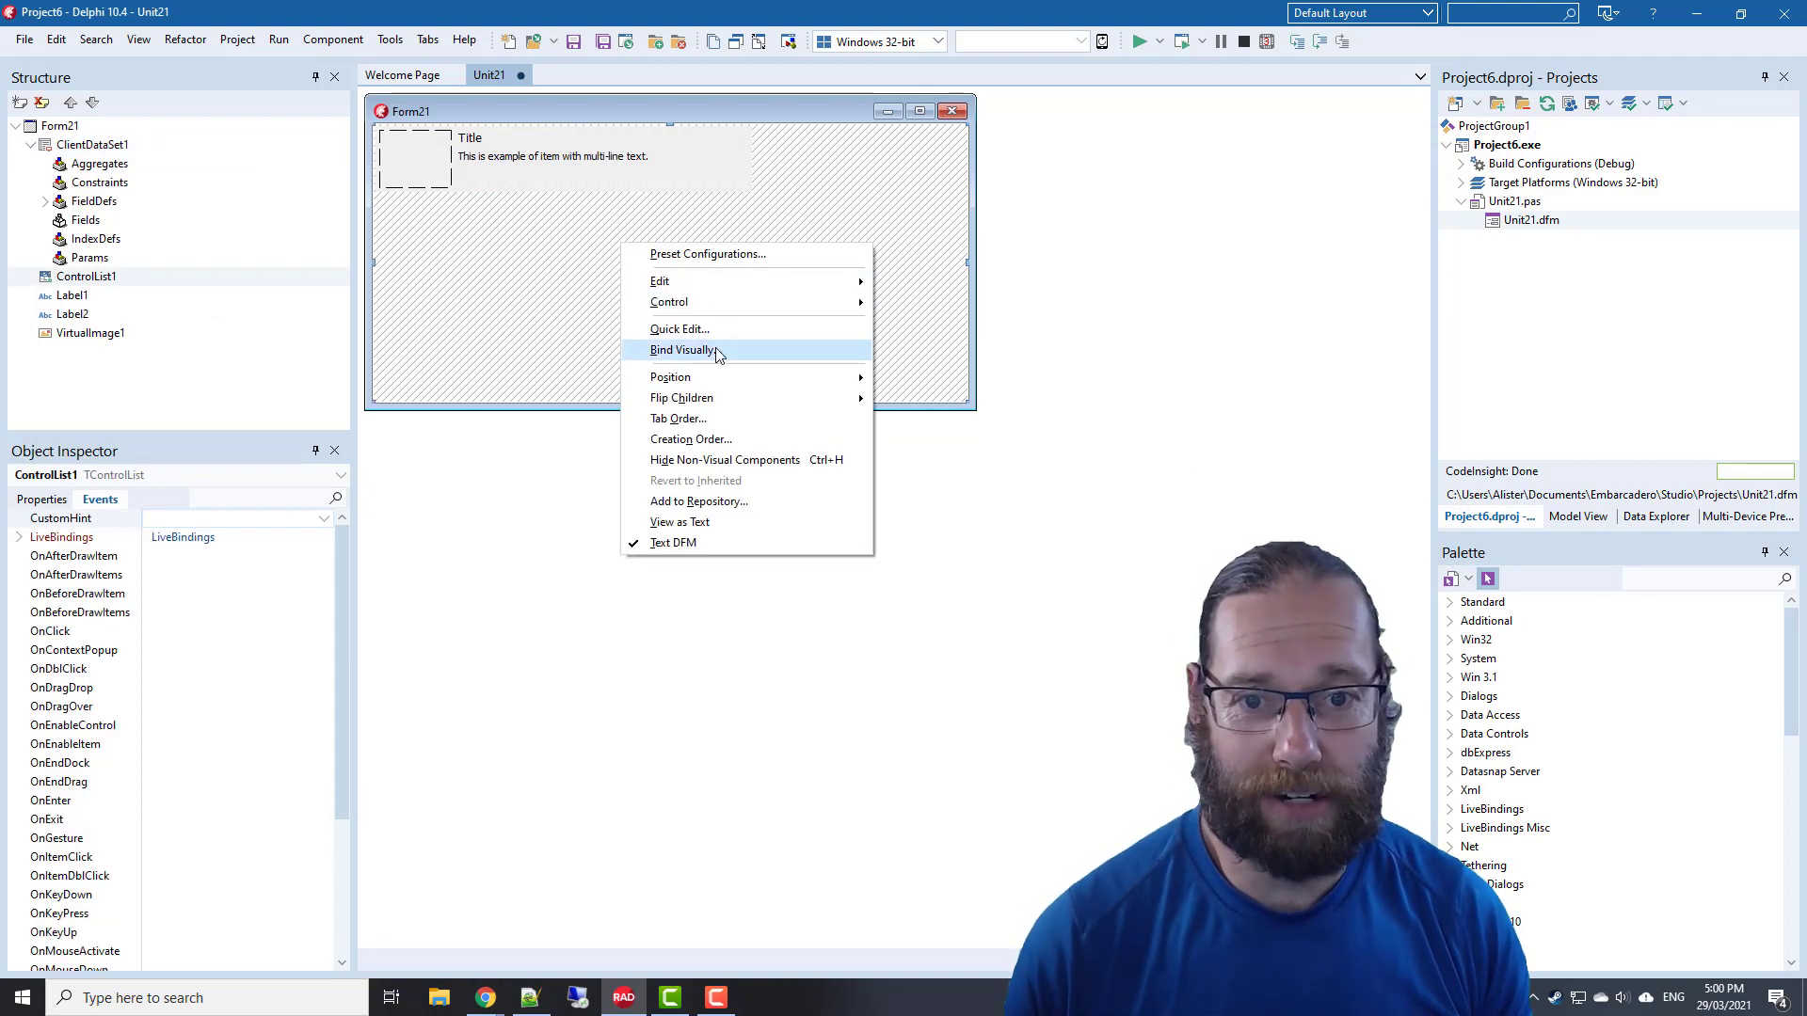
click(683, 349)
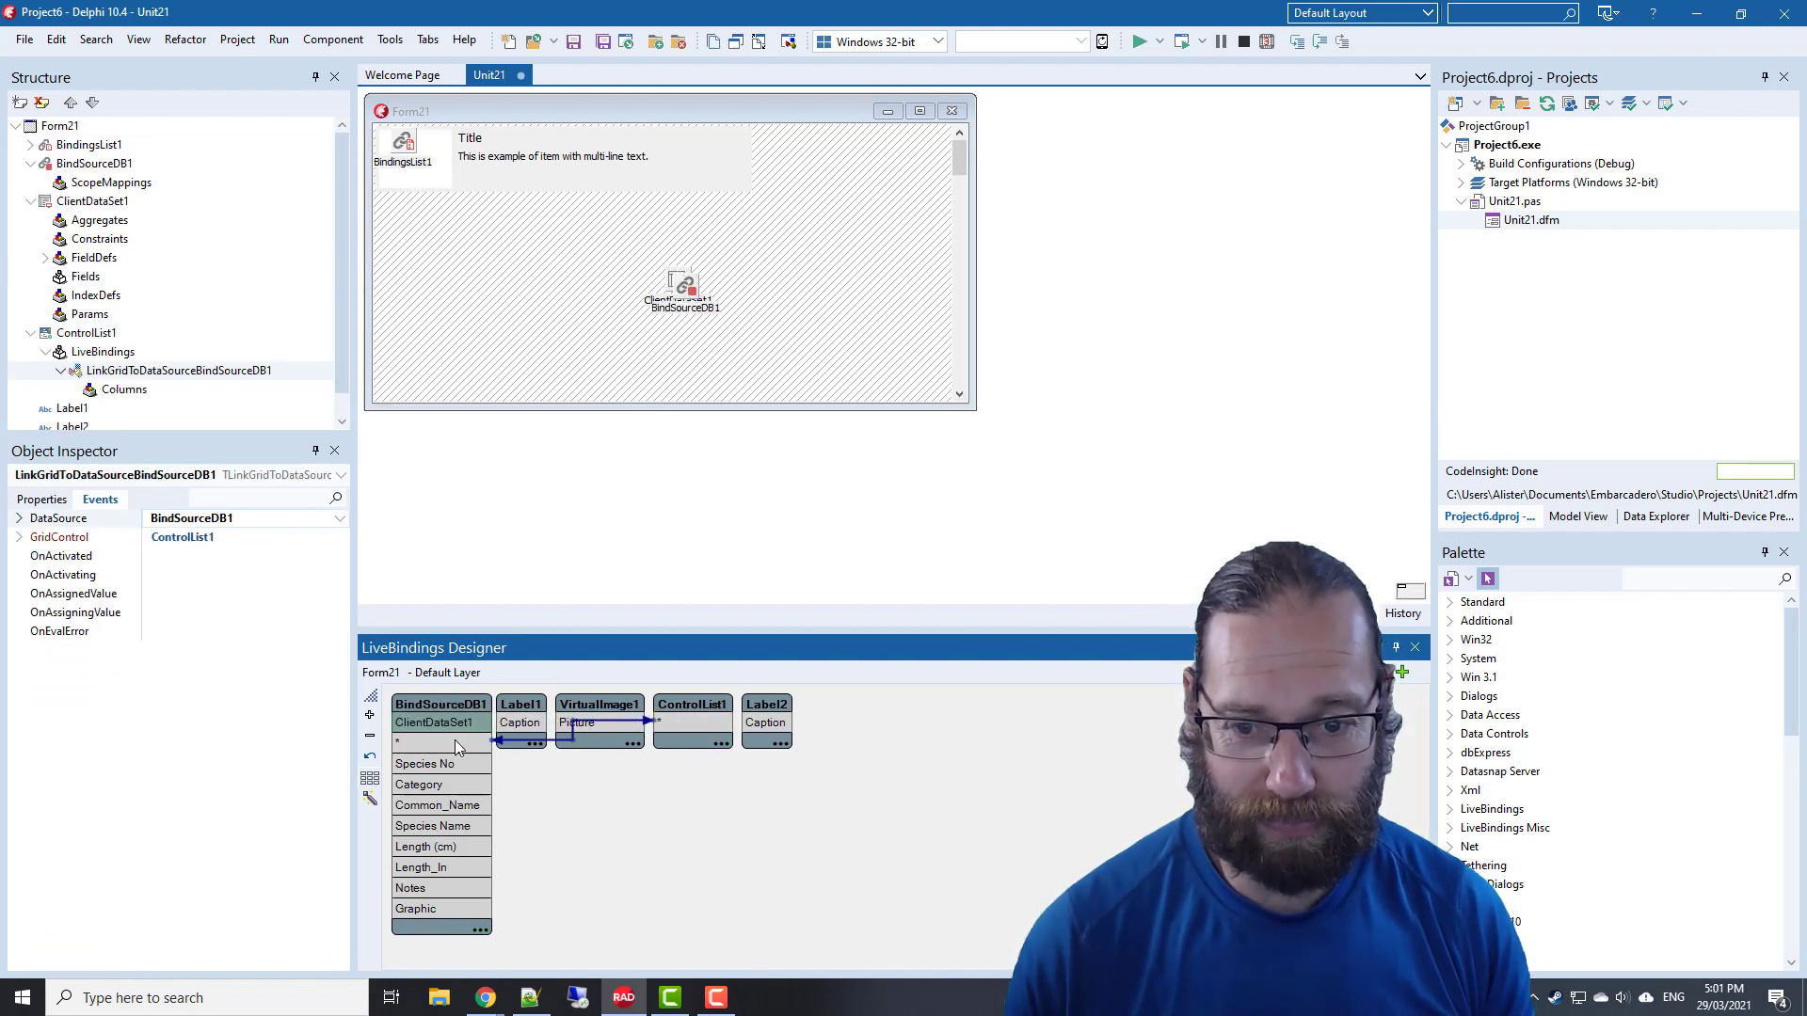
mouse_move(795, 703)
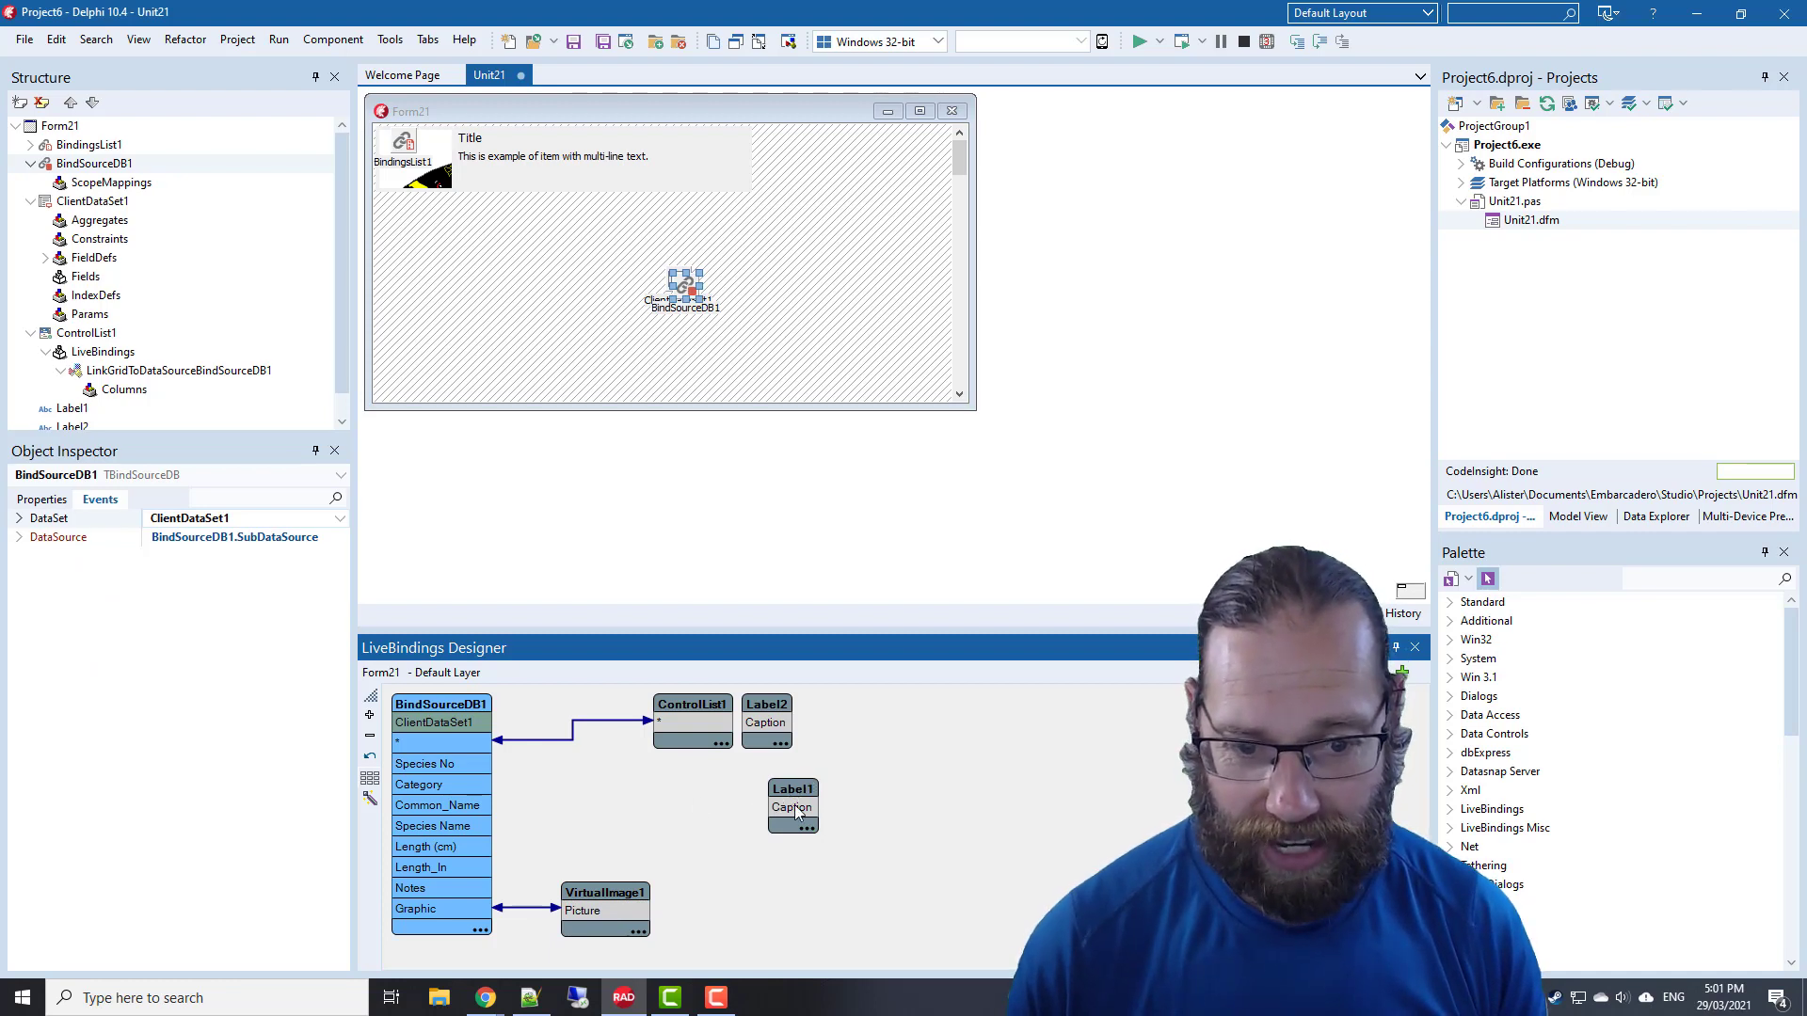
click(791, 806)
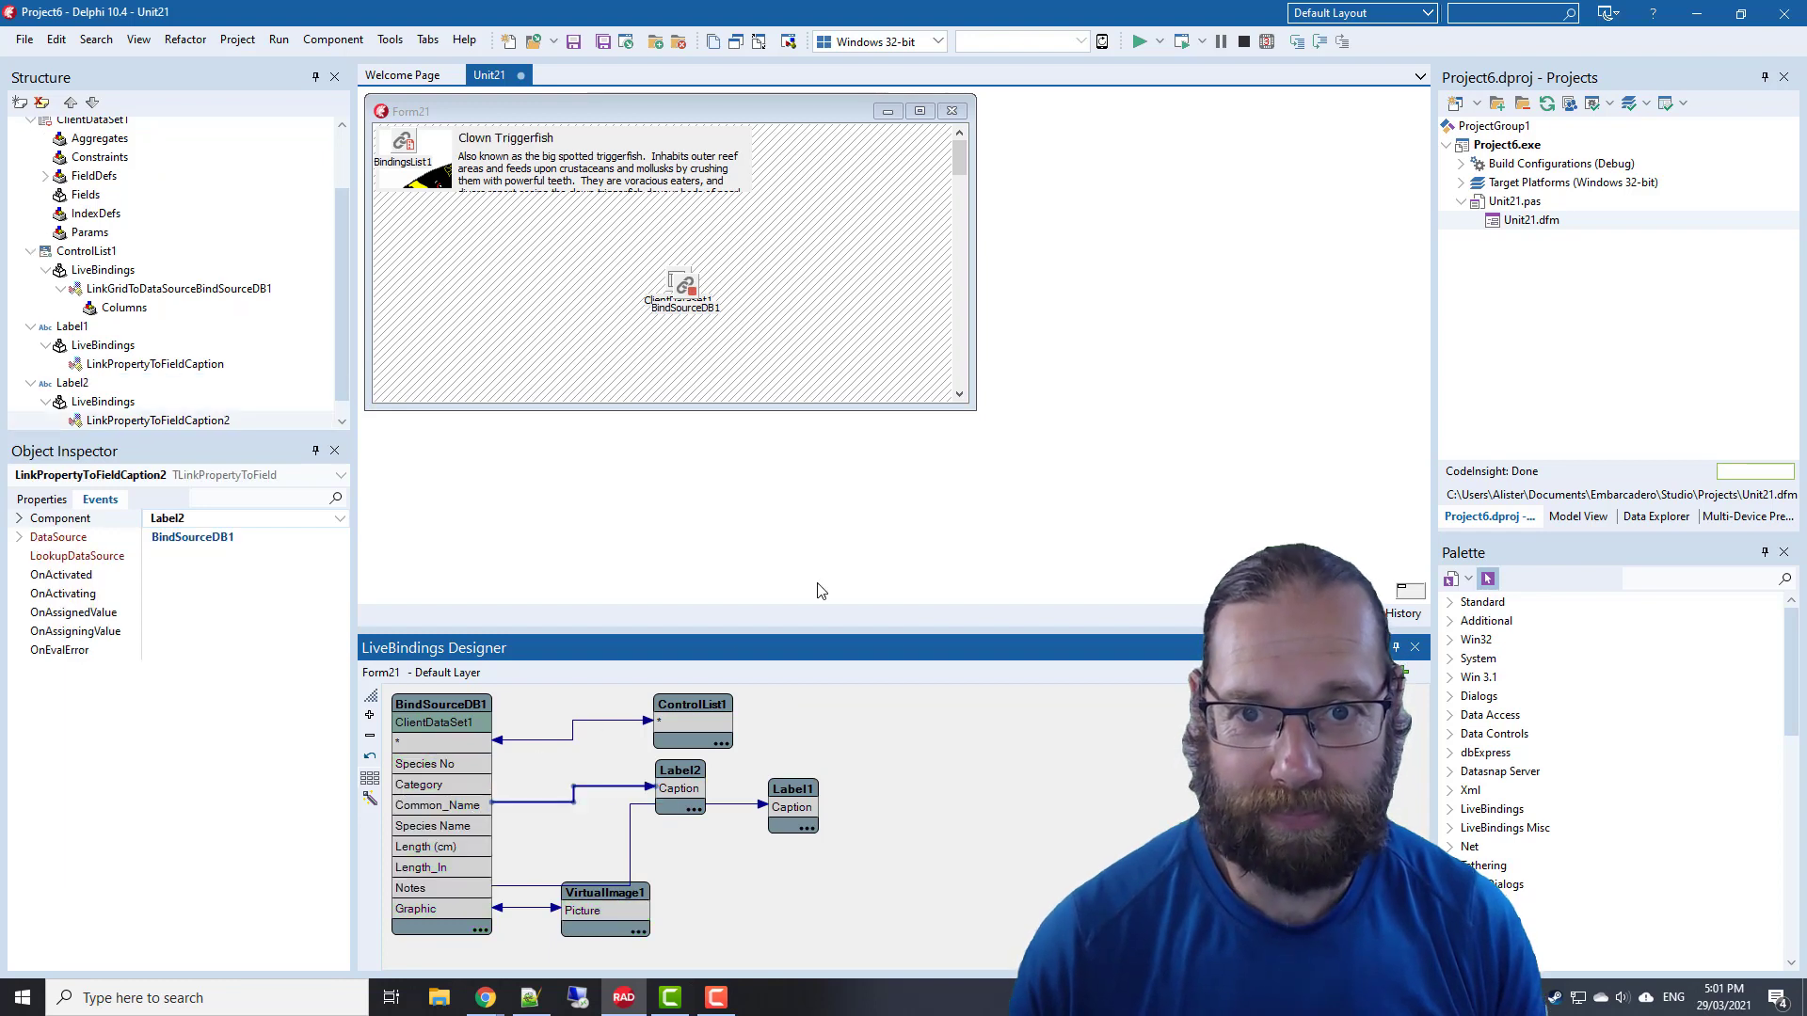
mouse_move(527, 207)
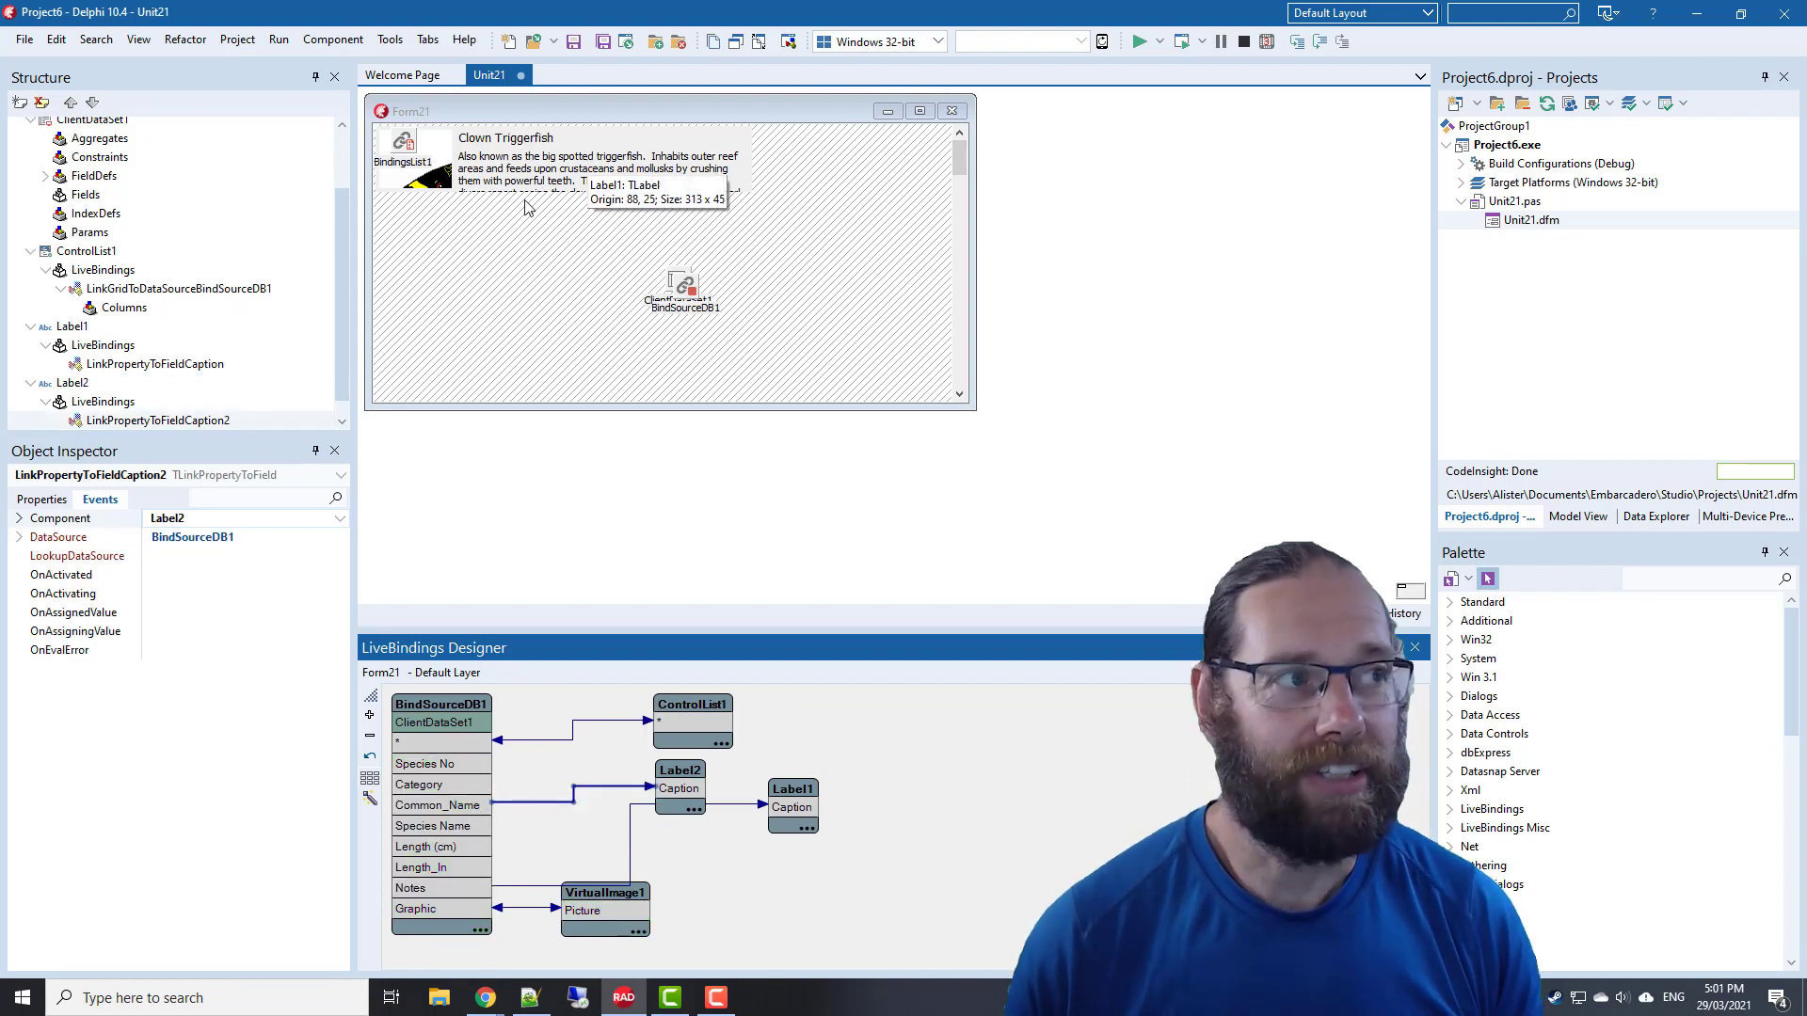
Select the notes label Label1 and review its Anchors in the Object Inspector
click(792, 791)
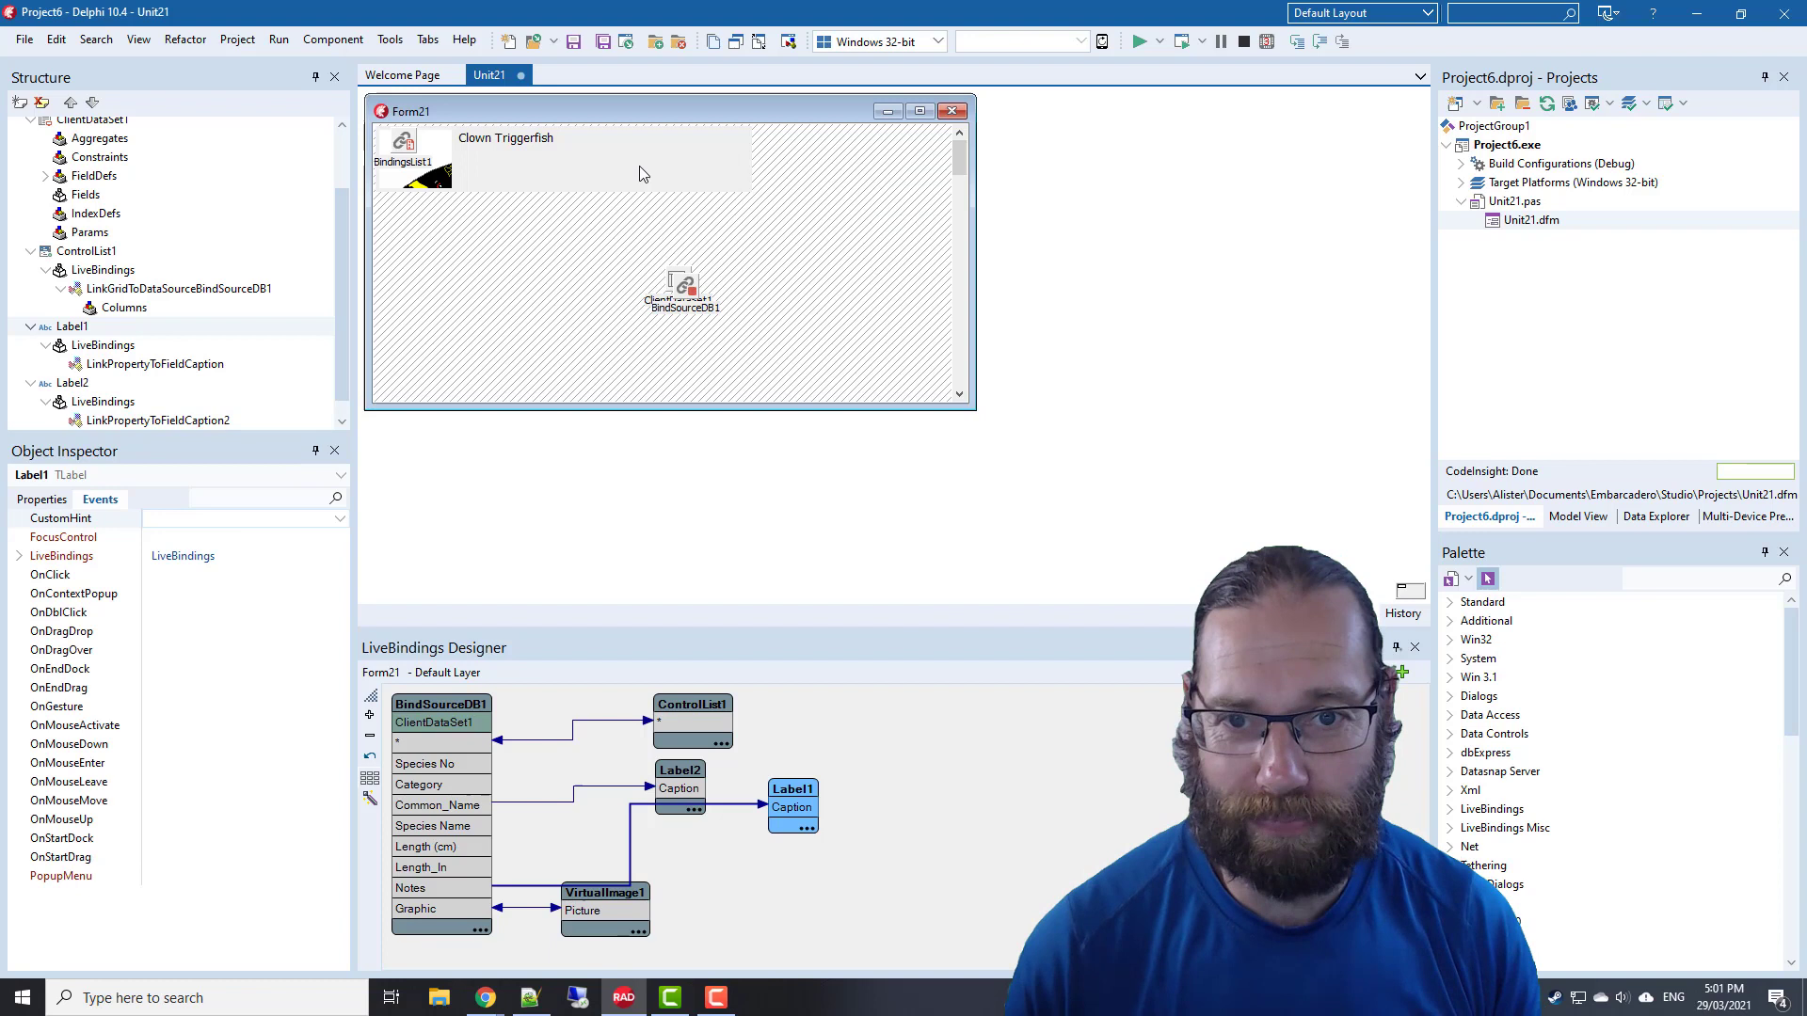
click(42, 499)
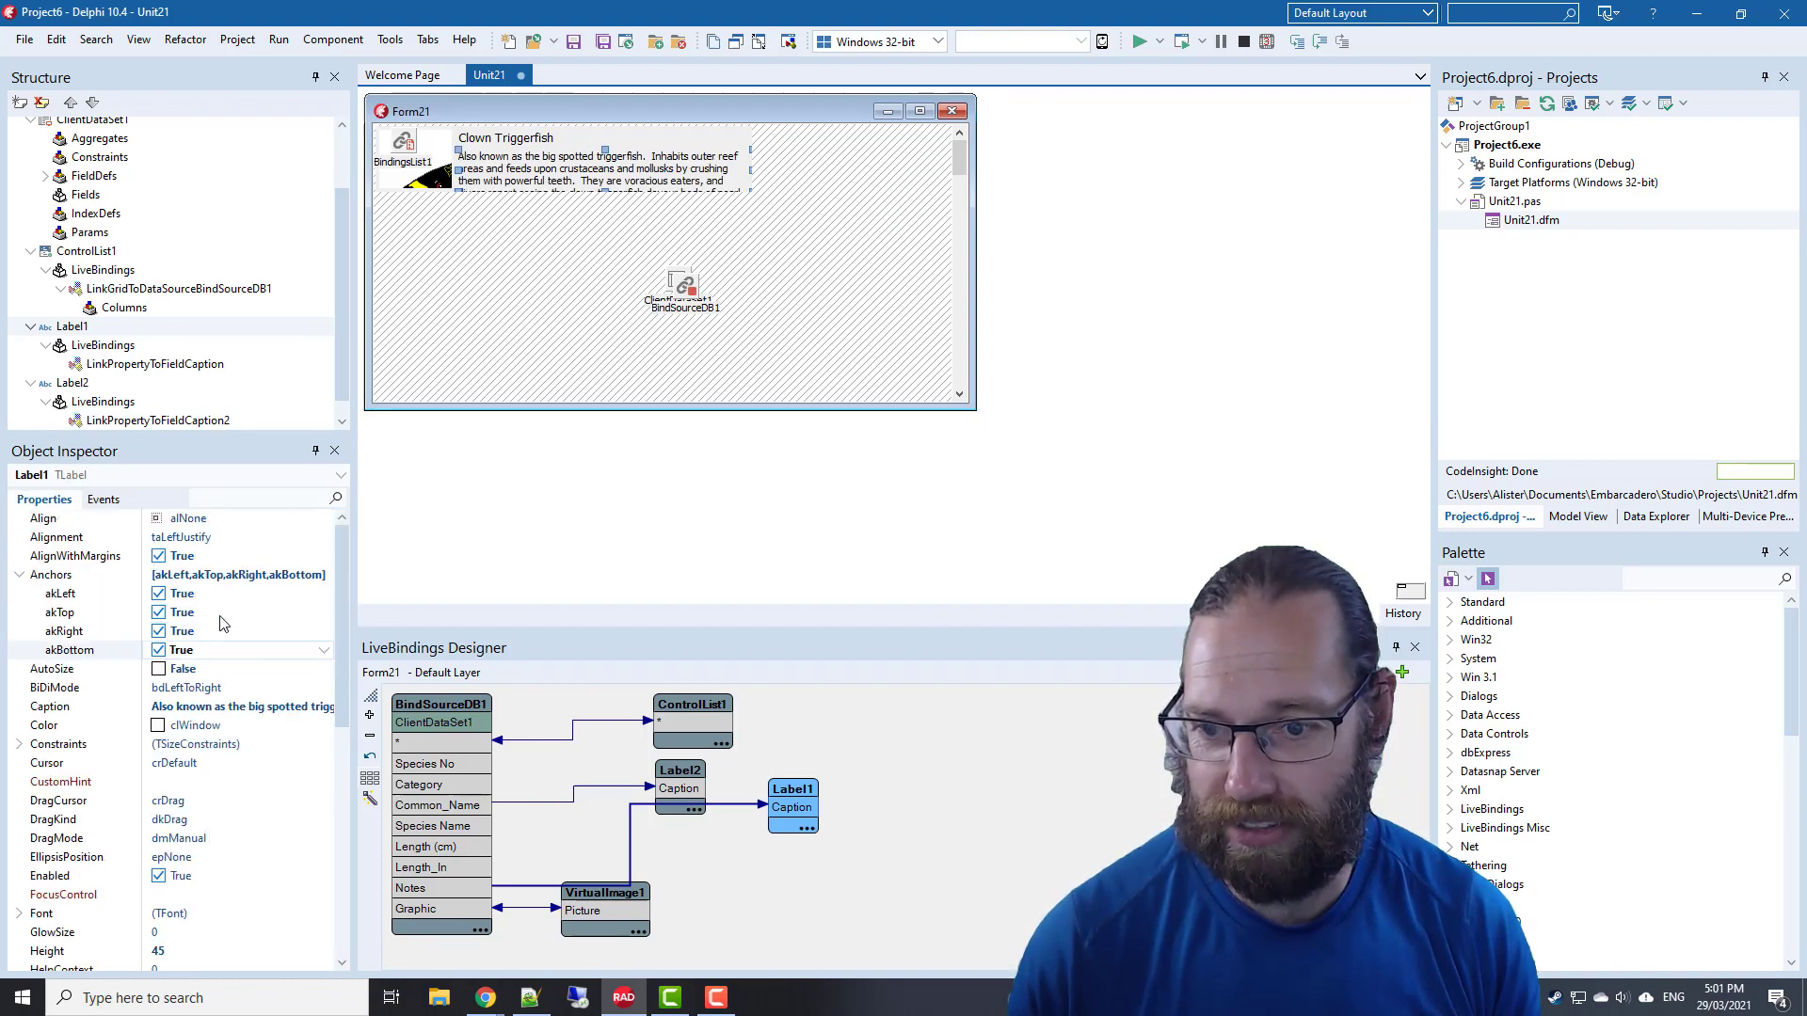
mouse_move(225, 594)
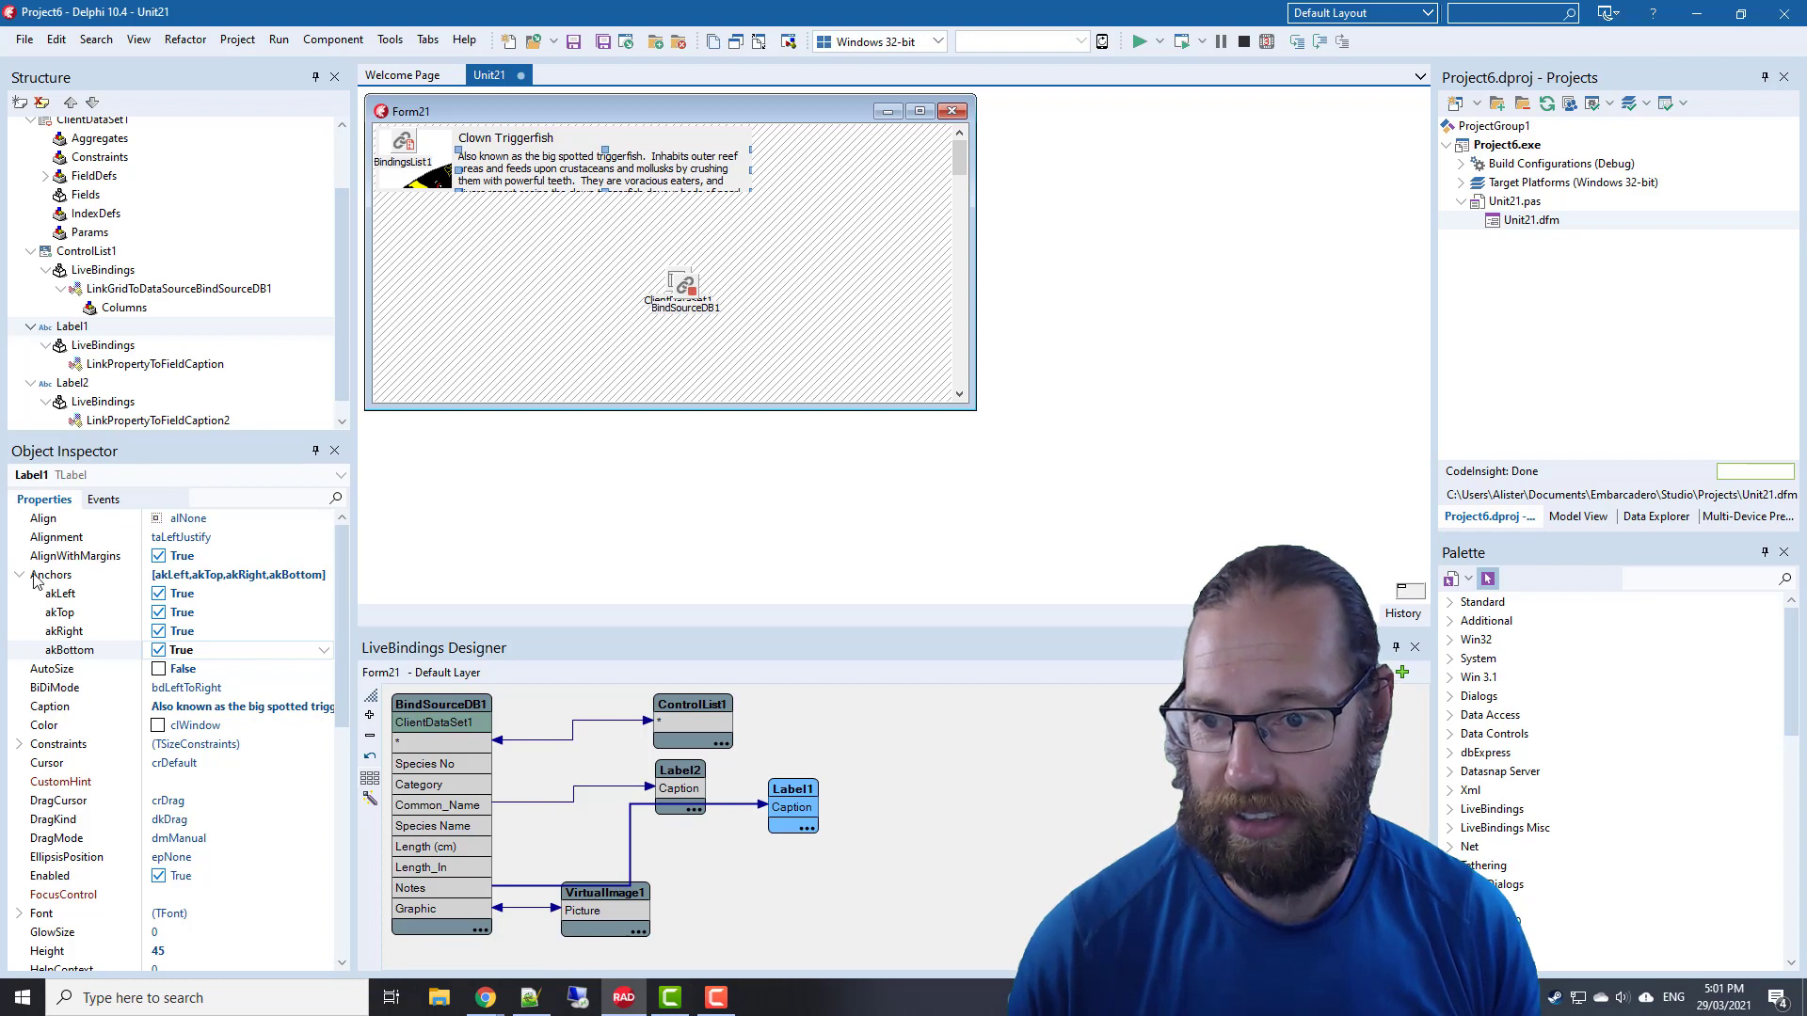
click(20, 573)
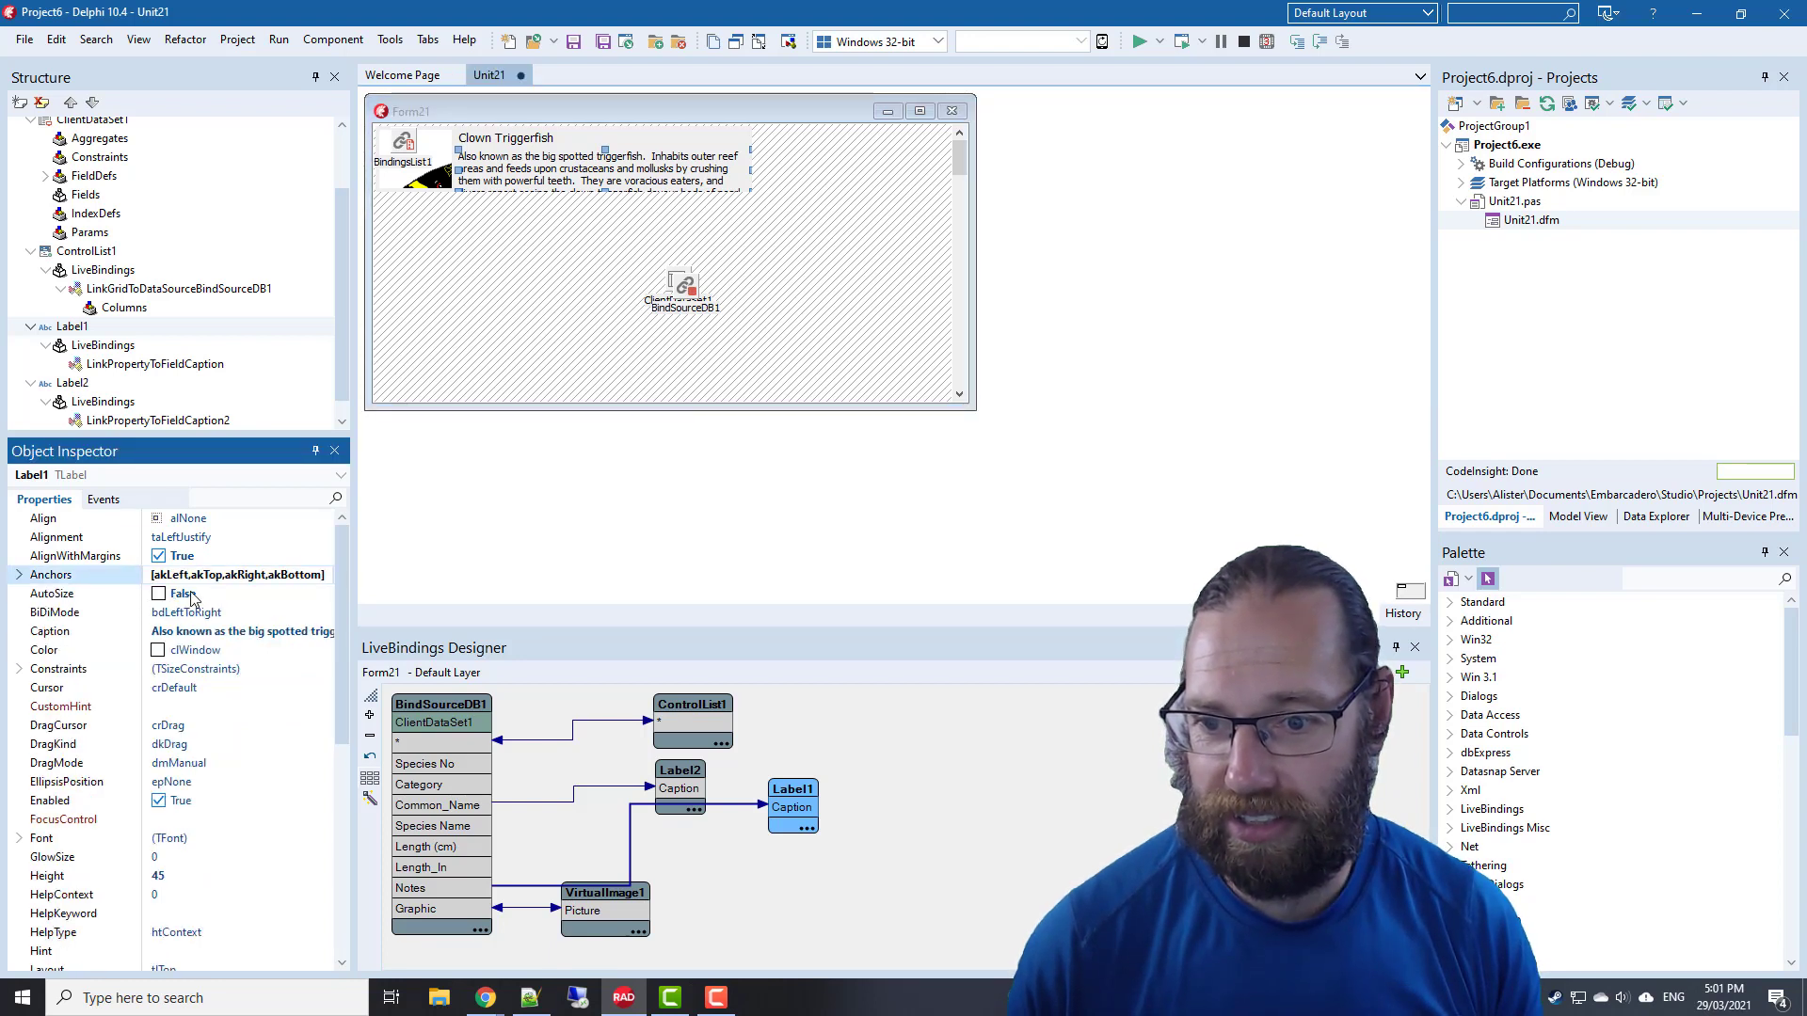
scroll(down, 3)
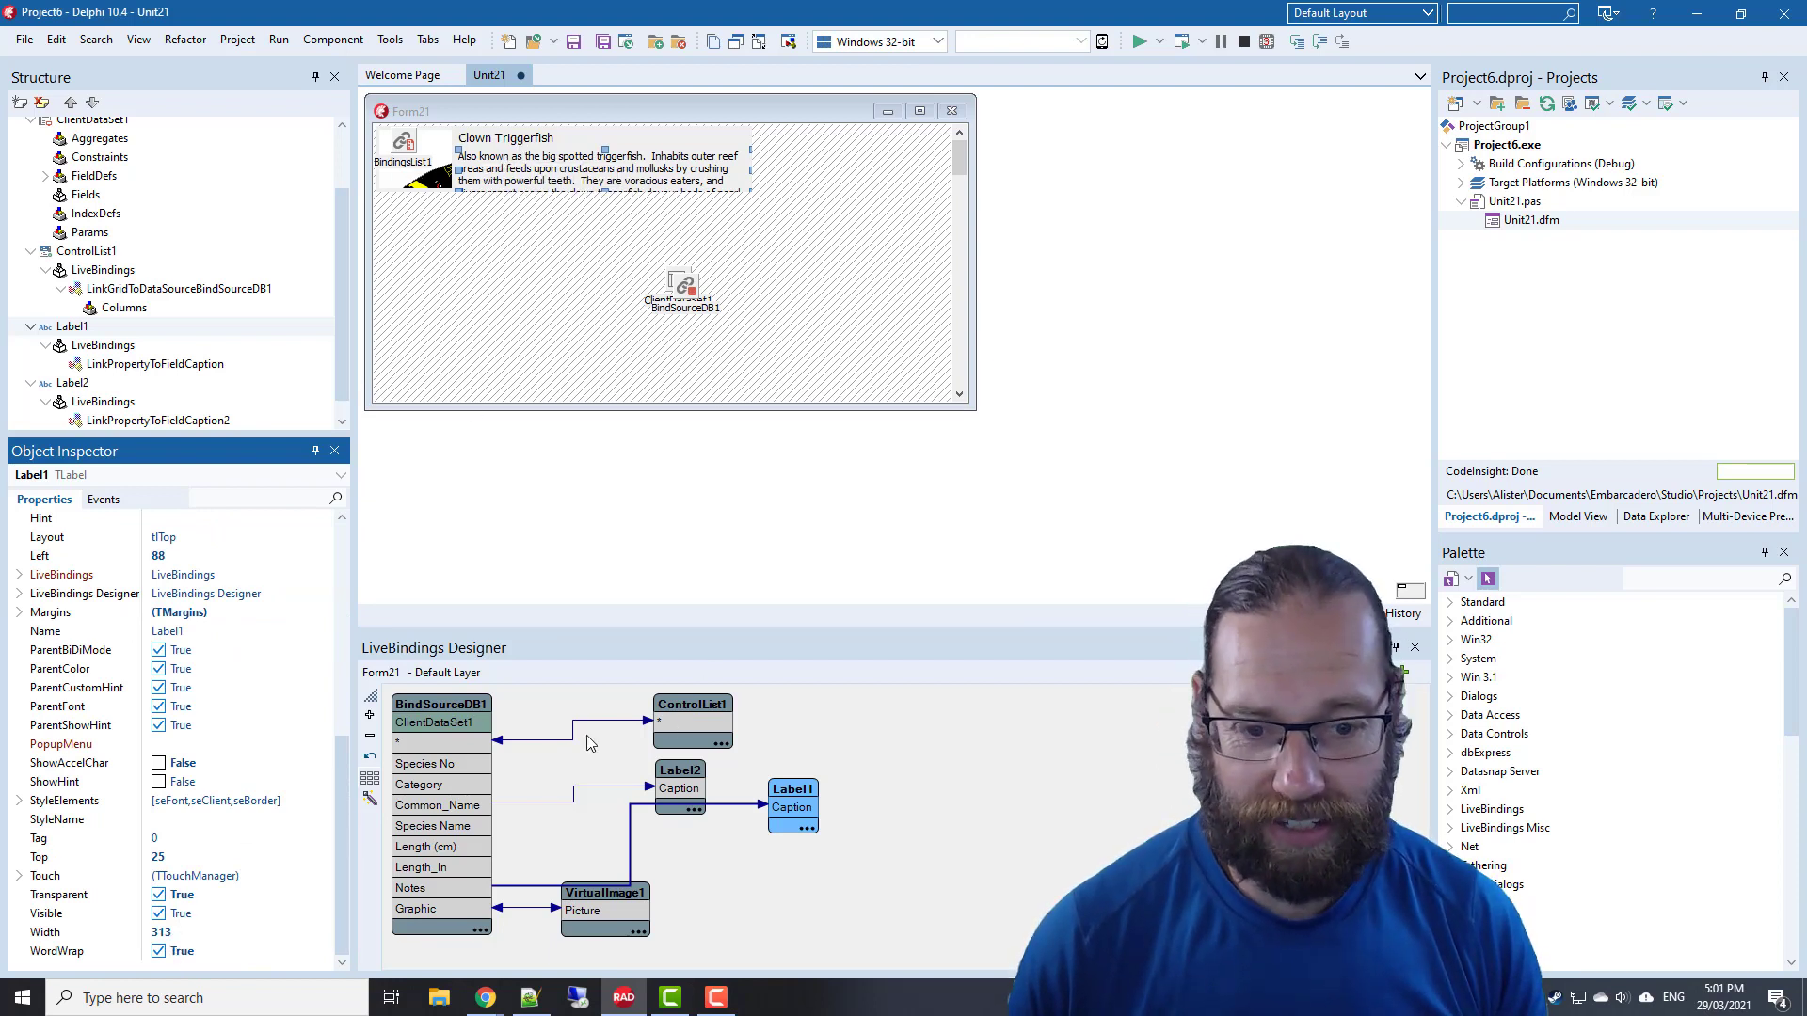
Set VirtualImage1 Align to alLeft and Center to True
click(604, 893)
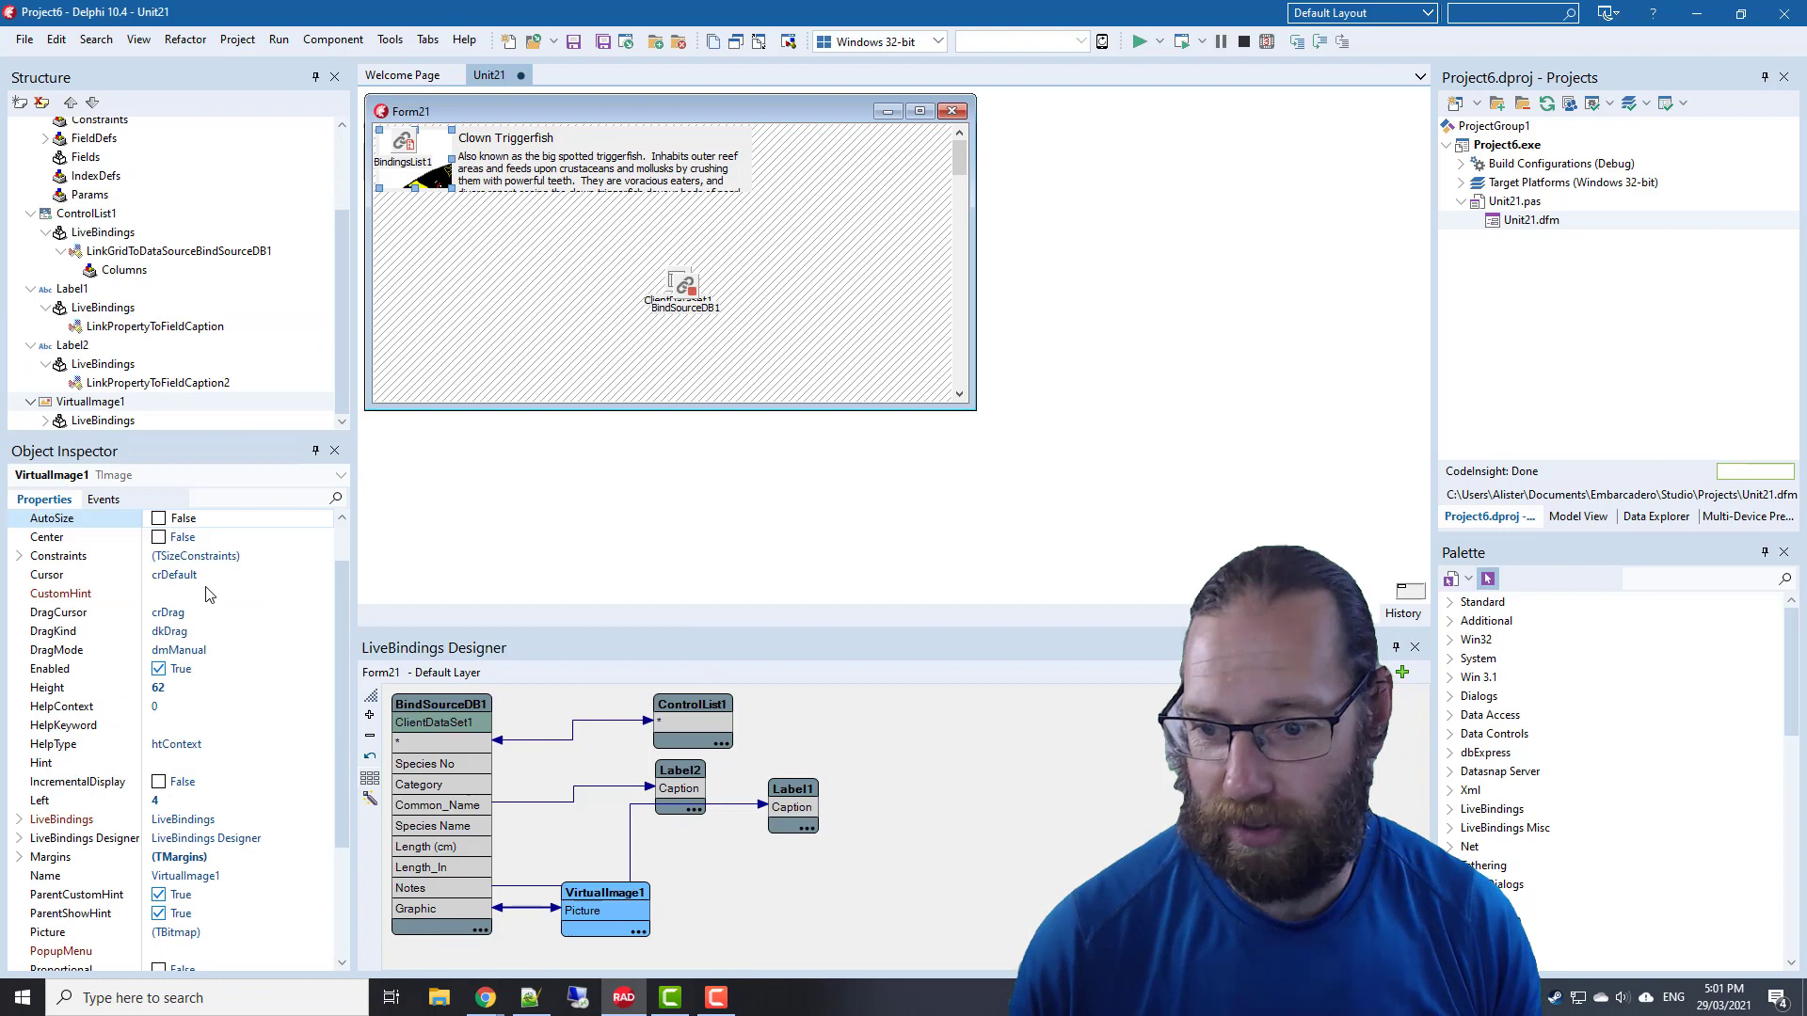
scroll(down, 3)
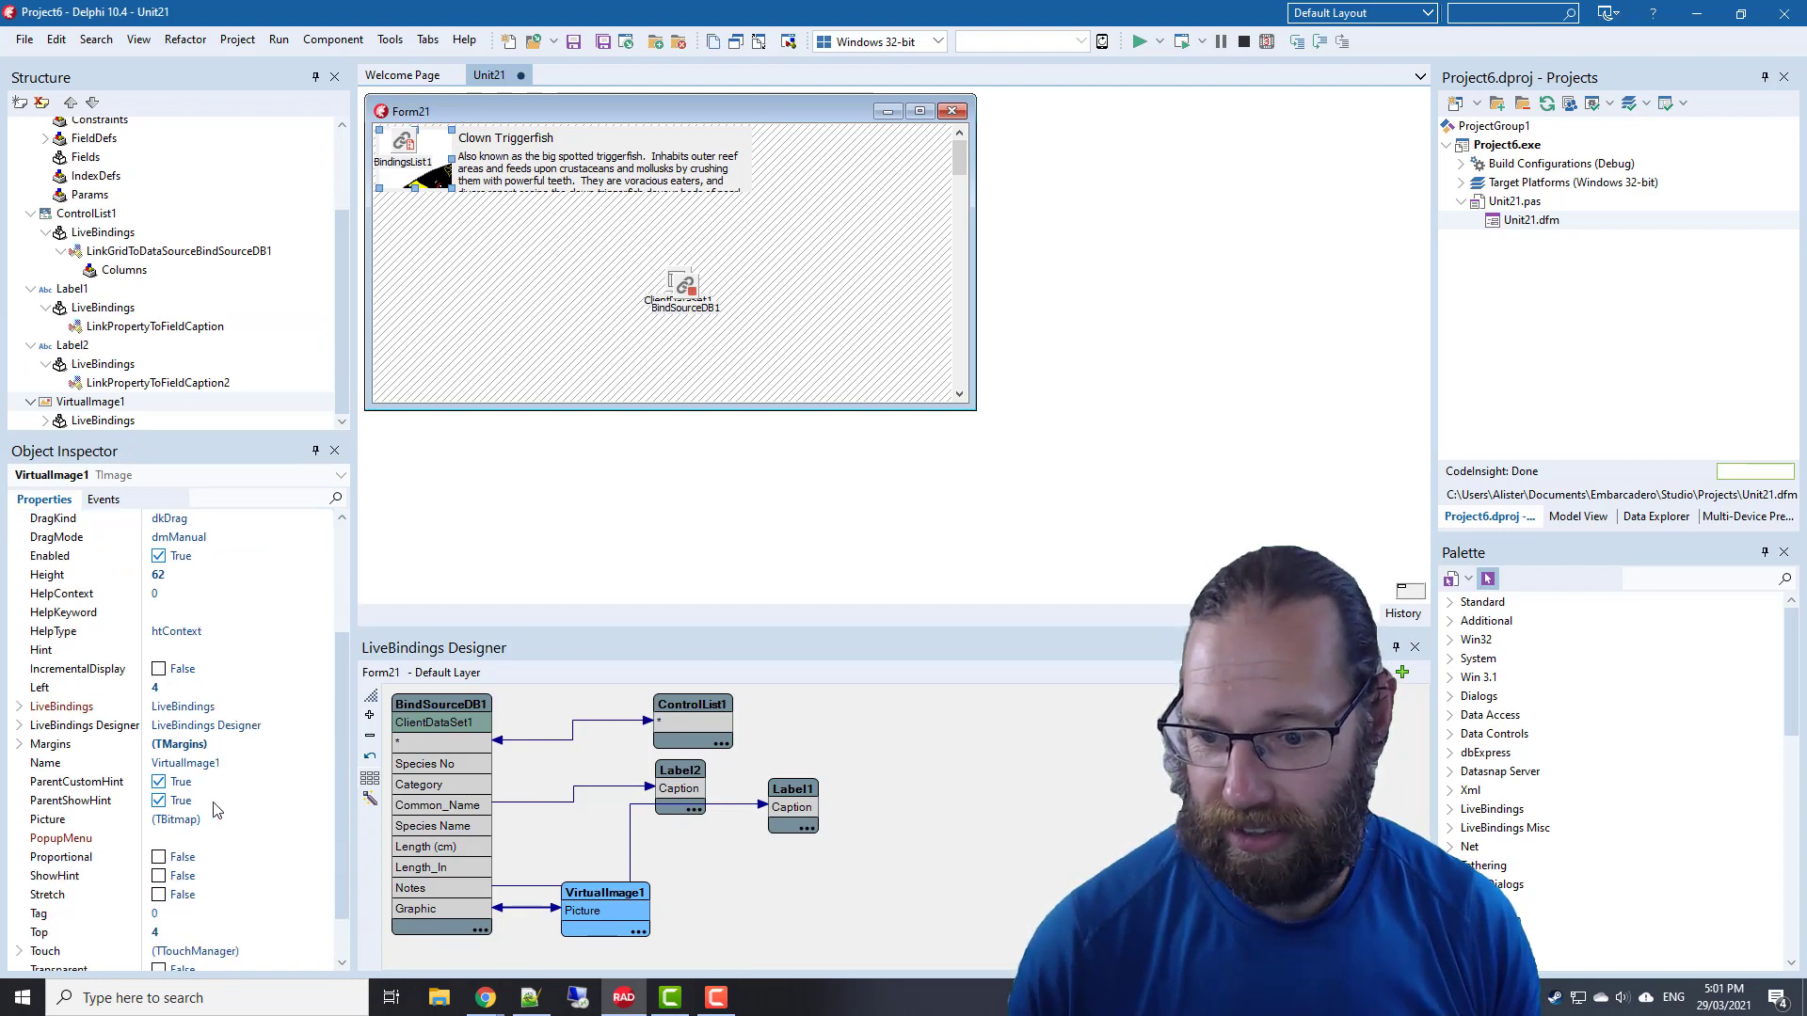
scroll(down, 3)
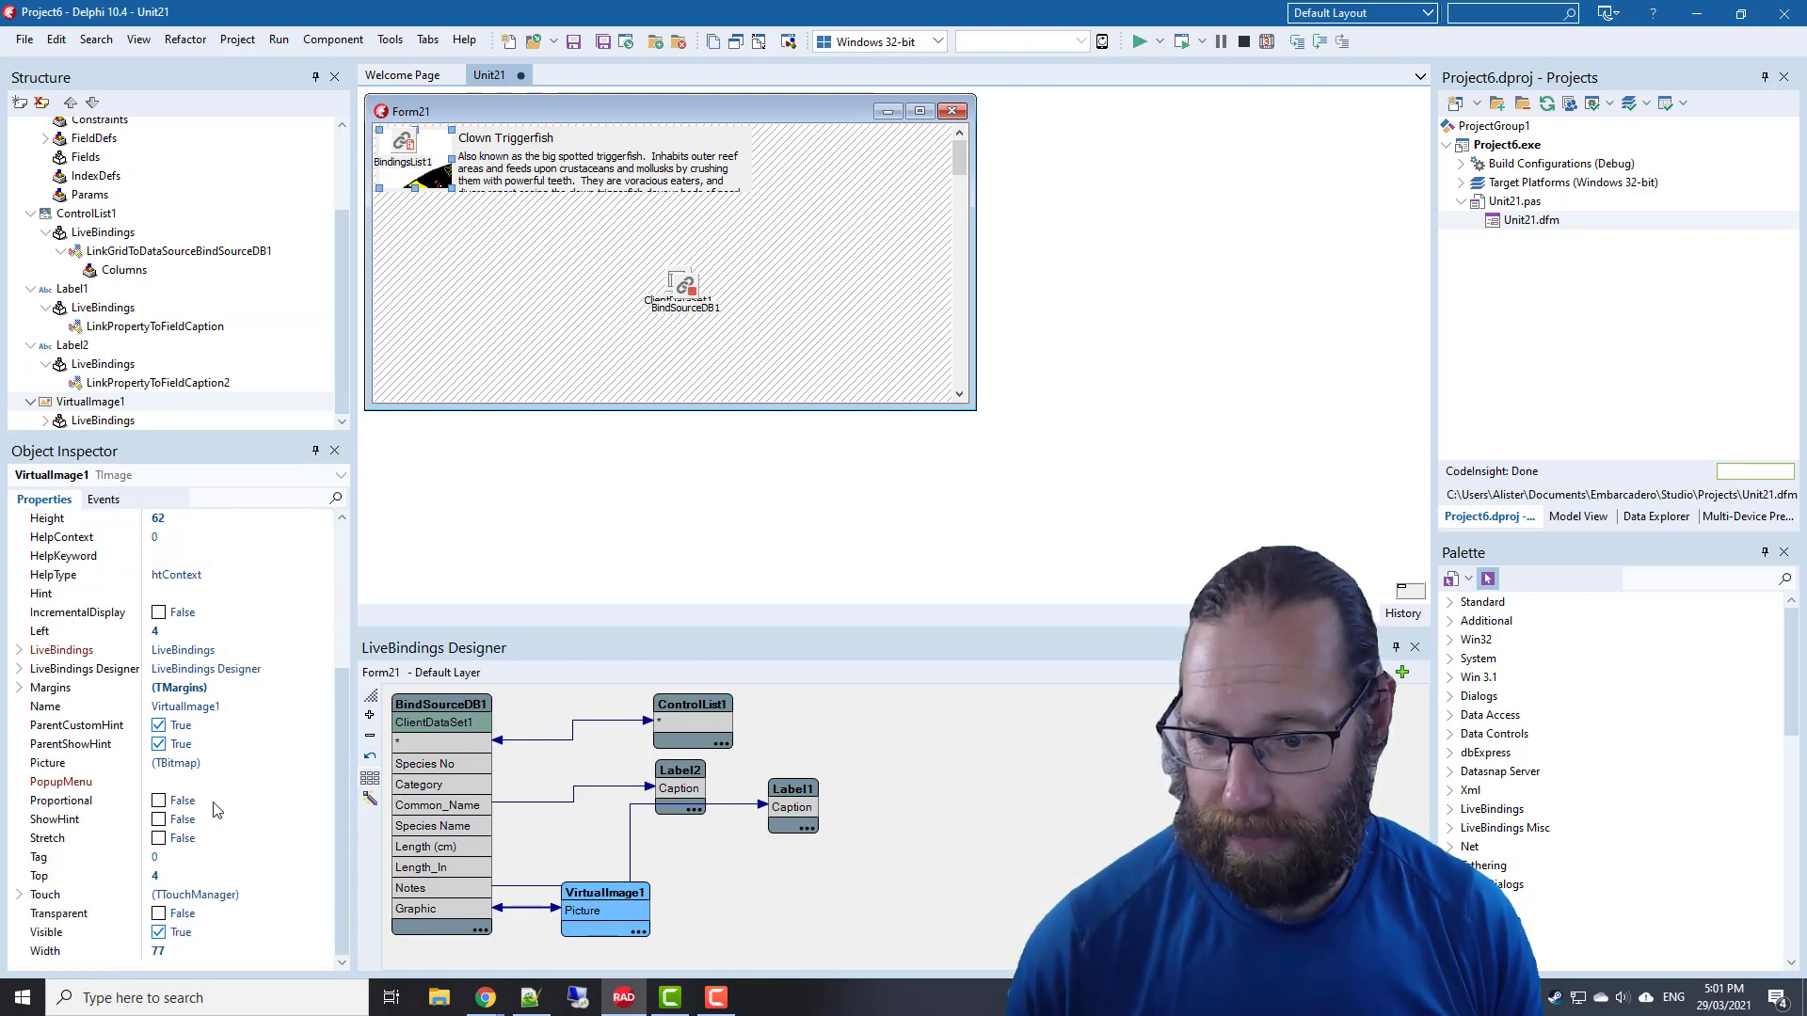
click(159, 799)
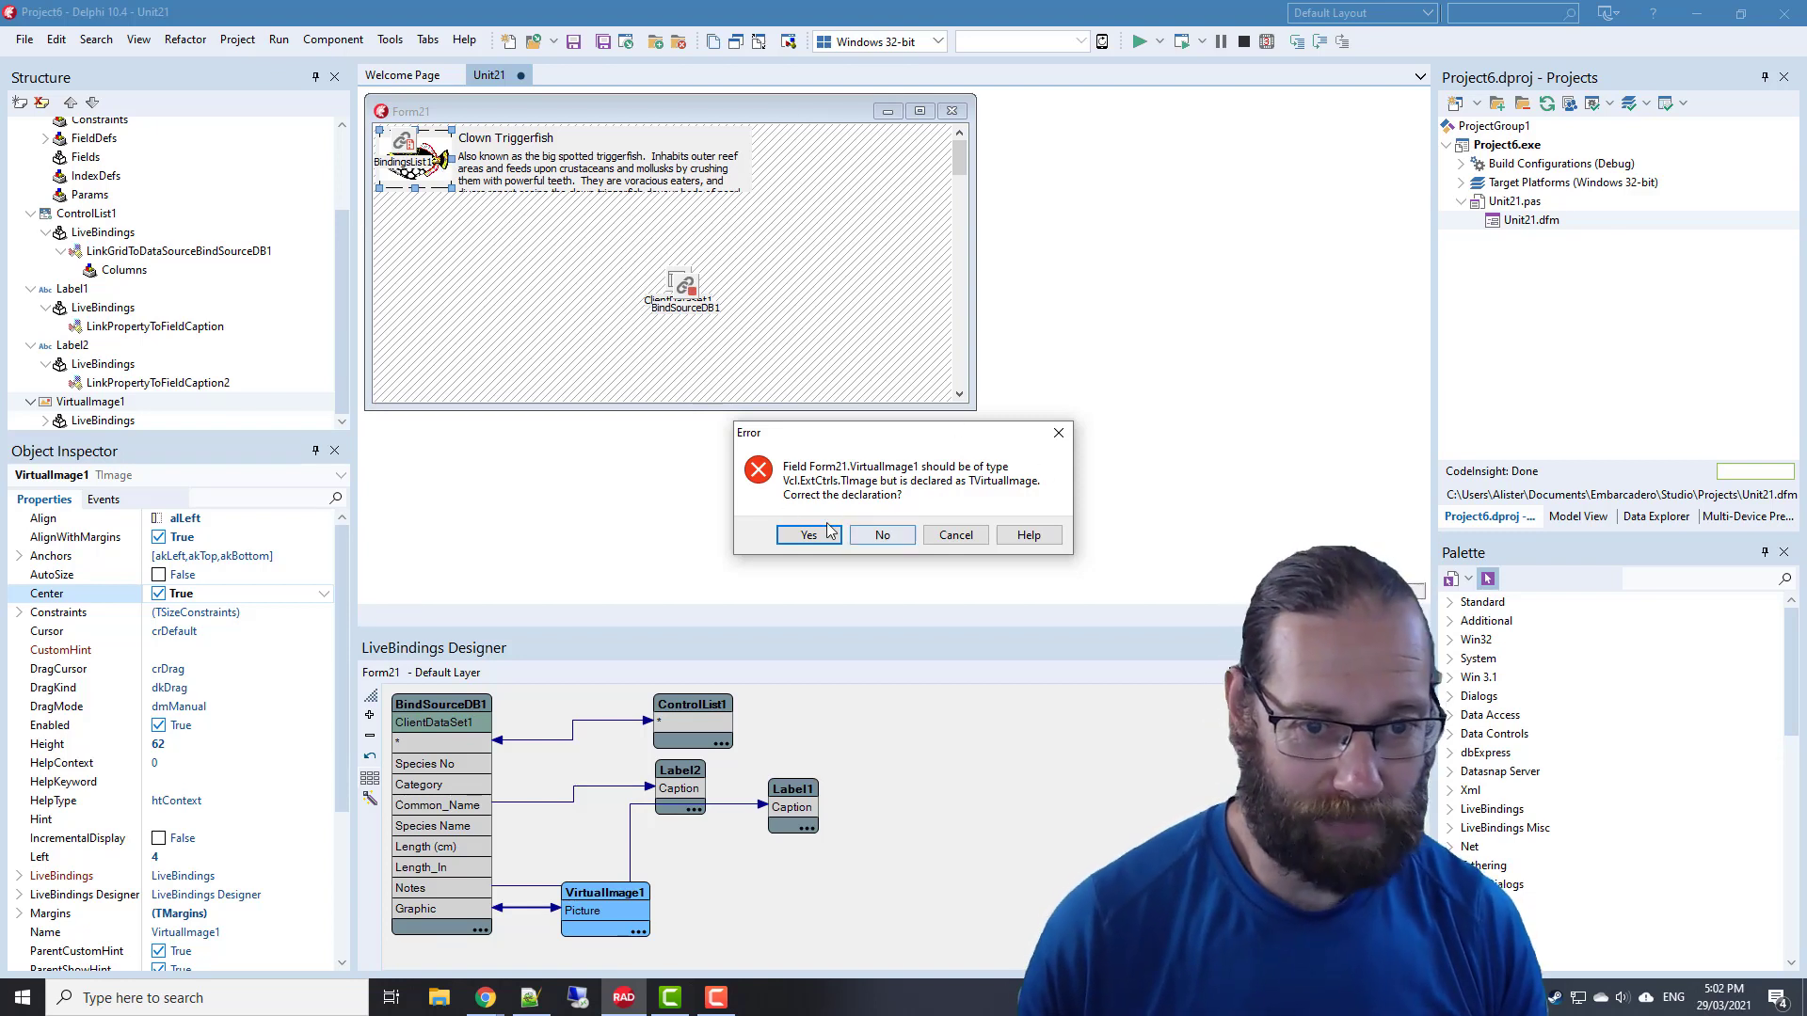
Accept the TVirtualImage-to-TImage declaration fix and close the Compile dialog after building
click(806, 535)
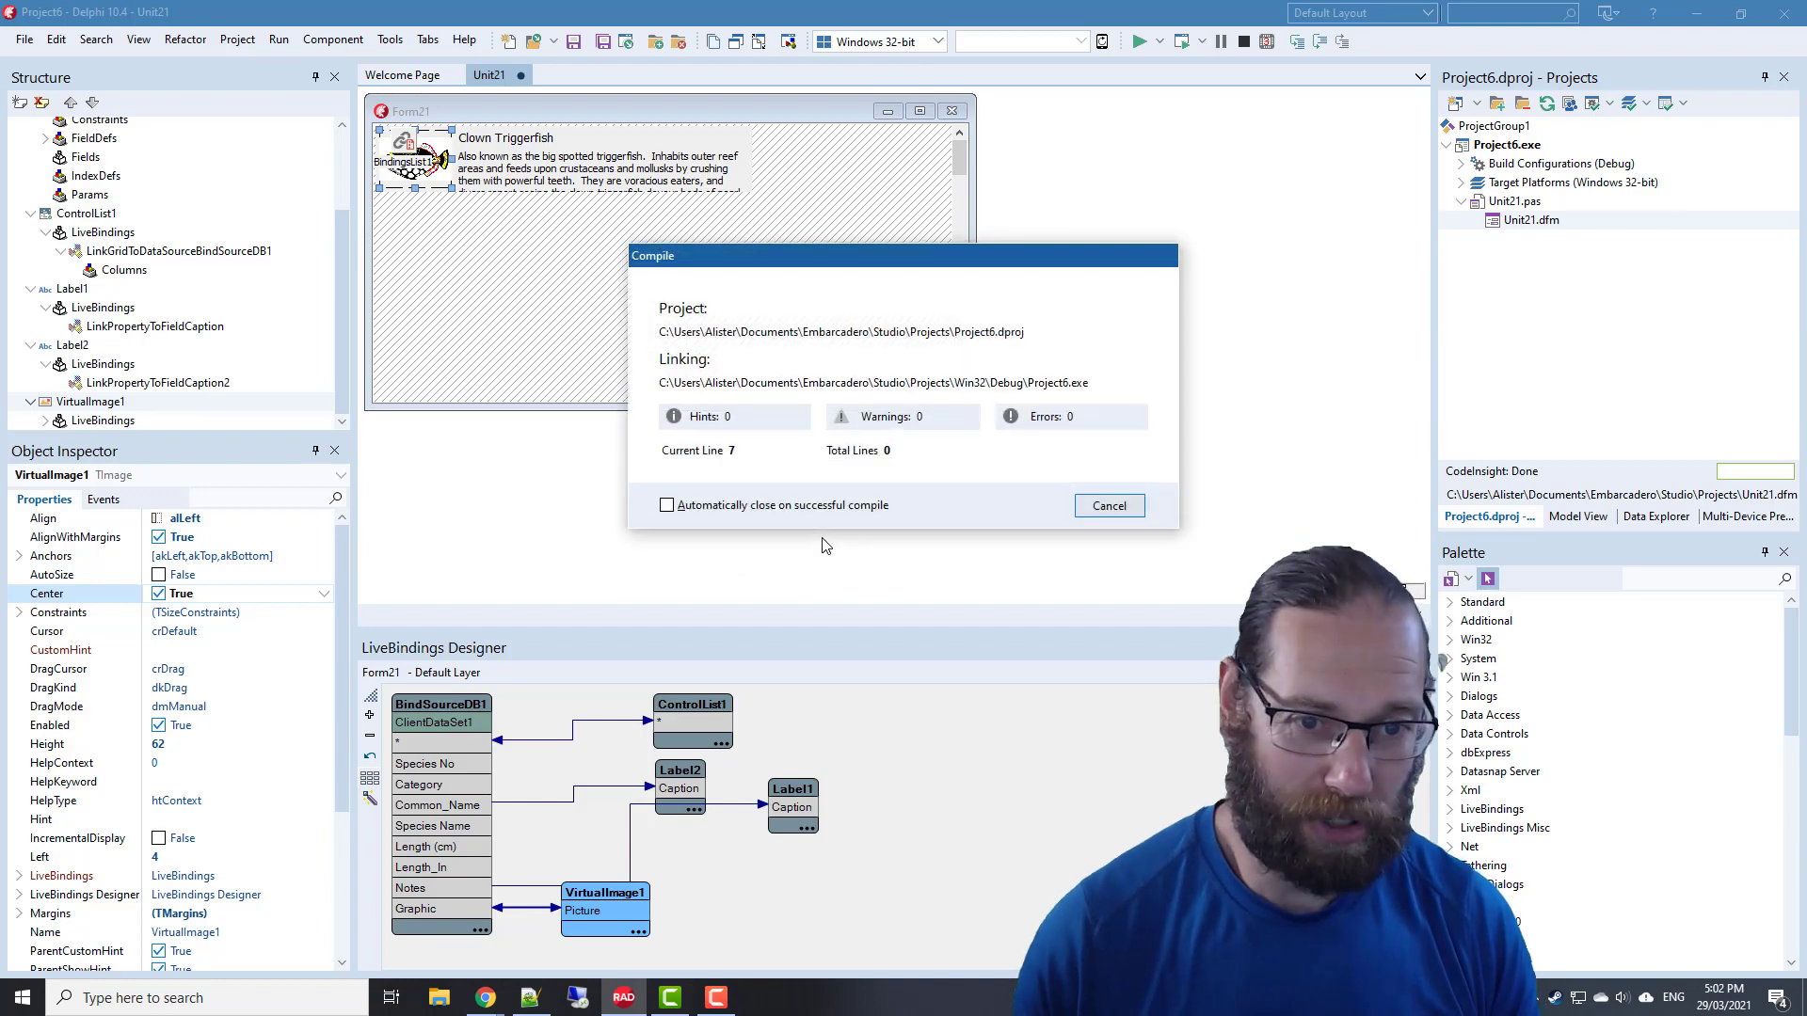
click(1139, 41)
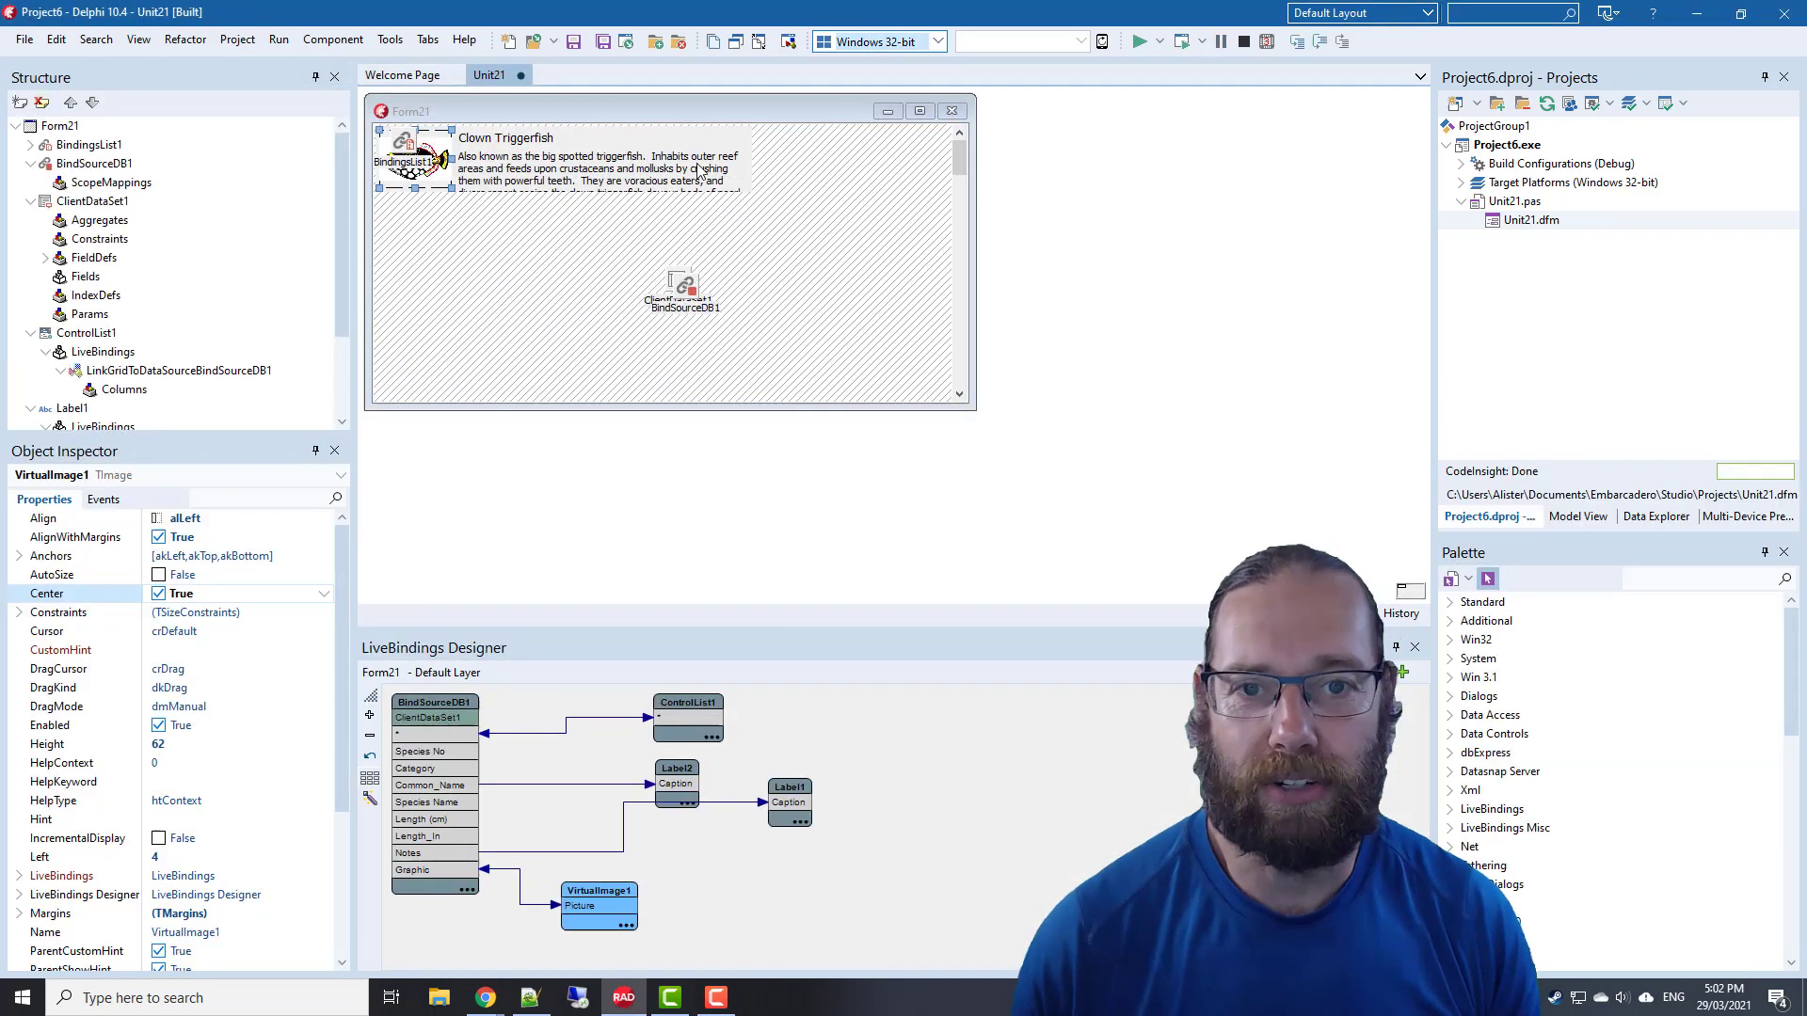
Move Label1 right to Left 112 past the fish image, then run the project
click(686, 703)
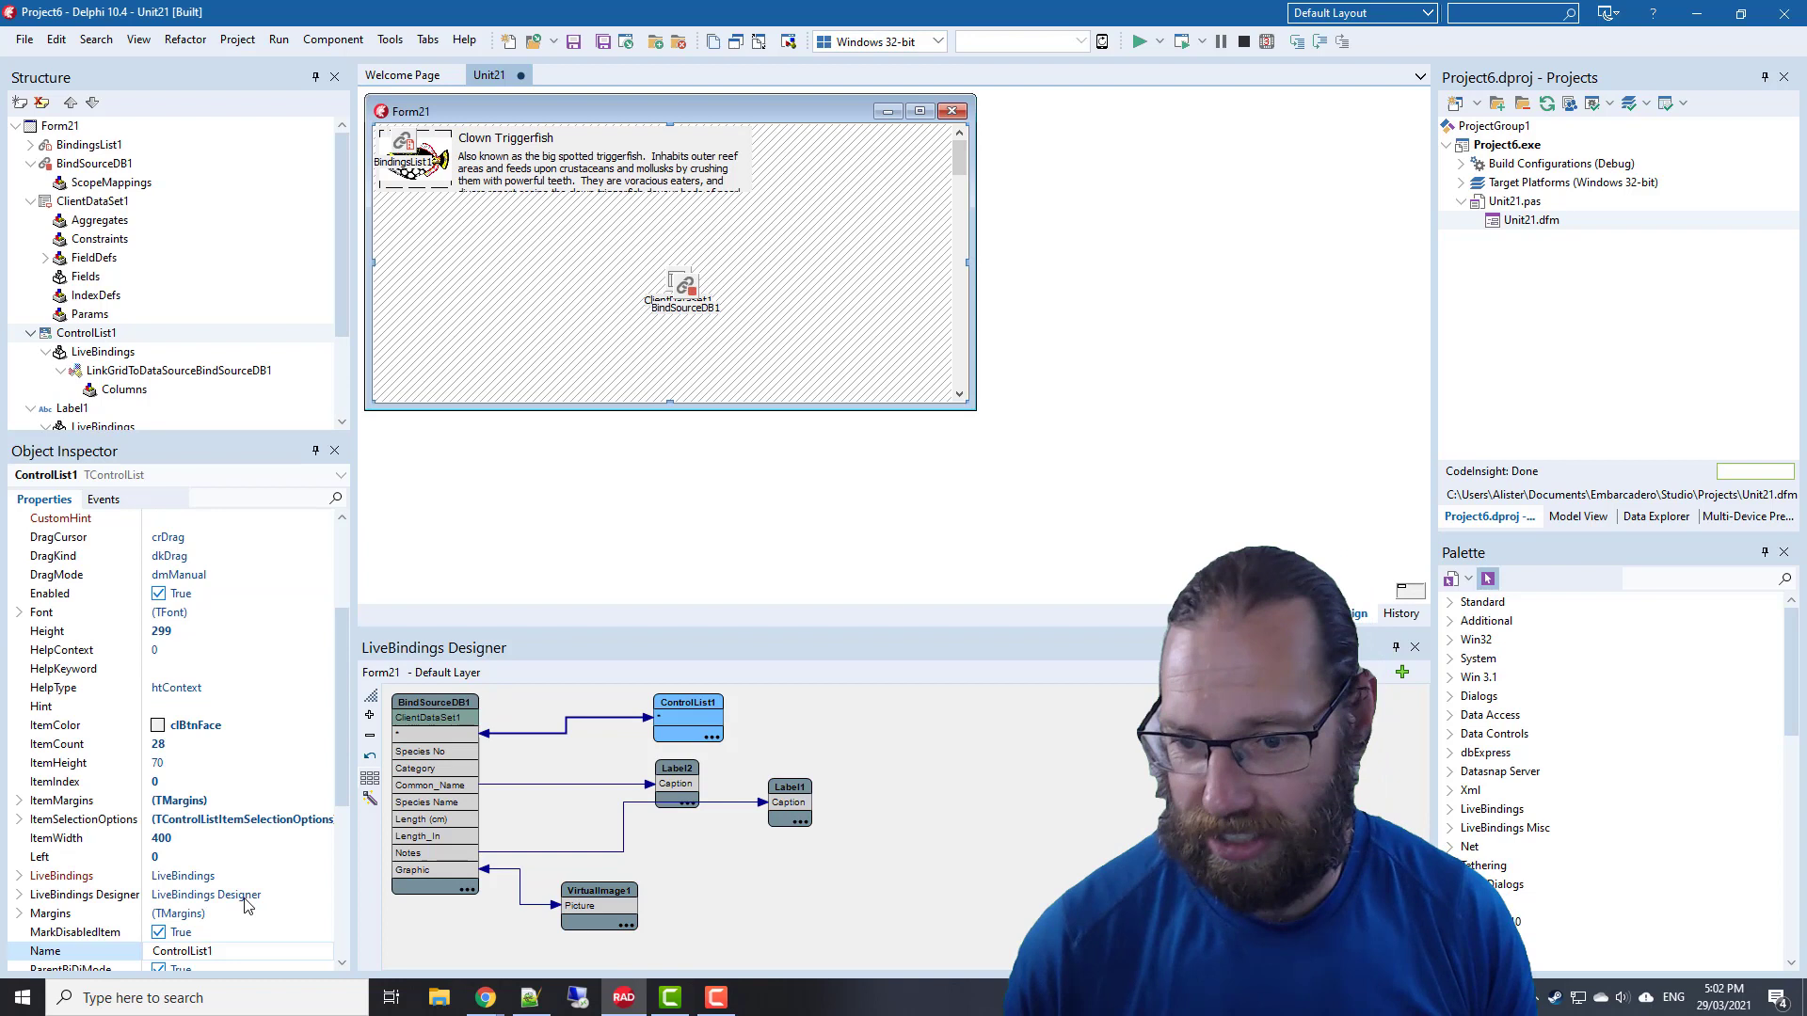
scroll(down, 3)
text(100)
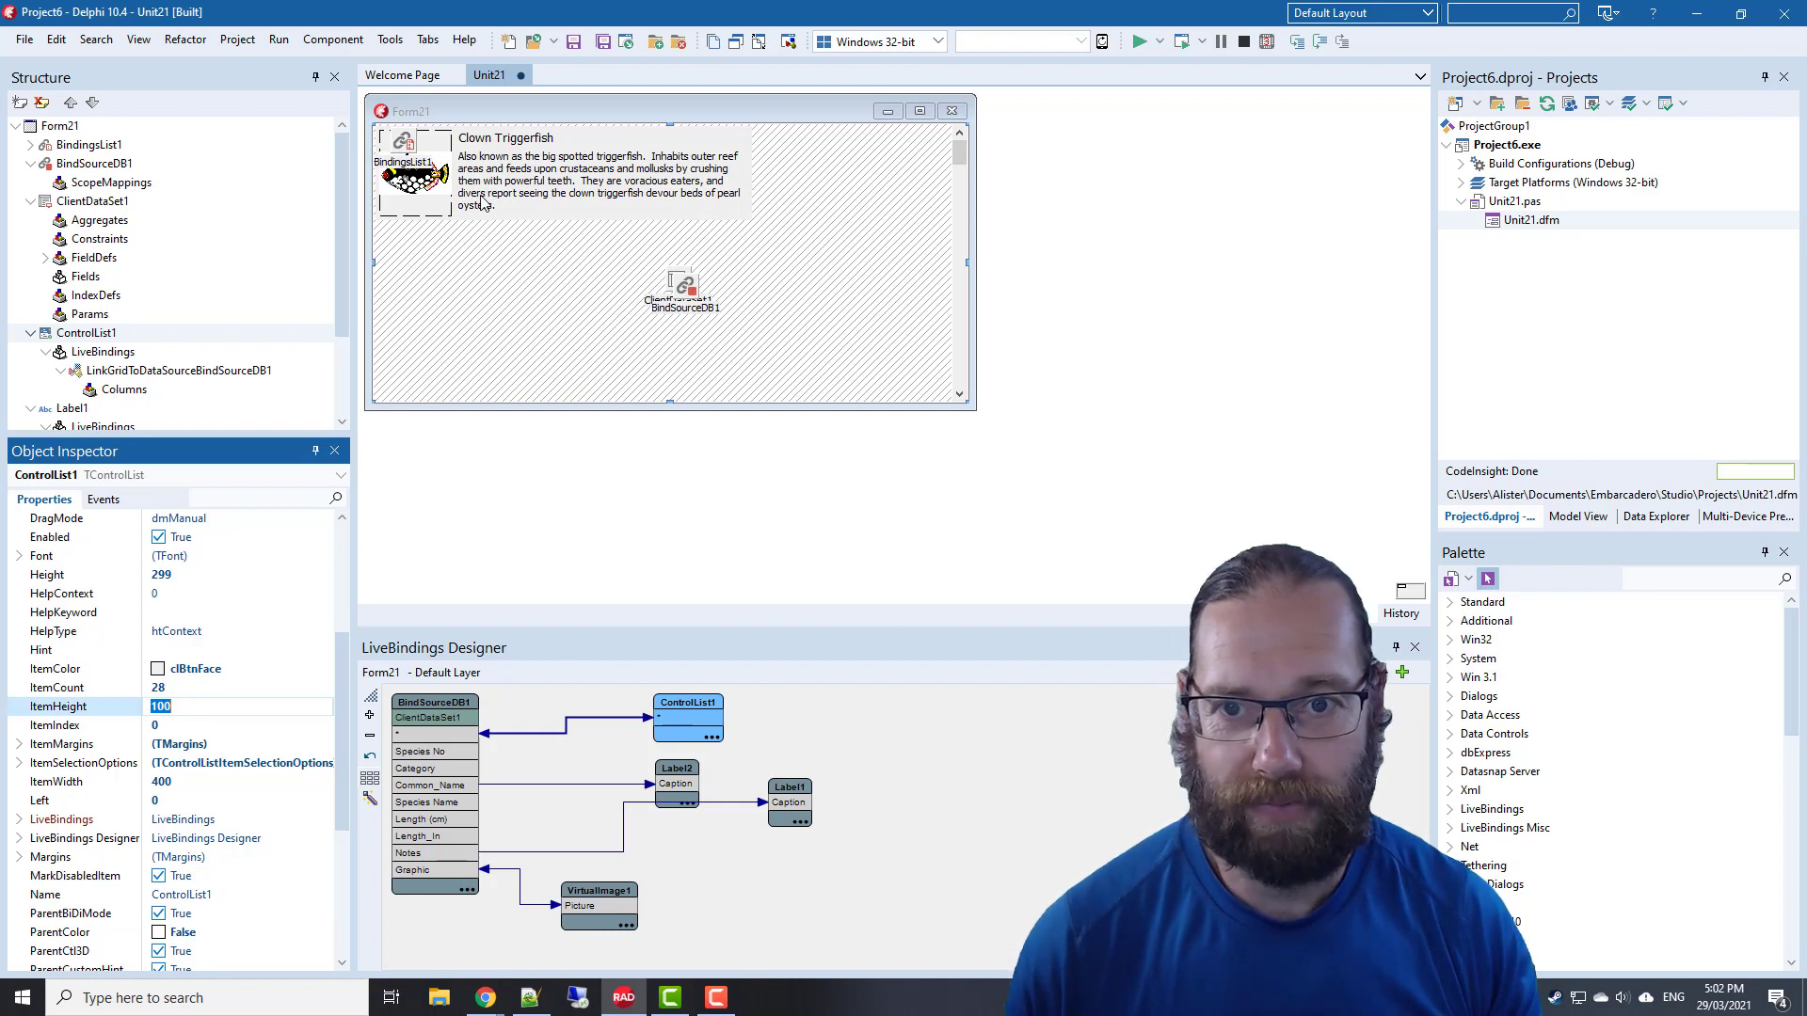
click(789, 791)
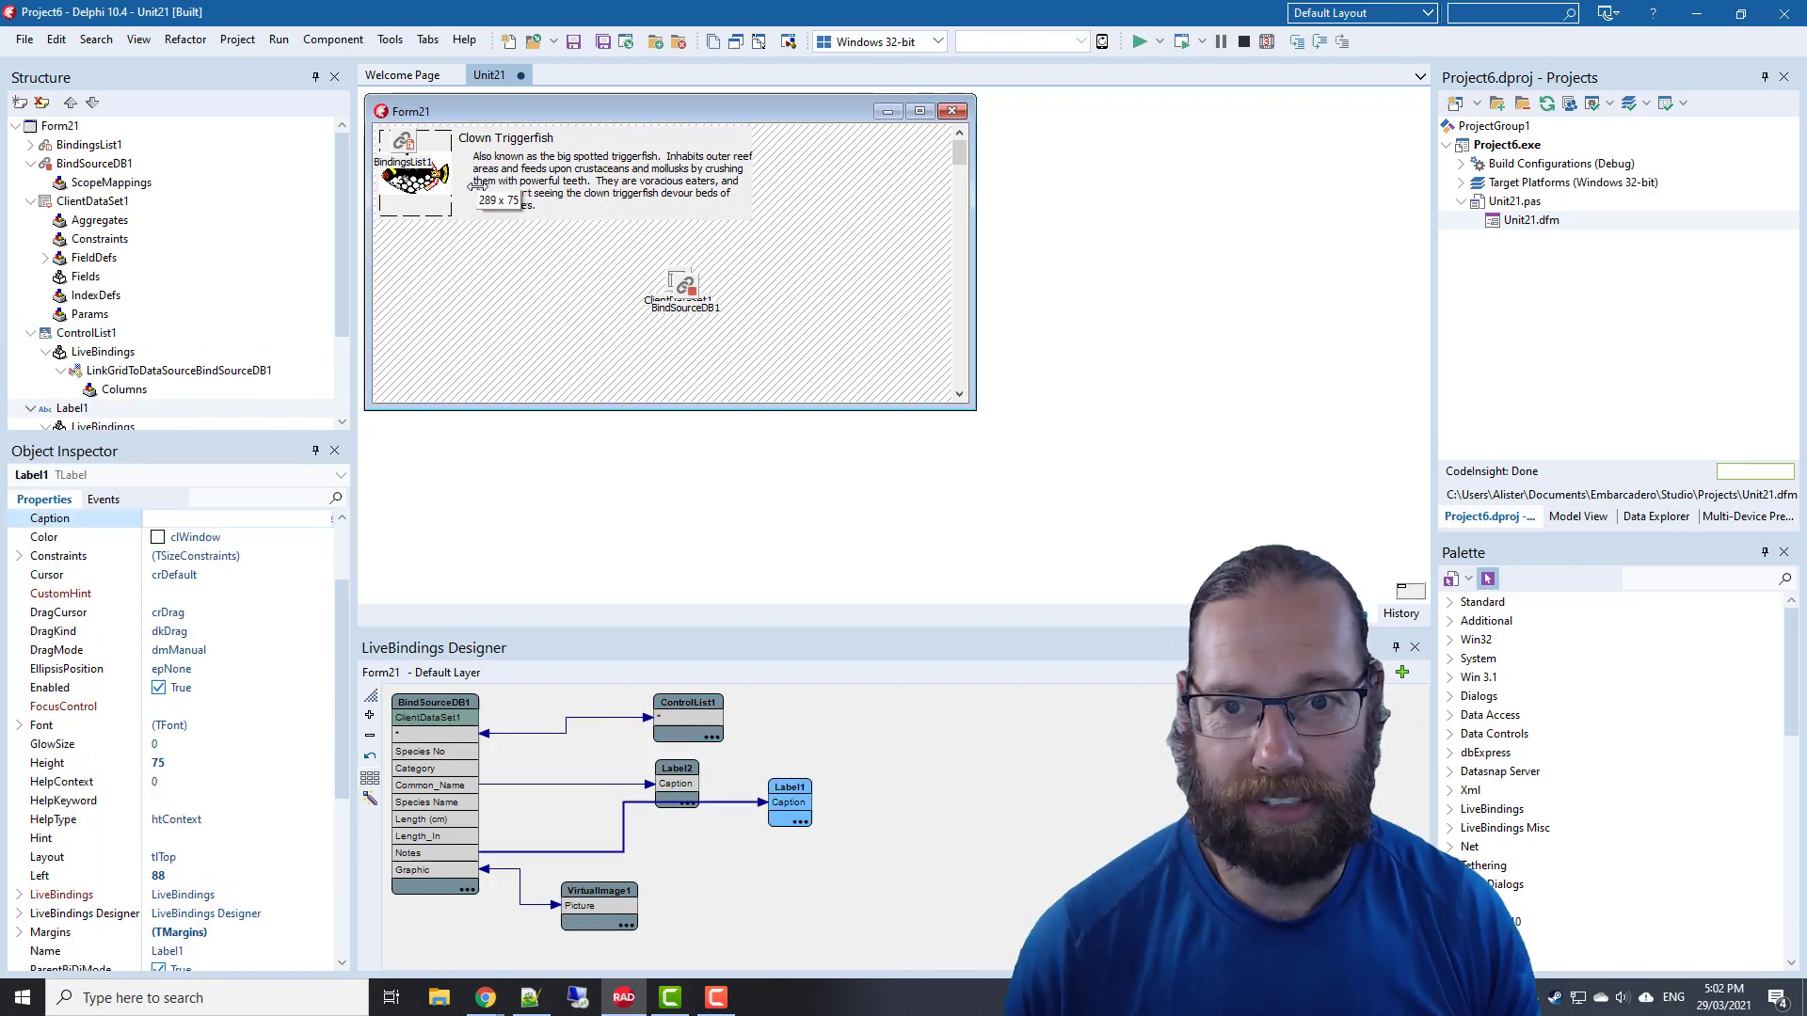
click(676, 769)
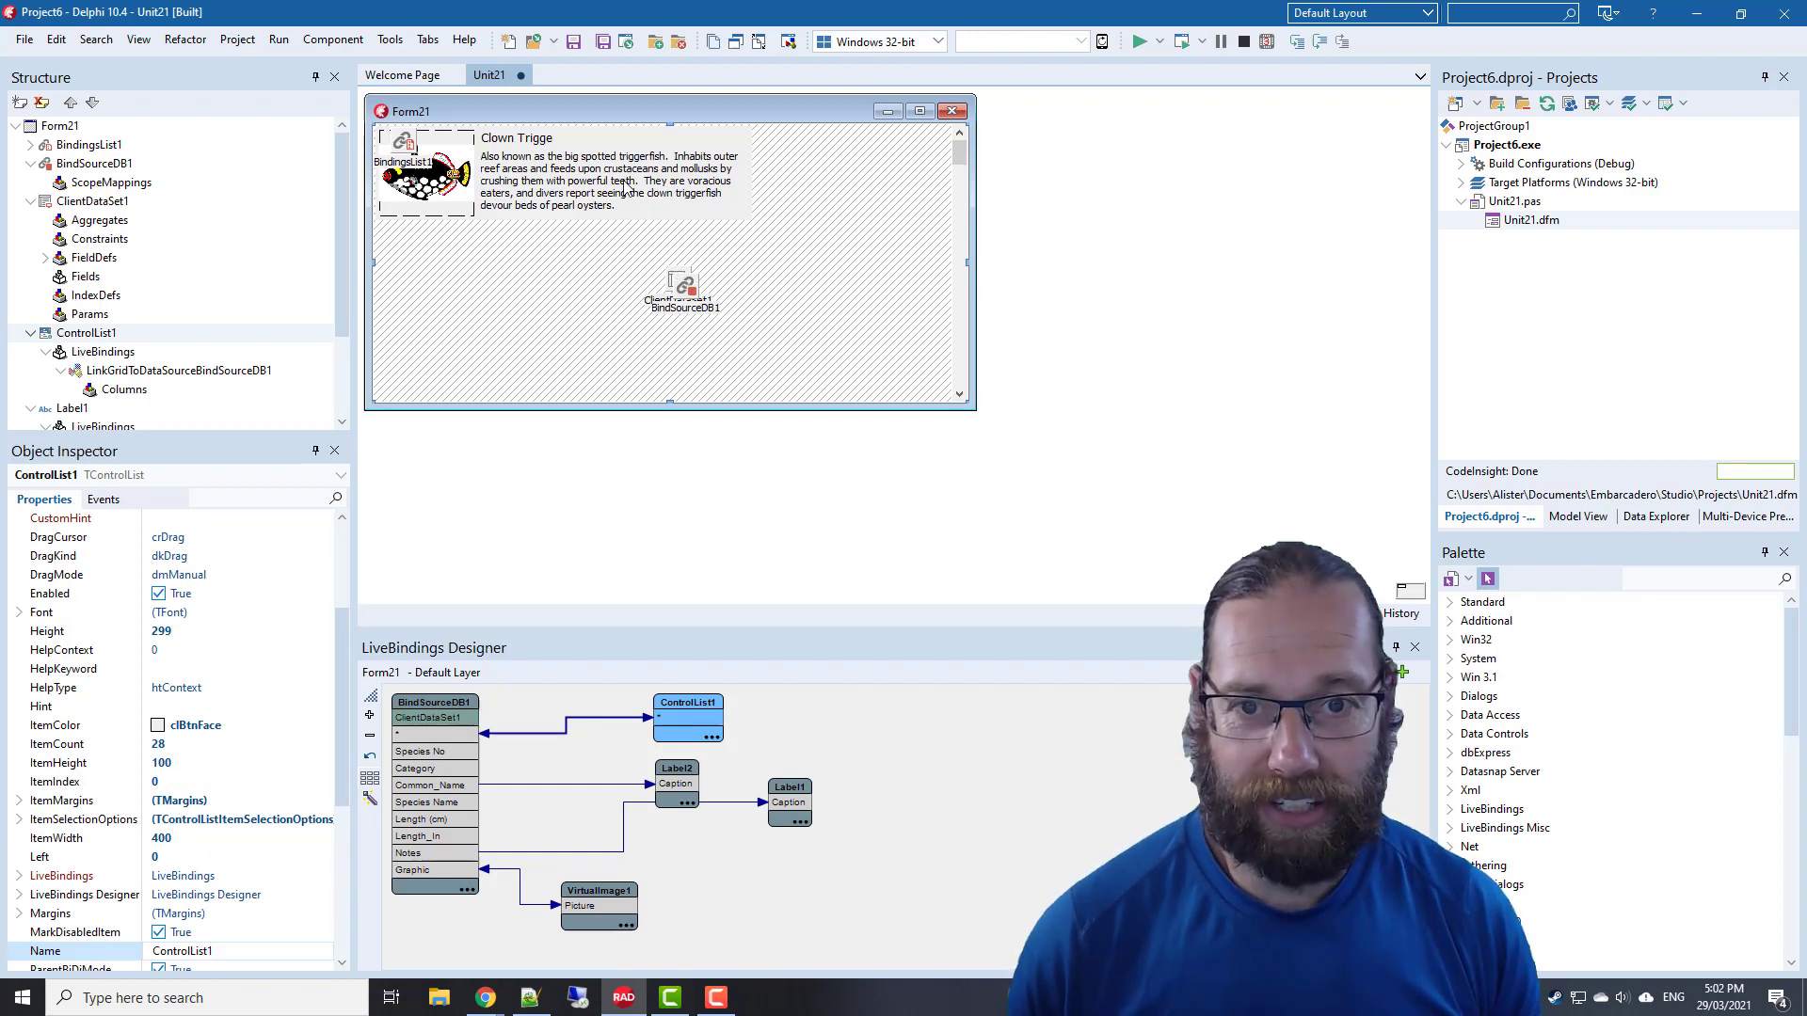
click(790, 789)
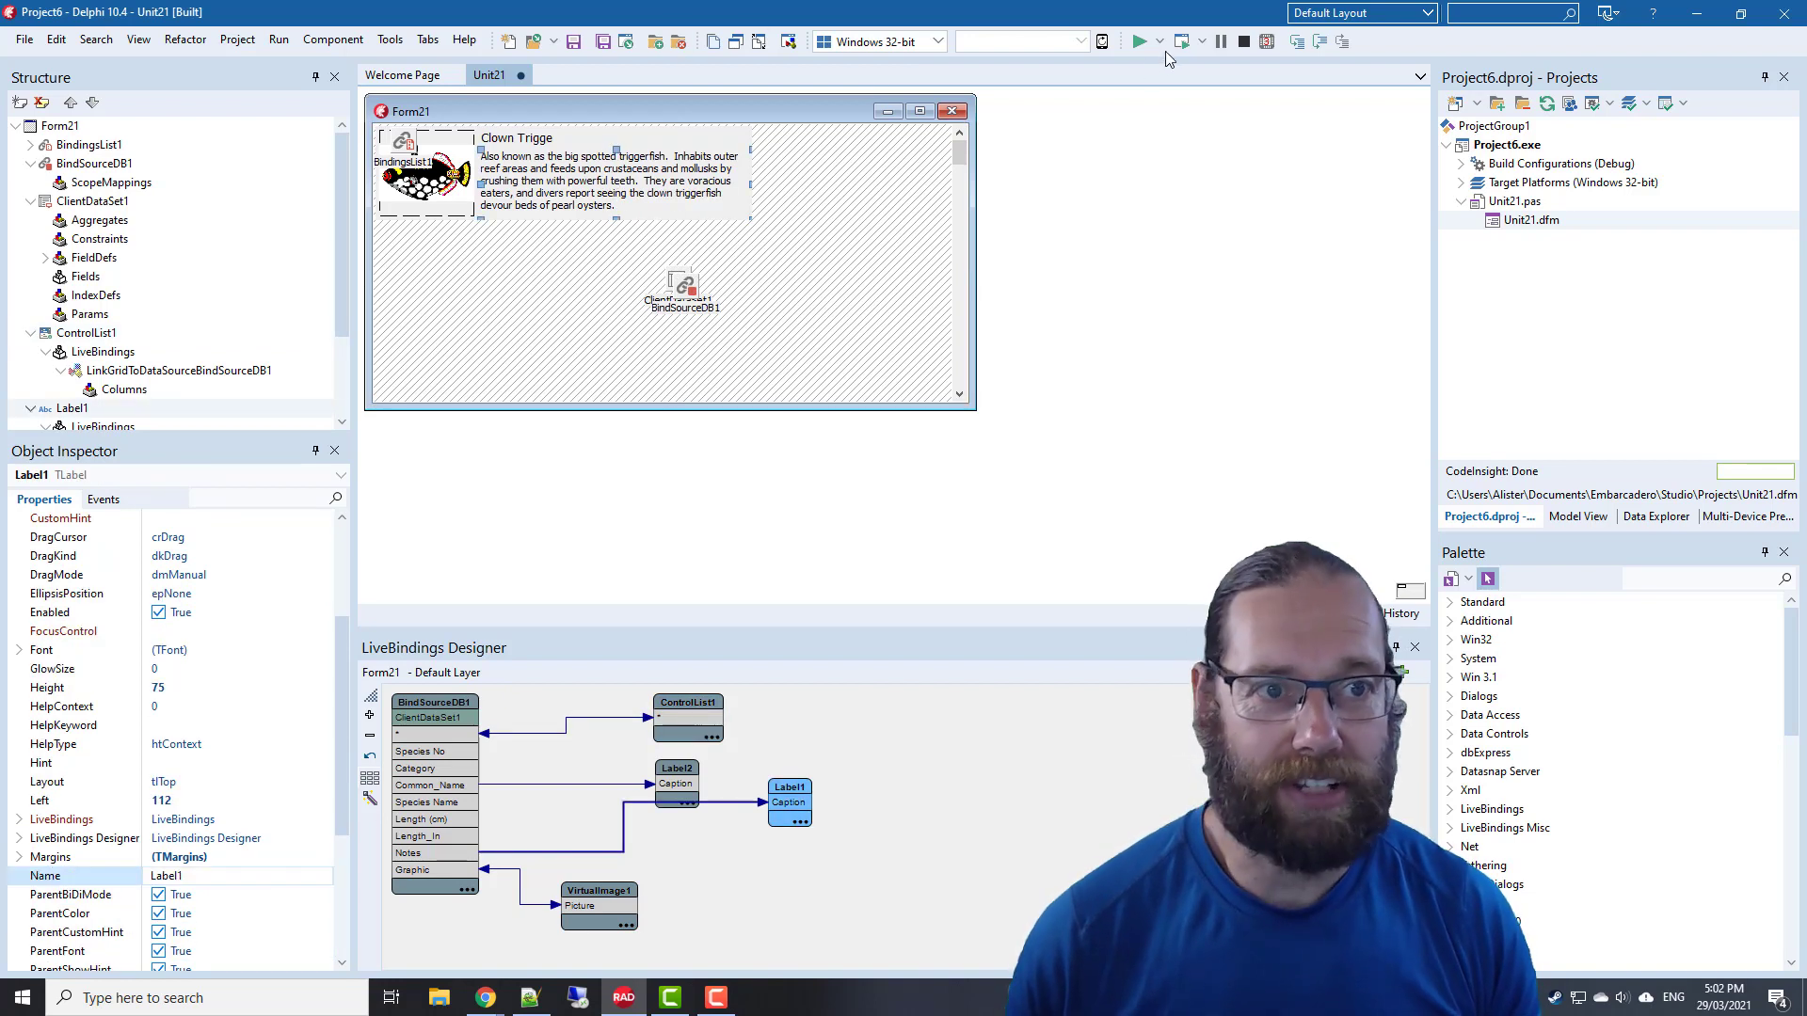
click(1139, 40)
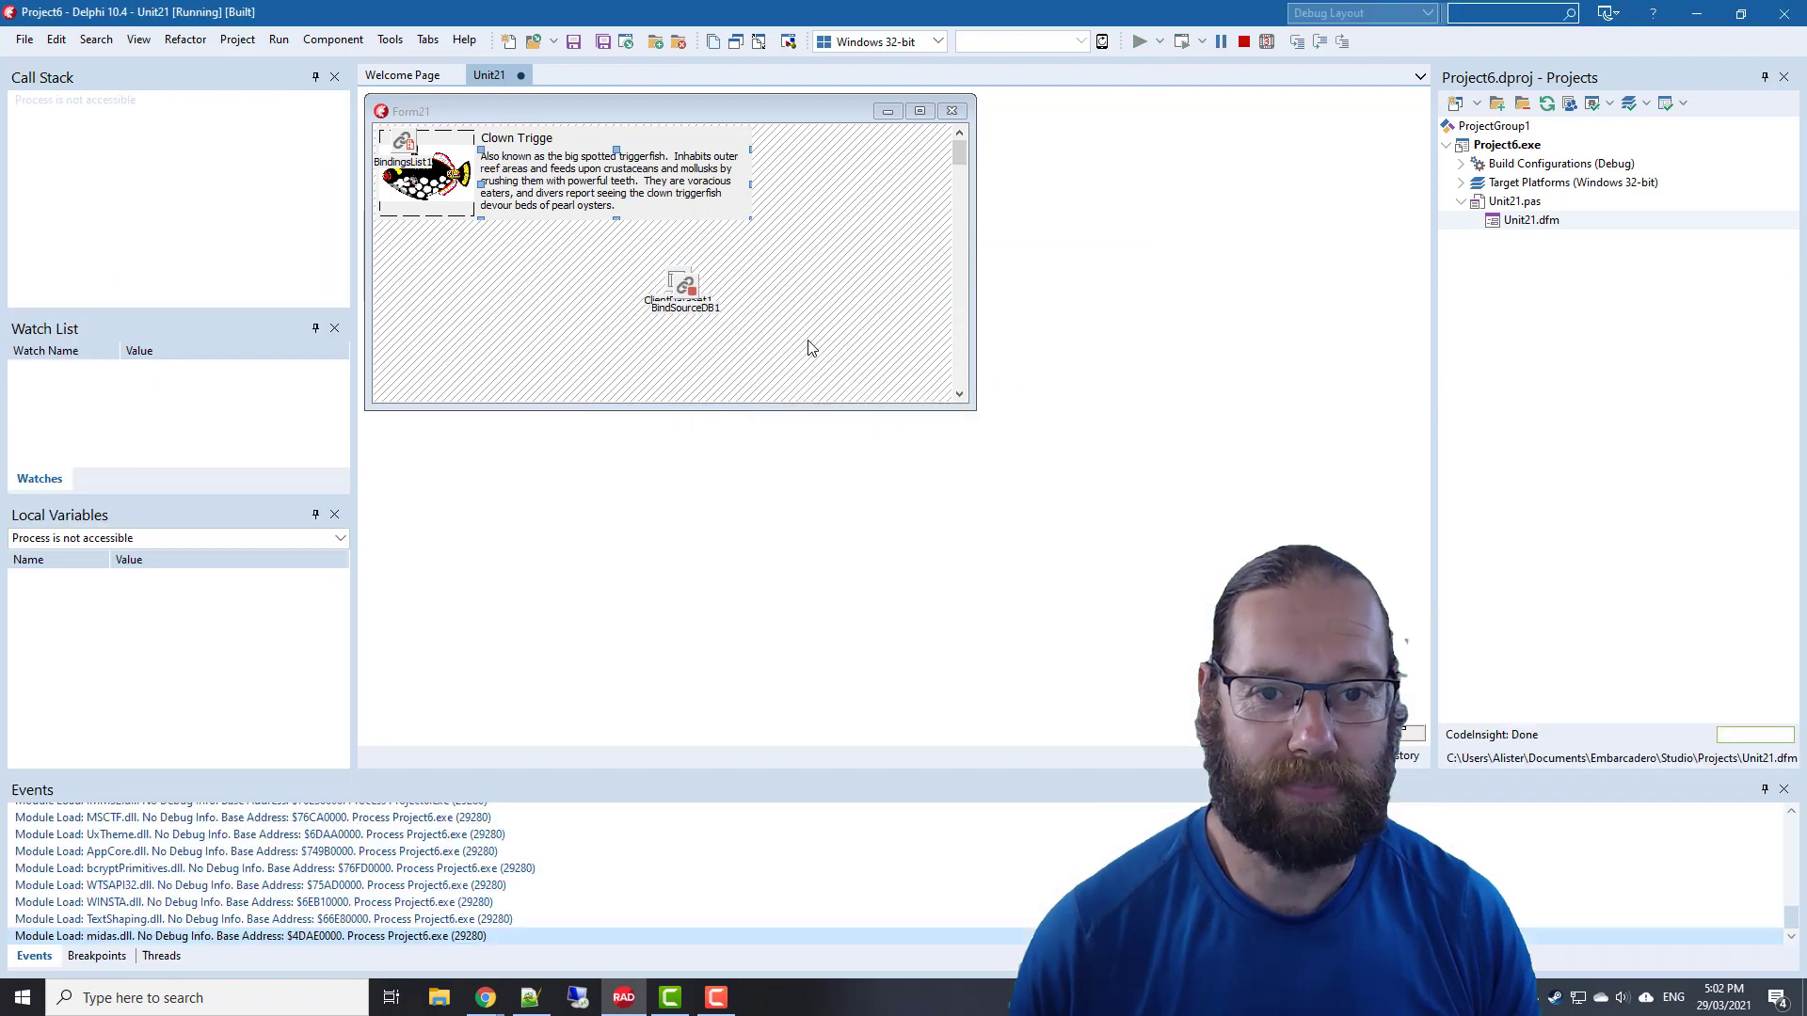
Check the fish tiles in the running Form21, then close the app
click(1135, 40)
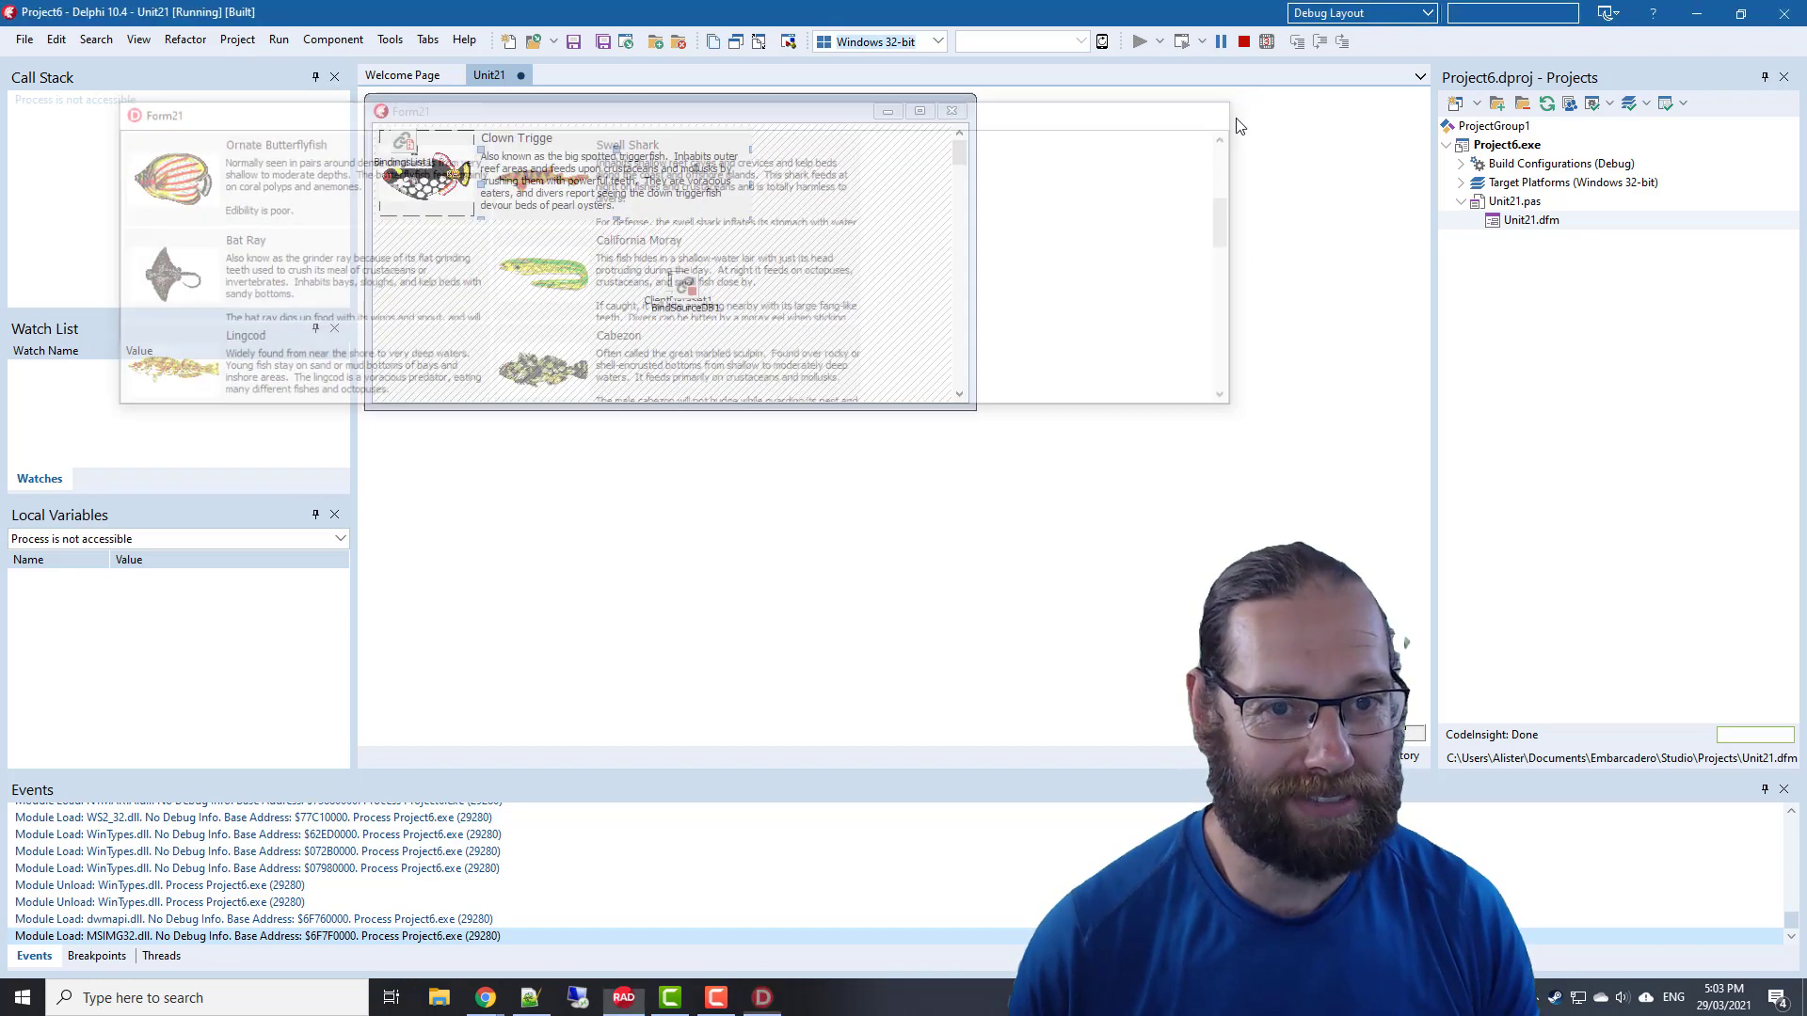
click(1241, 40)
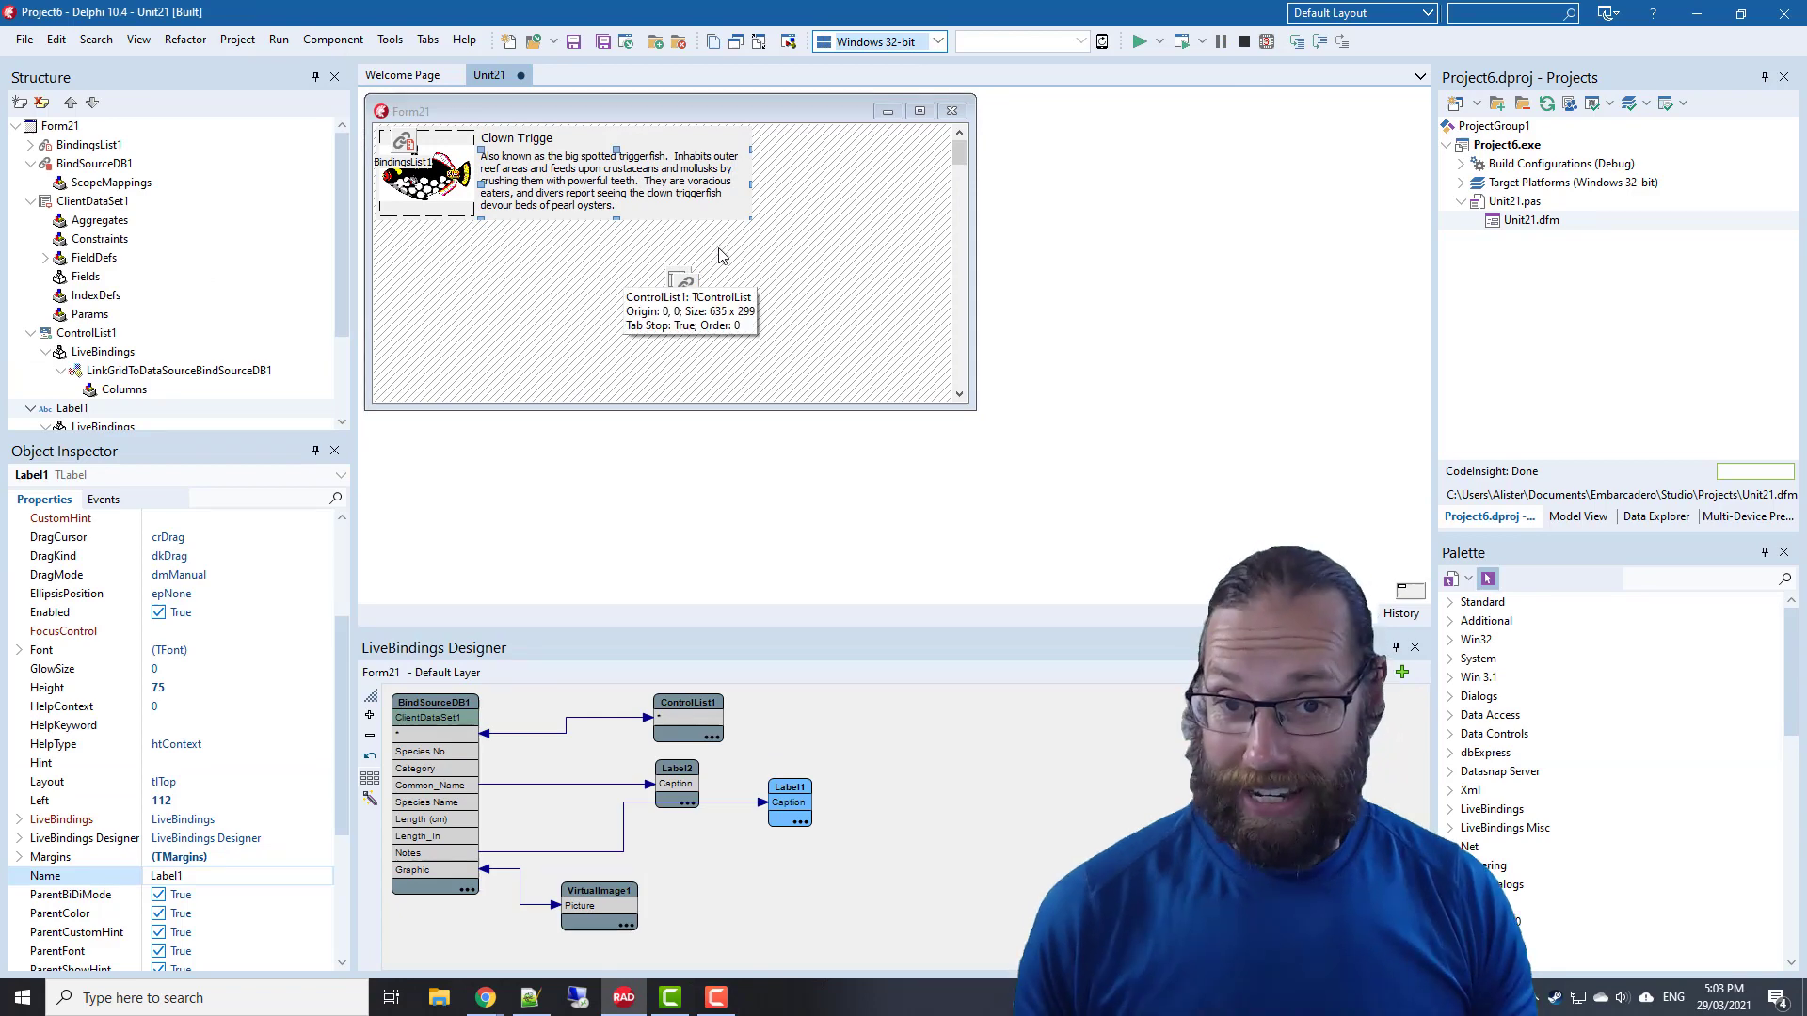
Create an empty OnResize handler for Form21 from the Object Inspector Events tab
click(587, 288)
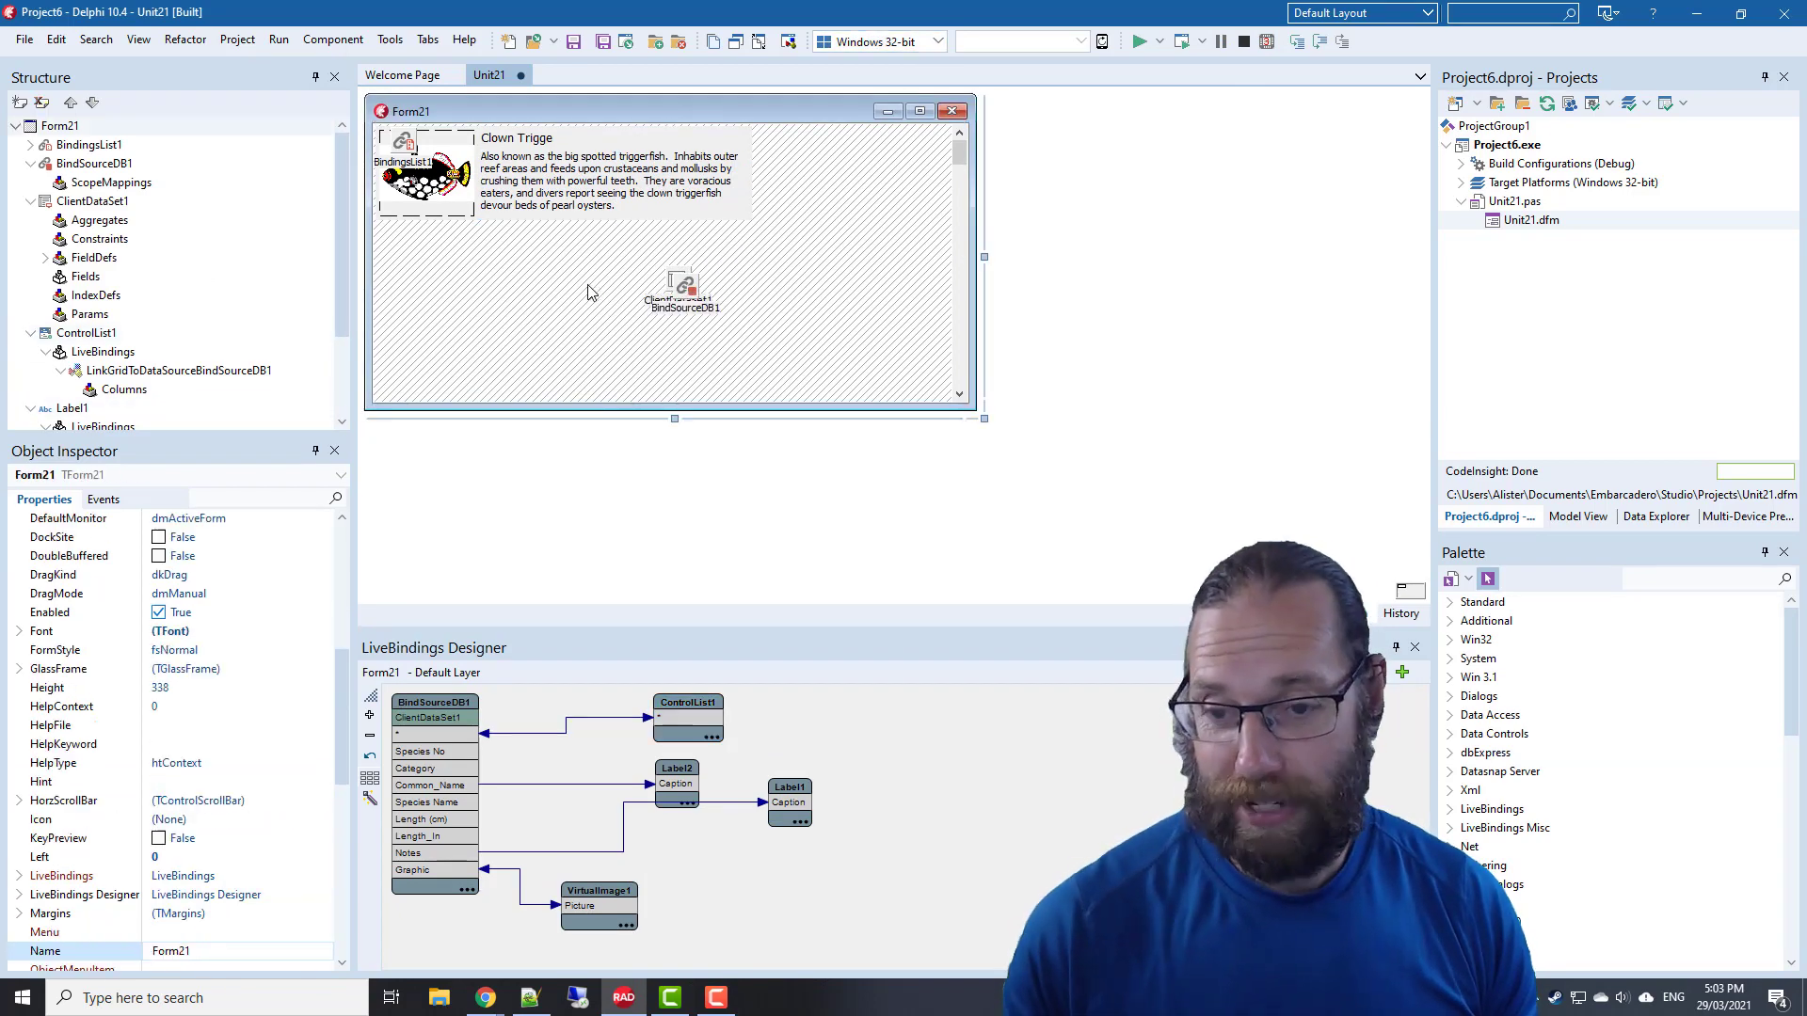
click(102, 499)
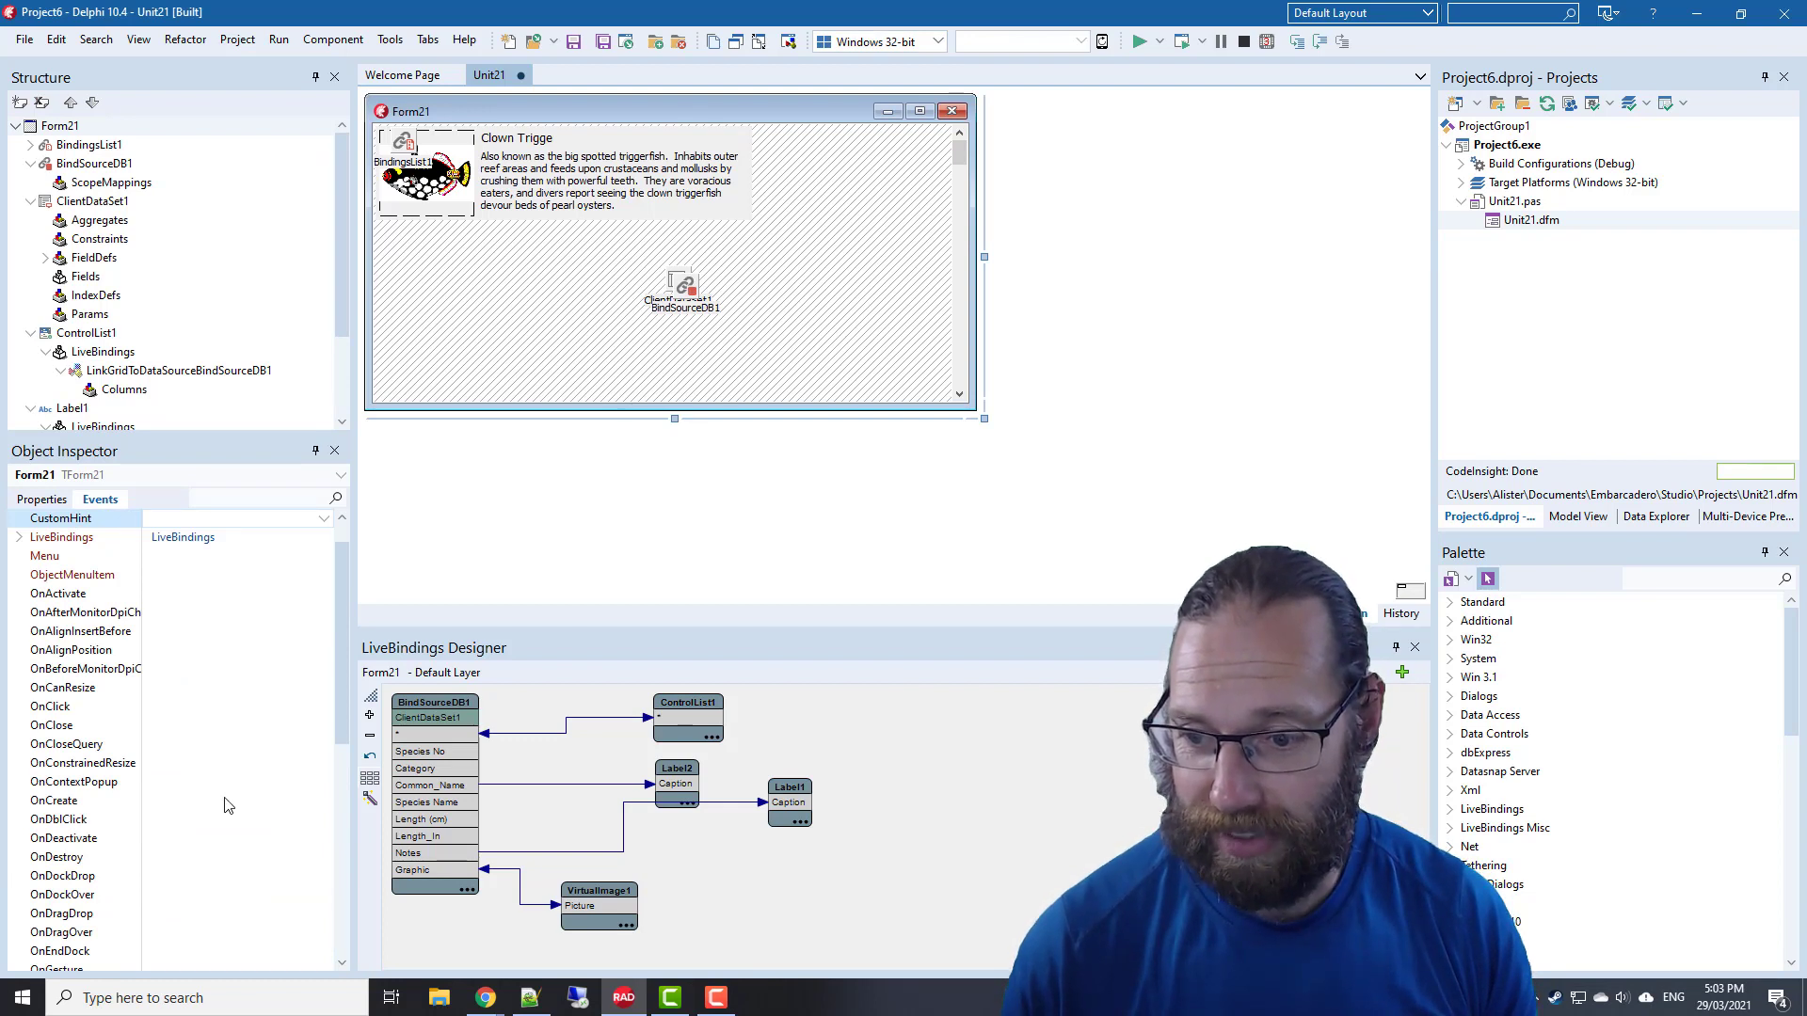
scroll(down, 3)
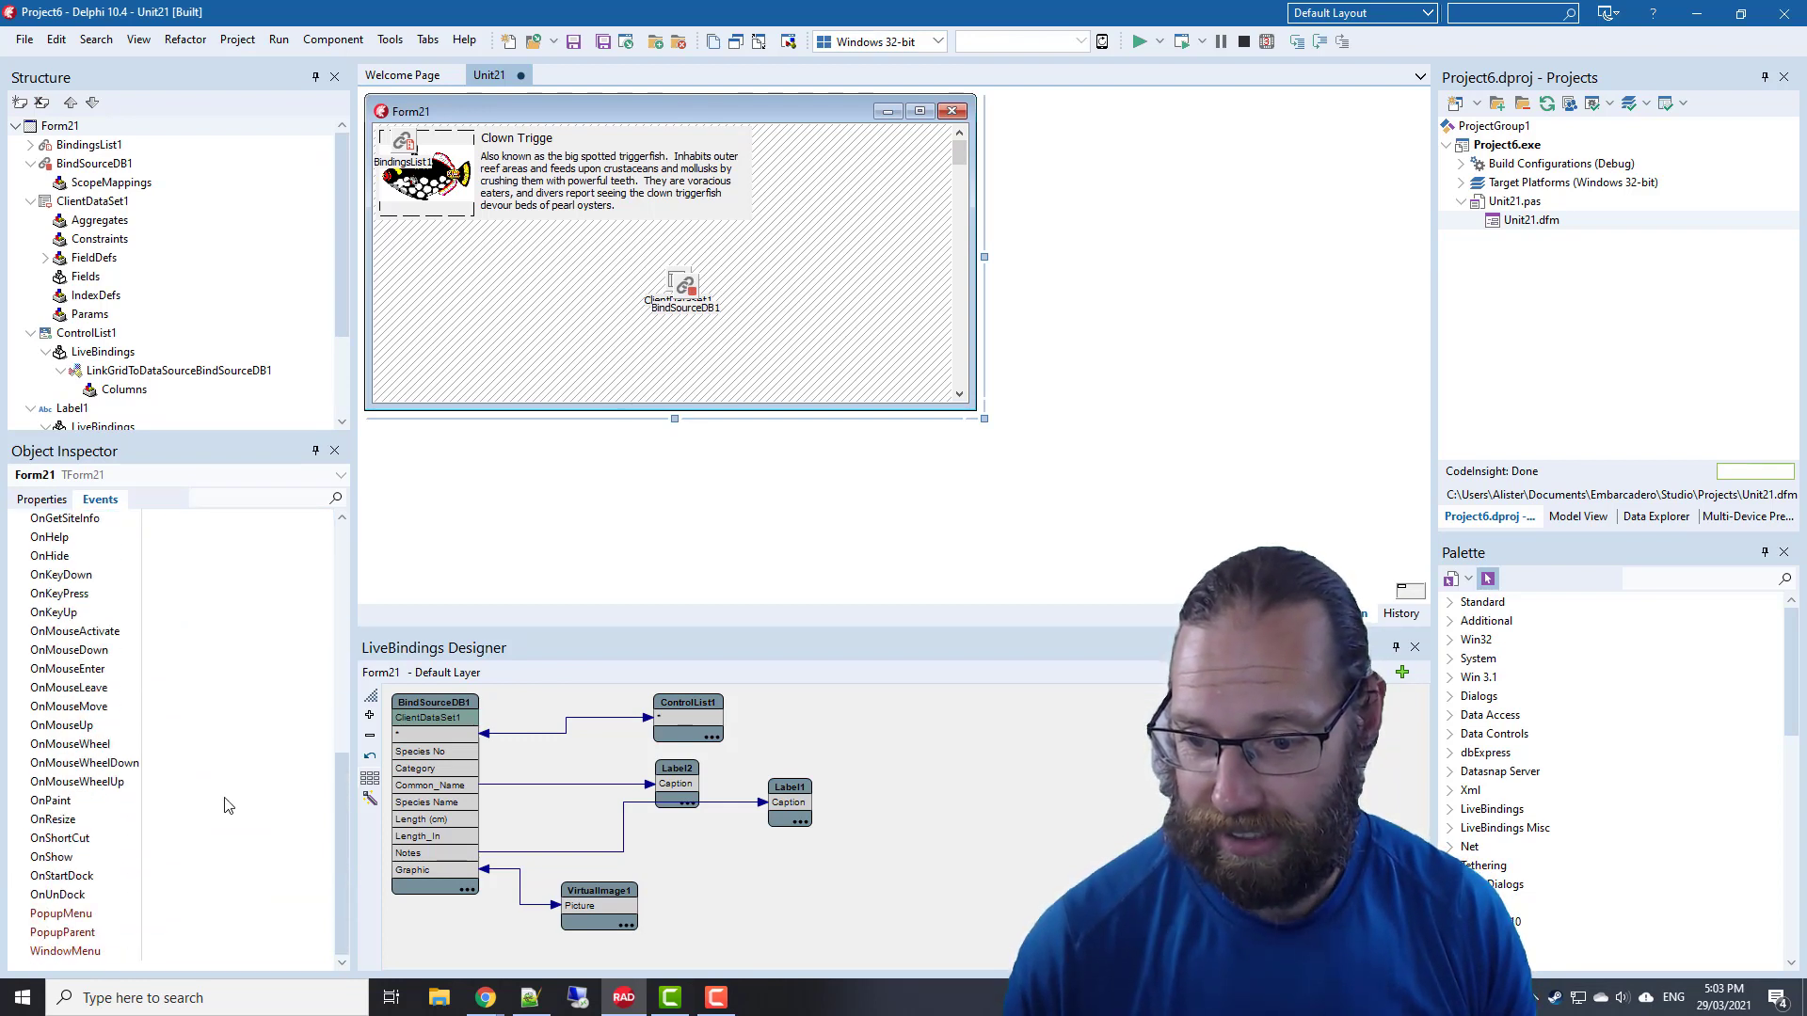
double_click(236, 818)
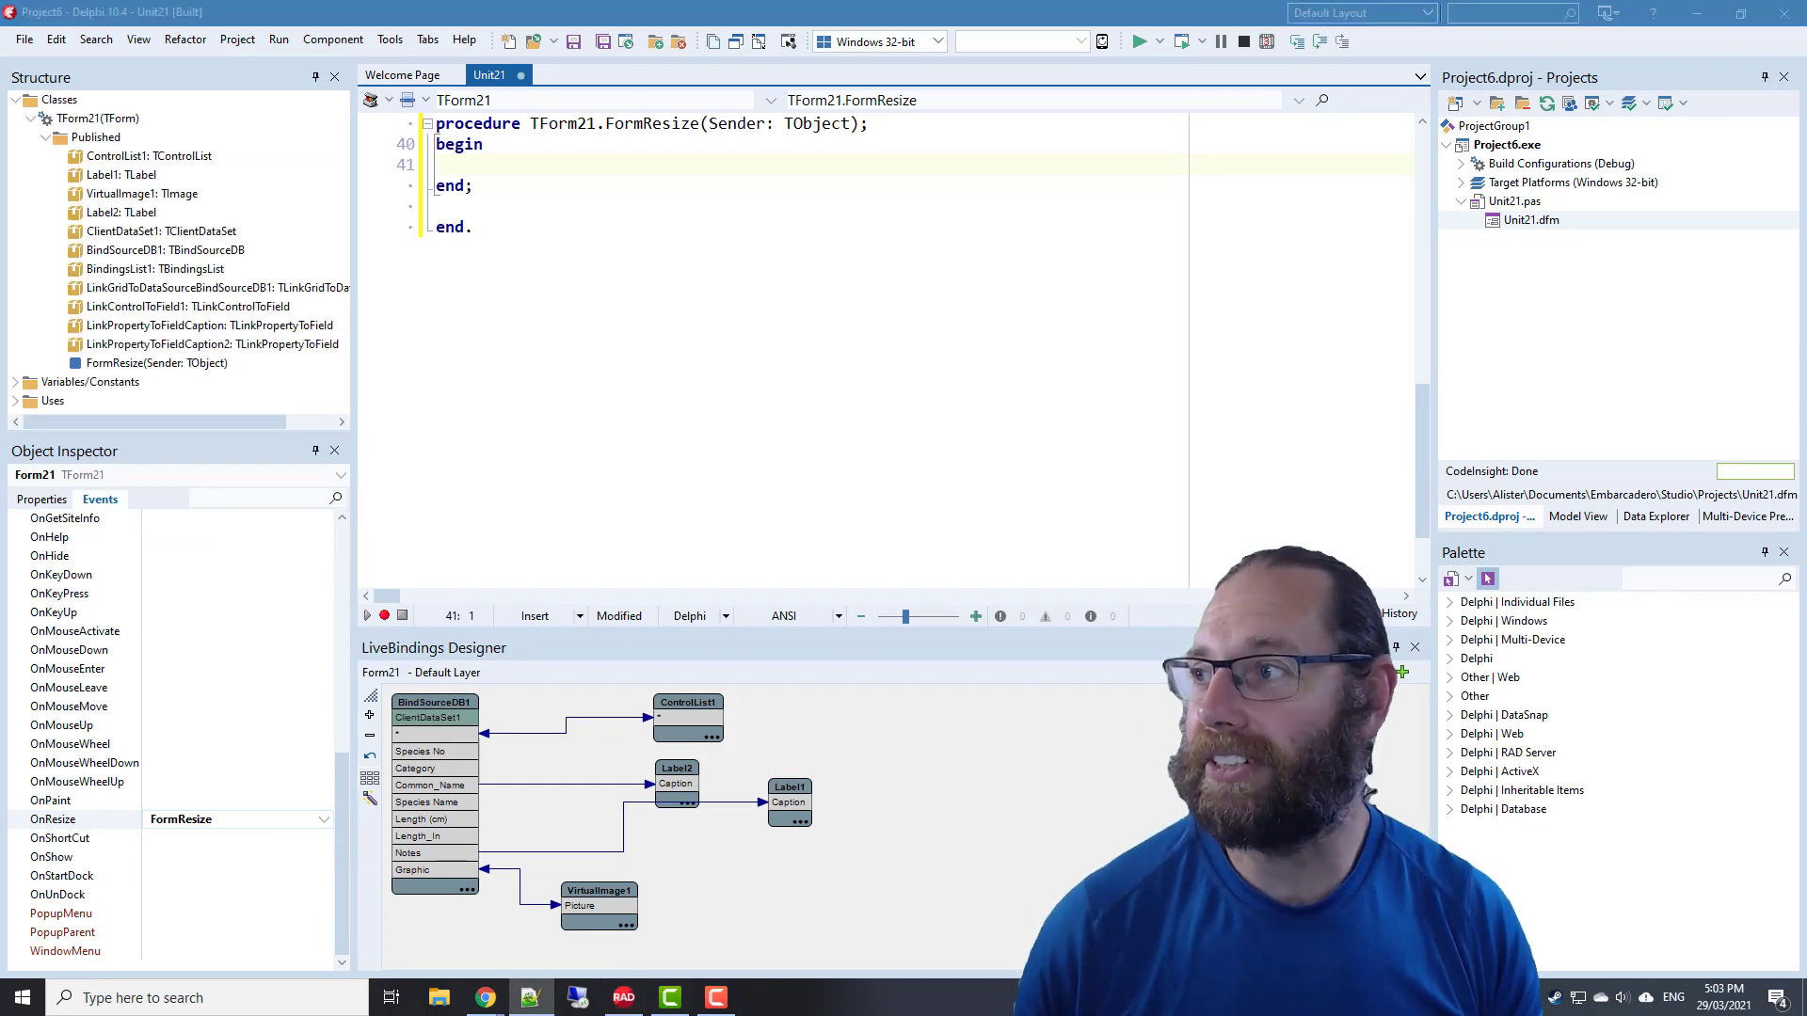
Paste the ItemWidth calculation, add 'uses System.Math;', and change ClientRect.Width to ClientWidth
key(ctrl+c)
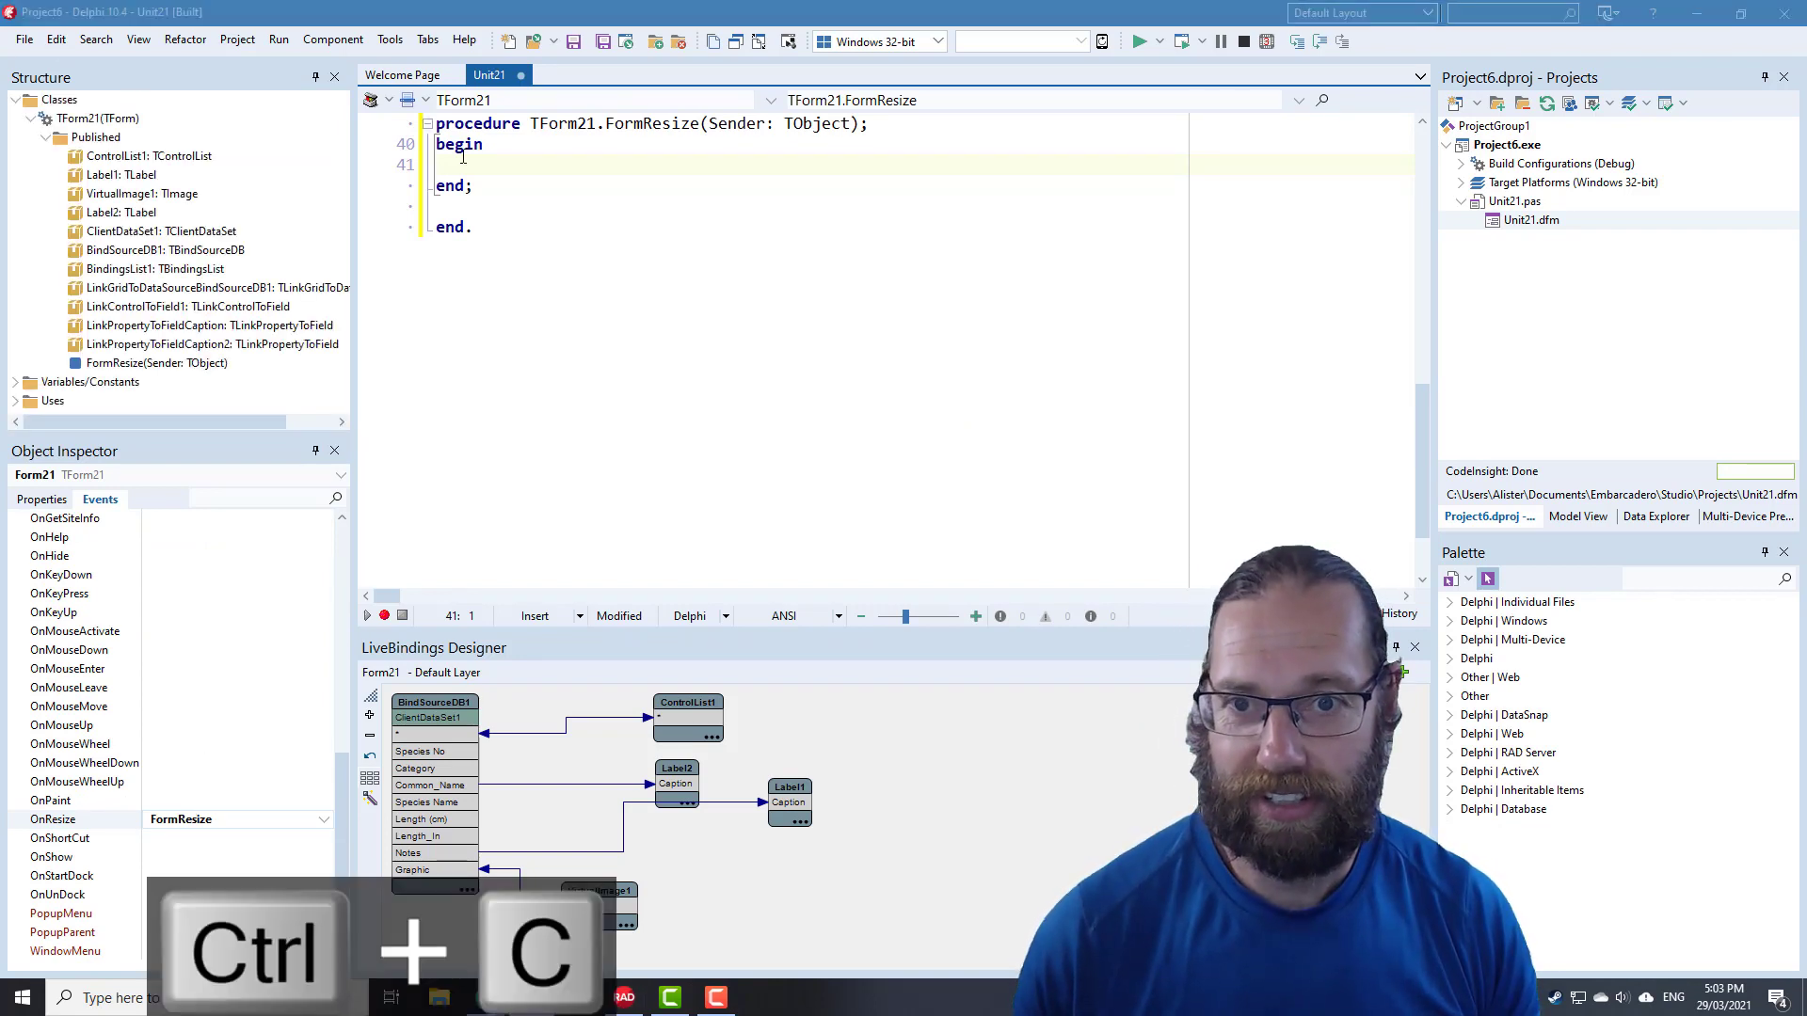
key(ctrl+v)
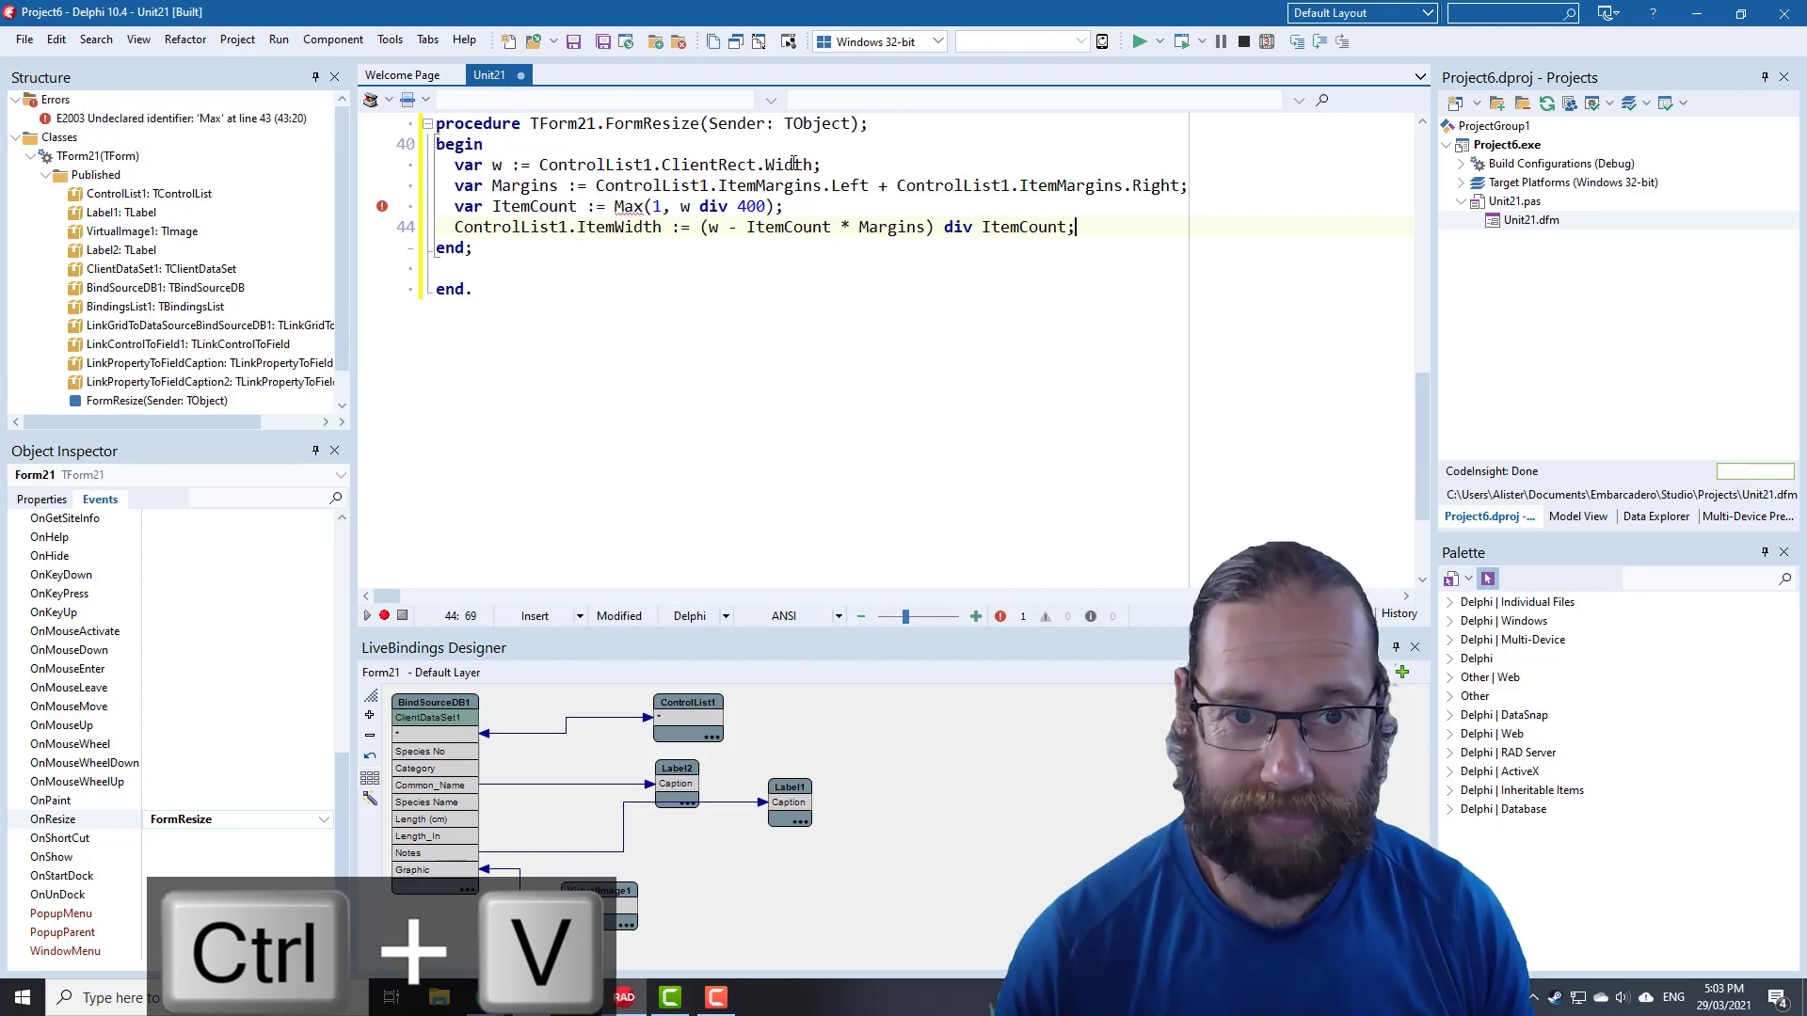
scroll(up, 3)
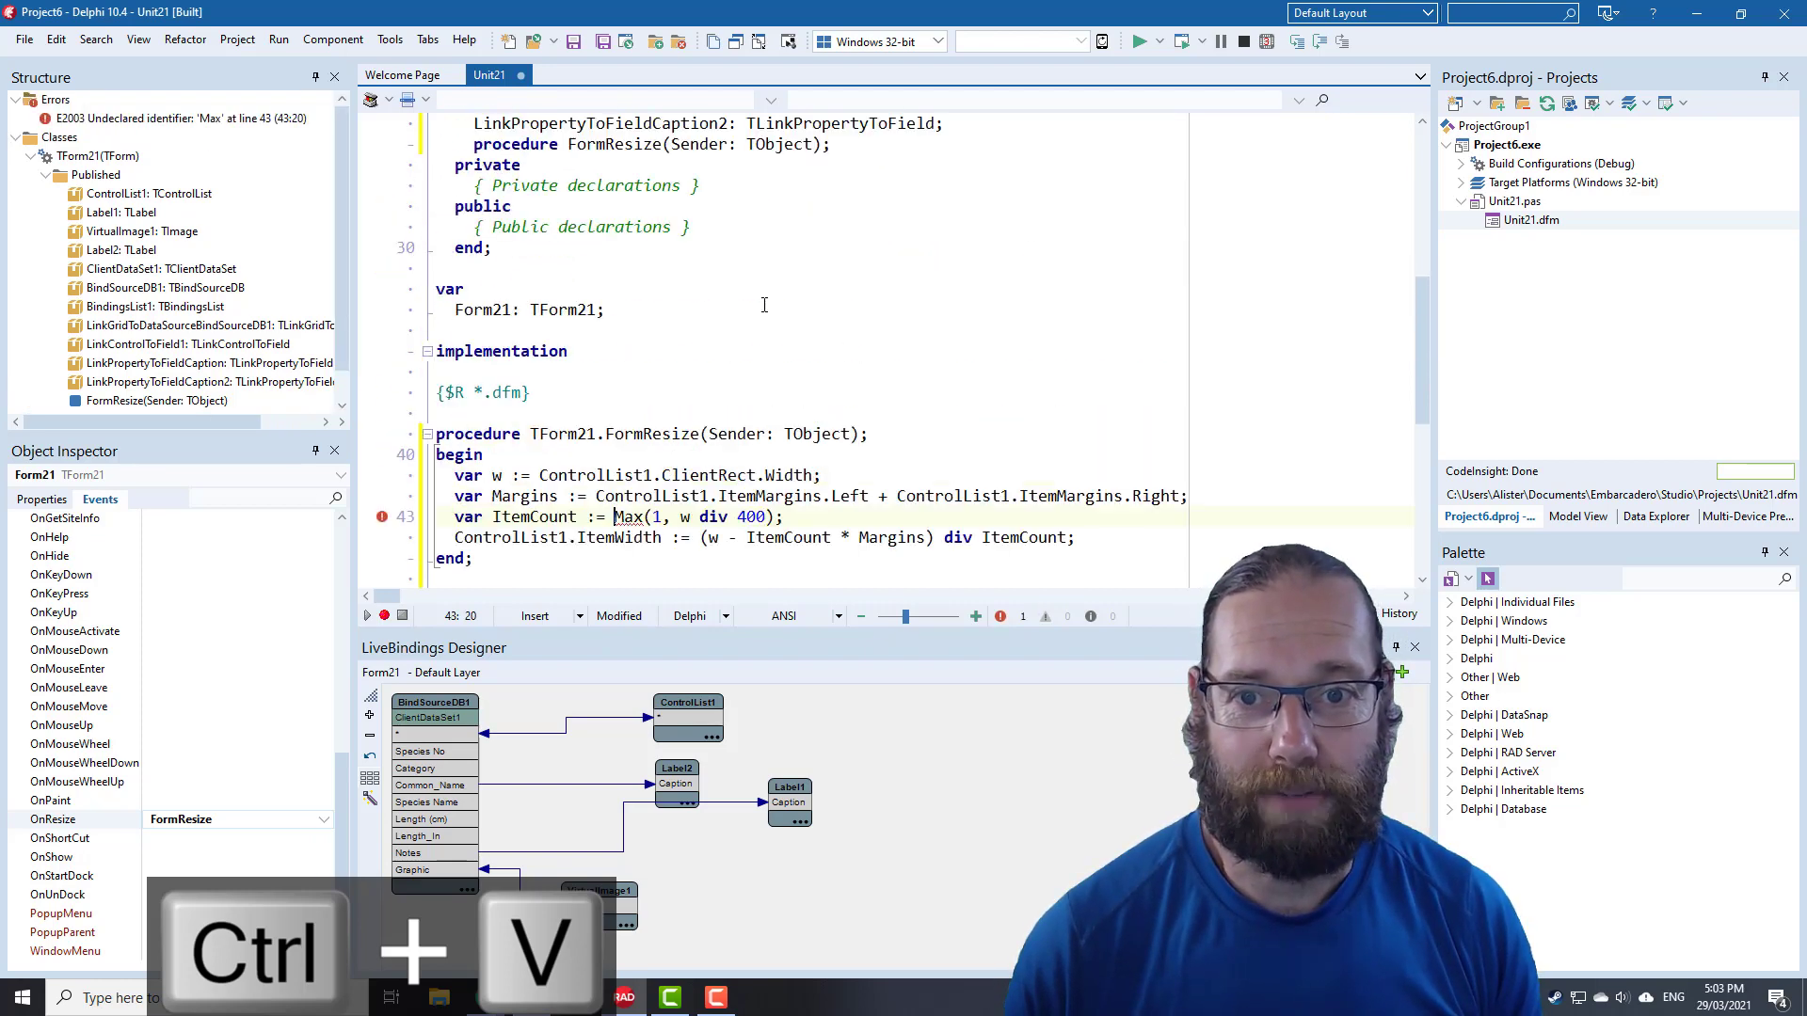
key(Ctrl+V)
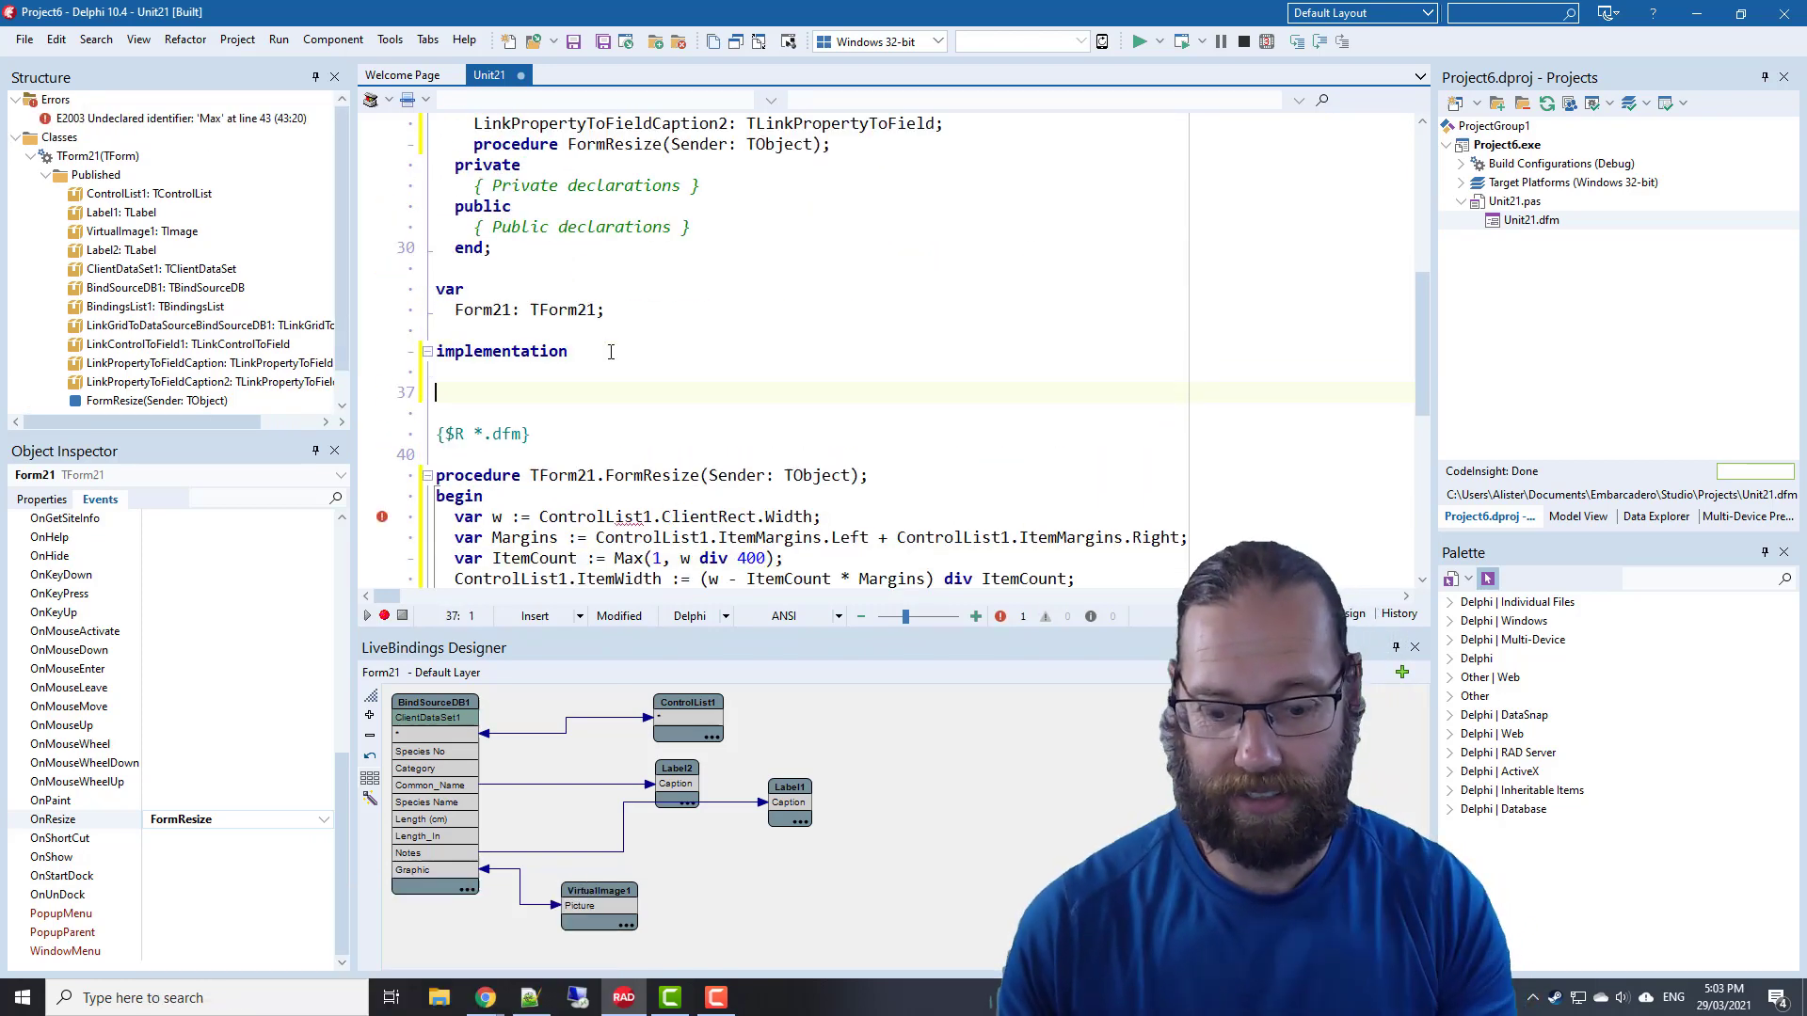
text(uses)
click(918, 413)
text(System.Math;)
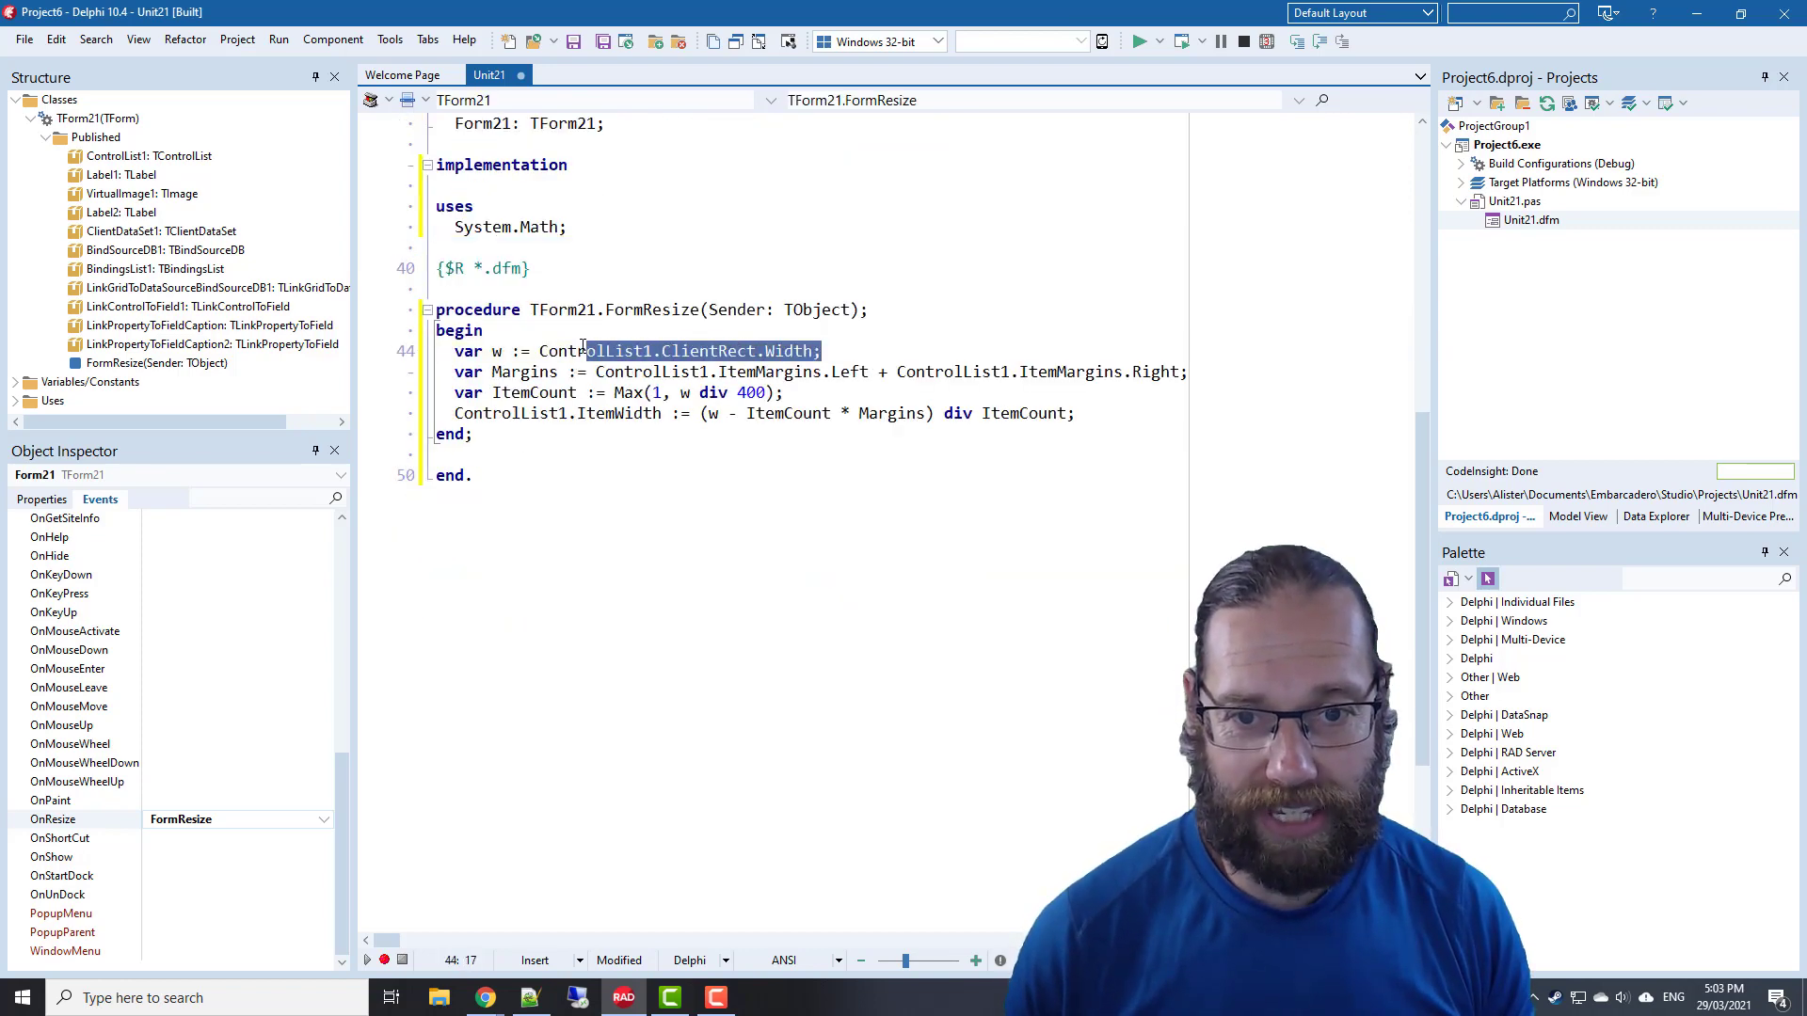
double_click(708, 350)
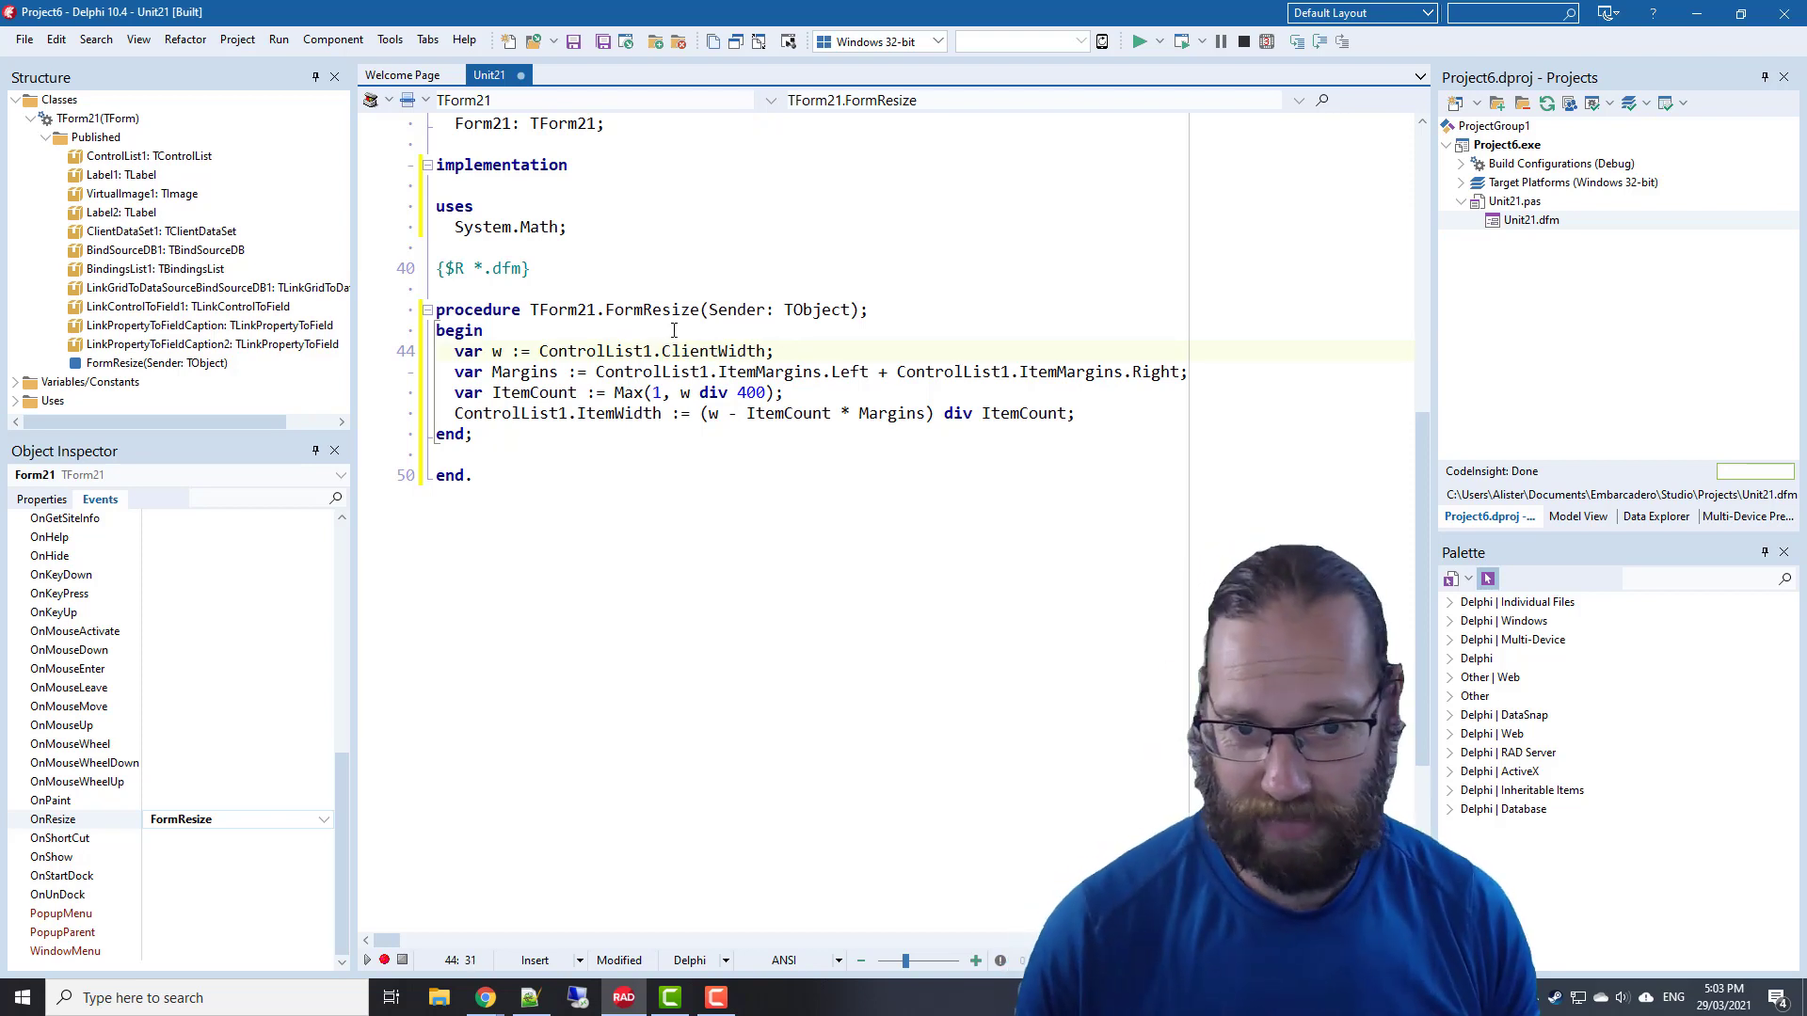
click(795, 350)
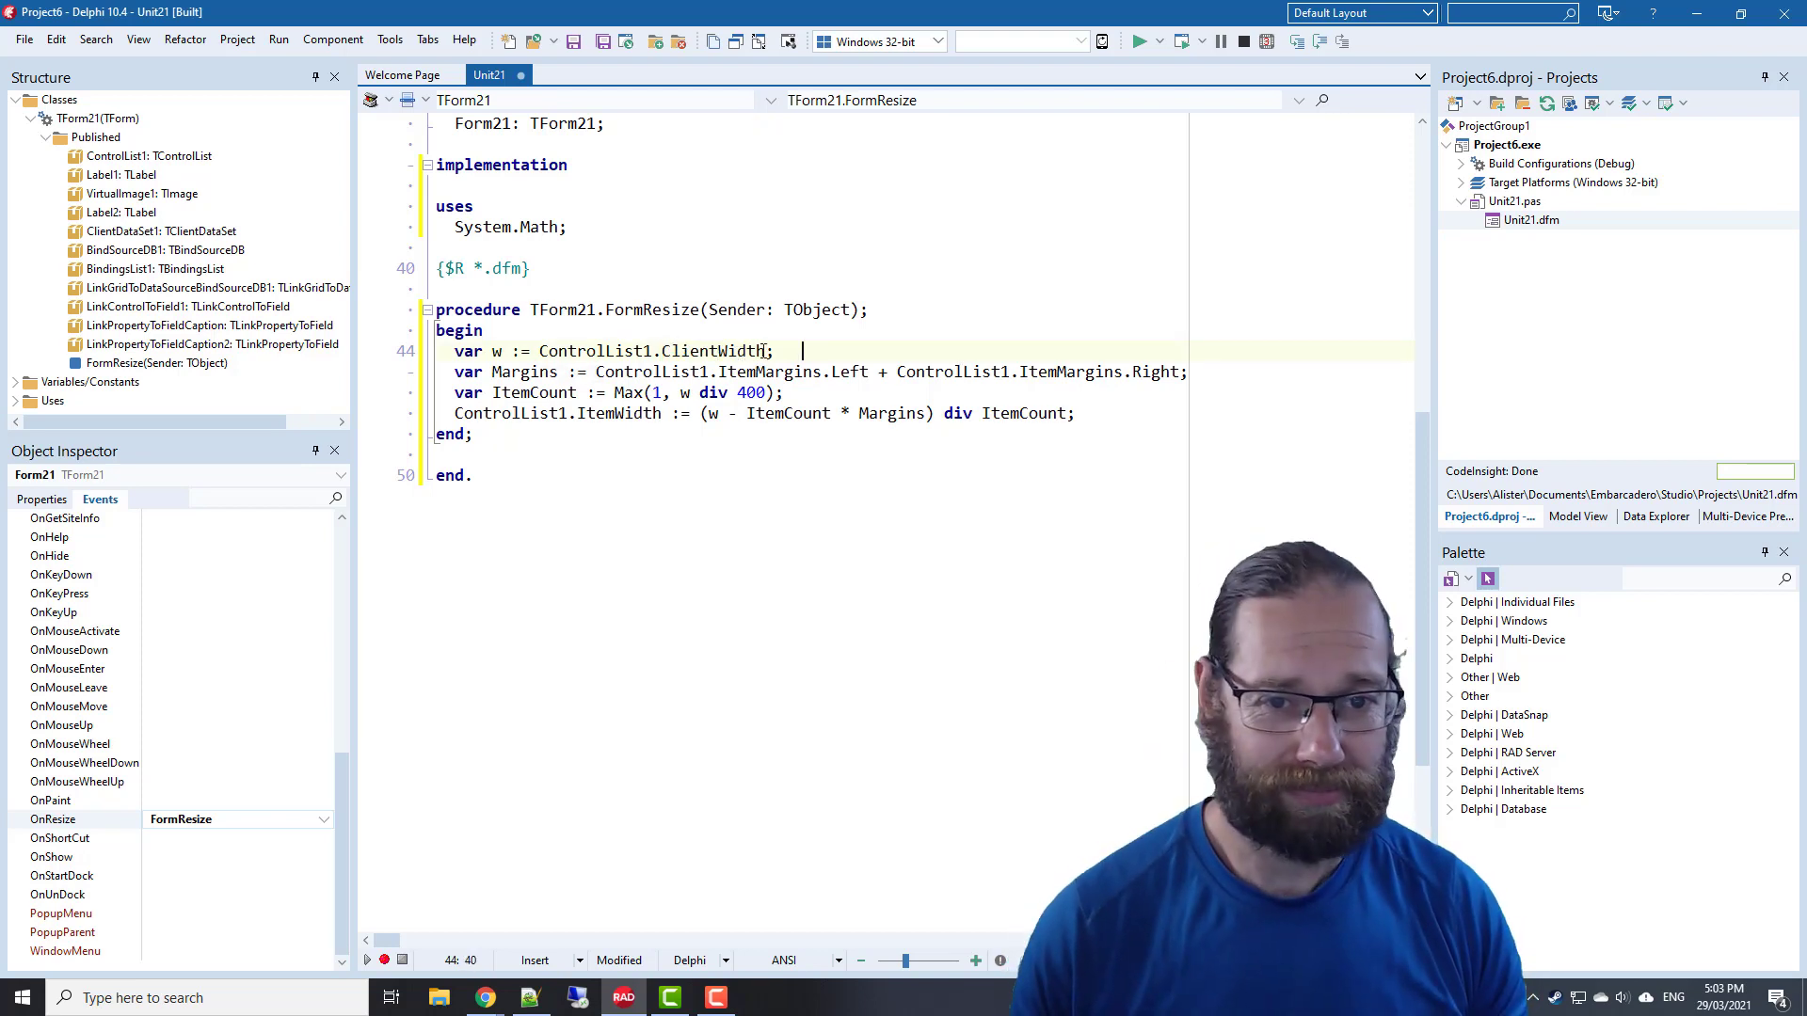
Review the w, Margins, Max and ItemCount * Margins terms in the ItemWidth formula
double_click(497, 351)
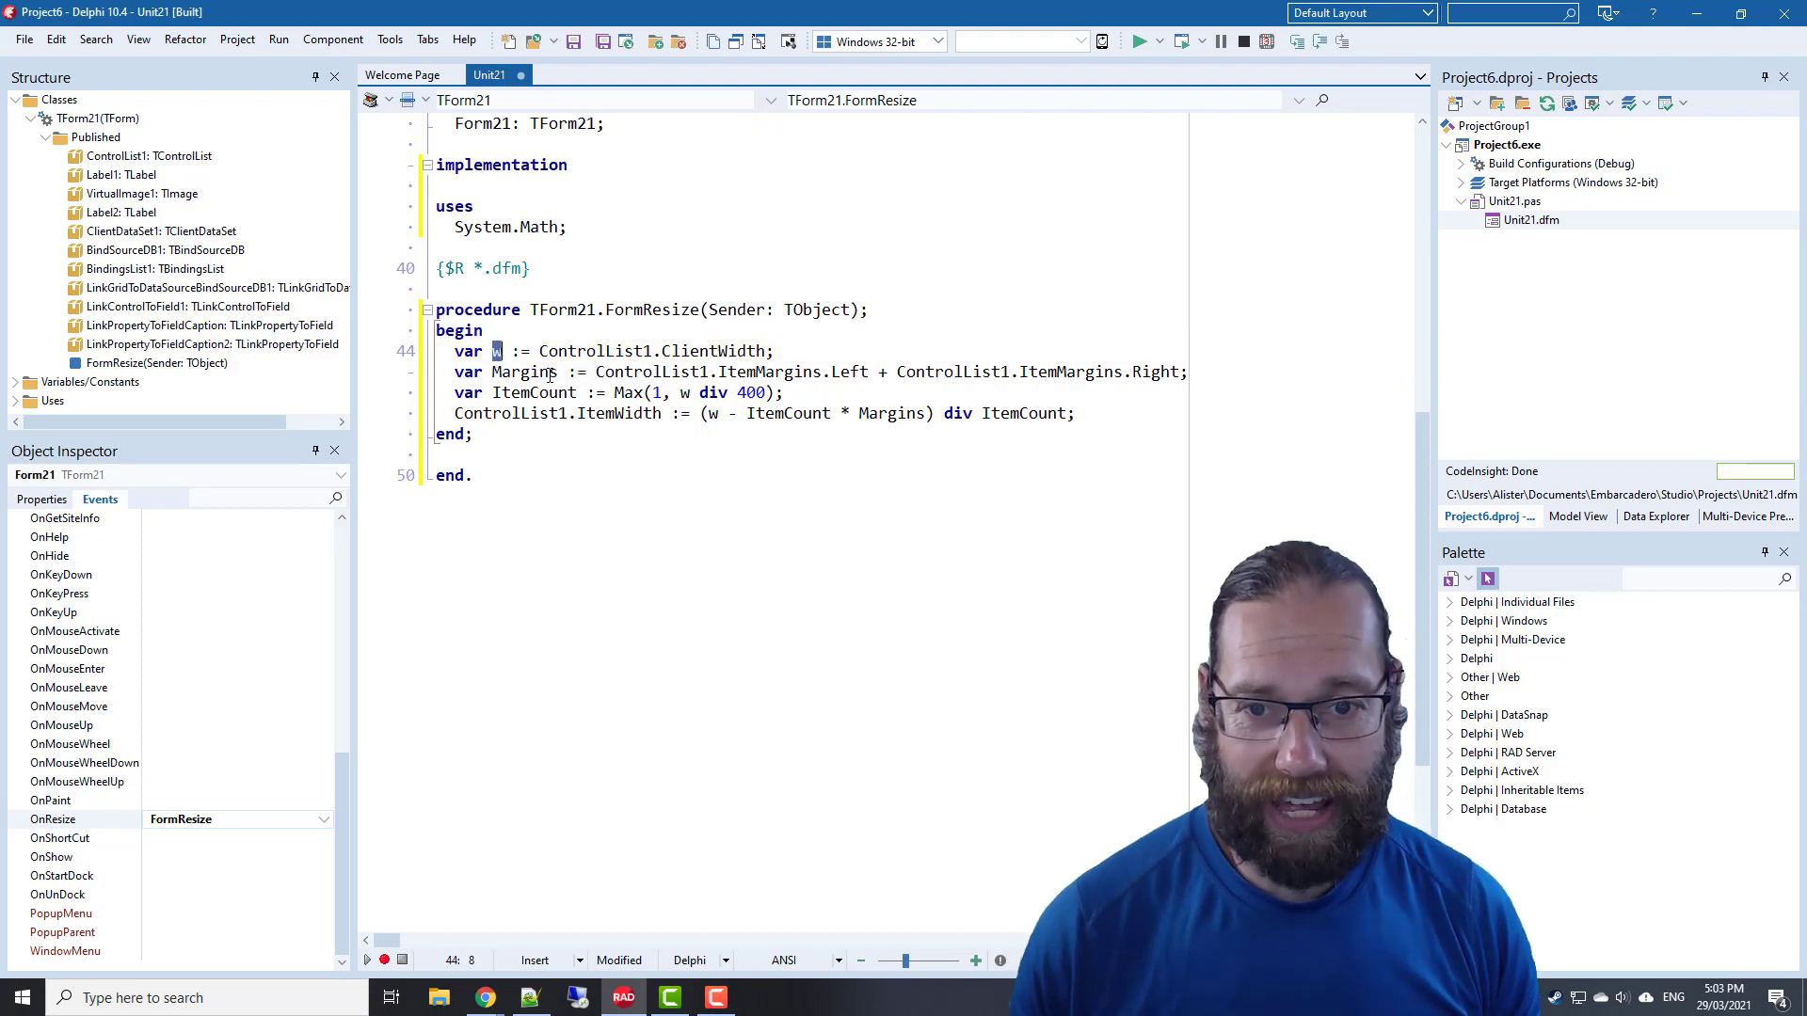
double_click(524, 371)
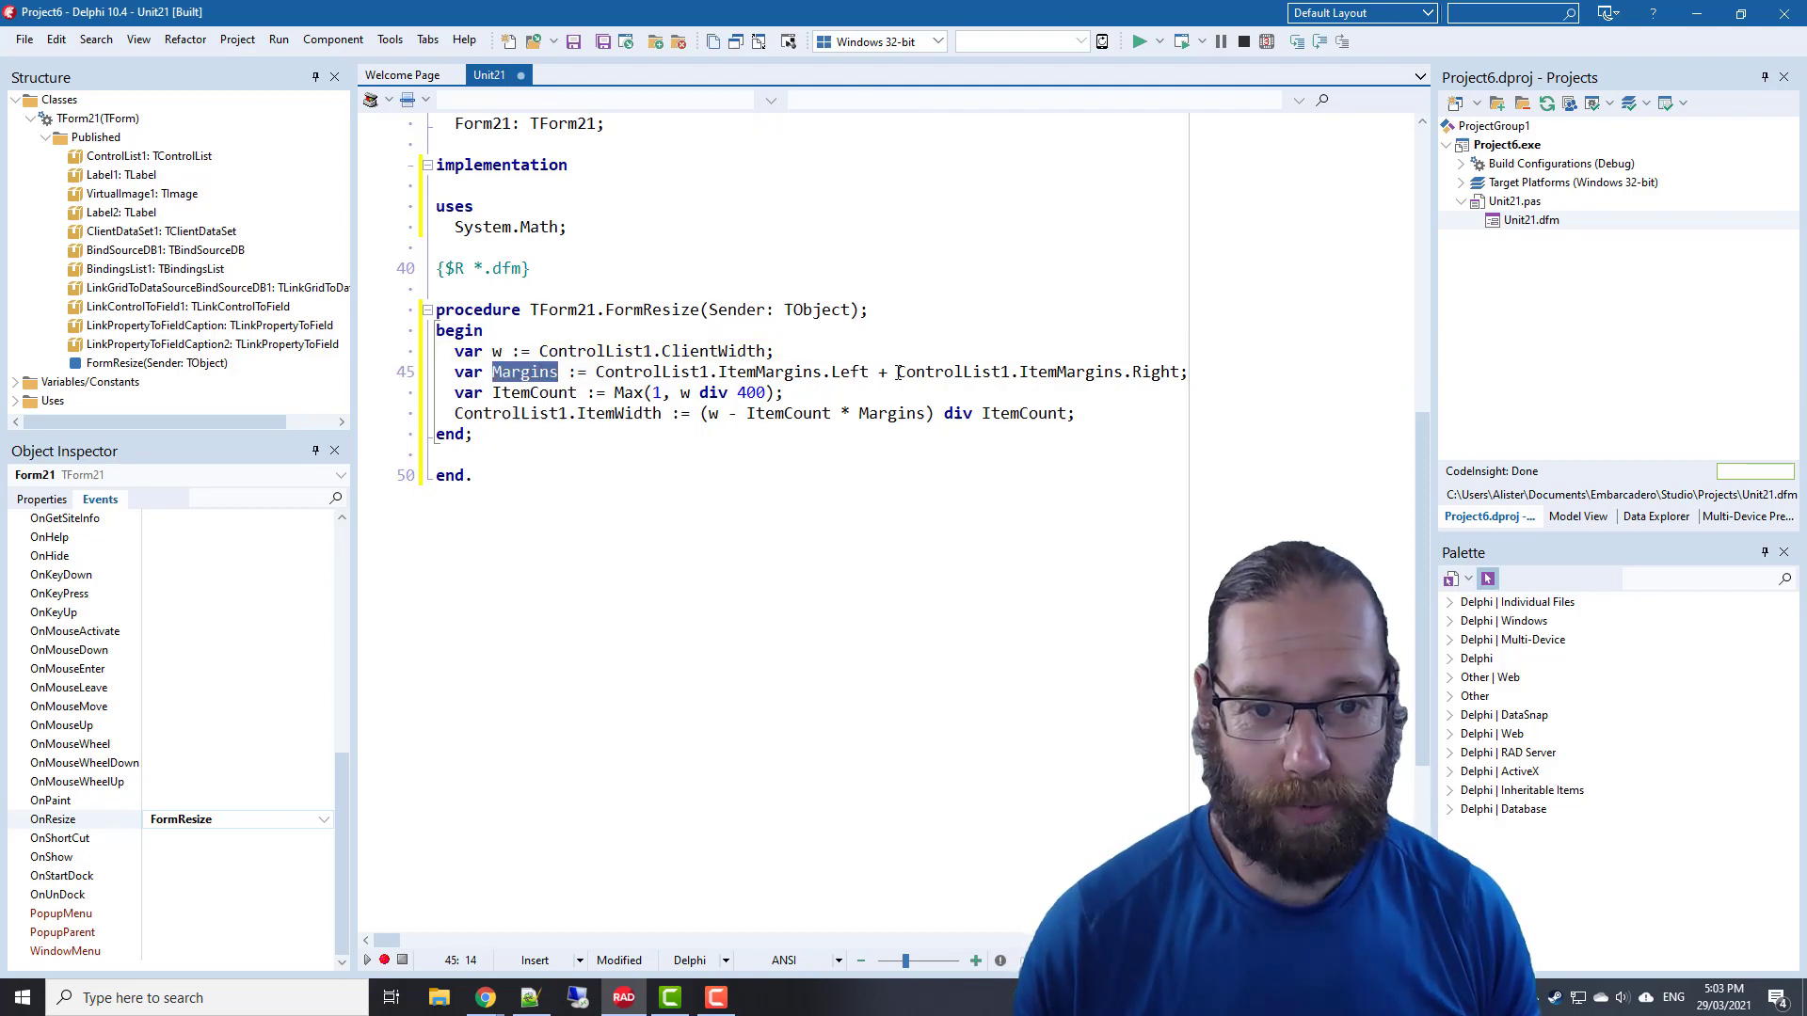
click(1151, 370)
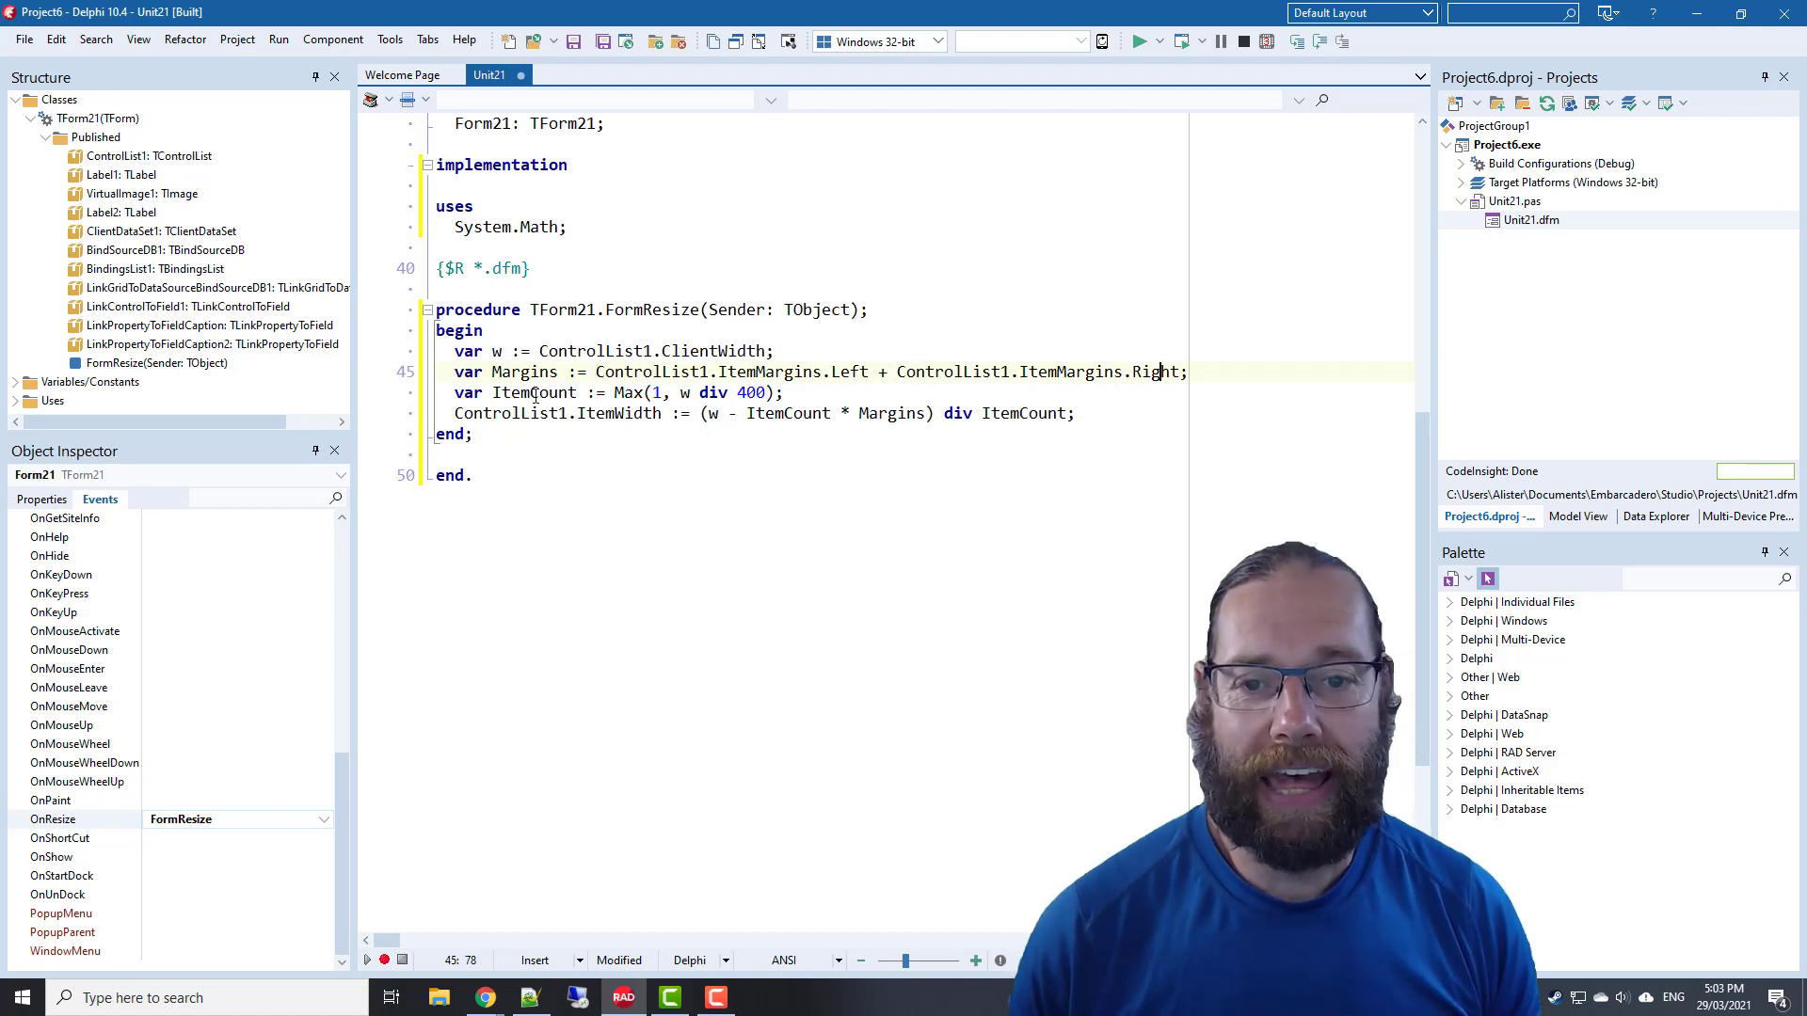
click(542, 391)
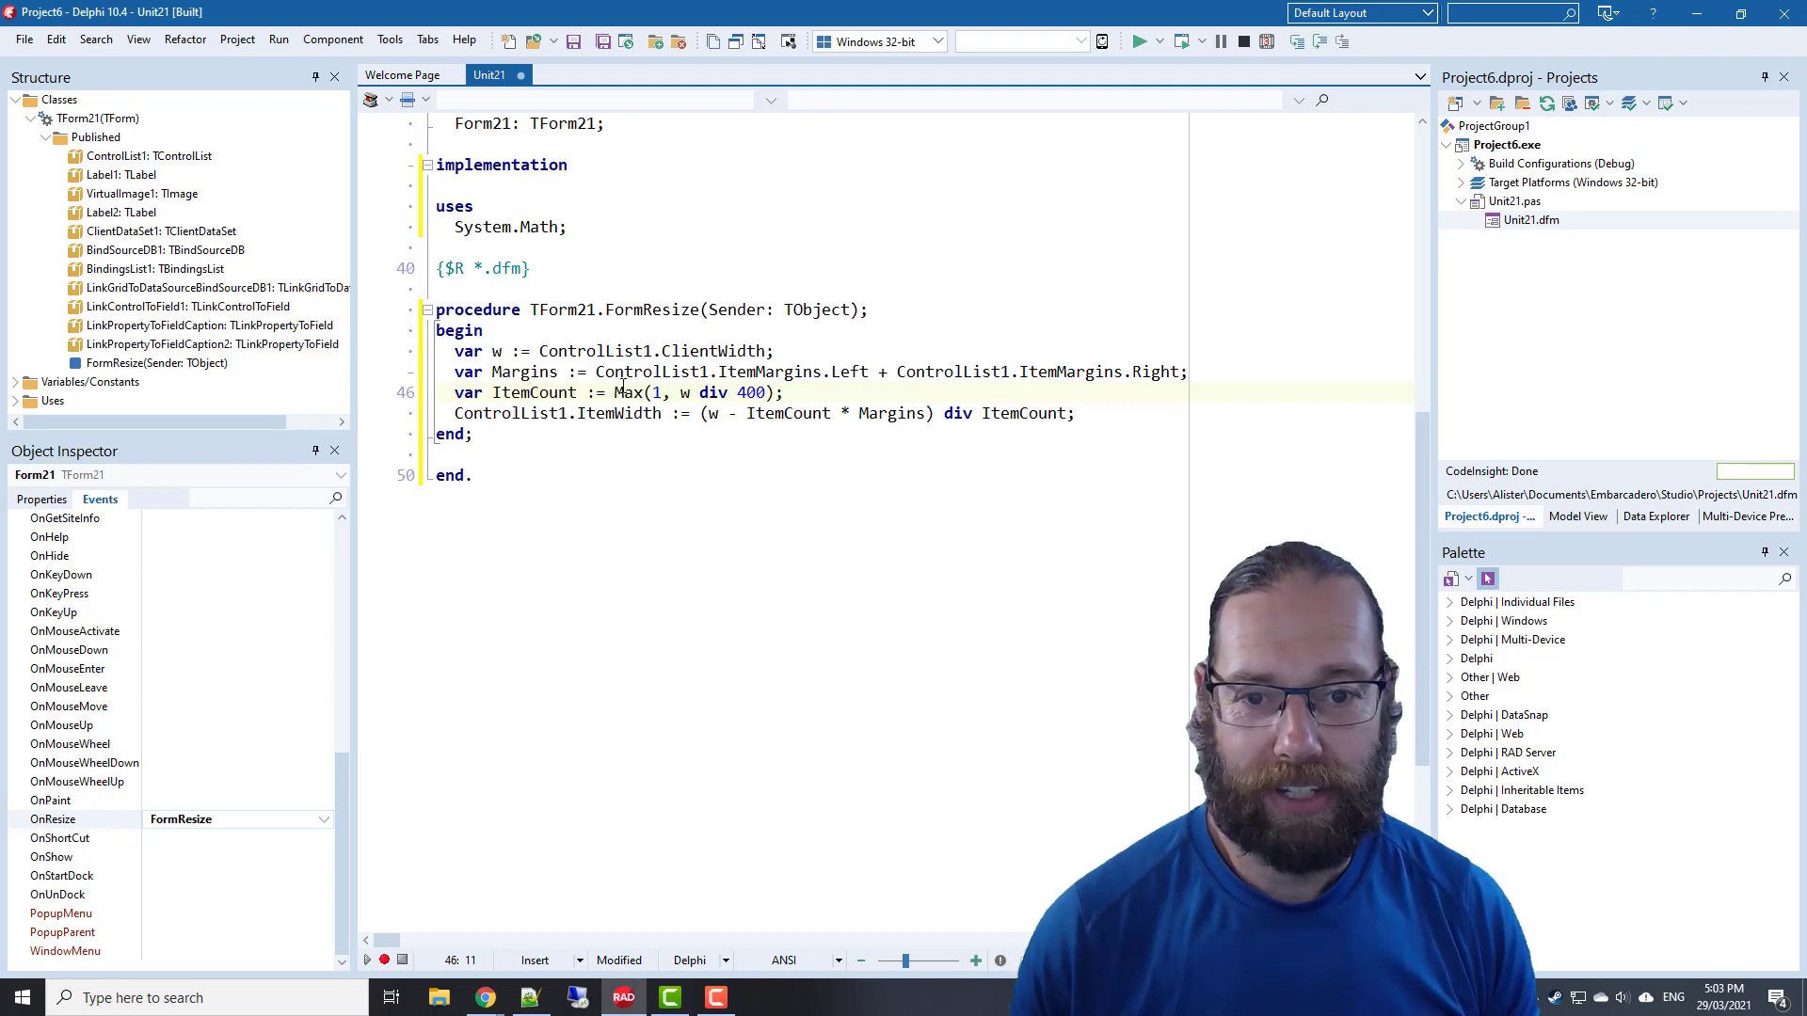
double_click(750, 391)
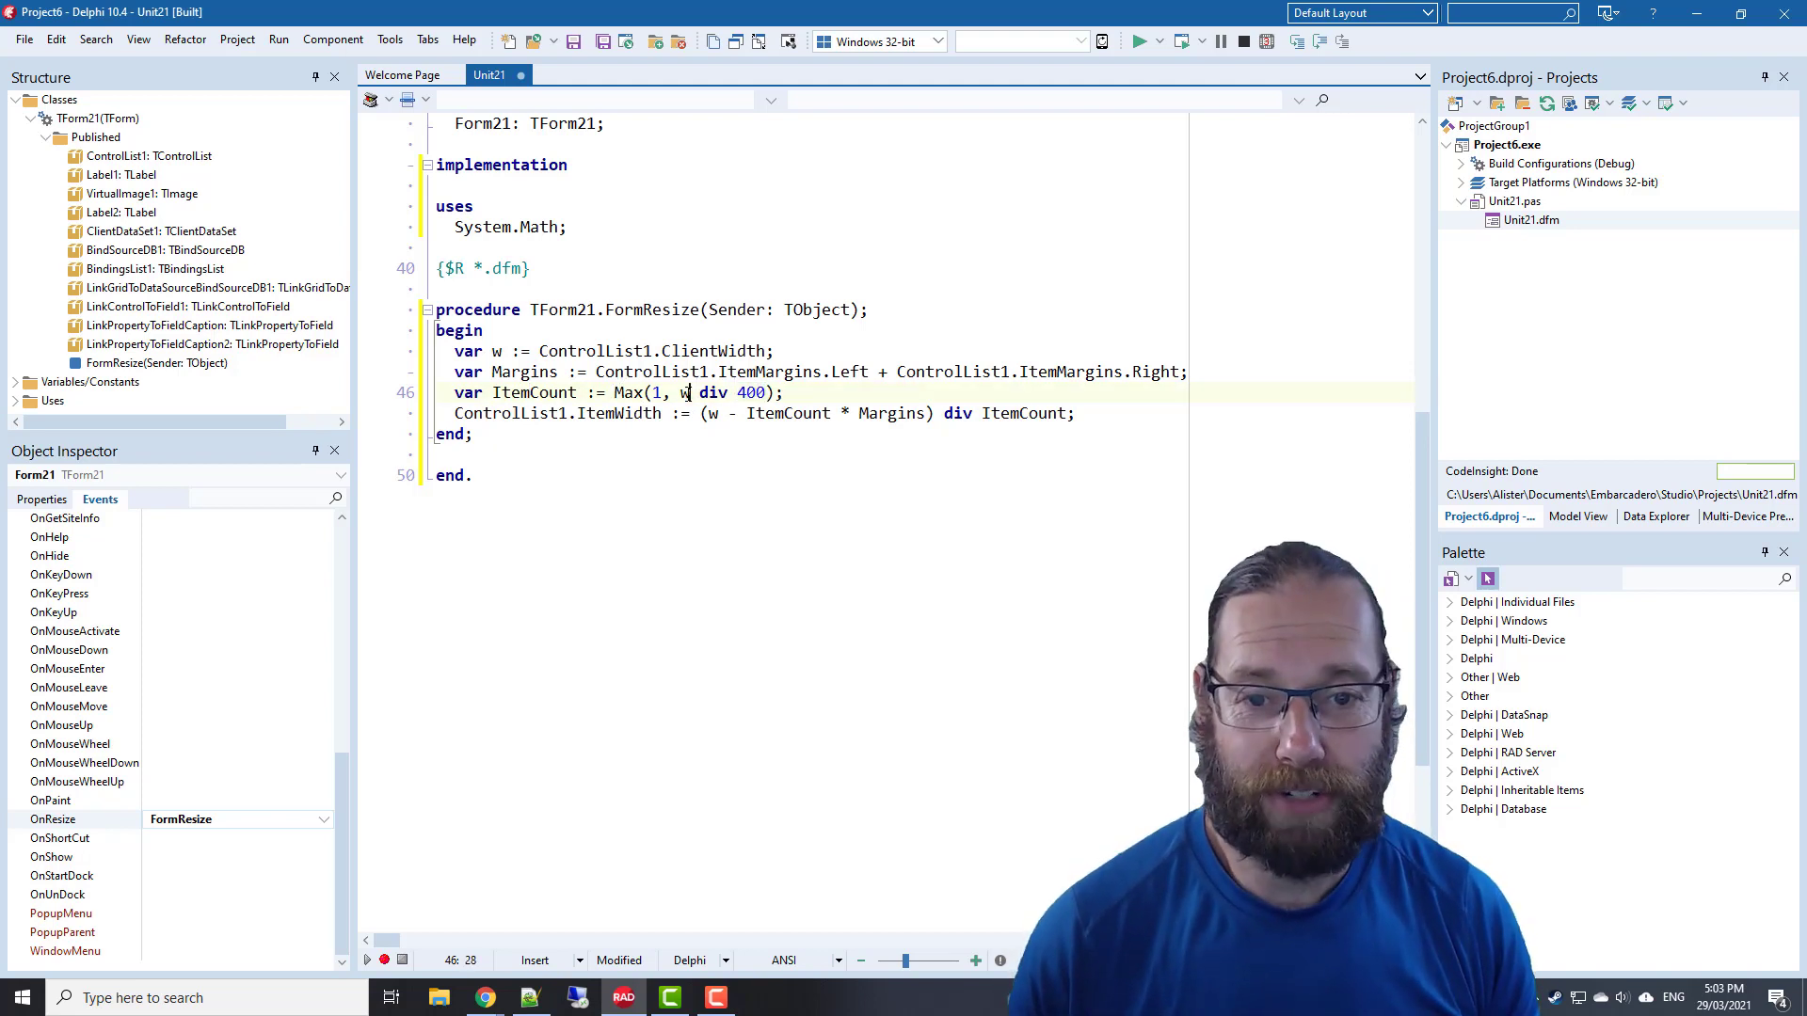
double_click(750, 393)
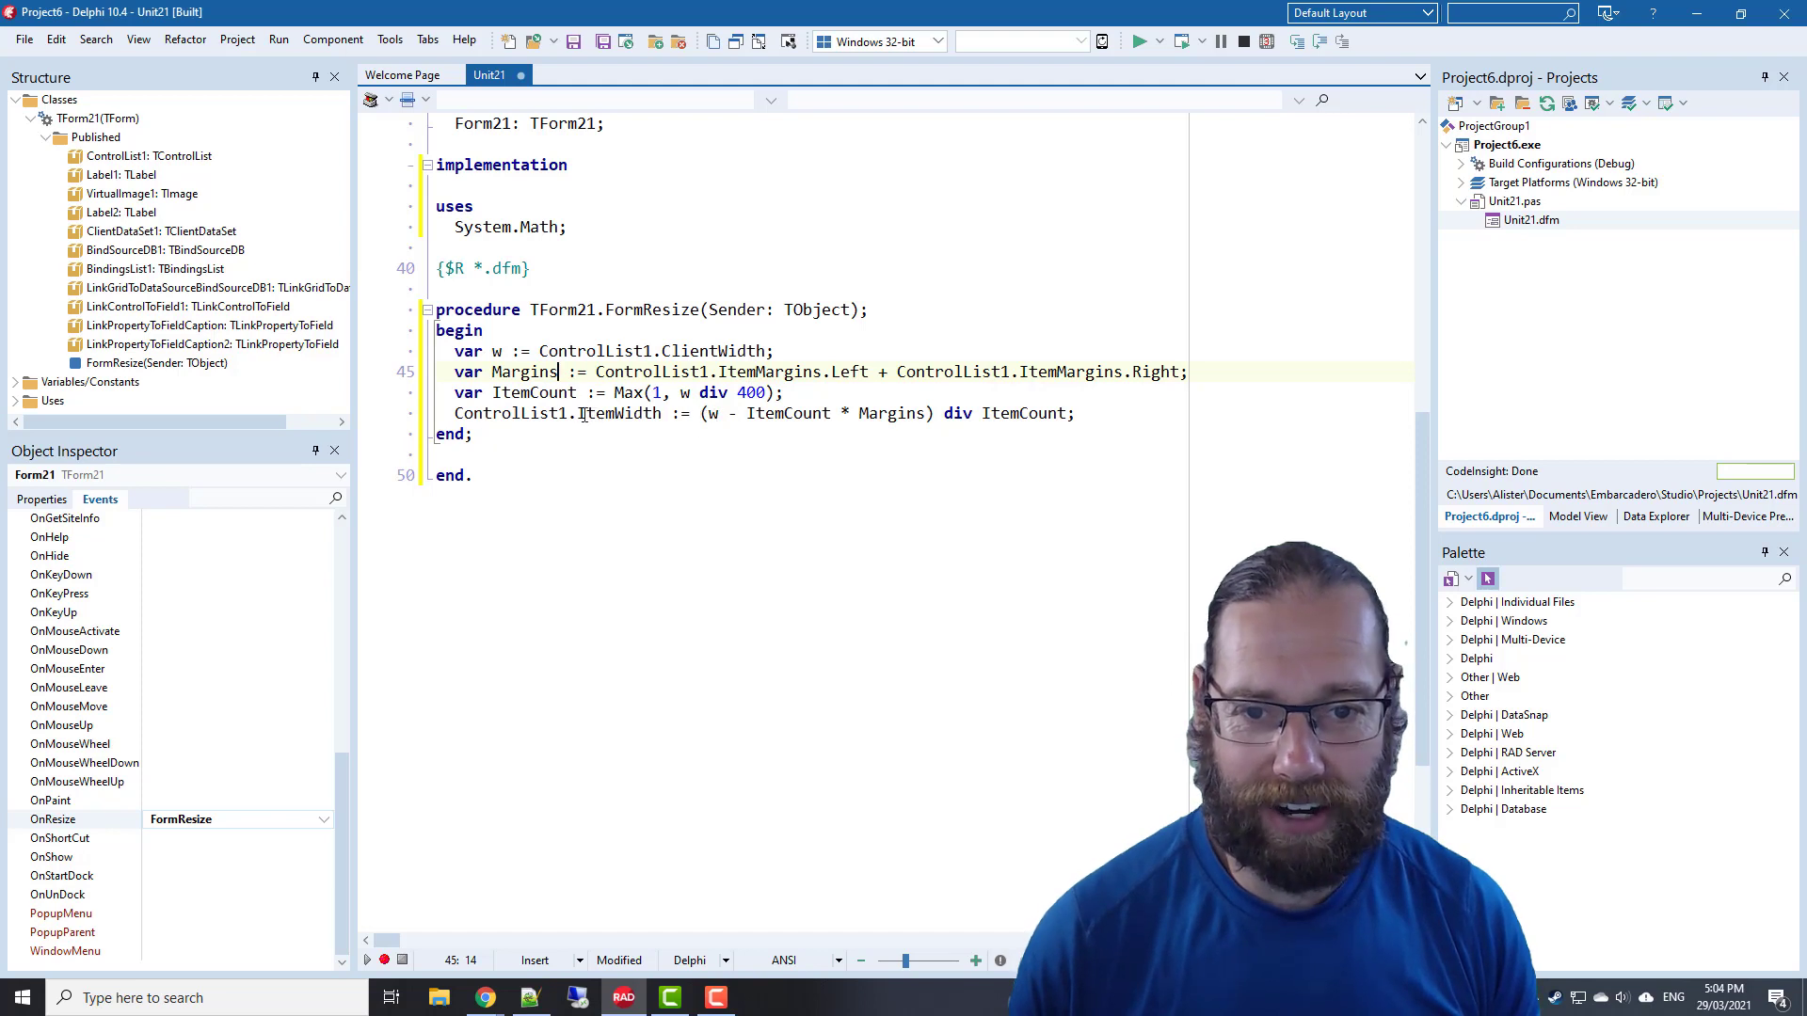
double_click(620, 412)
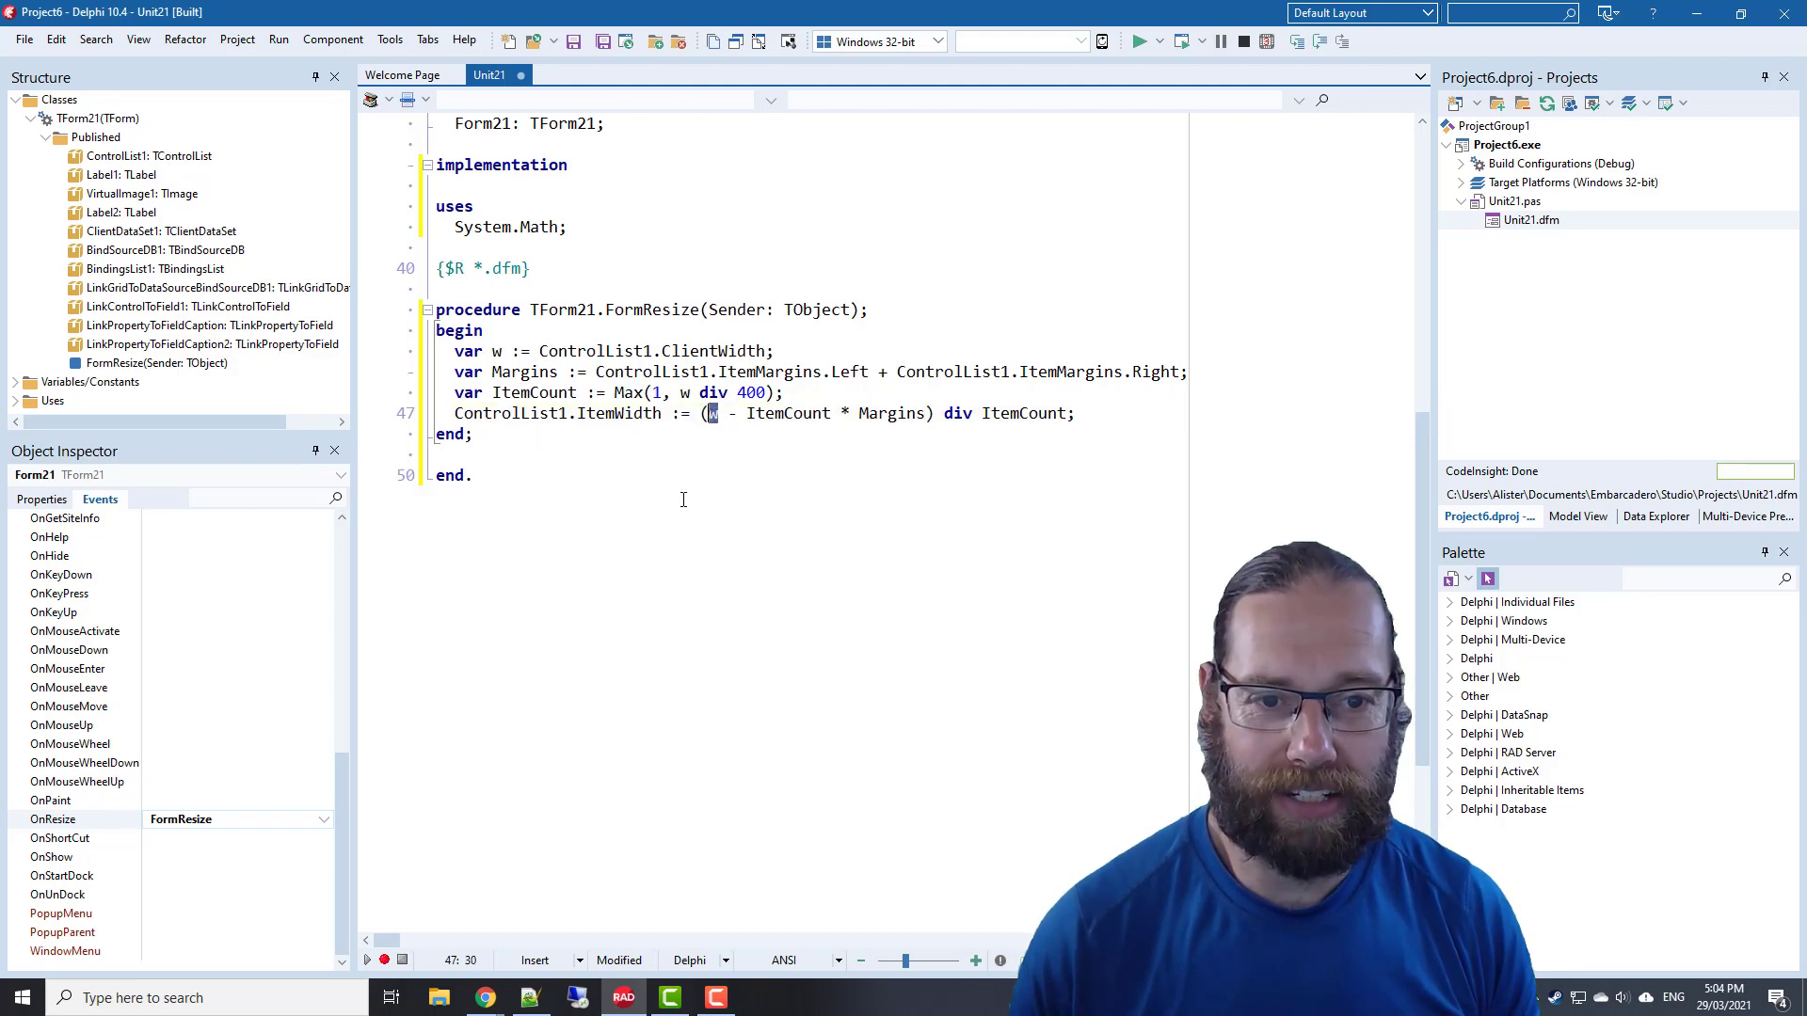
double_click(787, 414)
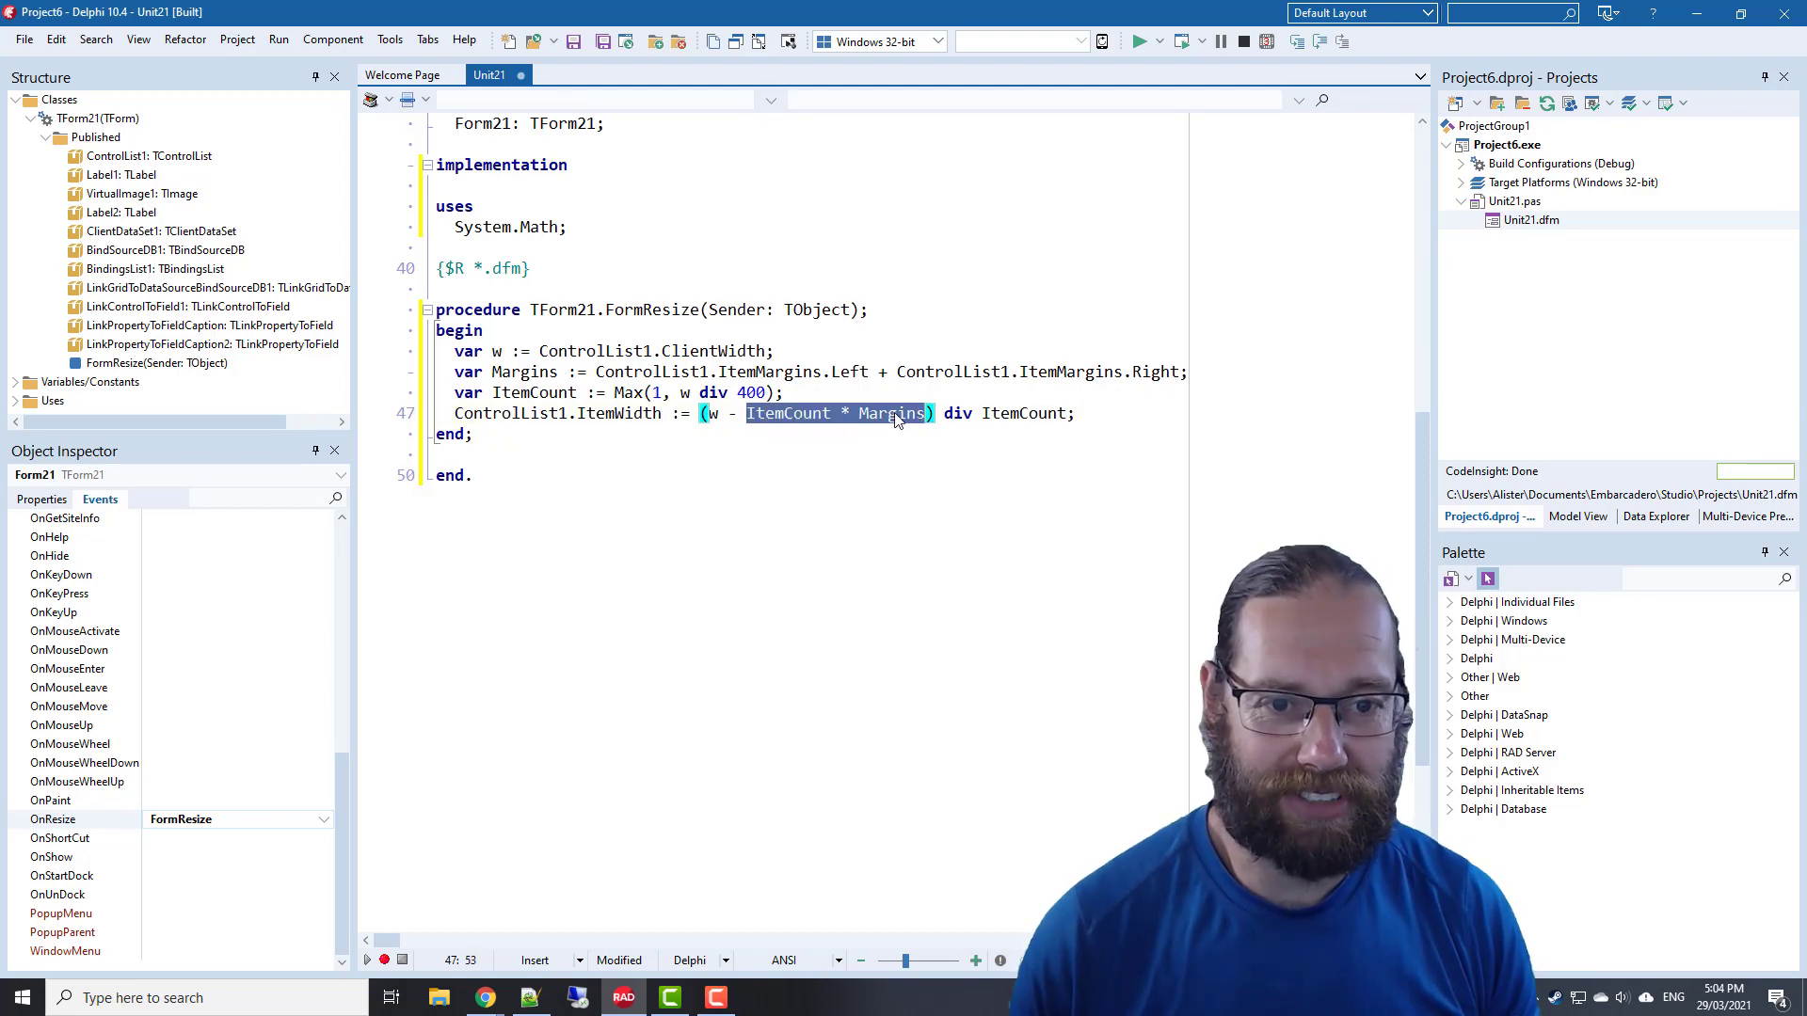
double_click(1023, 412)
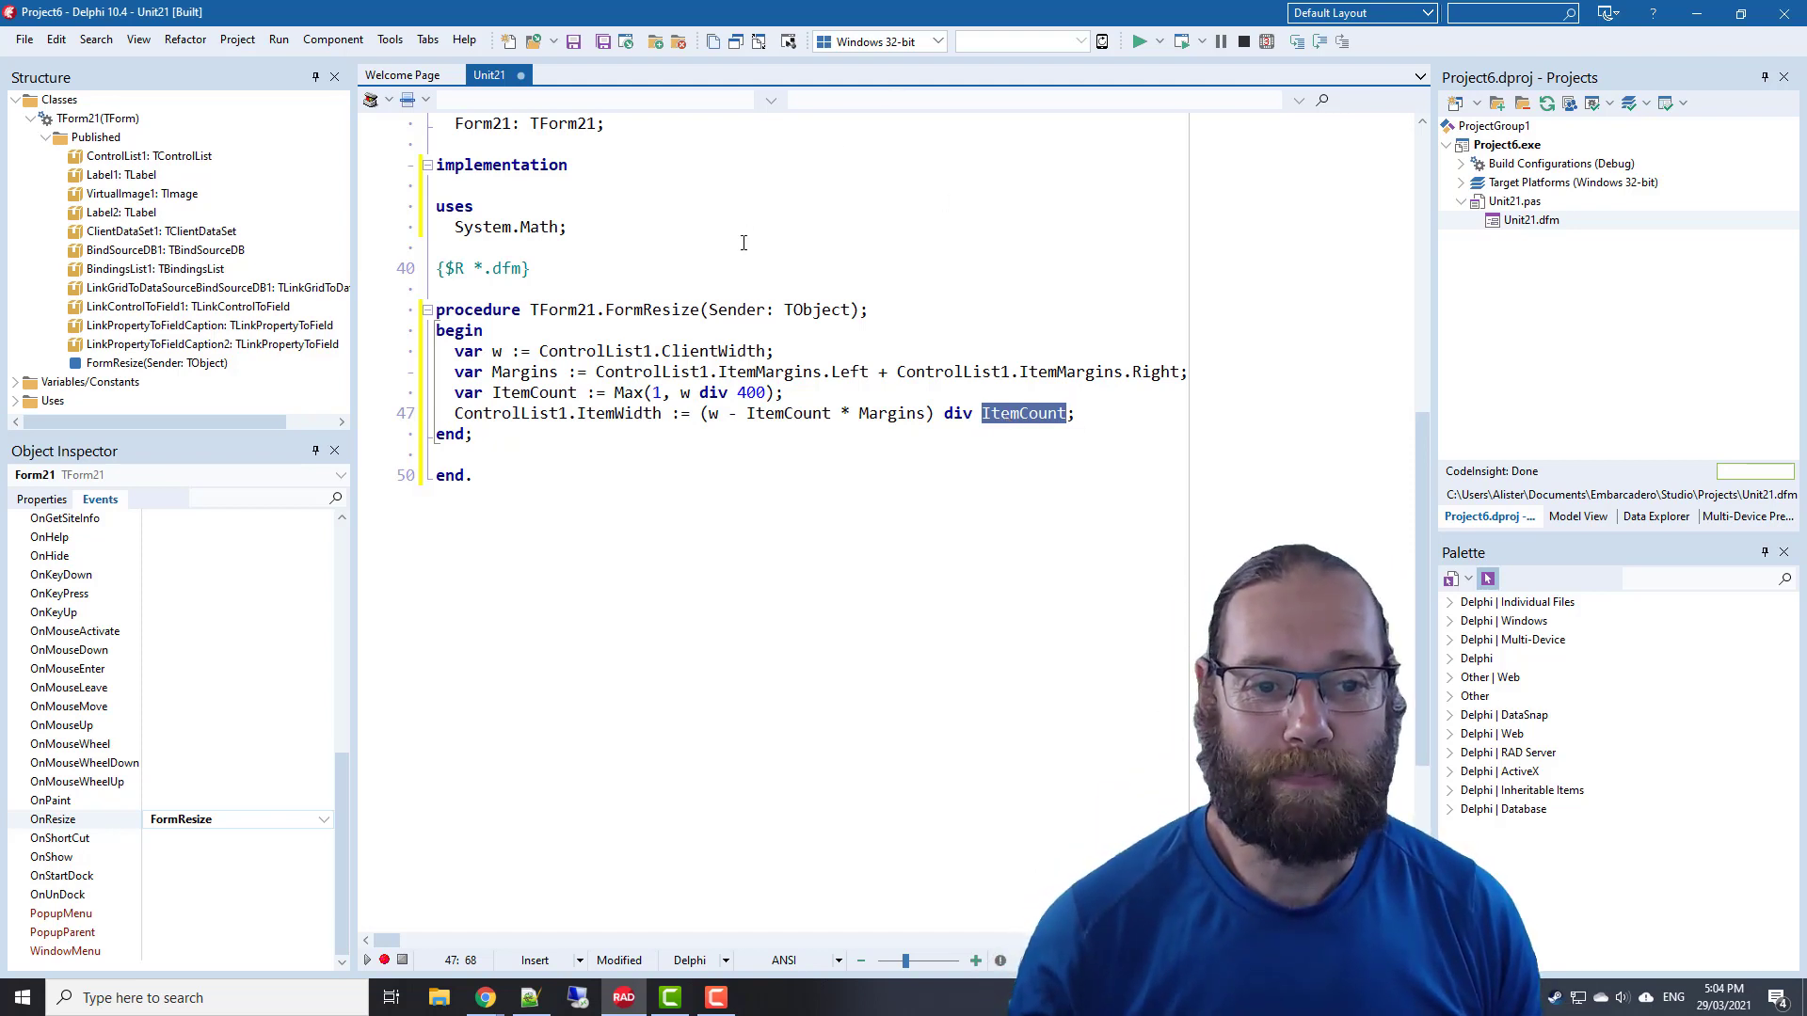
mouse_move(891, 252)
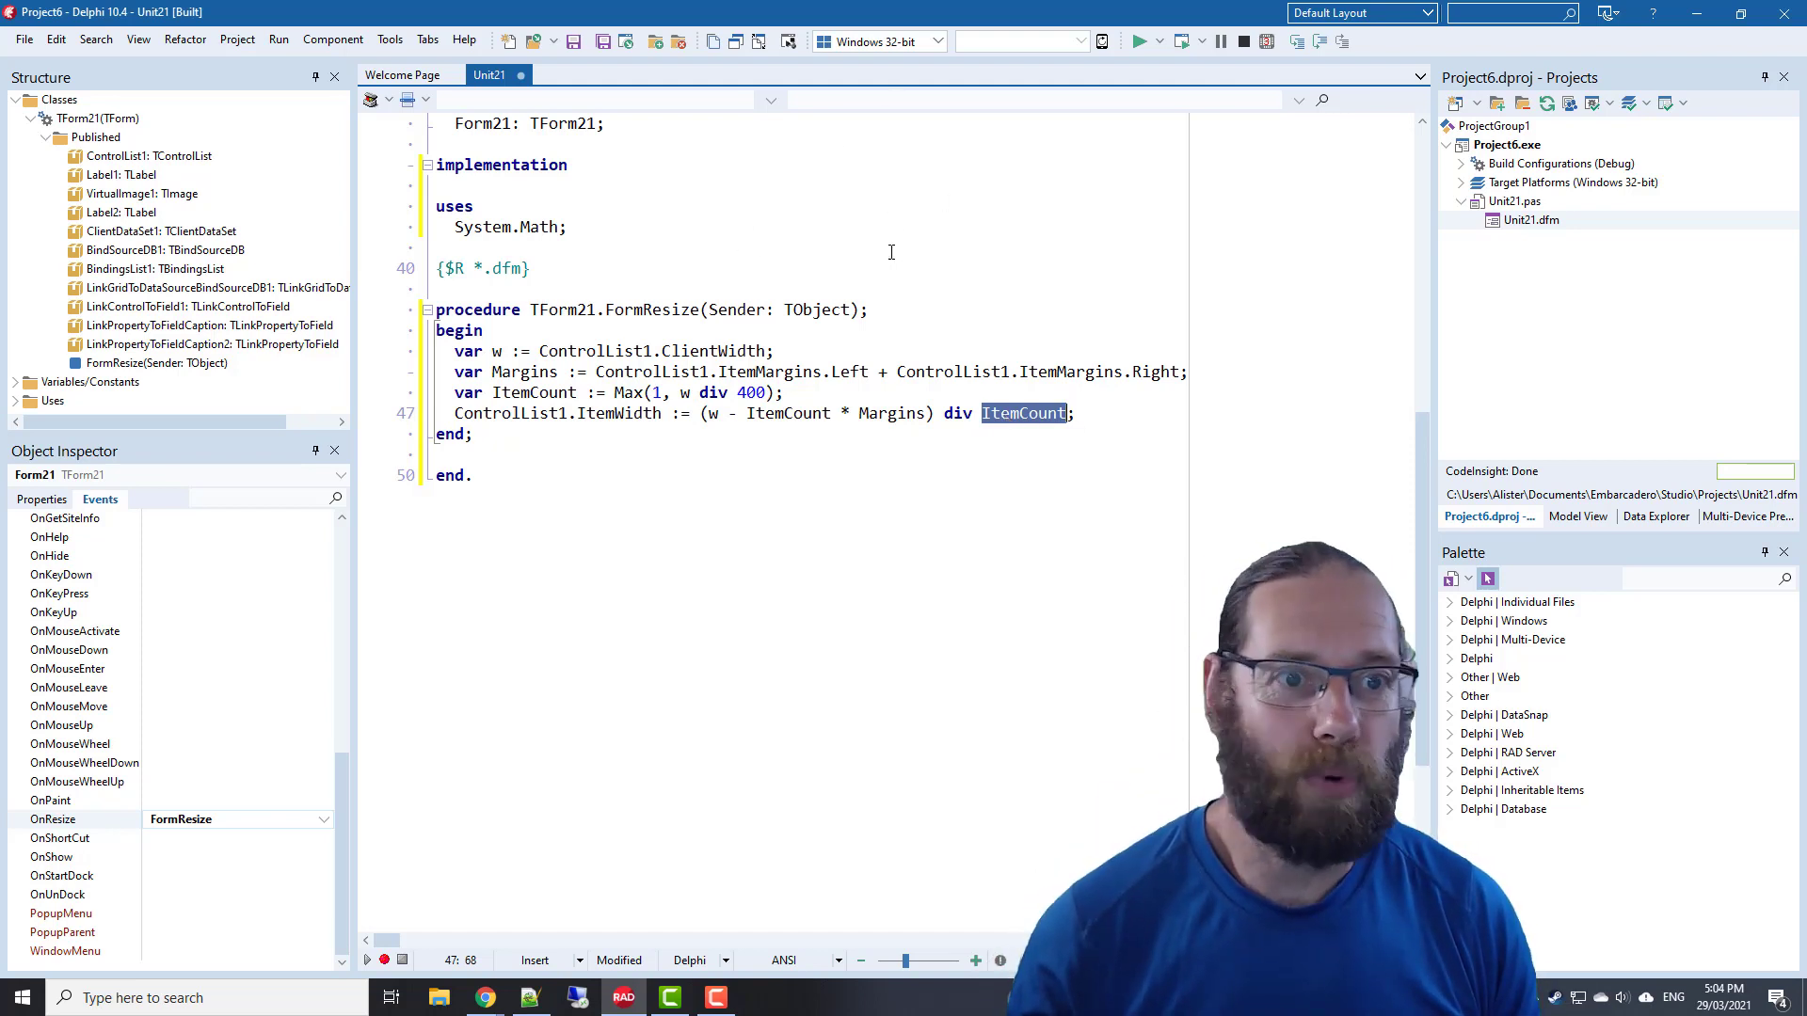
mouse_move(1177, 40)
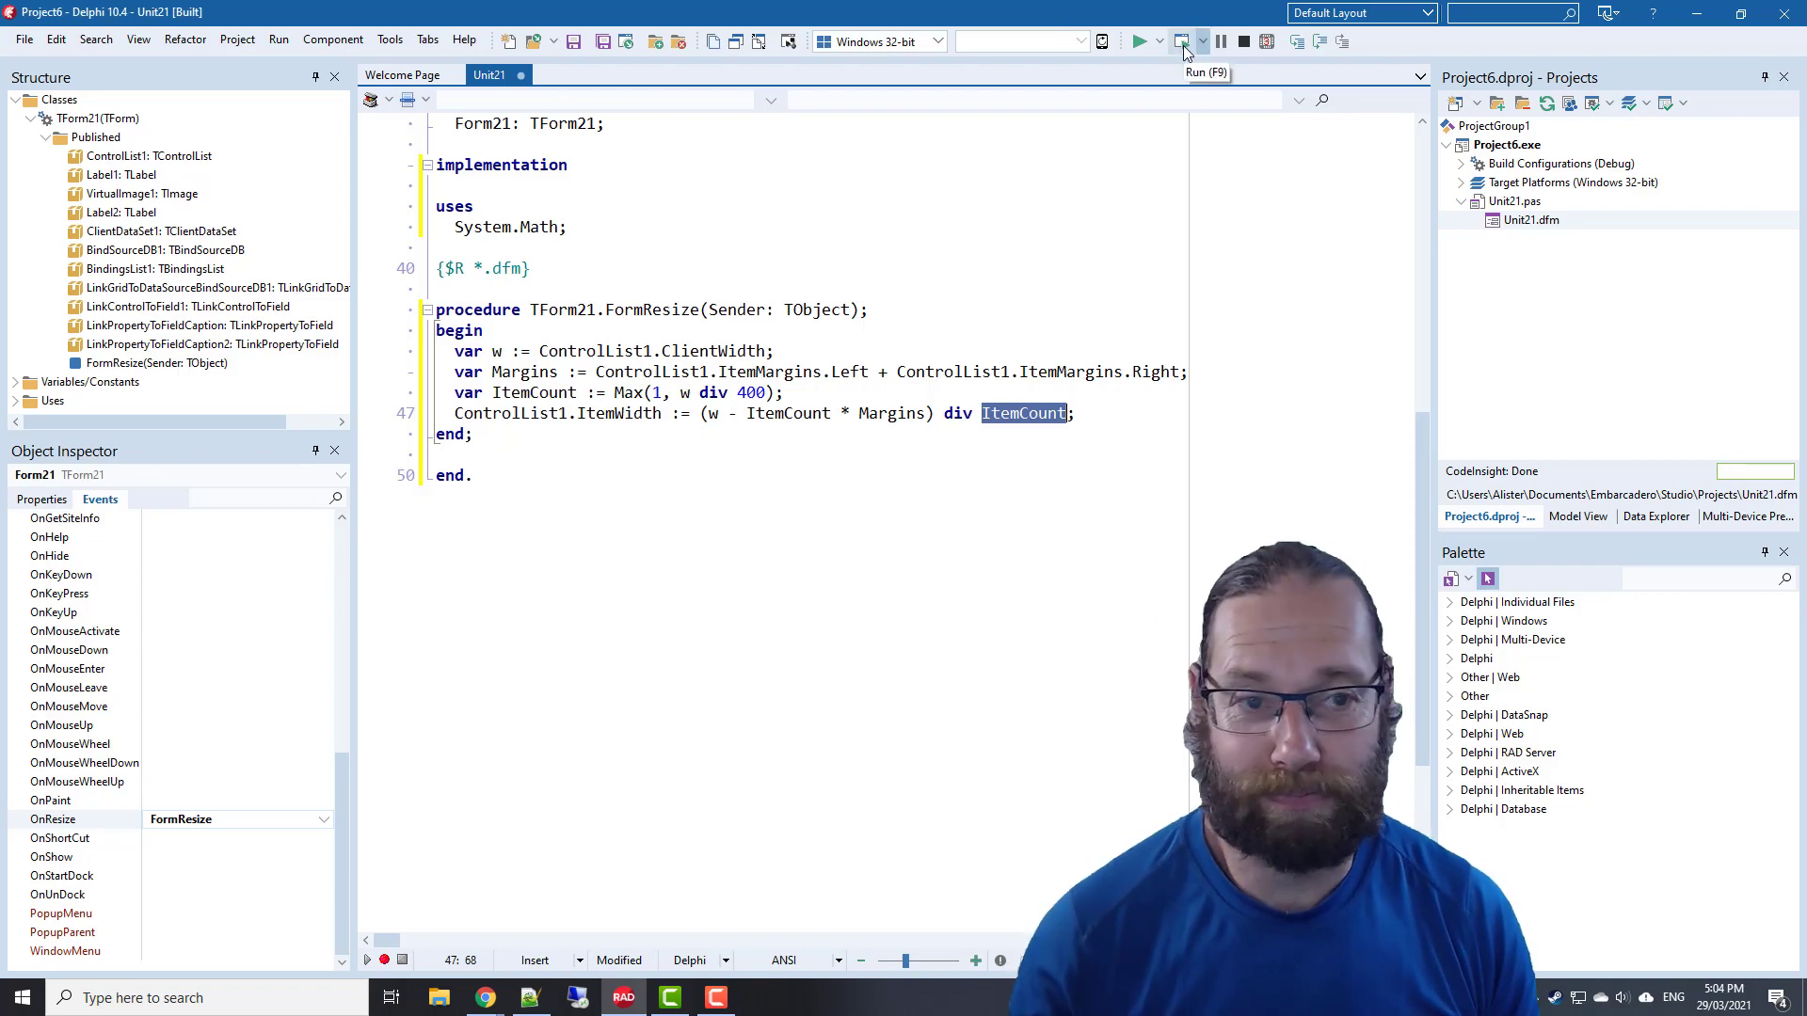
Run the project so it compiles with 0 errors, warnings and hints
click(1142, 40)
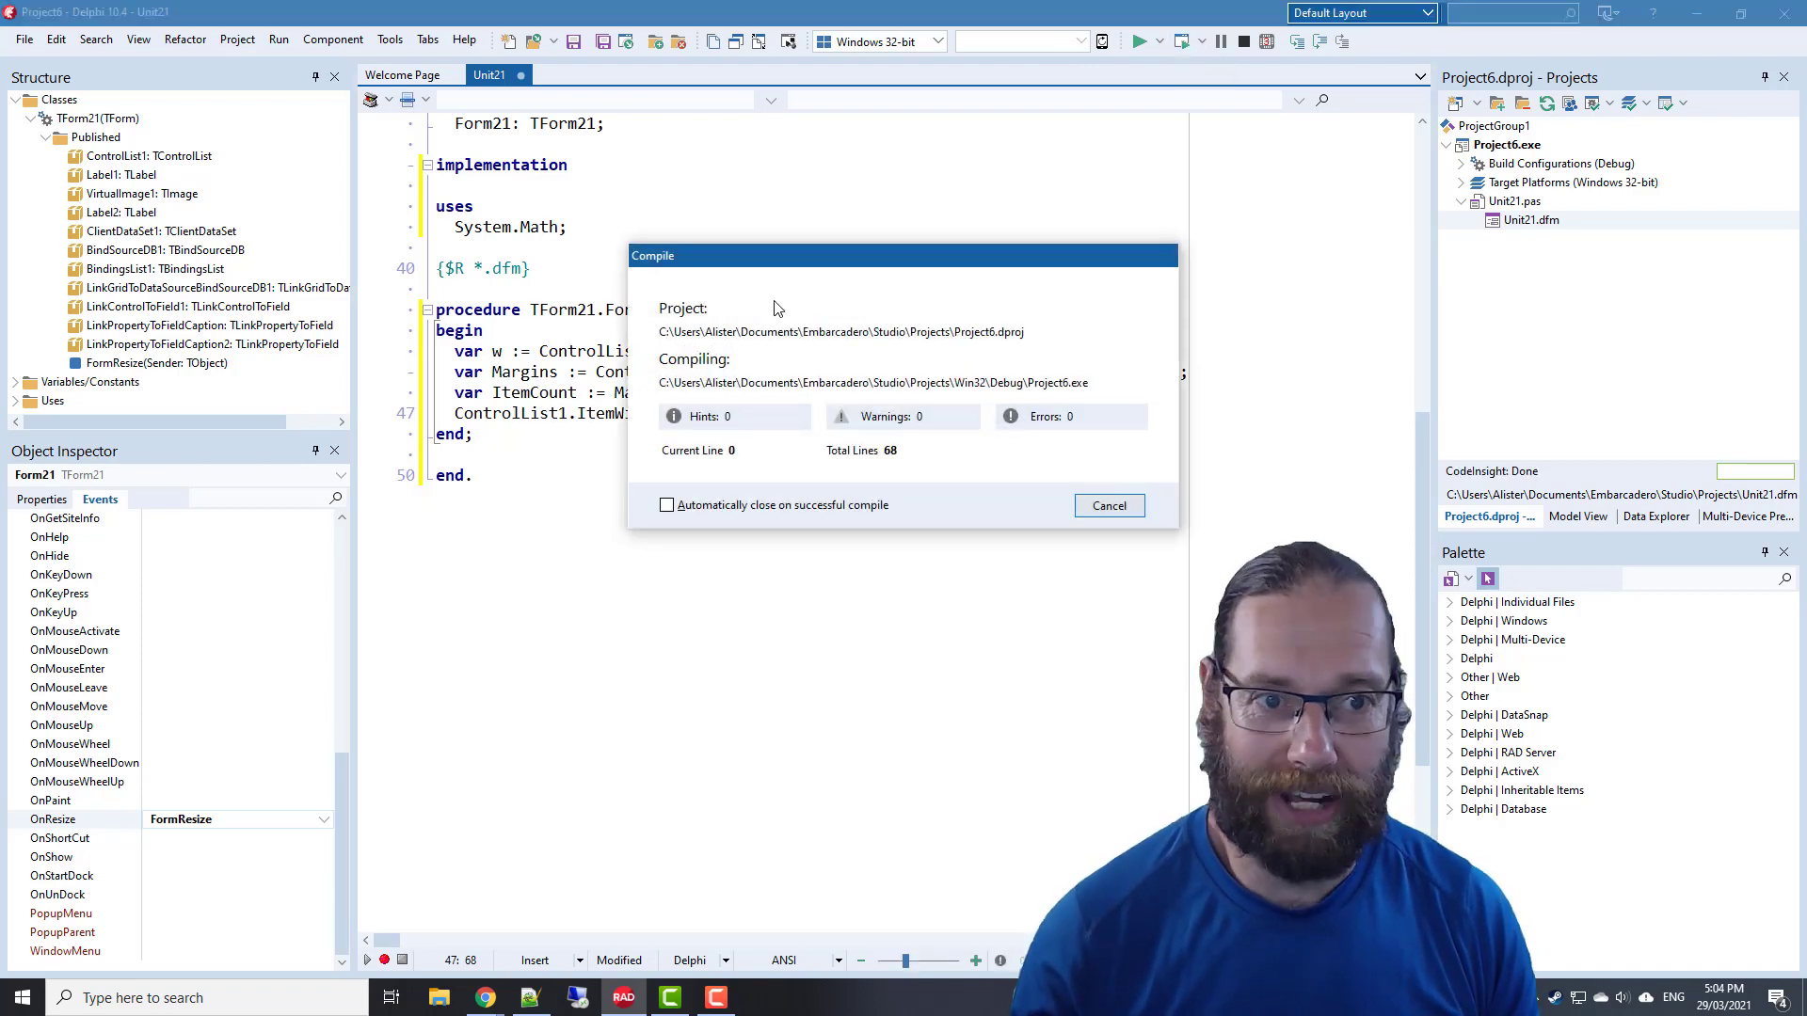
click(1139, 40)
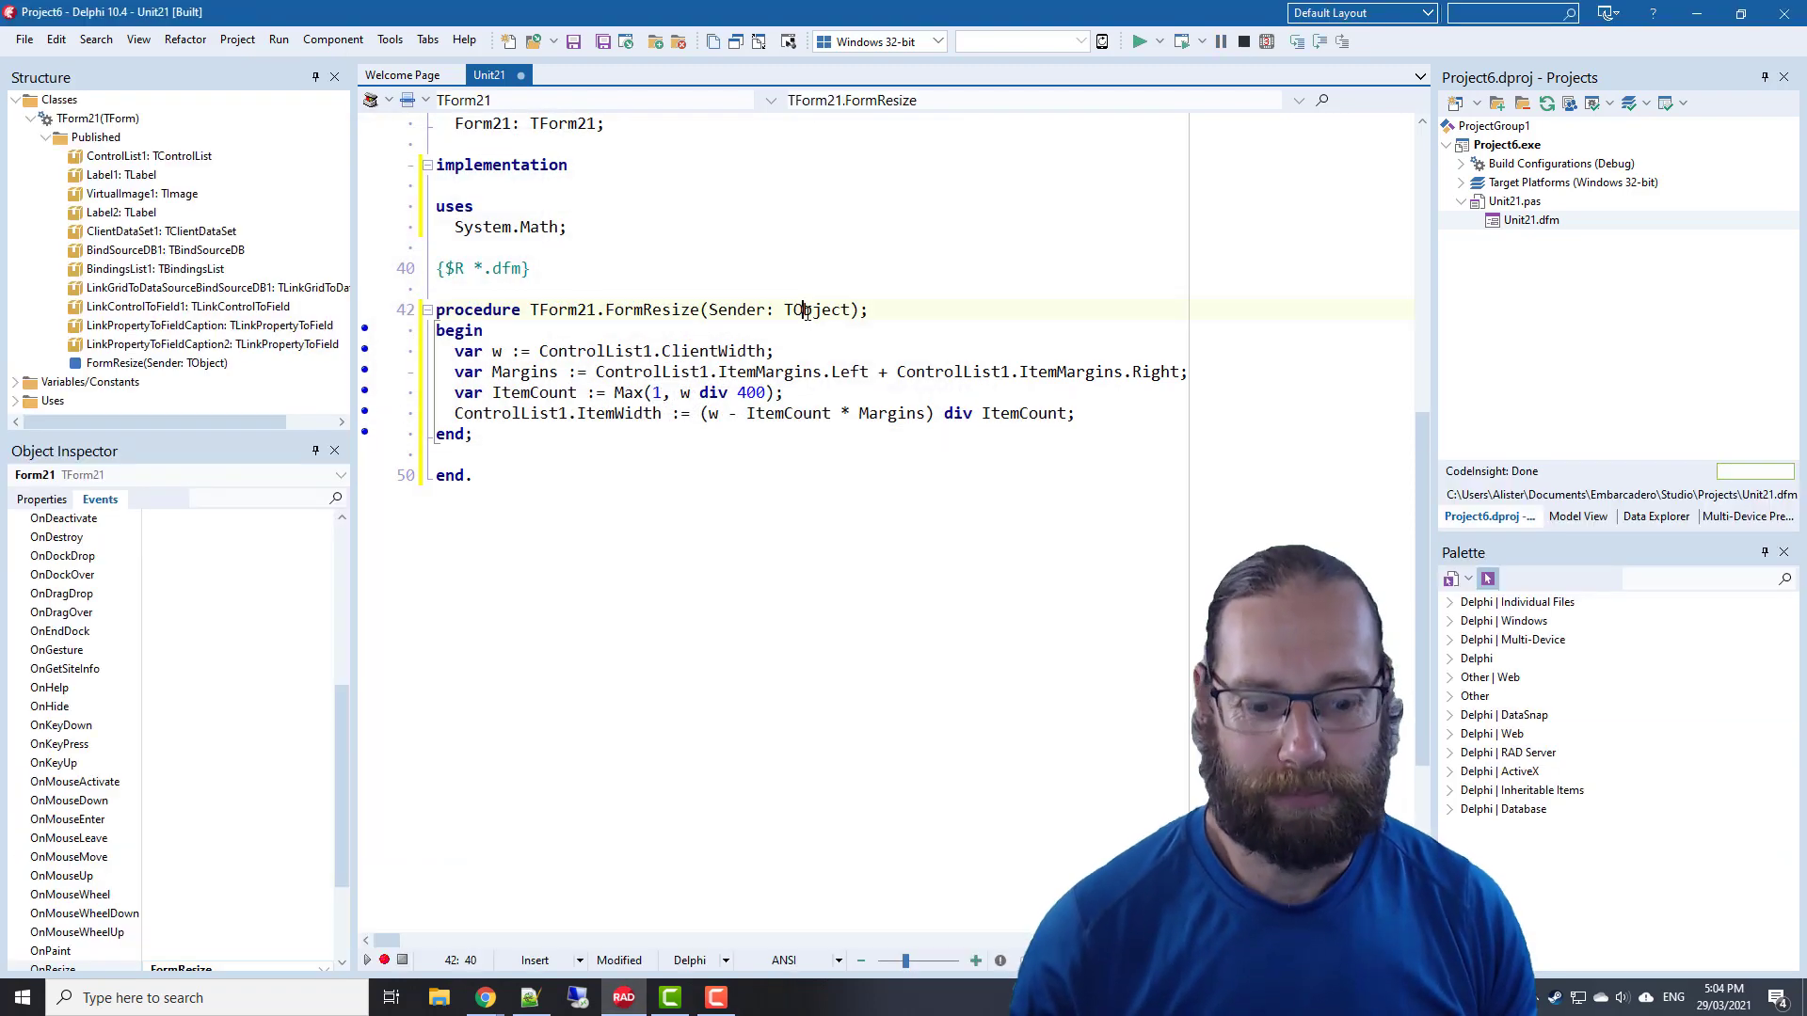
Back in the form designer, inspect Label1's Anchors settings
key(F12)
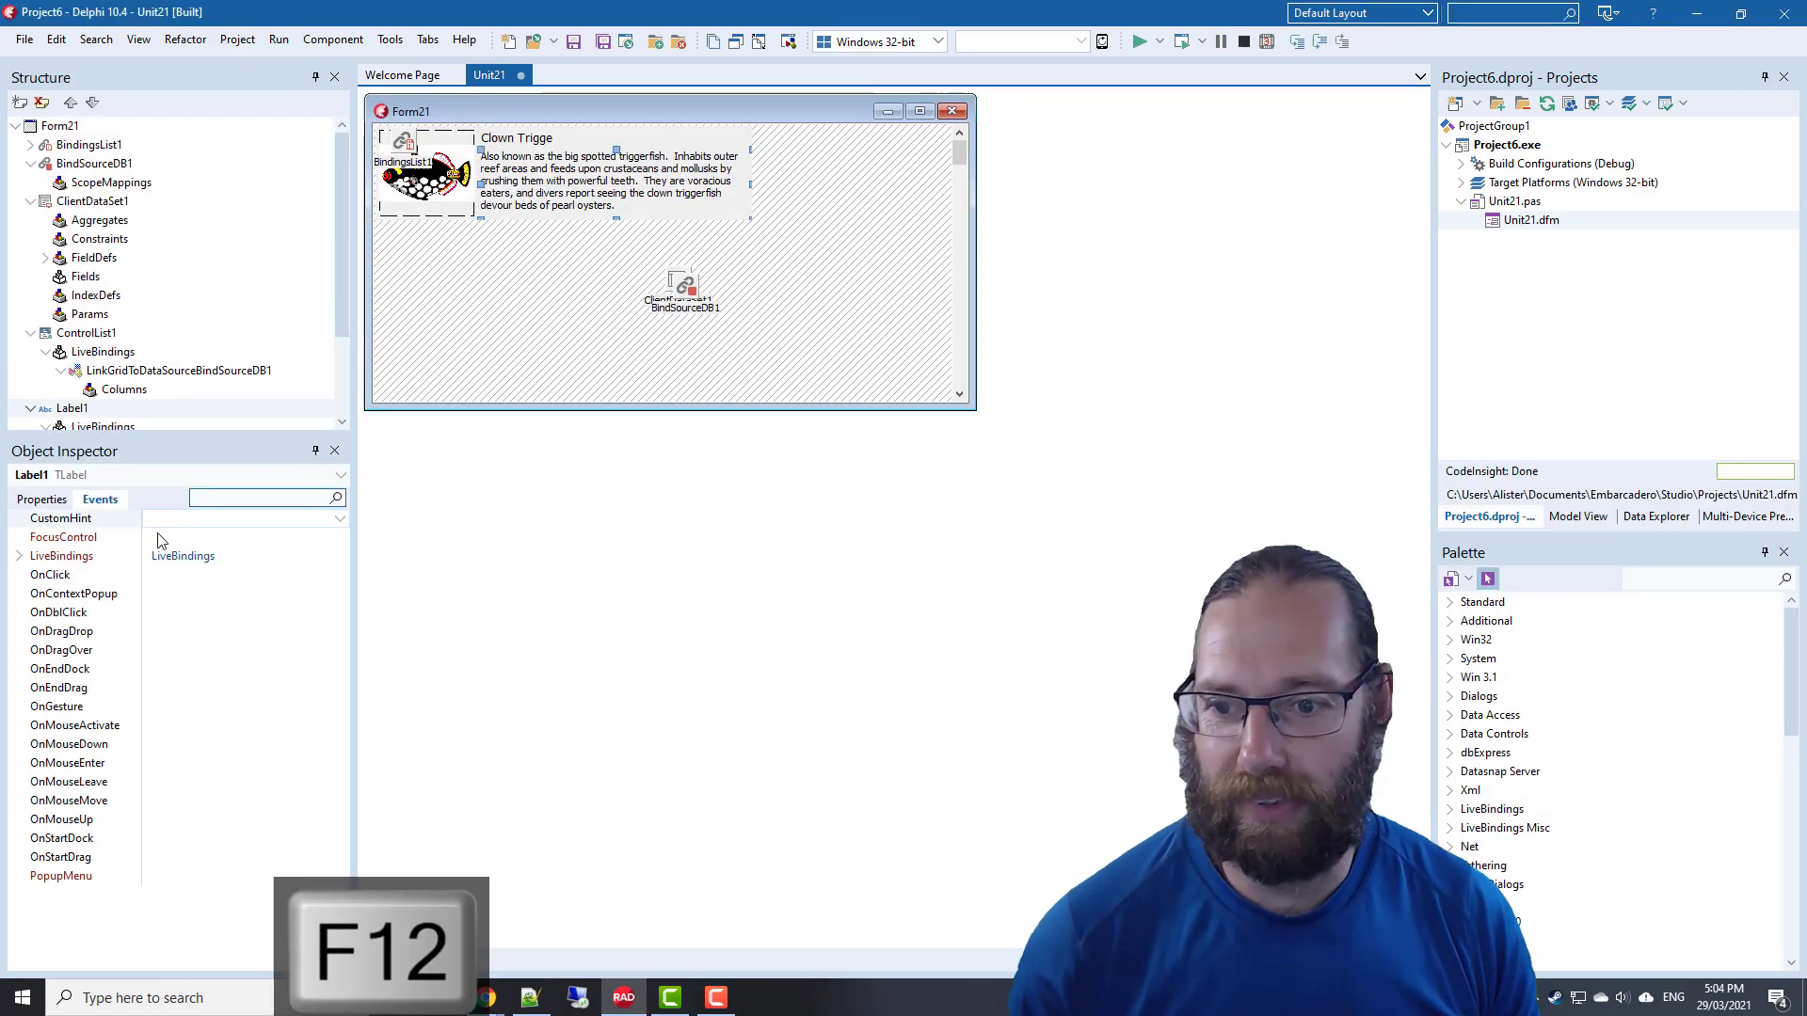
click(43, 499)
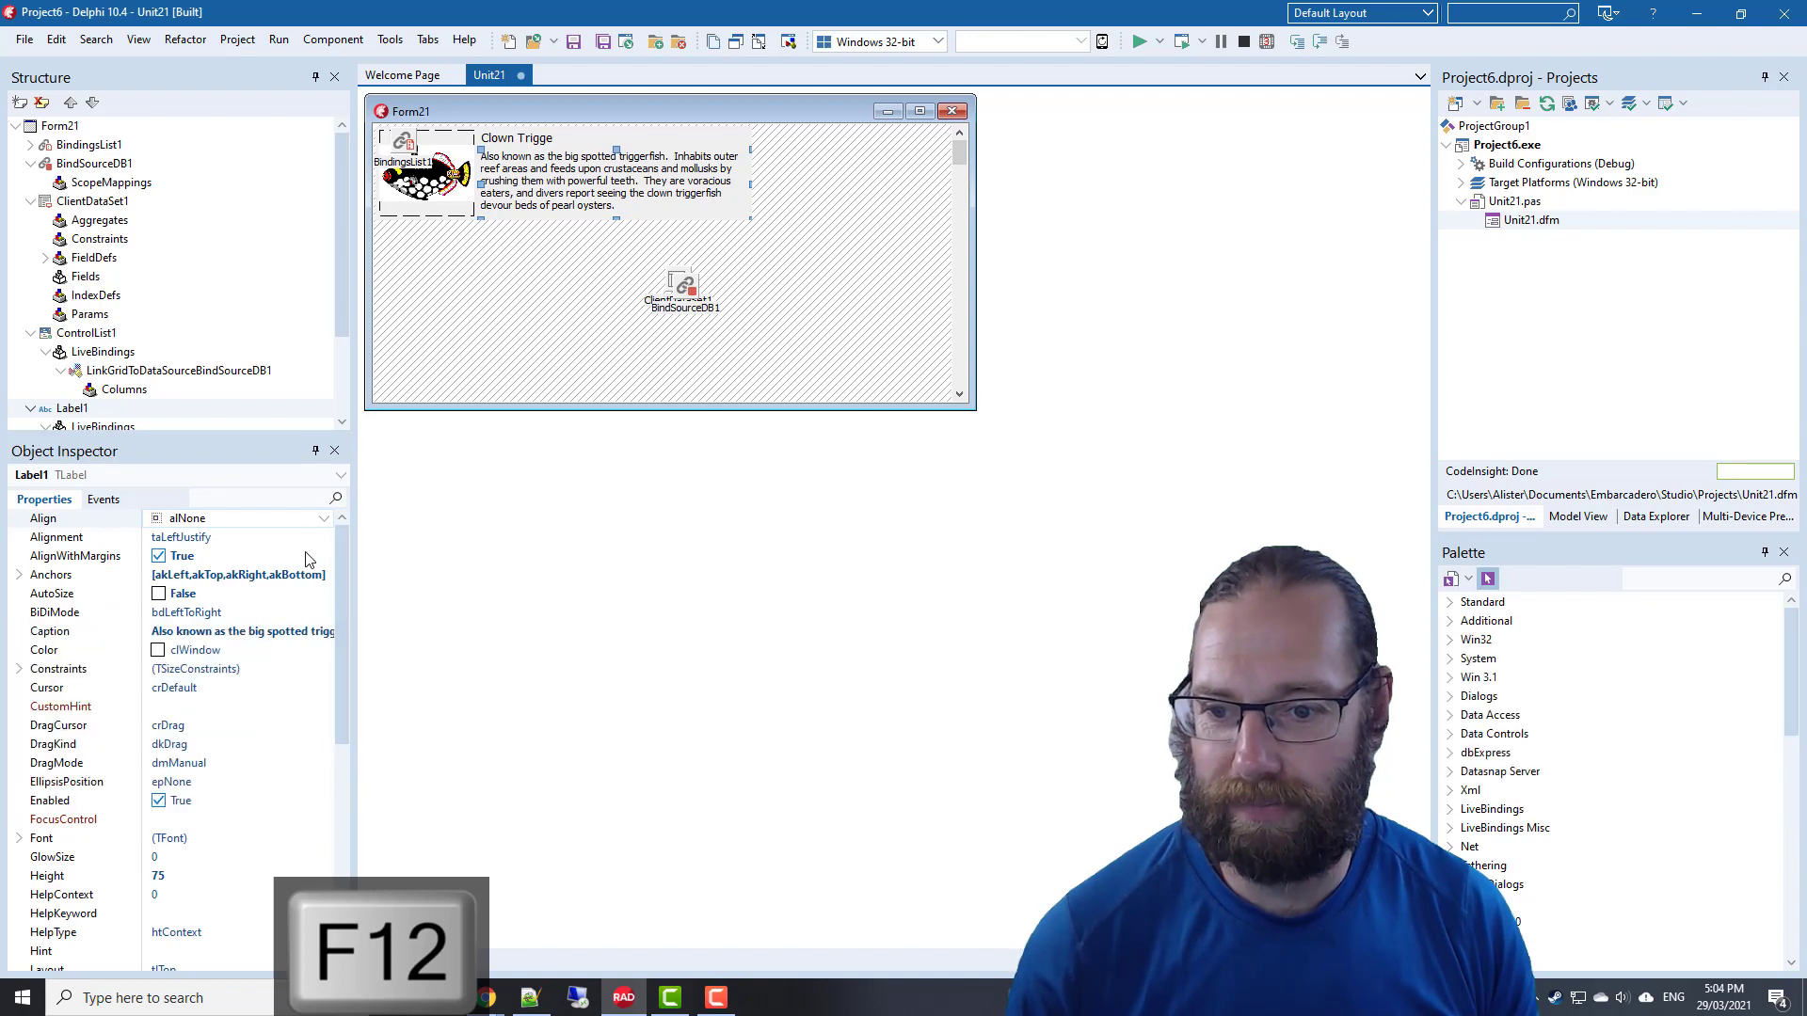
click(20, 574)
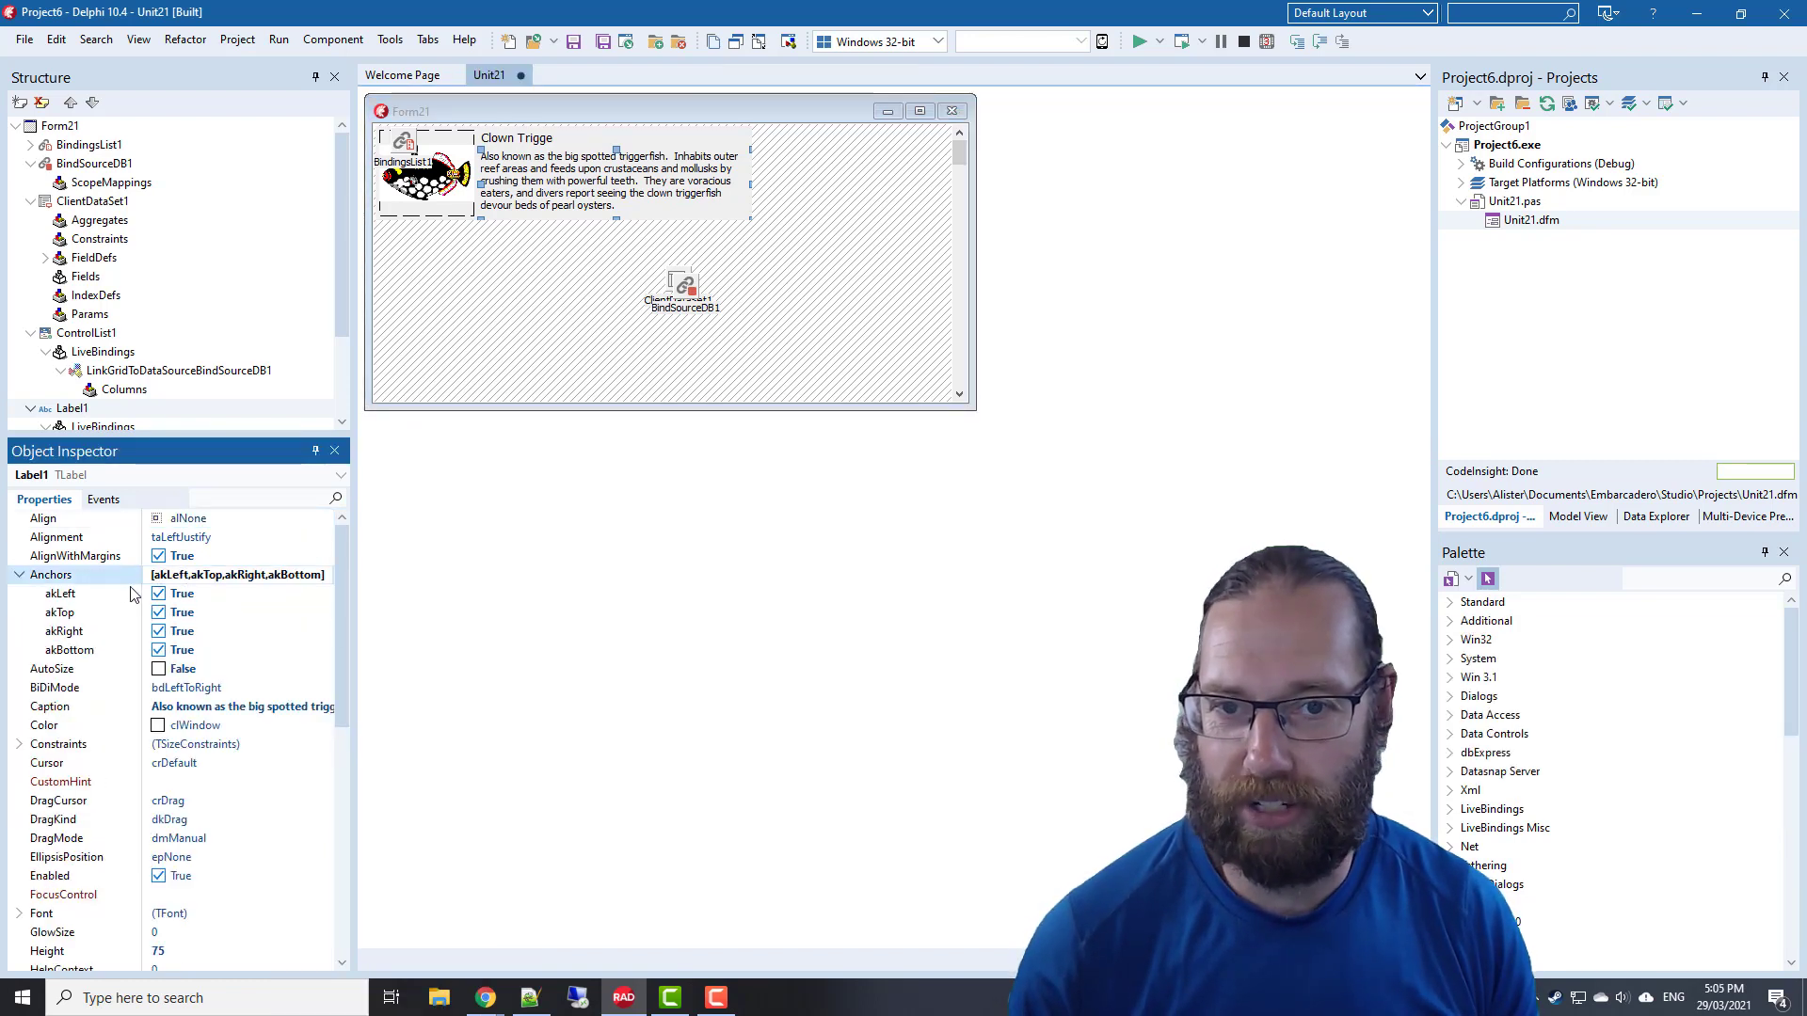
click(20, 574)
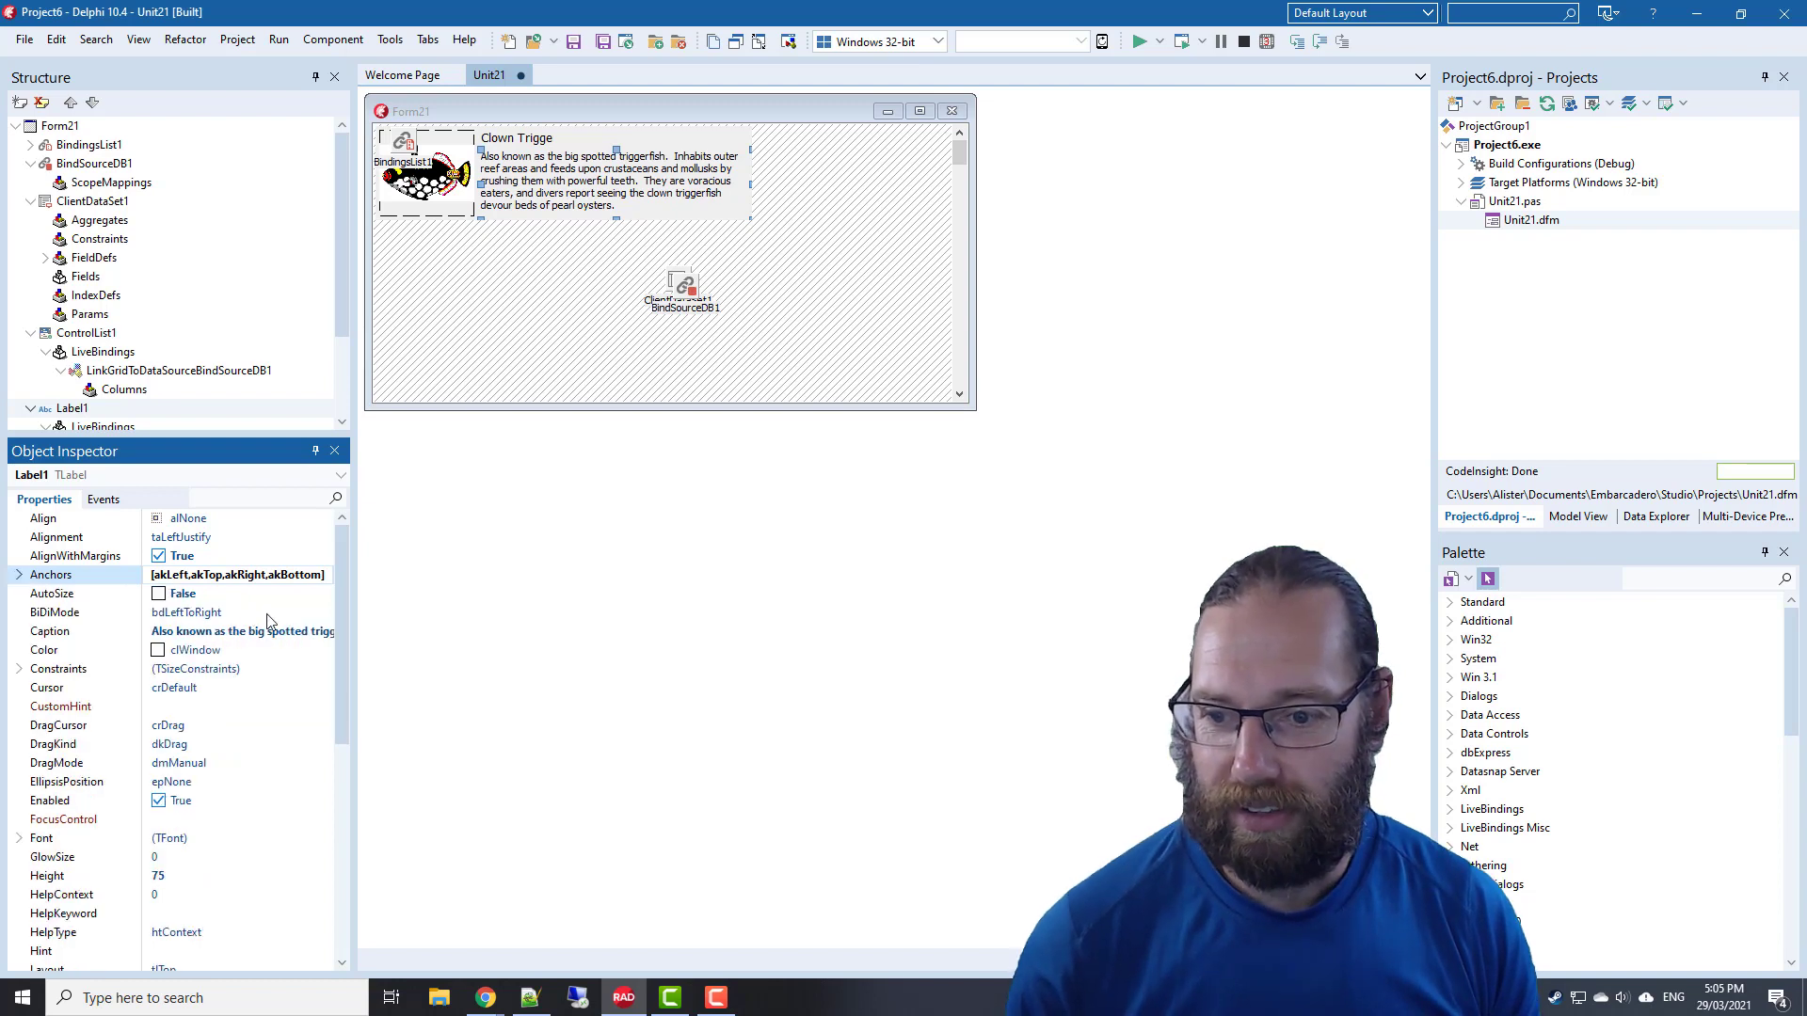
scroll(down, 3)
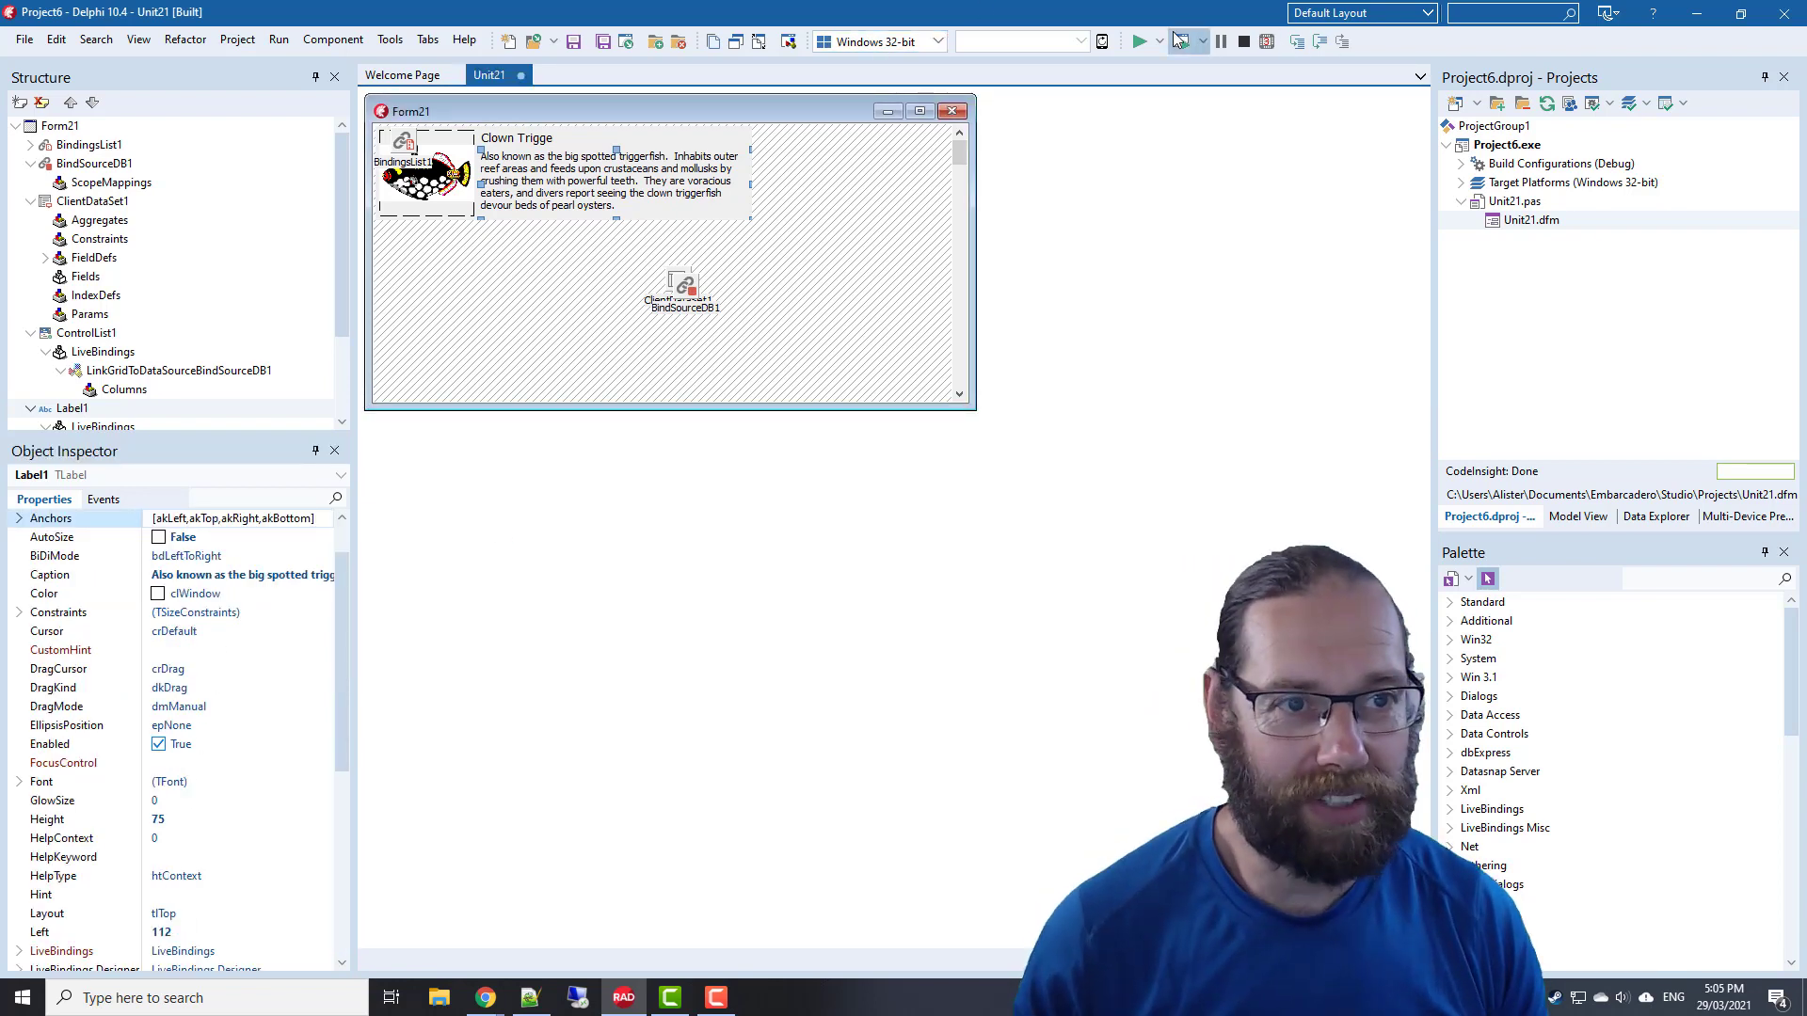
Test-run and close the fish app, then select ControlList1 on the Events tab
click(1140, 41)
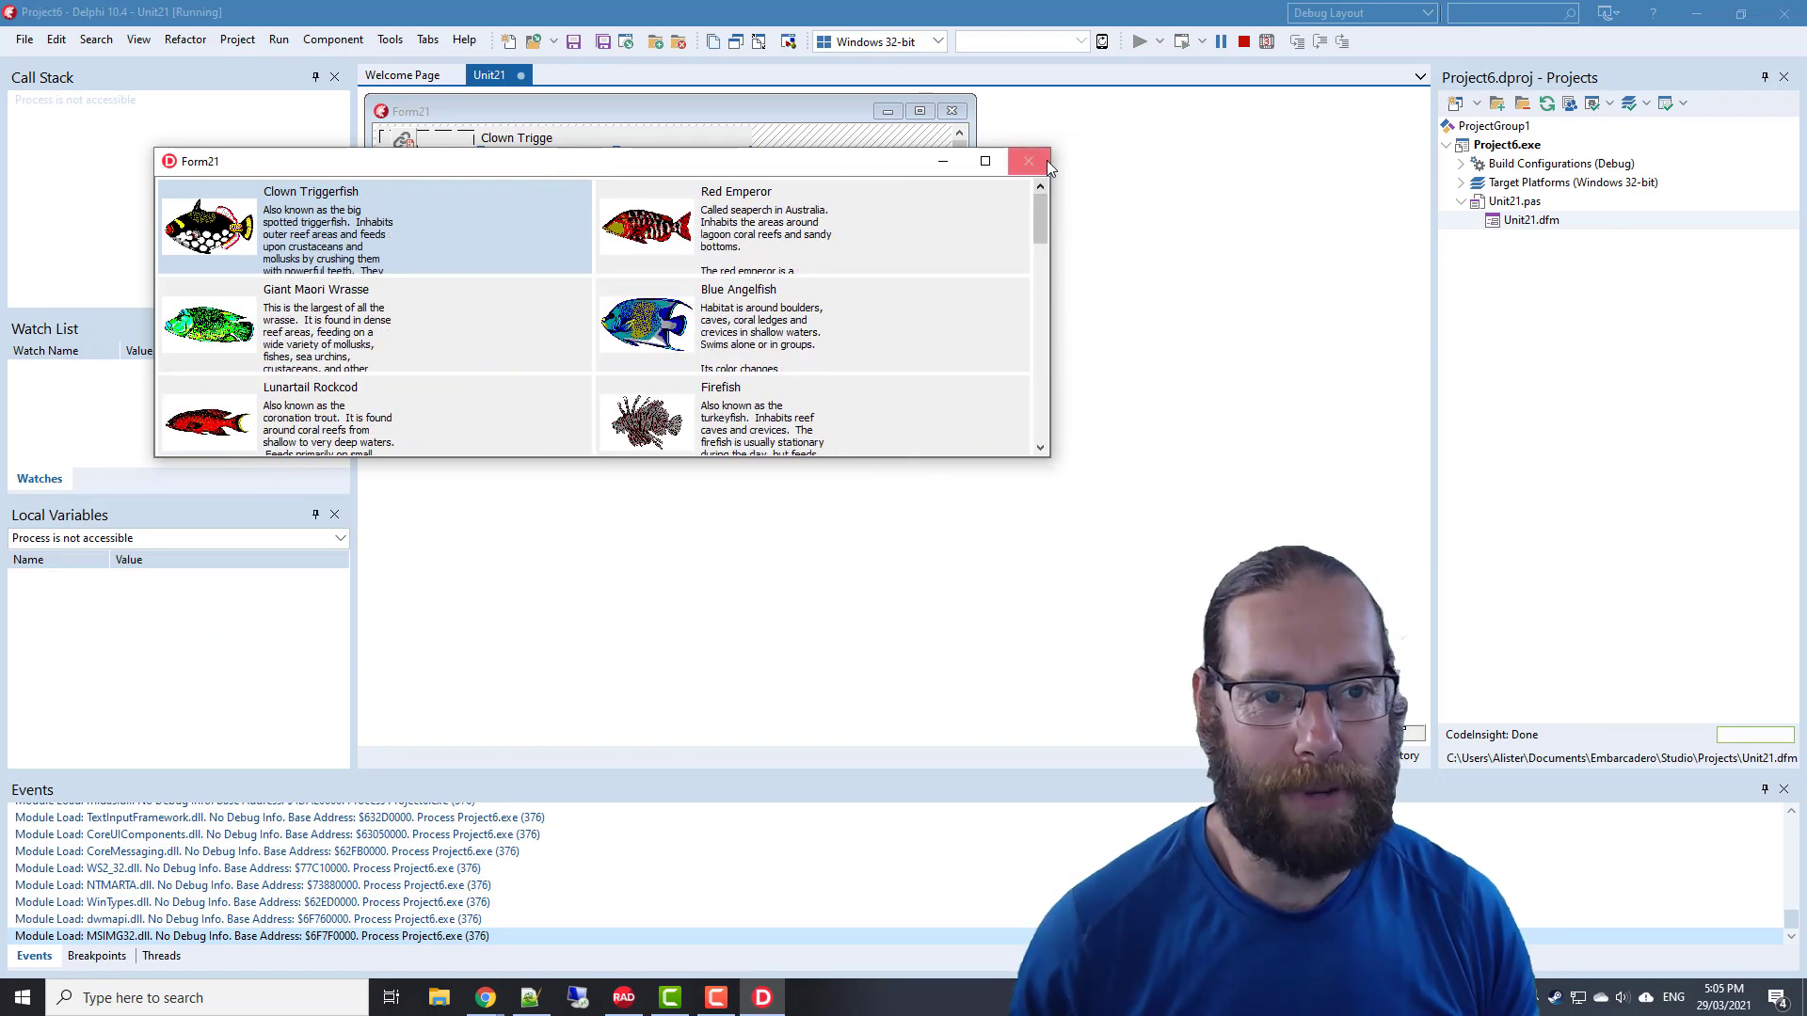
click(1026, 160)
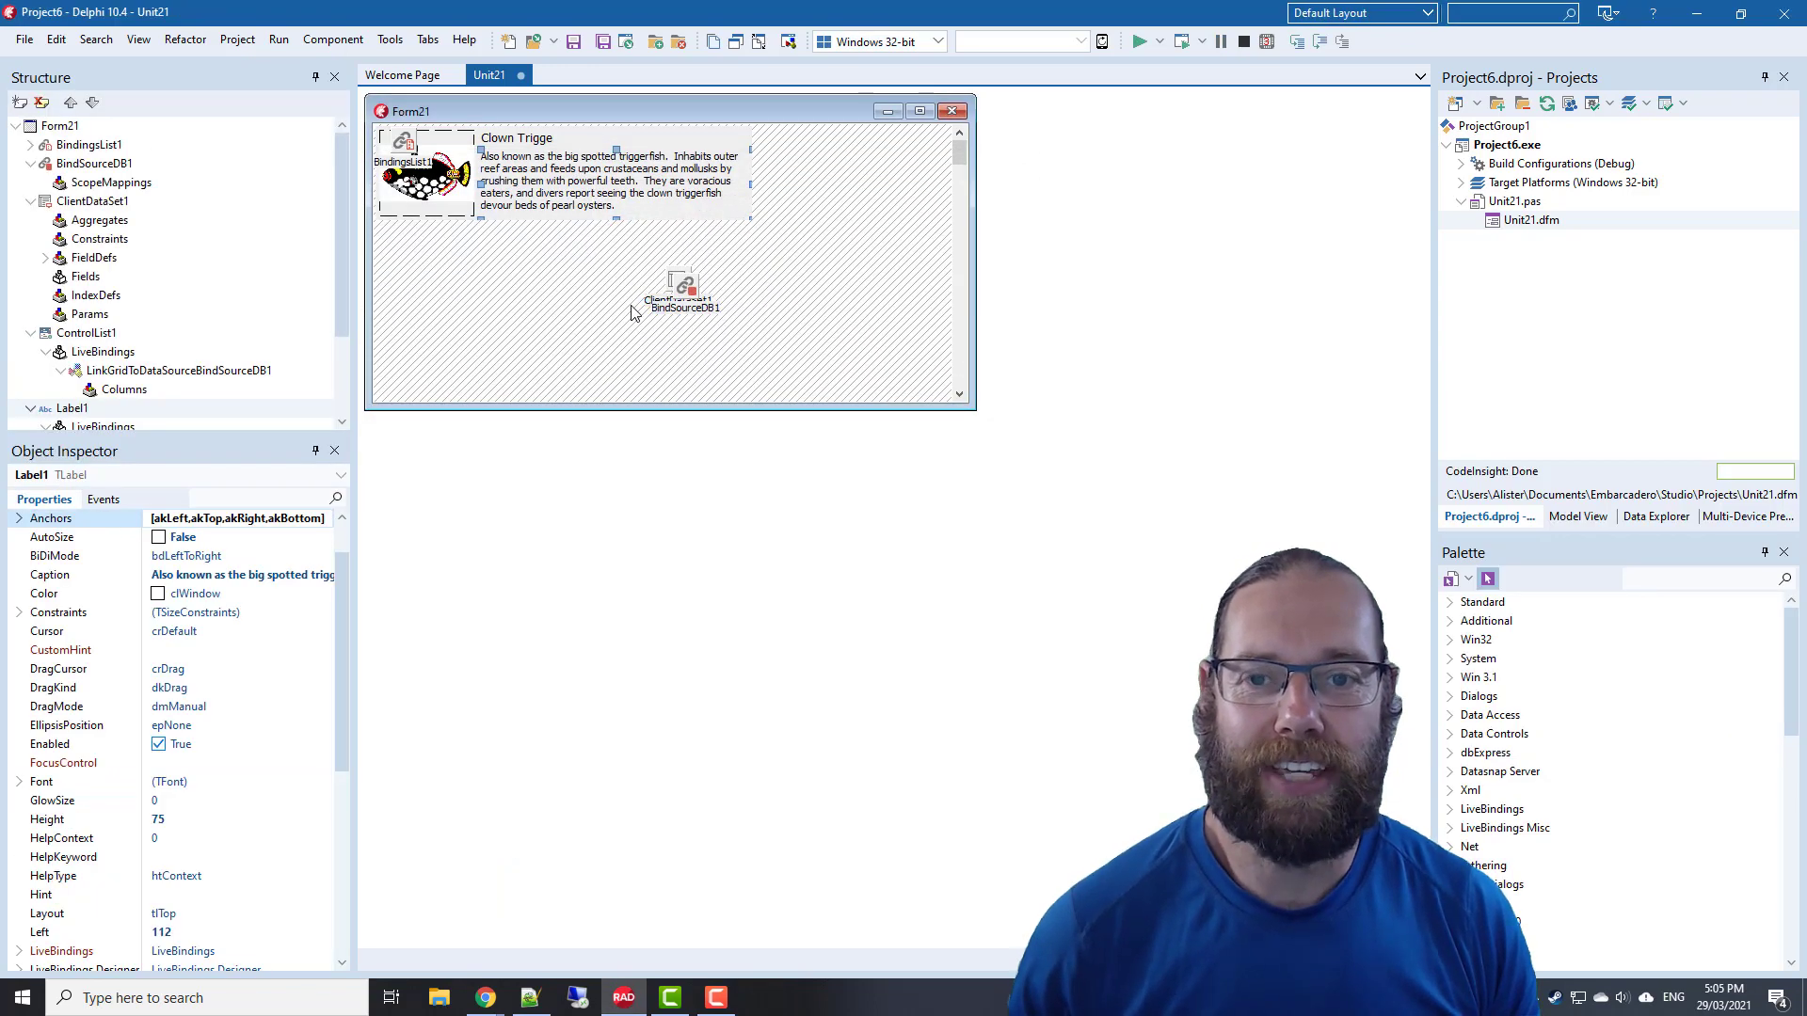
mouse_move(668, 213)
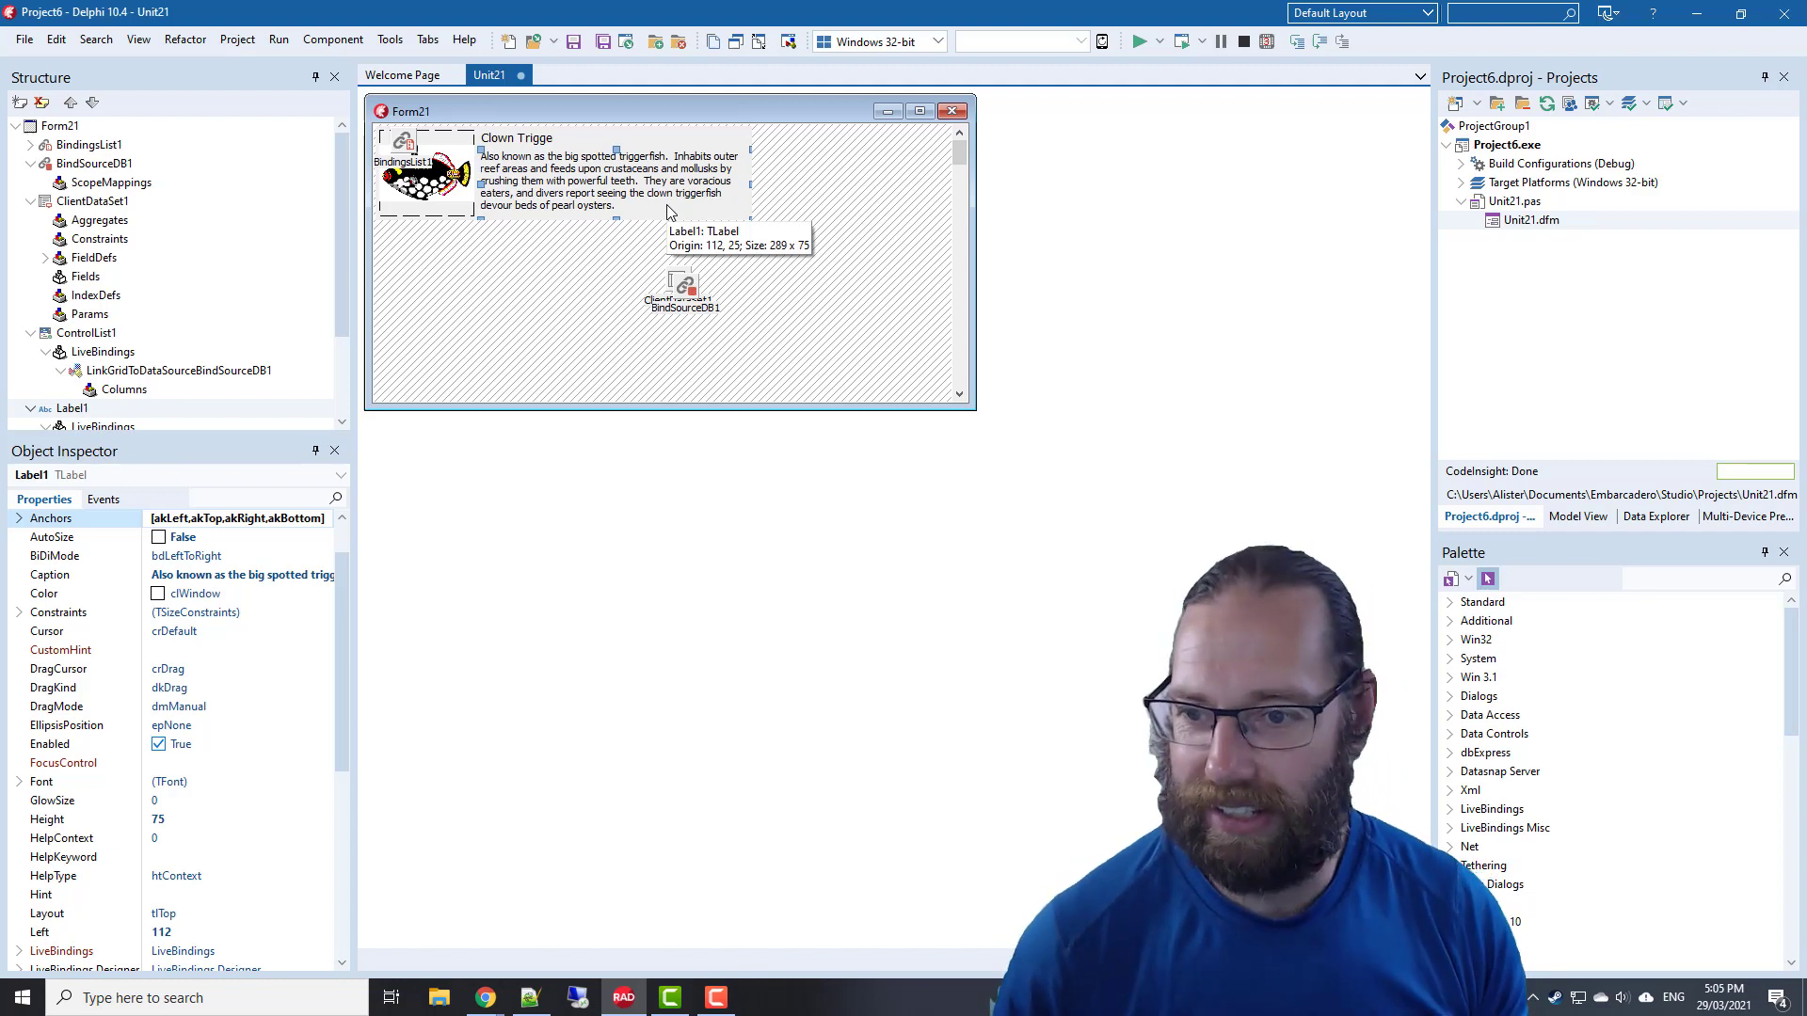
click(102, 499)
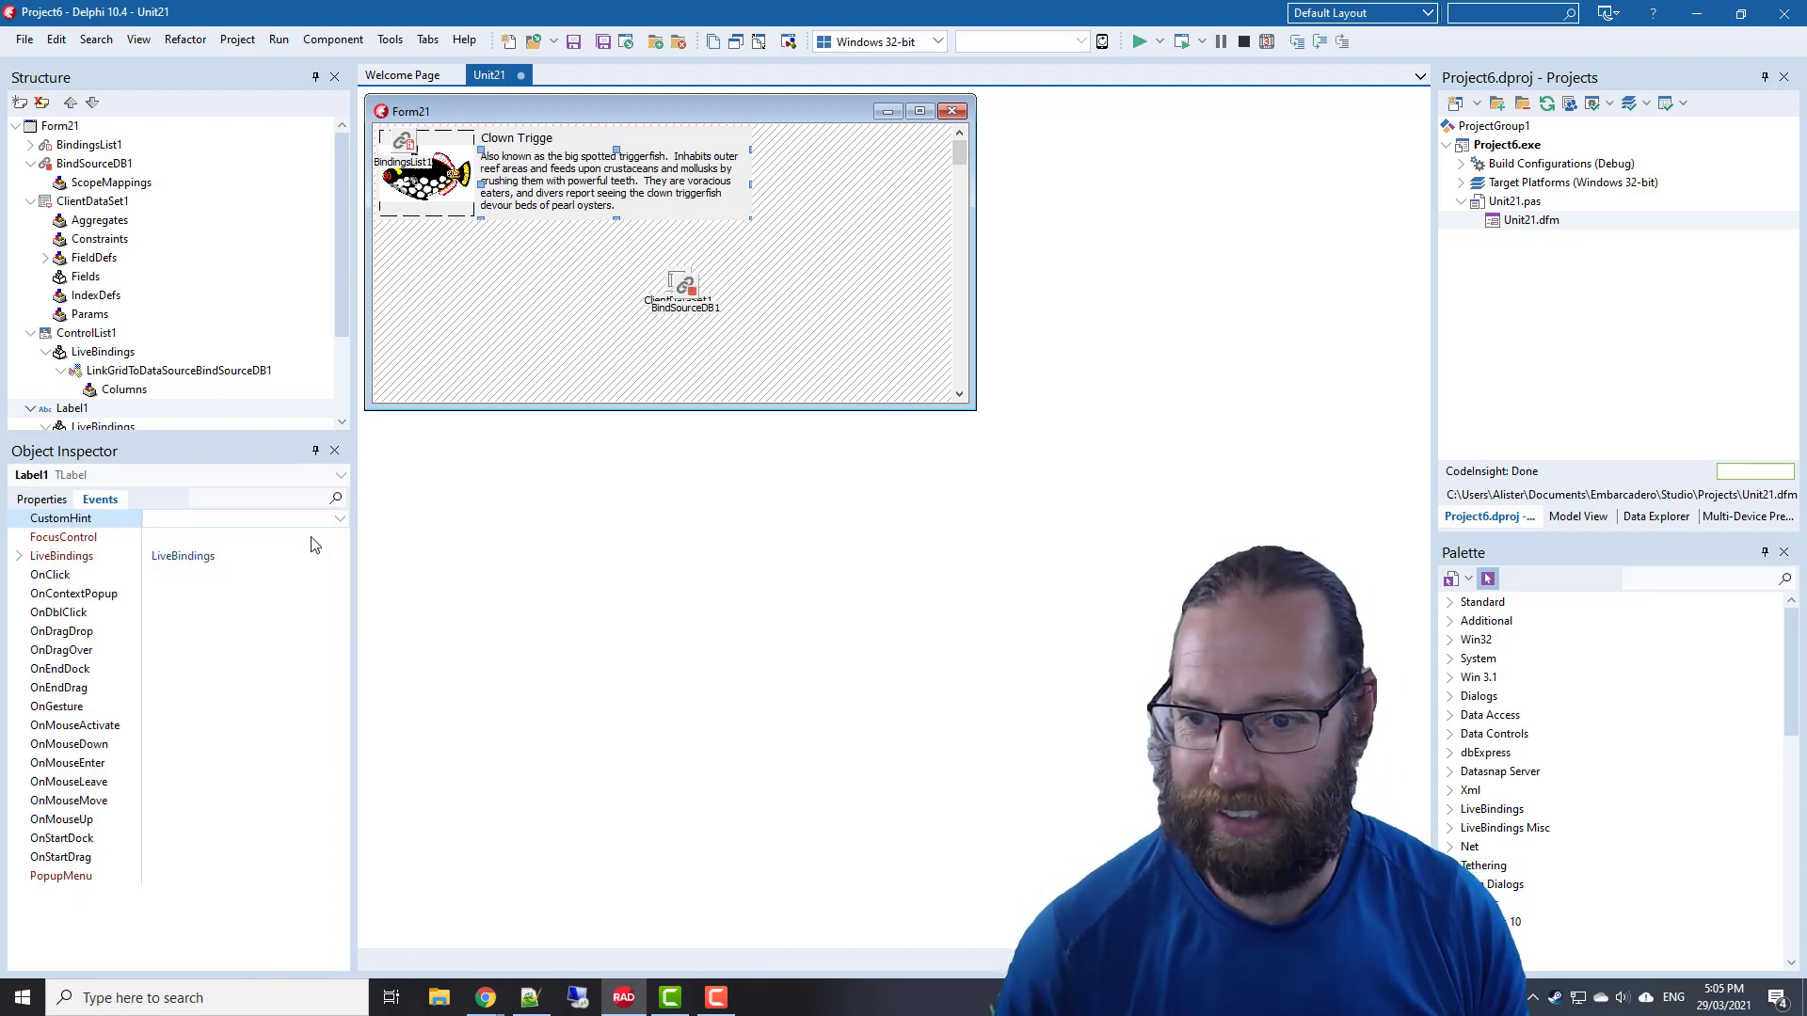
click(87, 333)
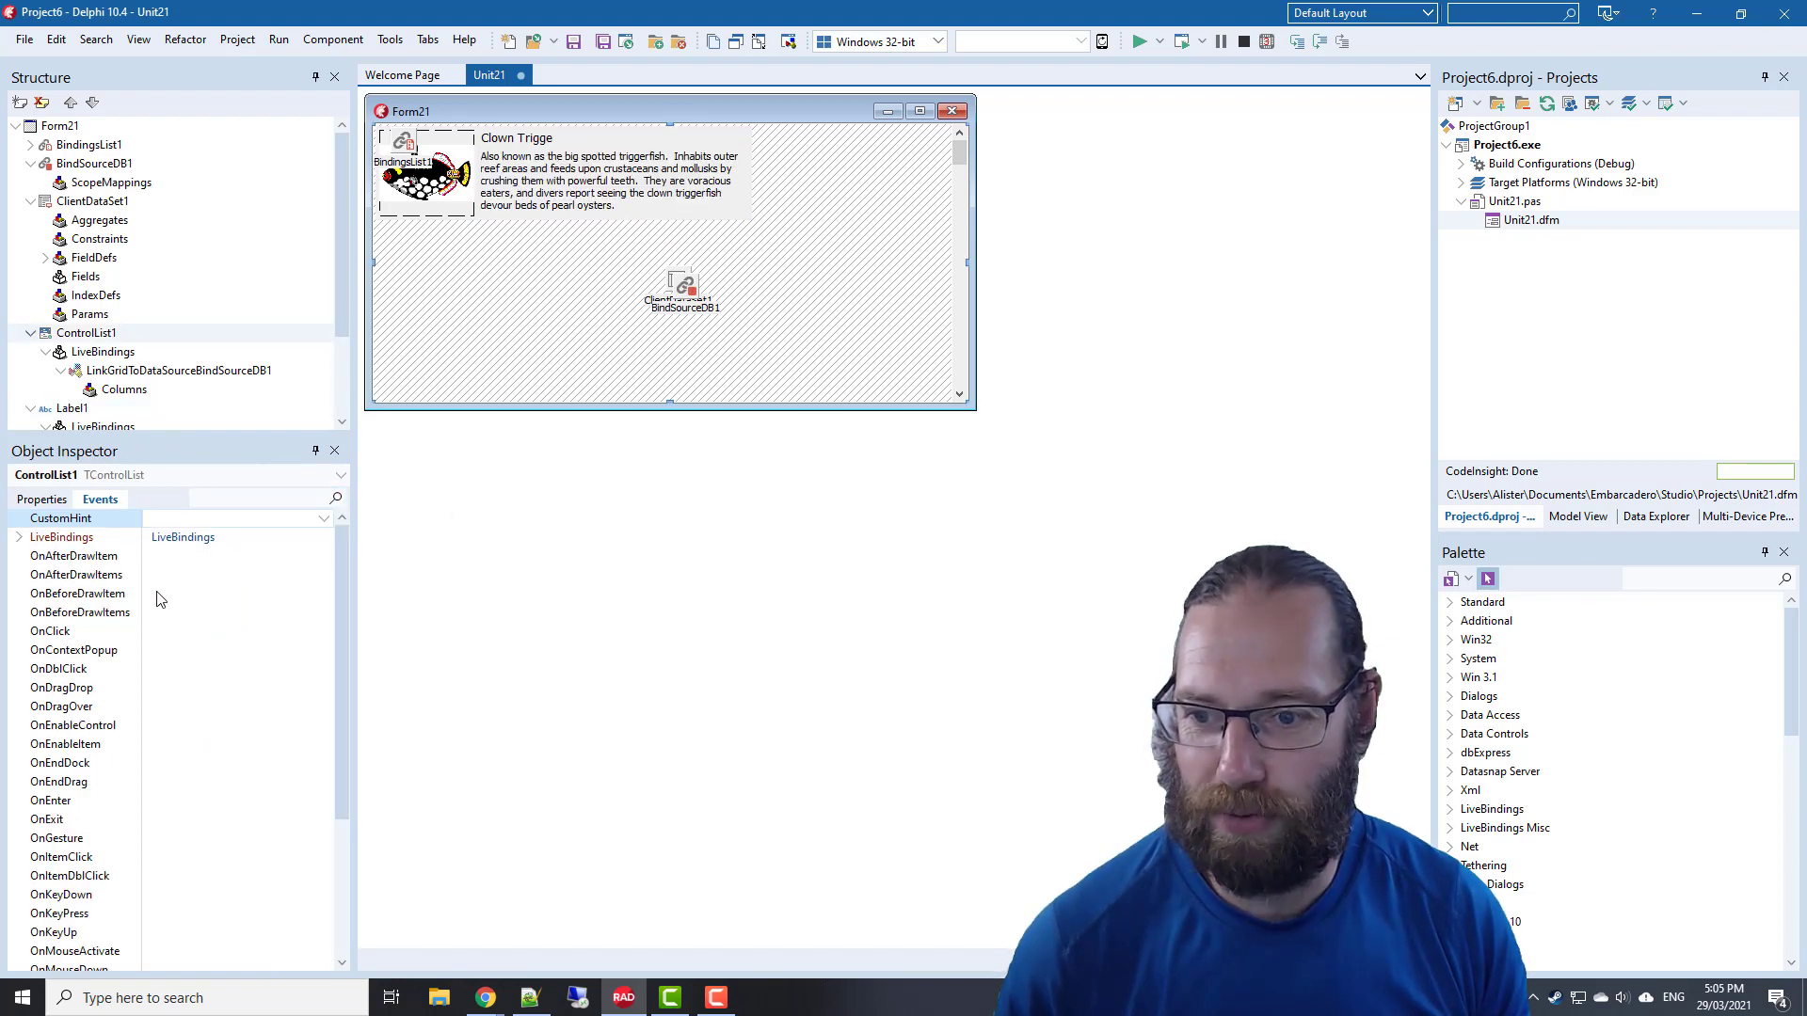
Add 'Label1.Width := ControlList1.ItemWidth - Label1.Left;' in a new OnBeforeDrawItem handler
double_click(236, 594)
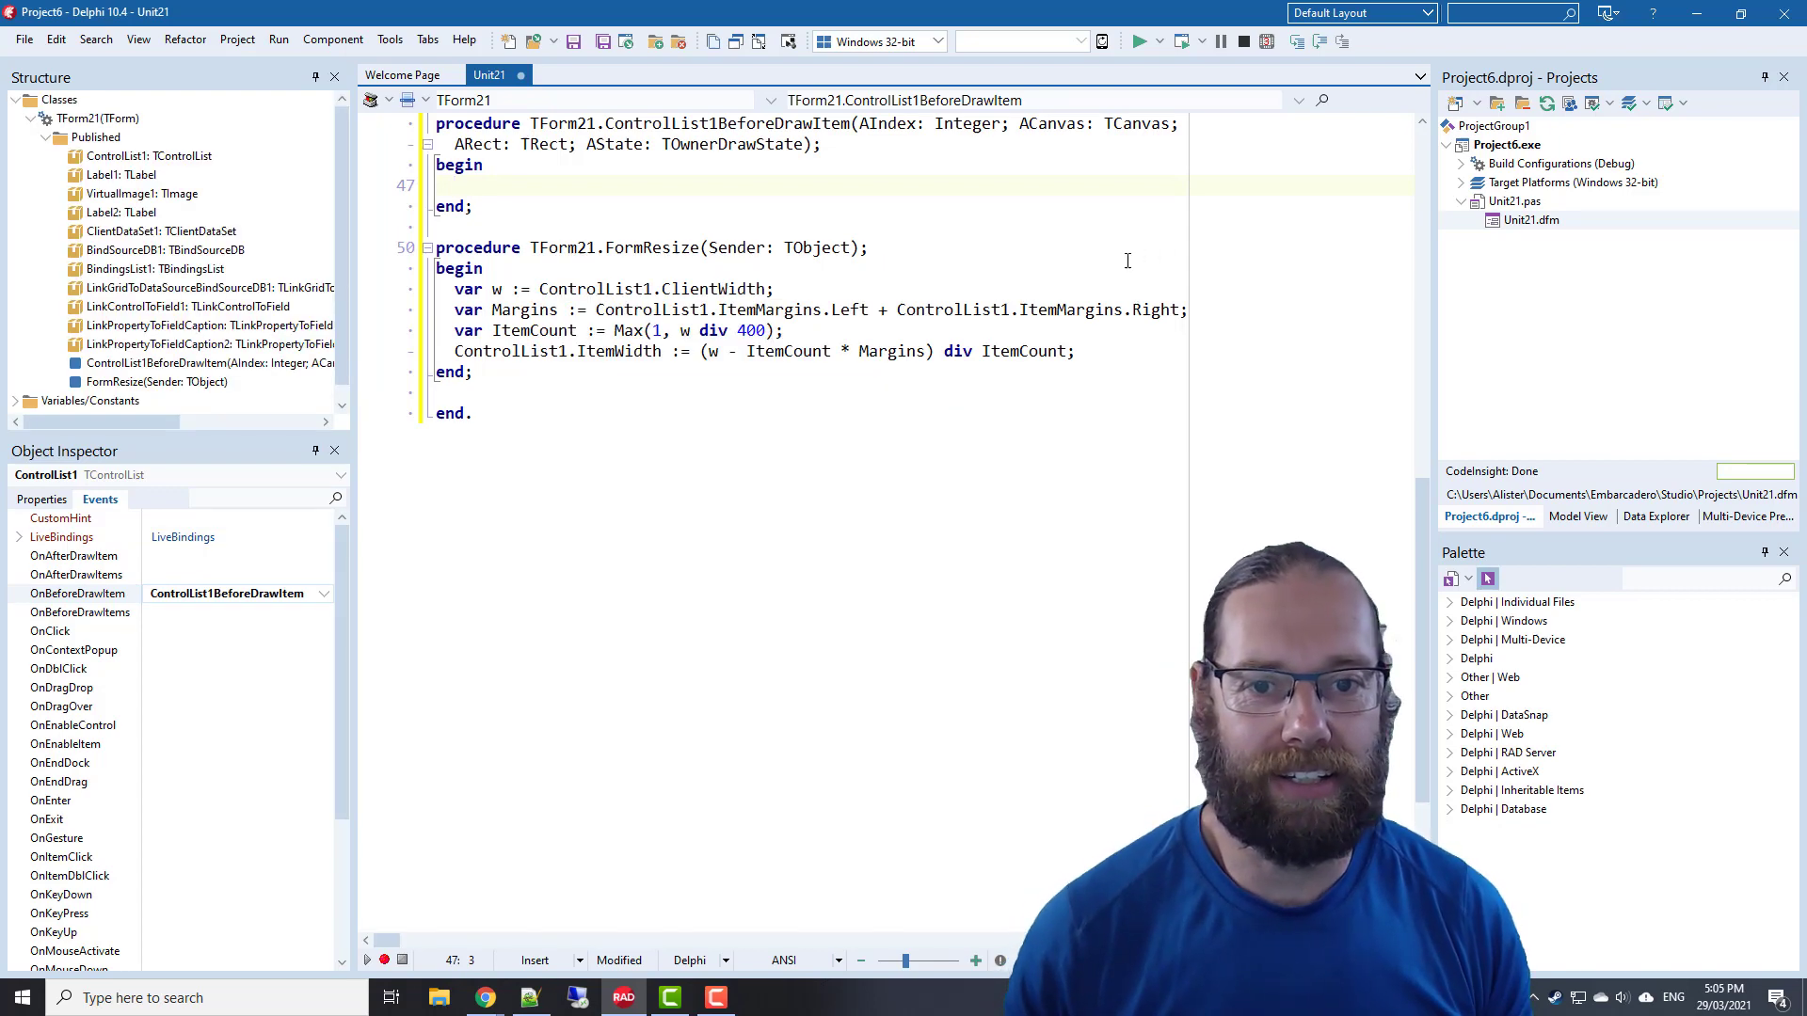
text(Label1.)
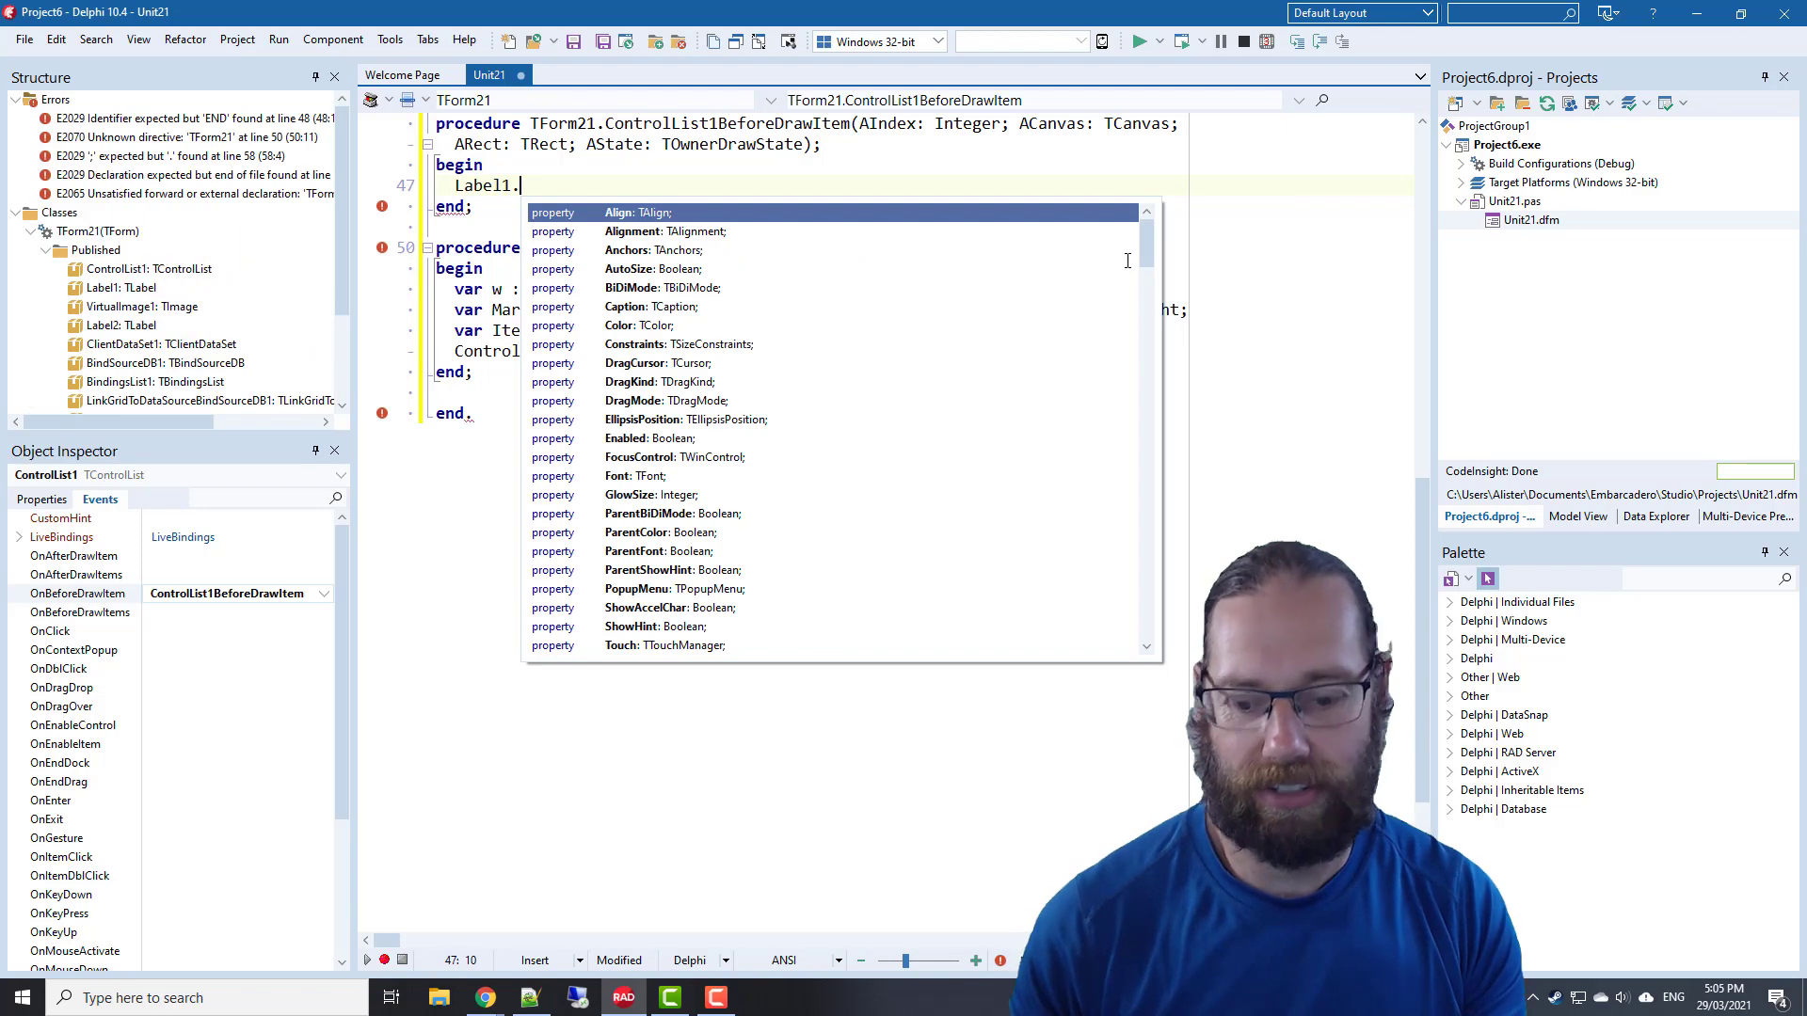
text(Wi)
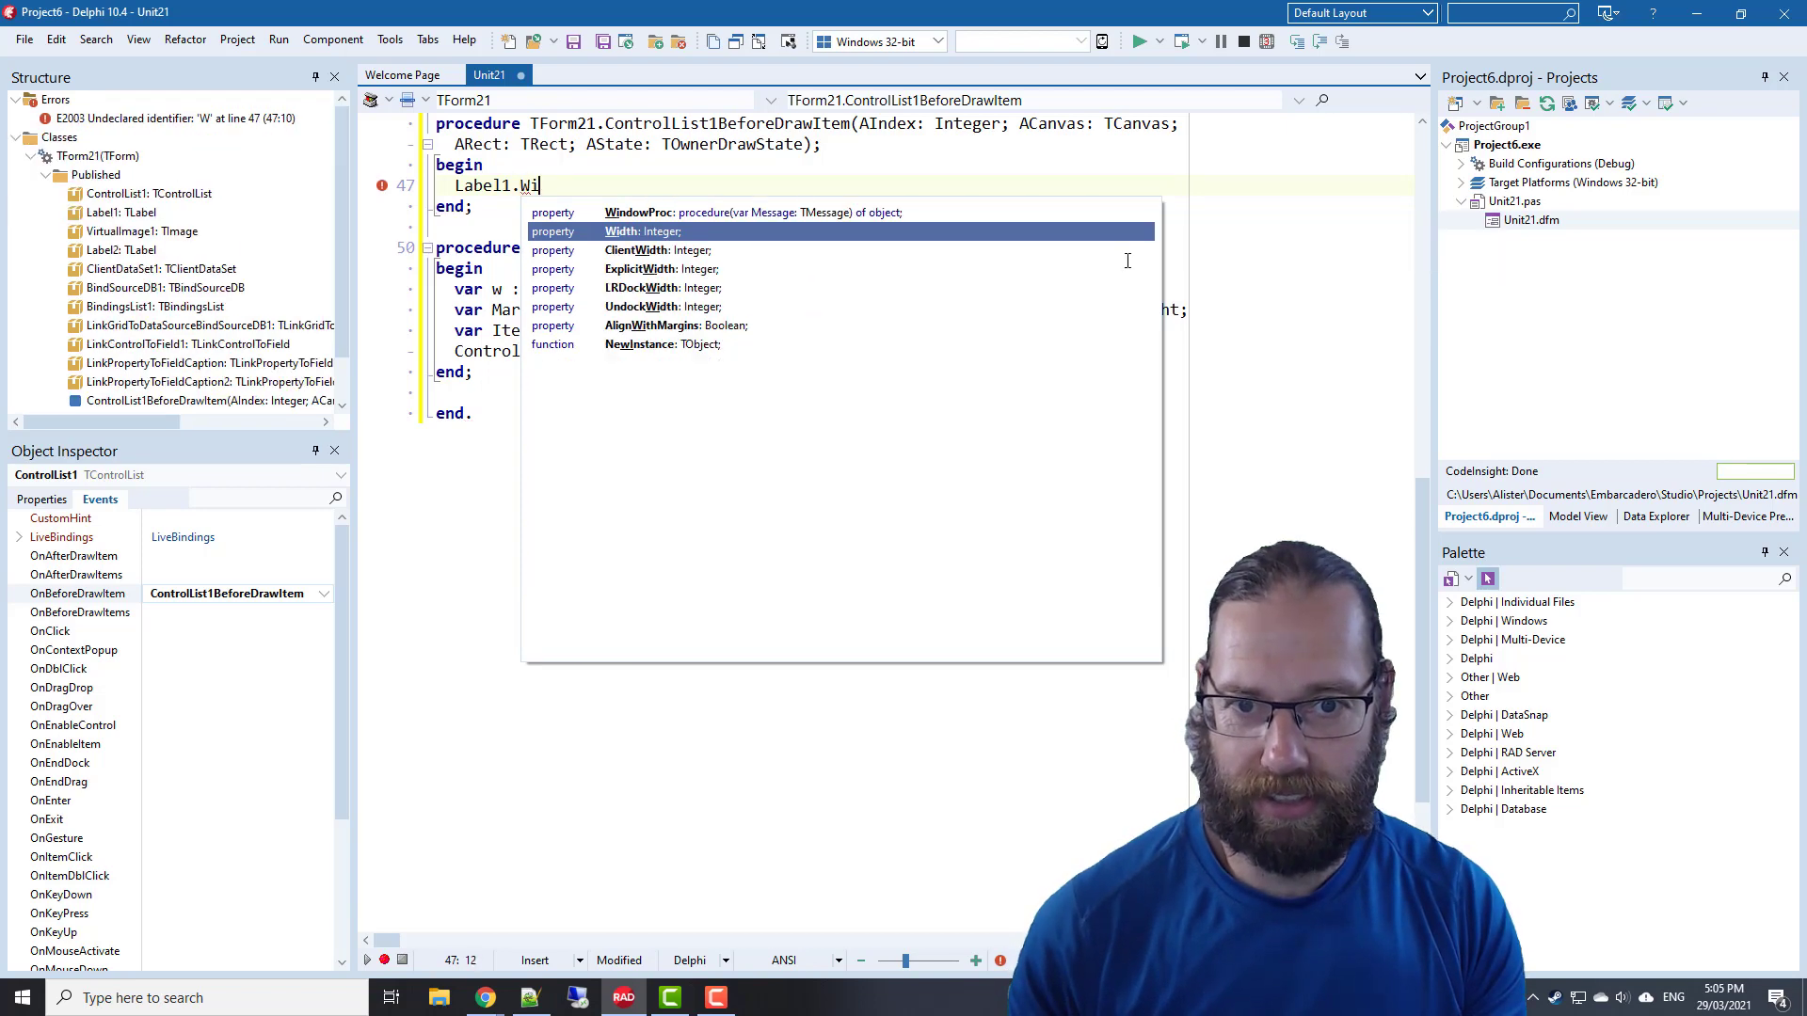
key(Backspace)
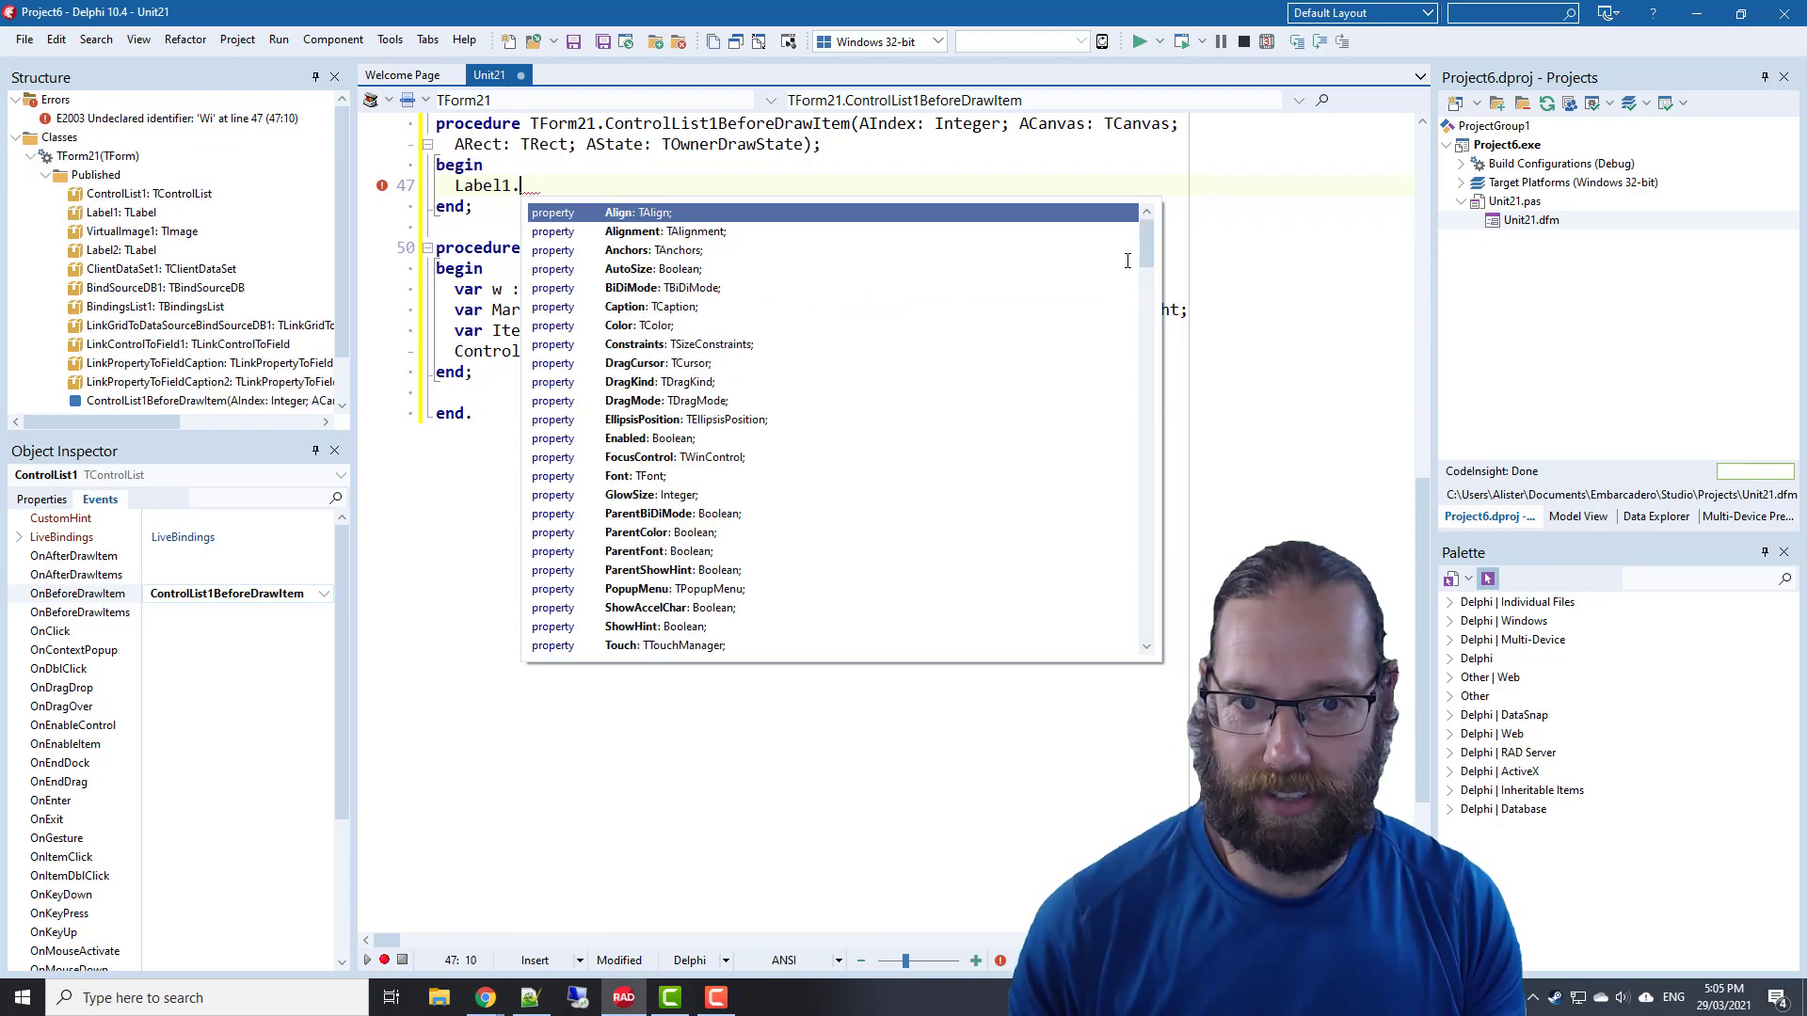
text(Width :=)
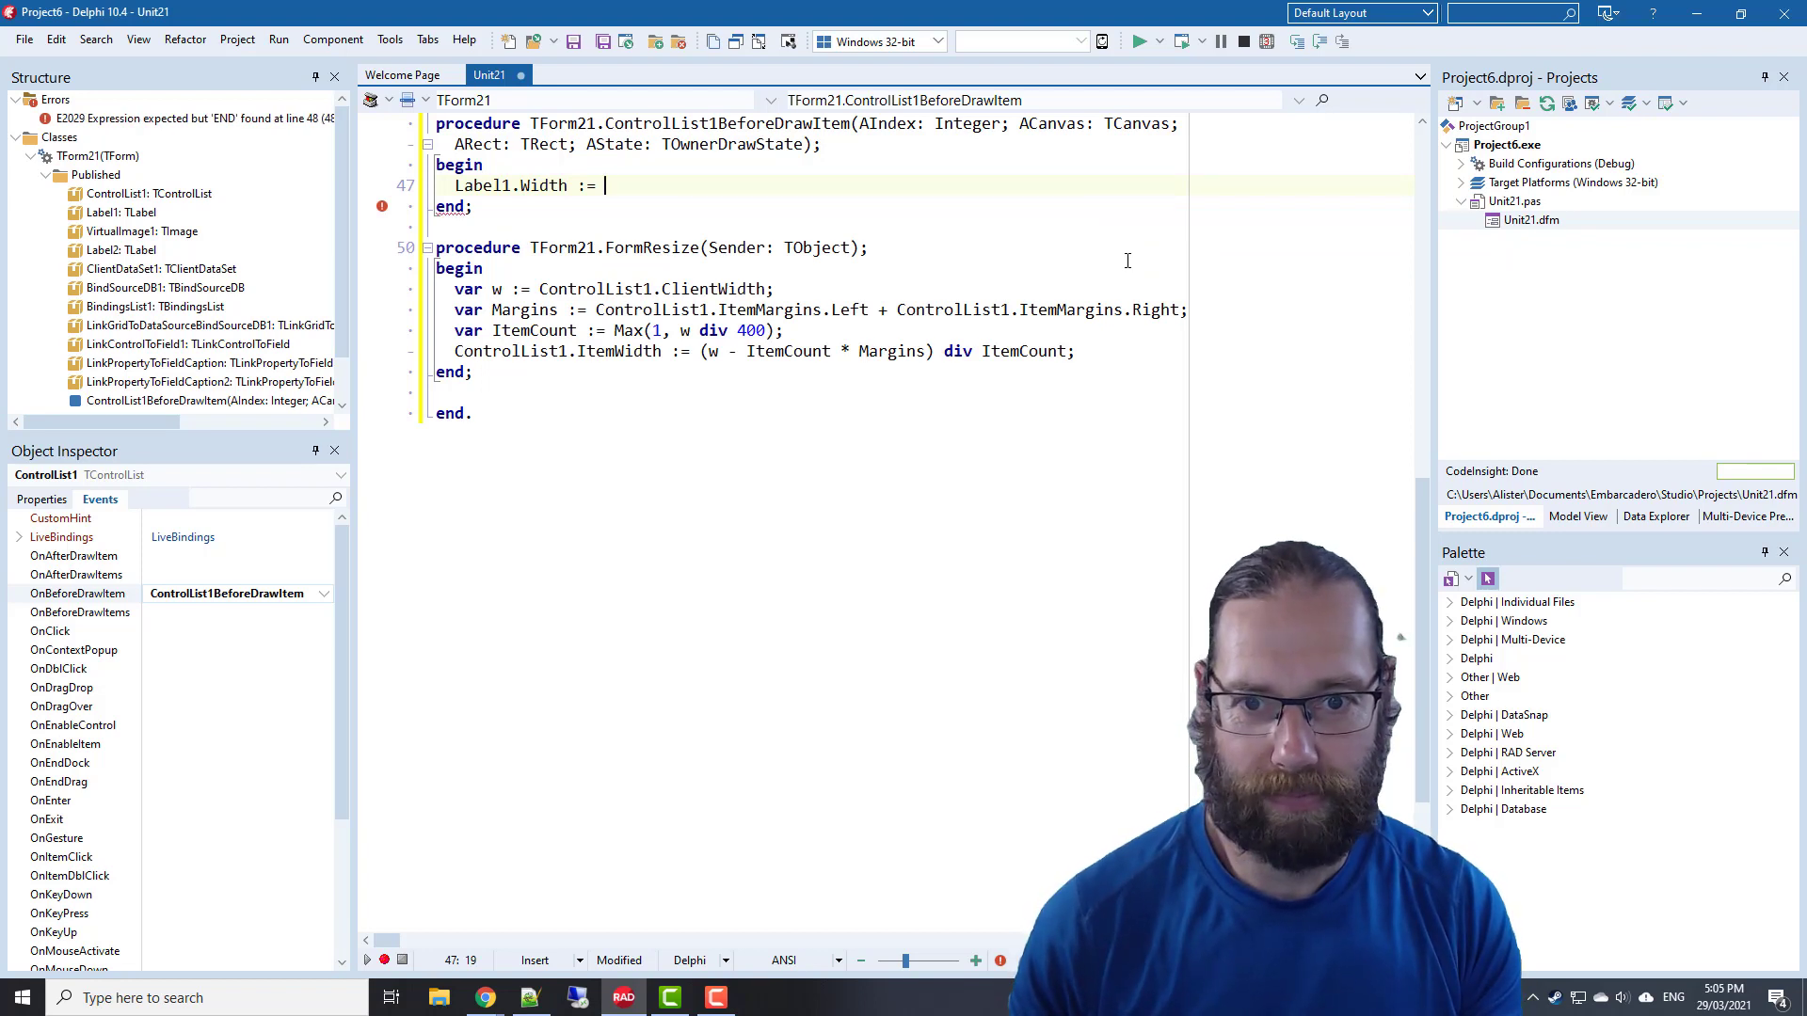
text(I)
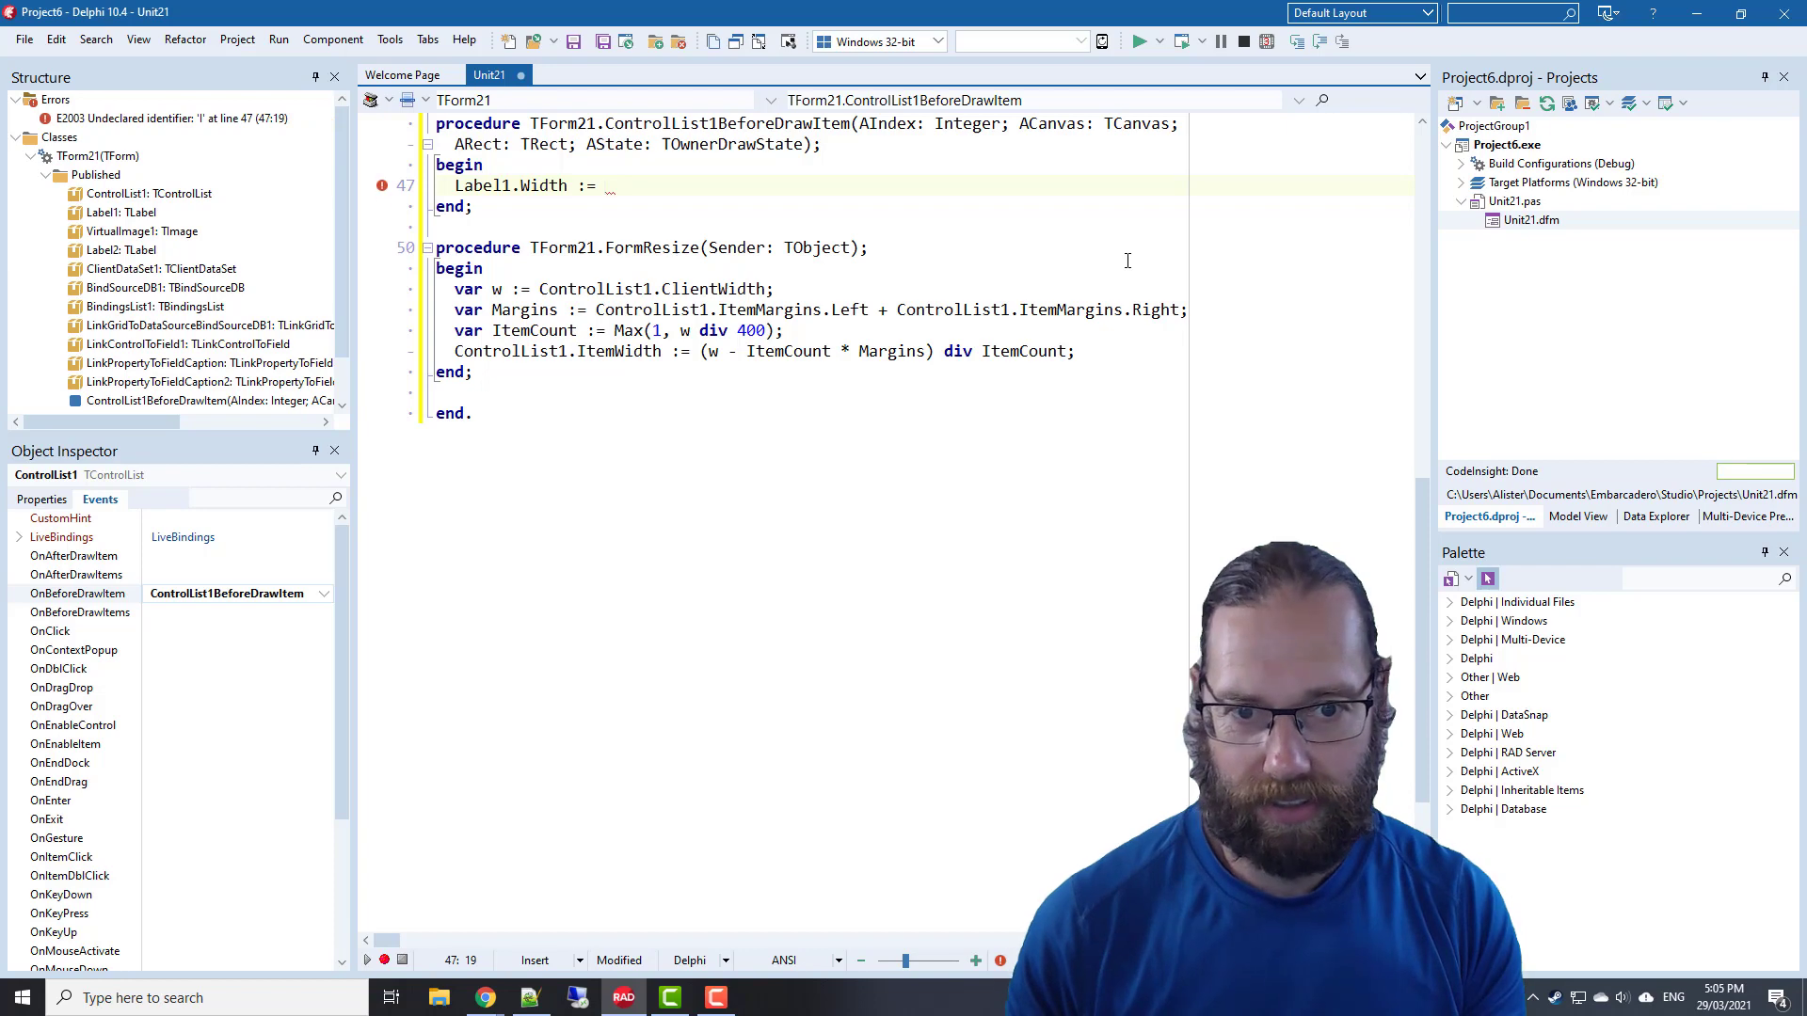
text(ControlIsi)
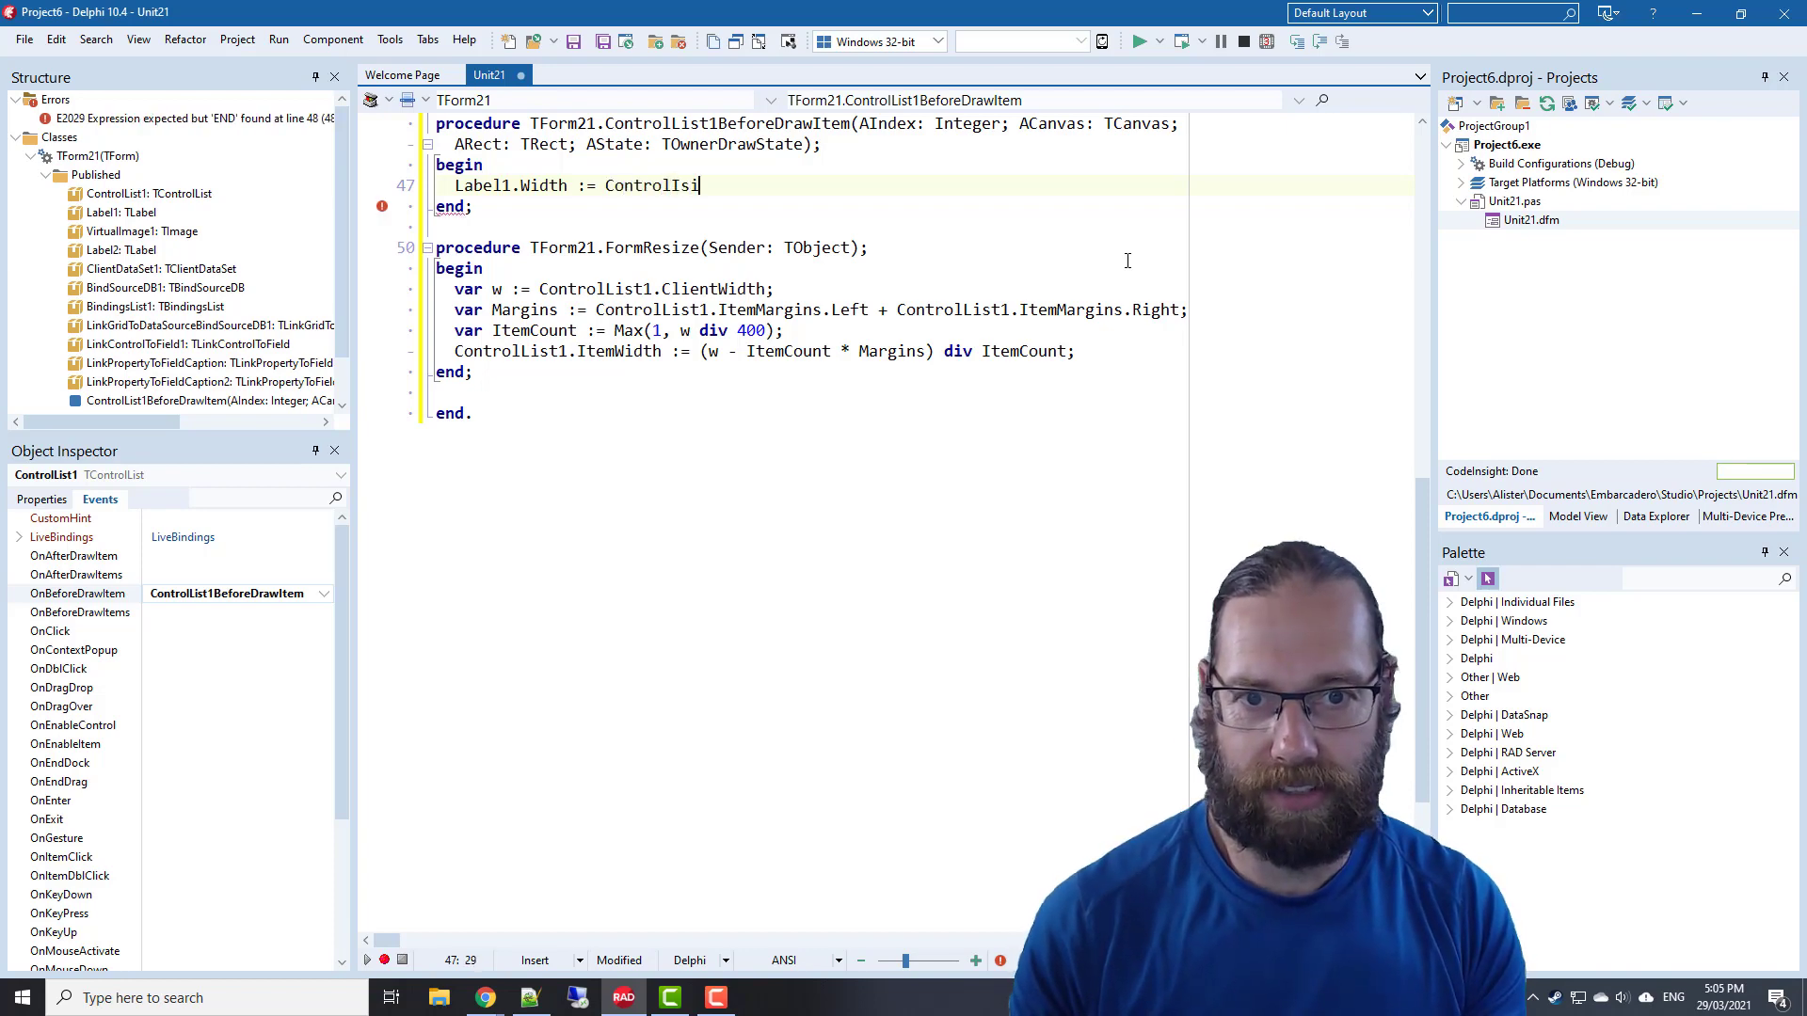
key(ctrl+space)
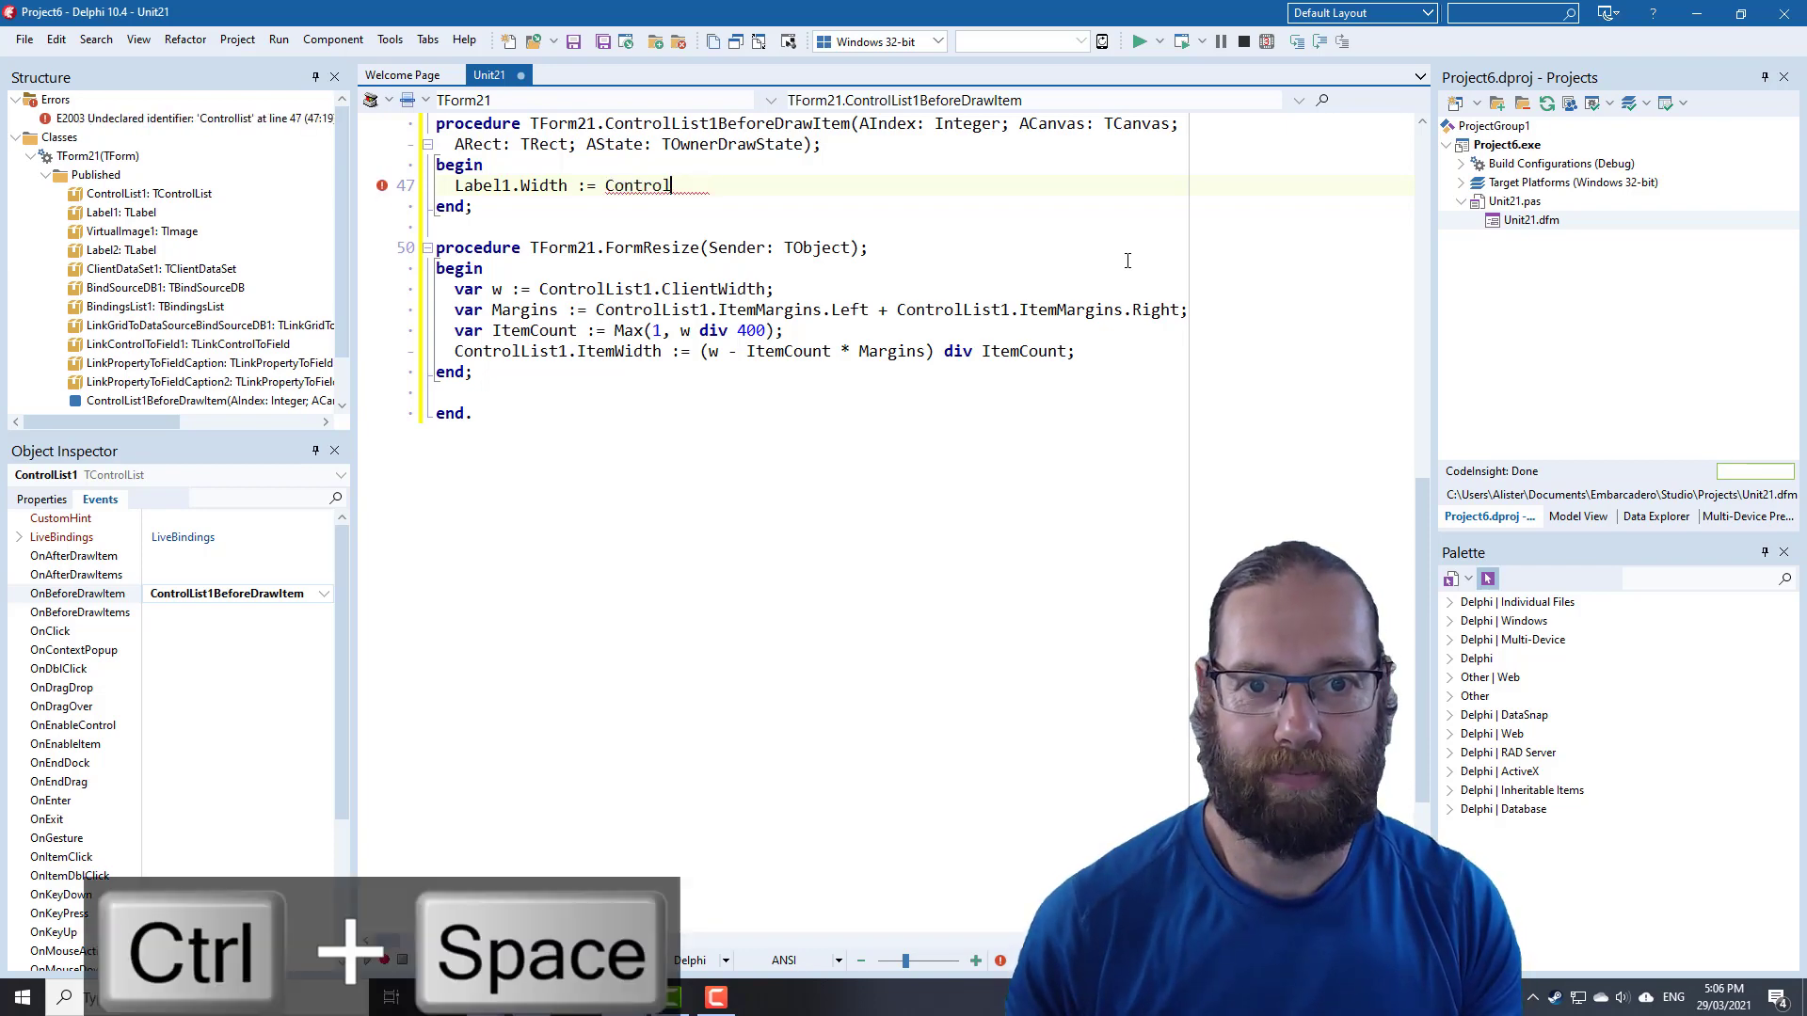
key(ctrl+space)
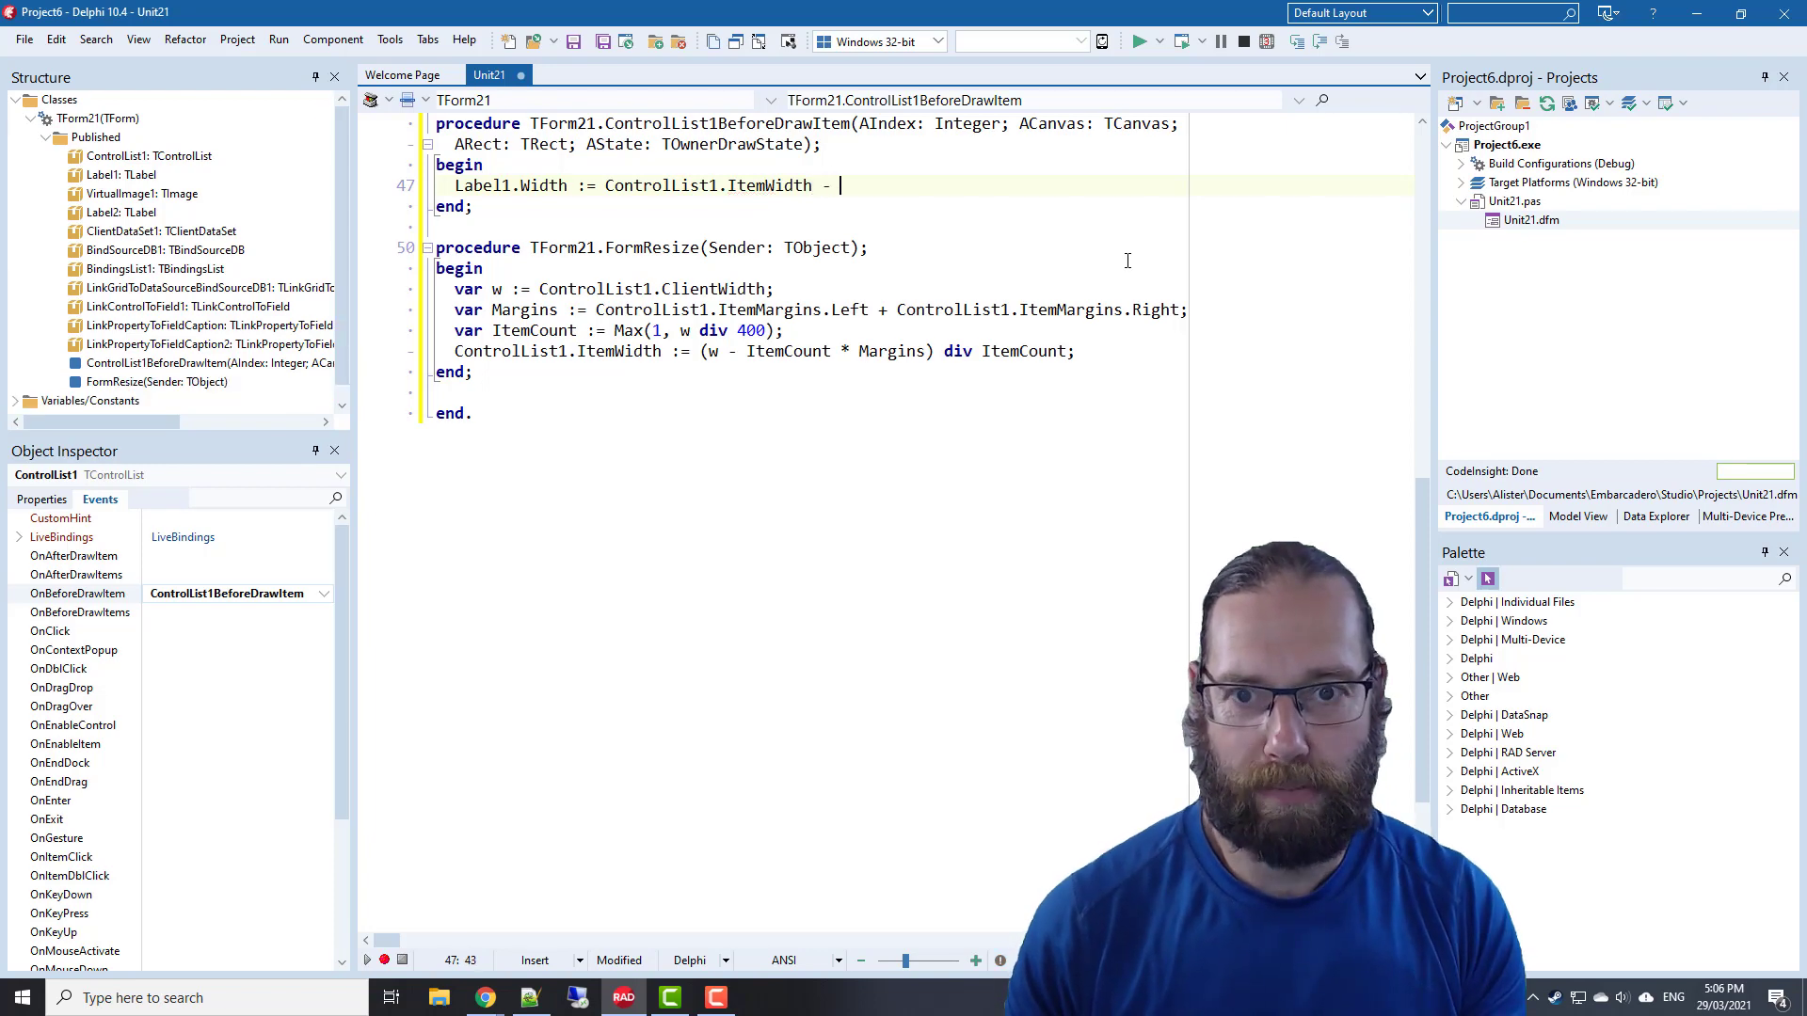
text(Label1.Left;)
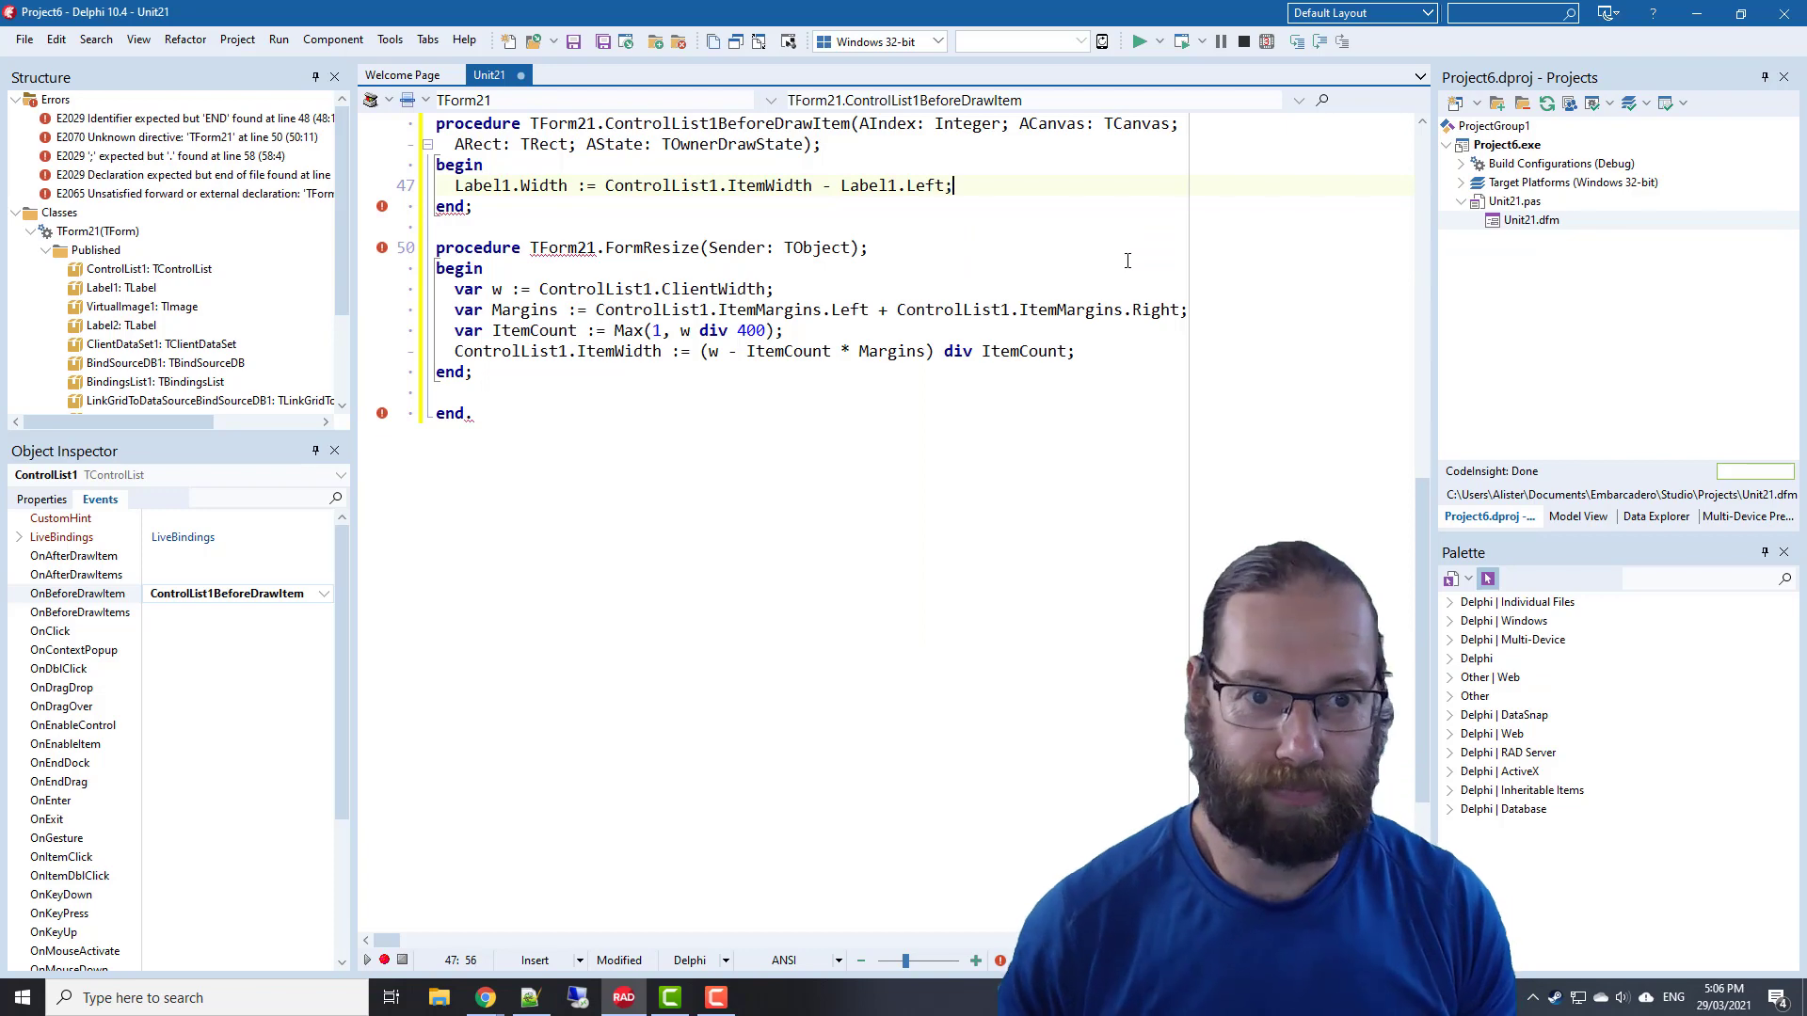
click(1186, 42)
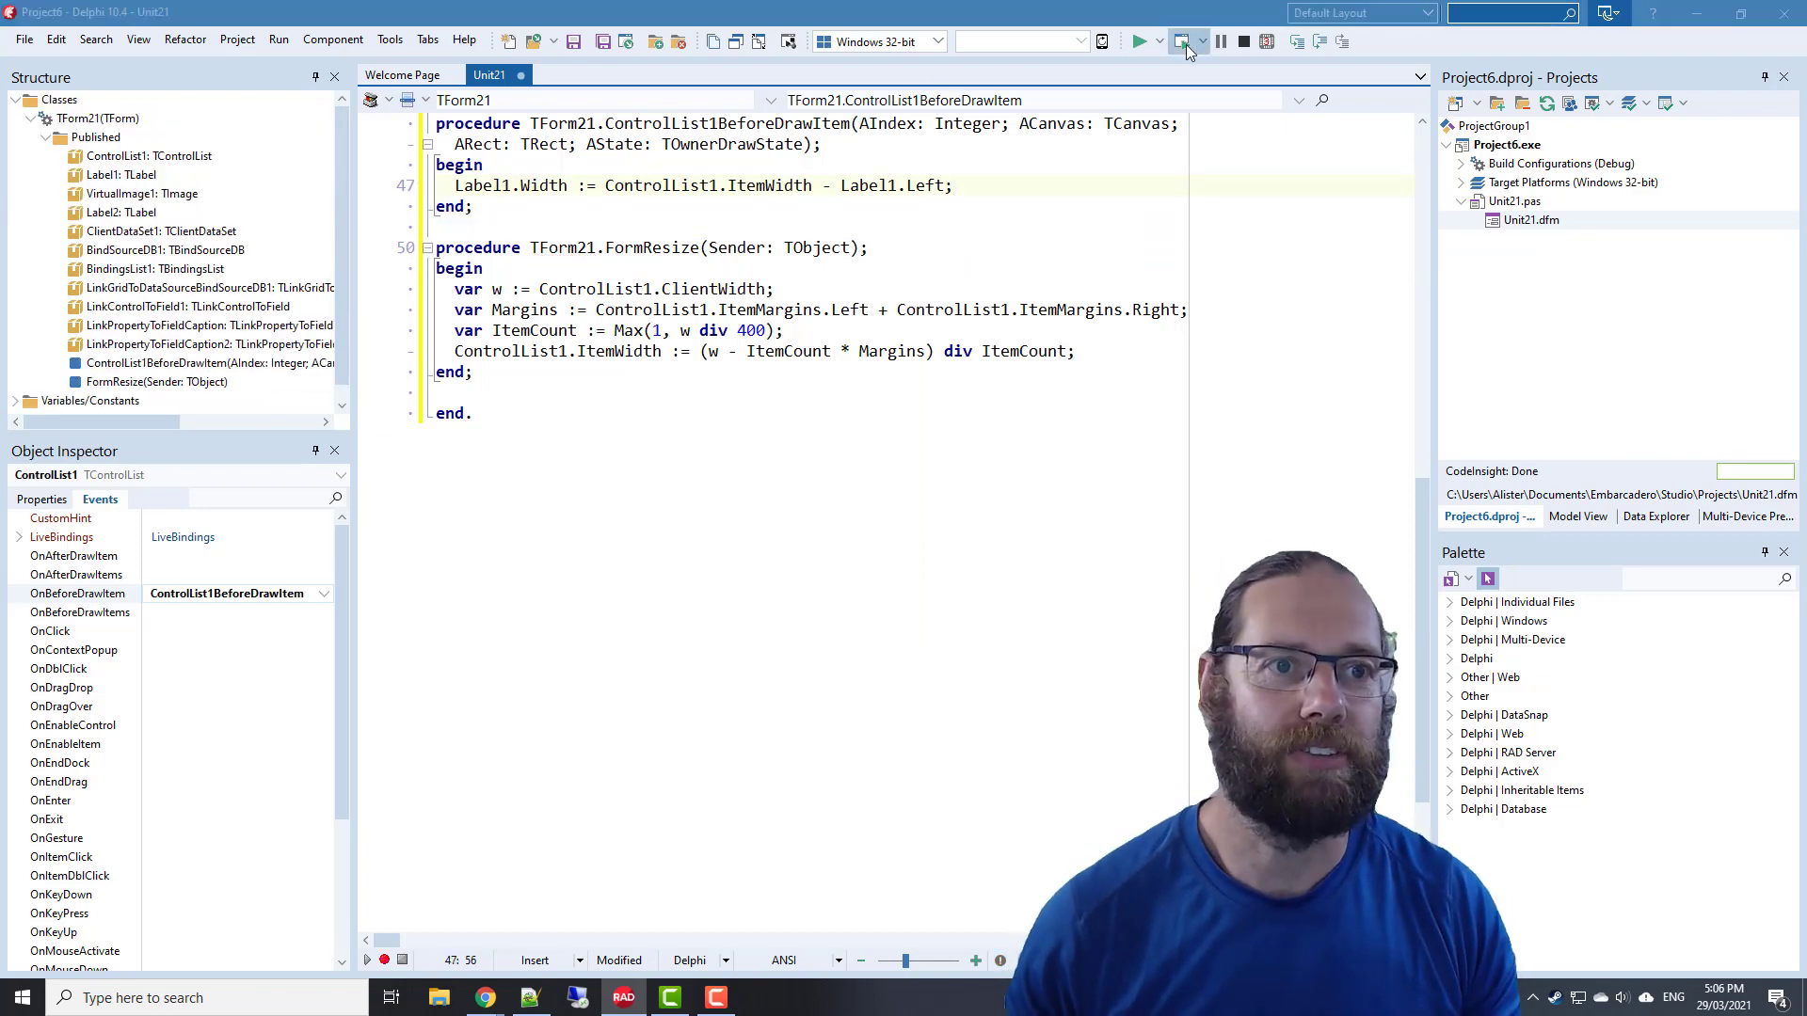
click(1141, 41)
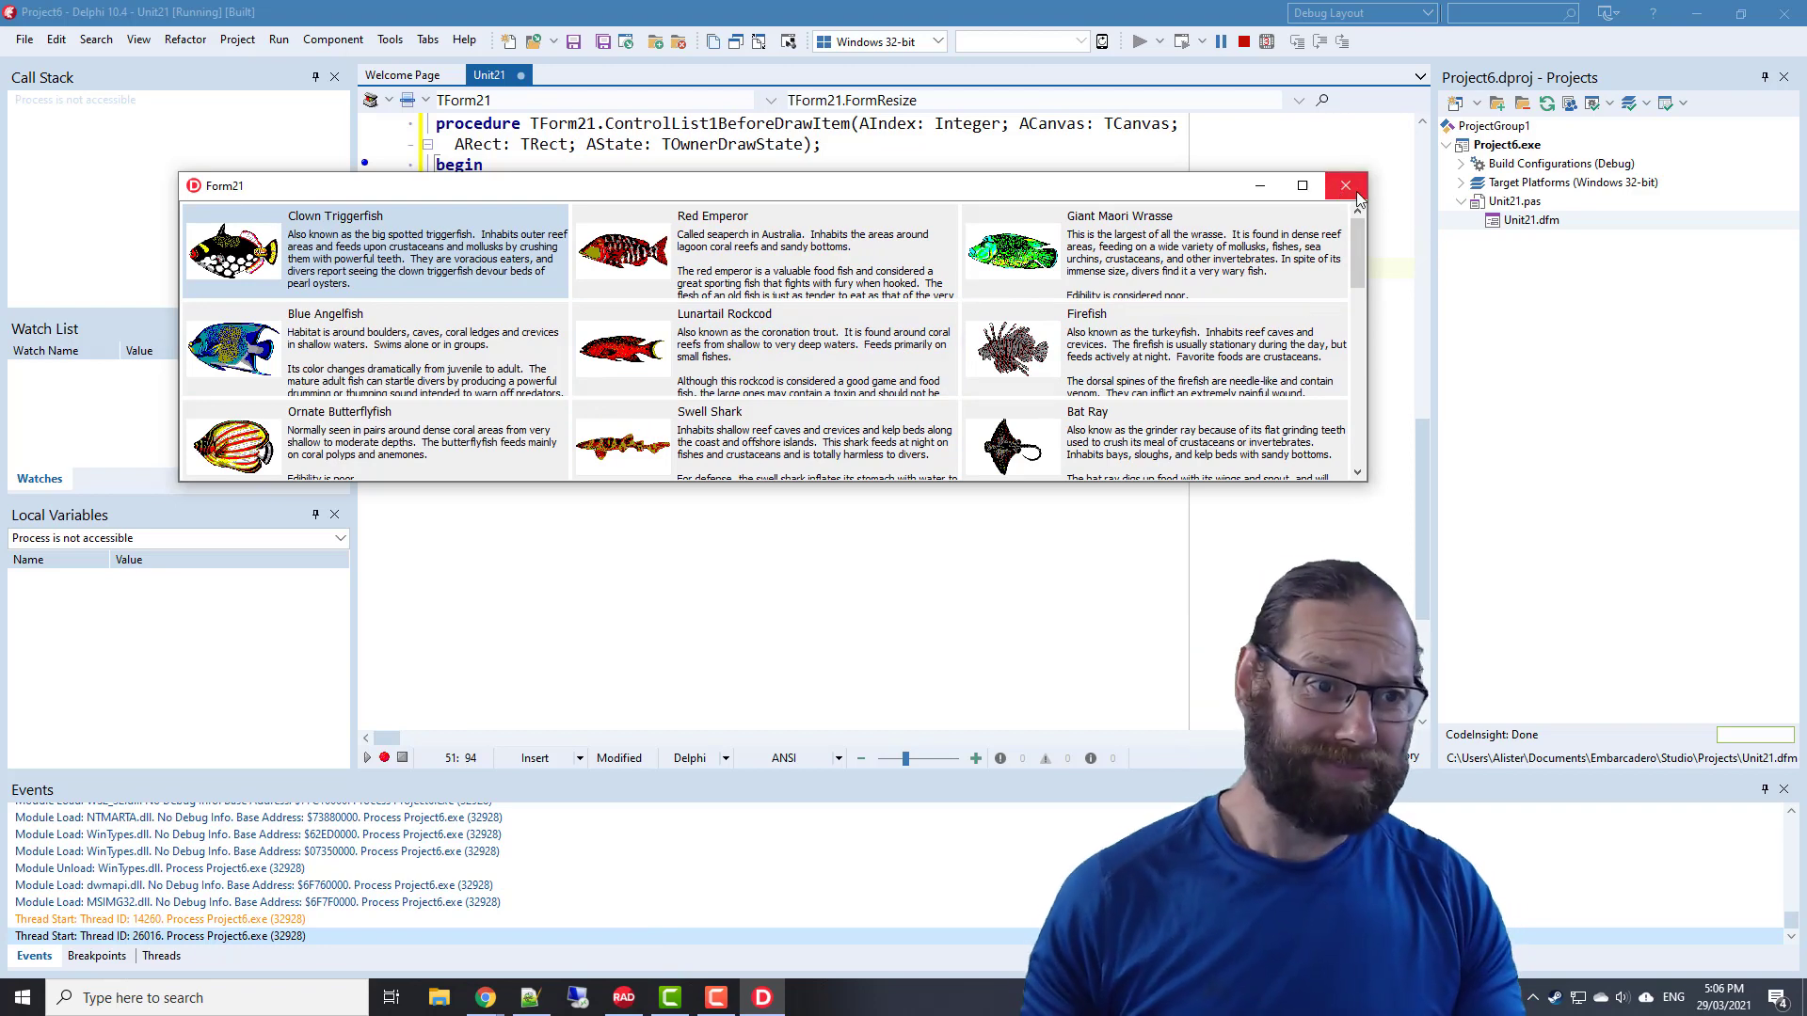
click(1344, 185)
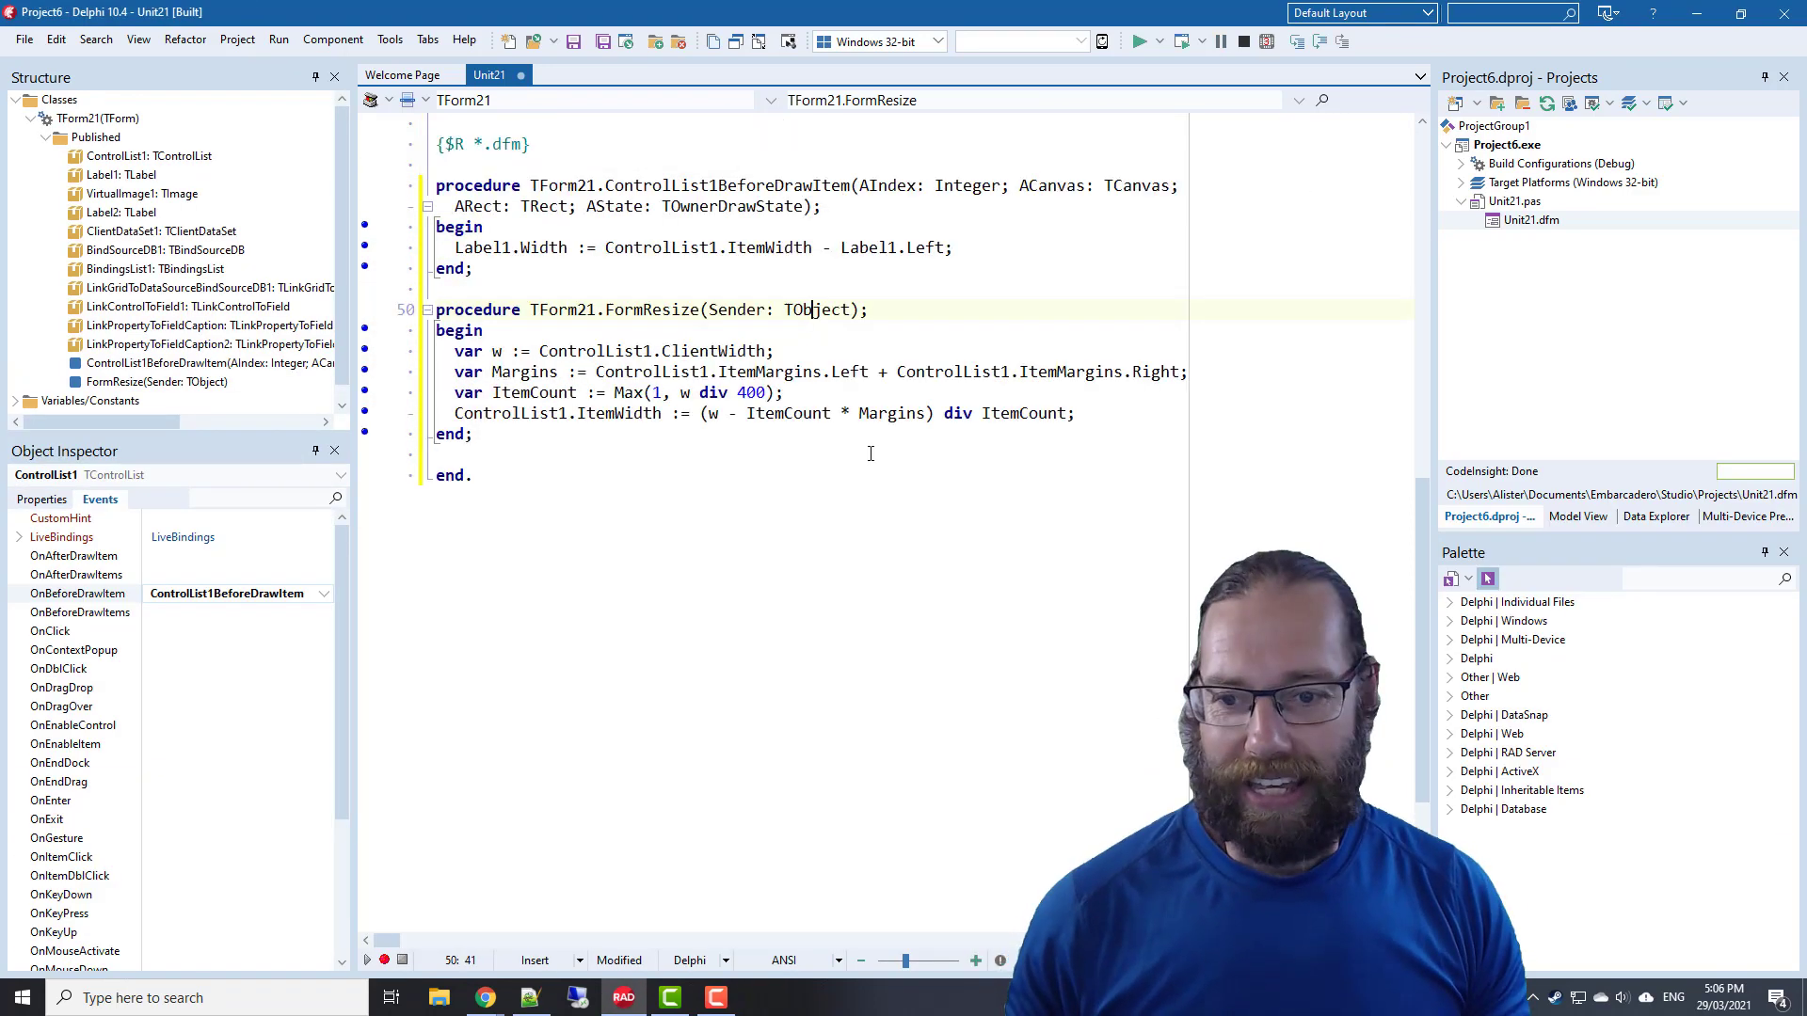
Switch to the form designer to view Form21's ControlList1 tile and Label1
key(f12)
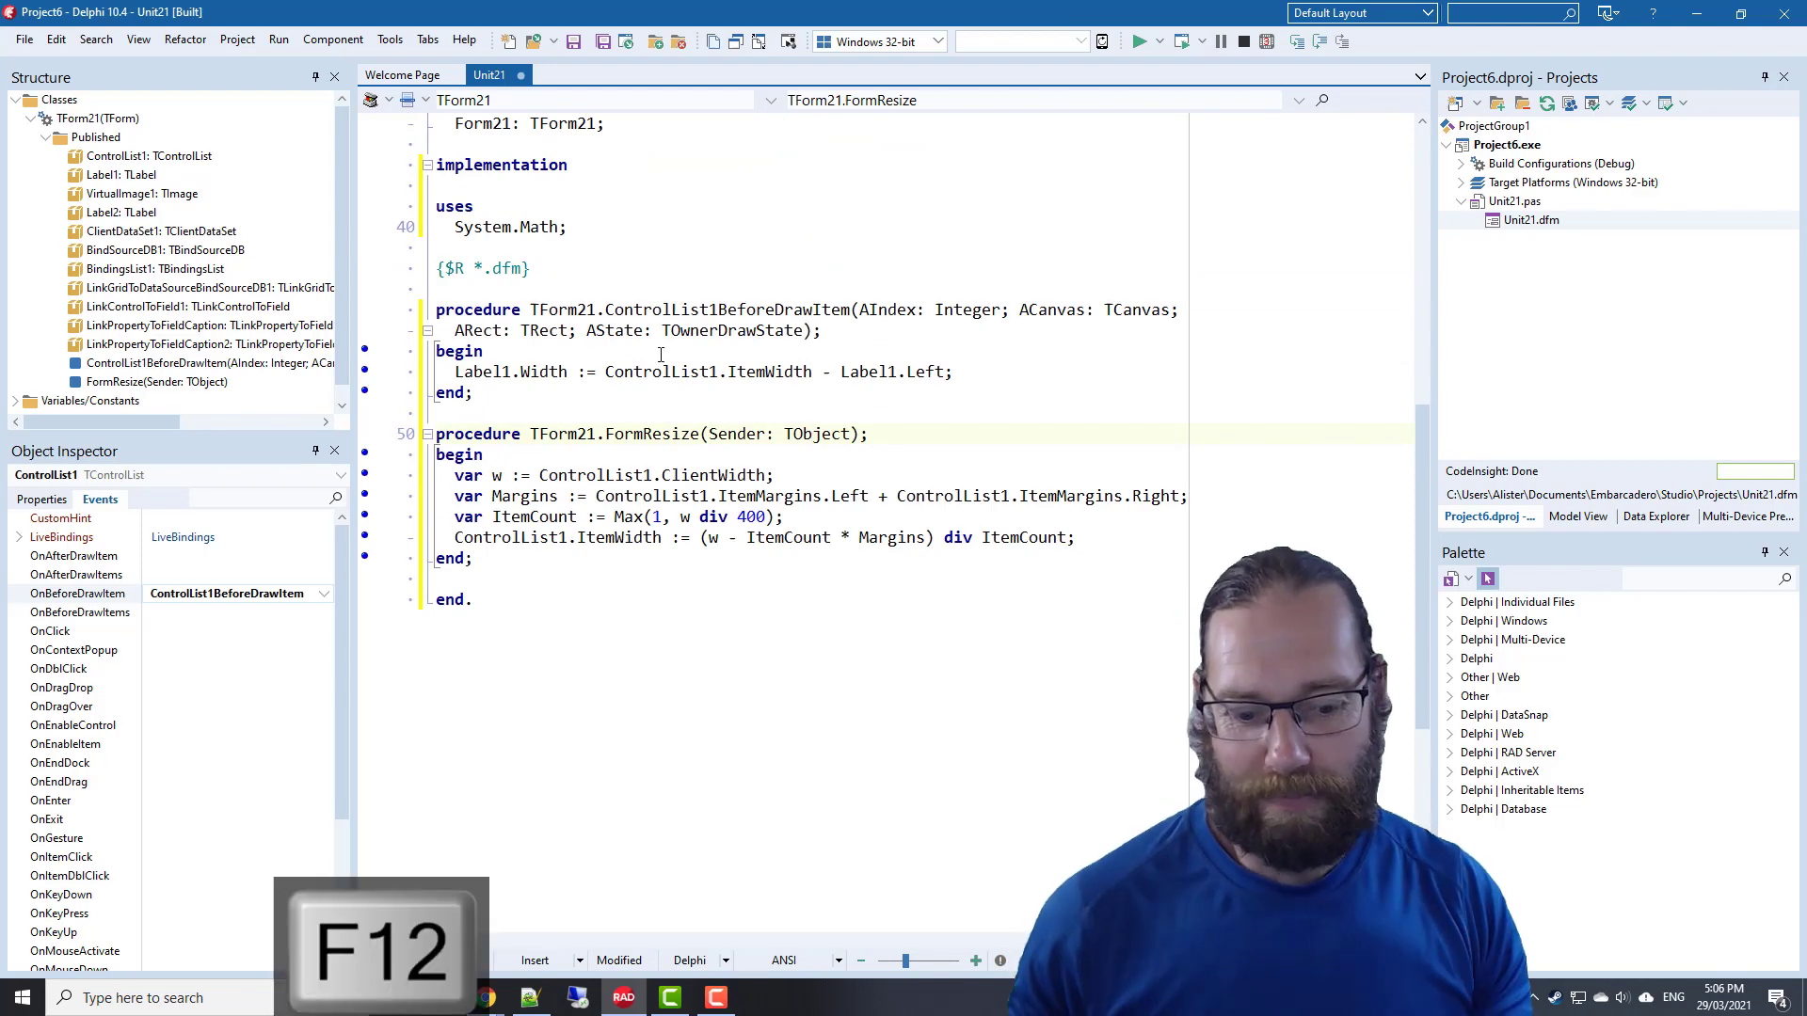
key(F12)
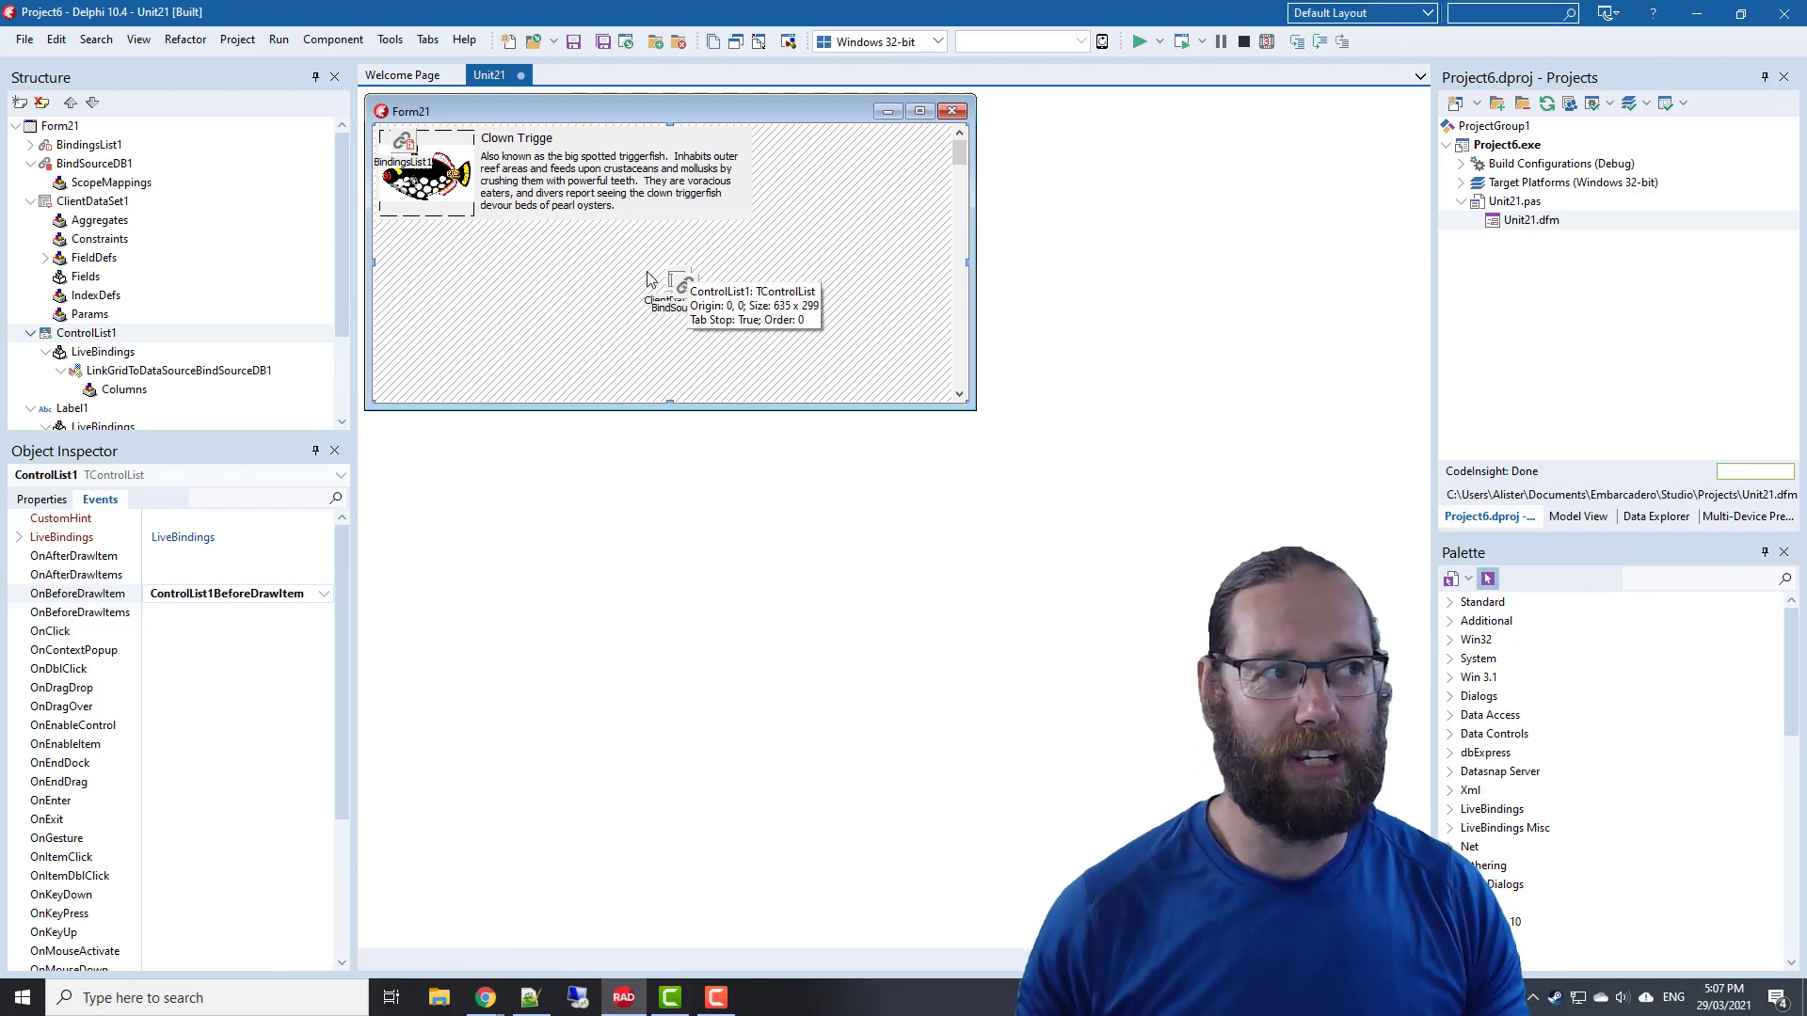
mouse_move(541, 216)
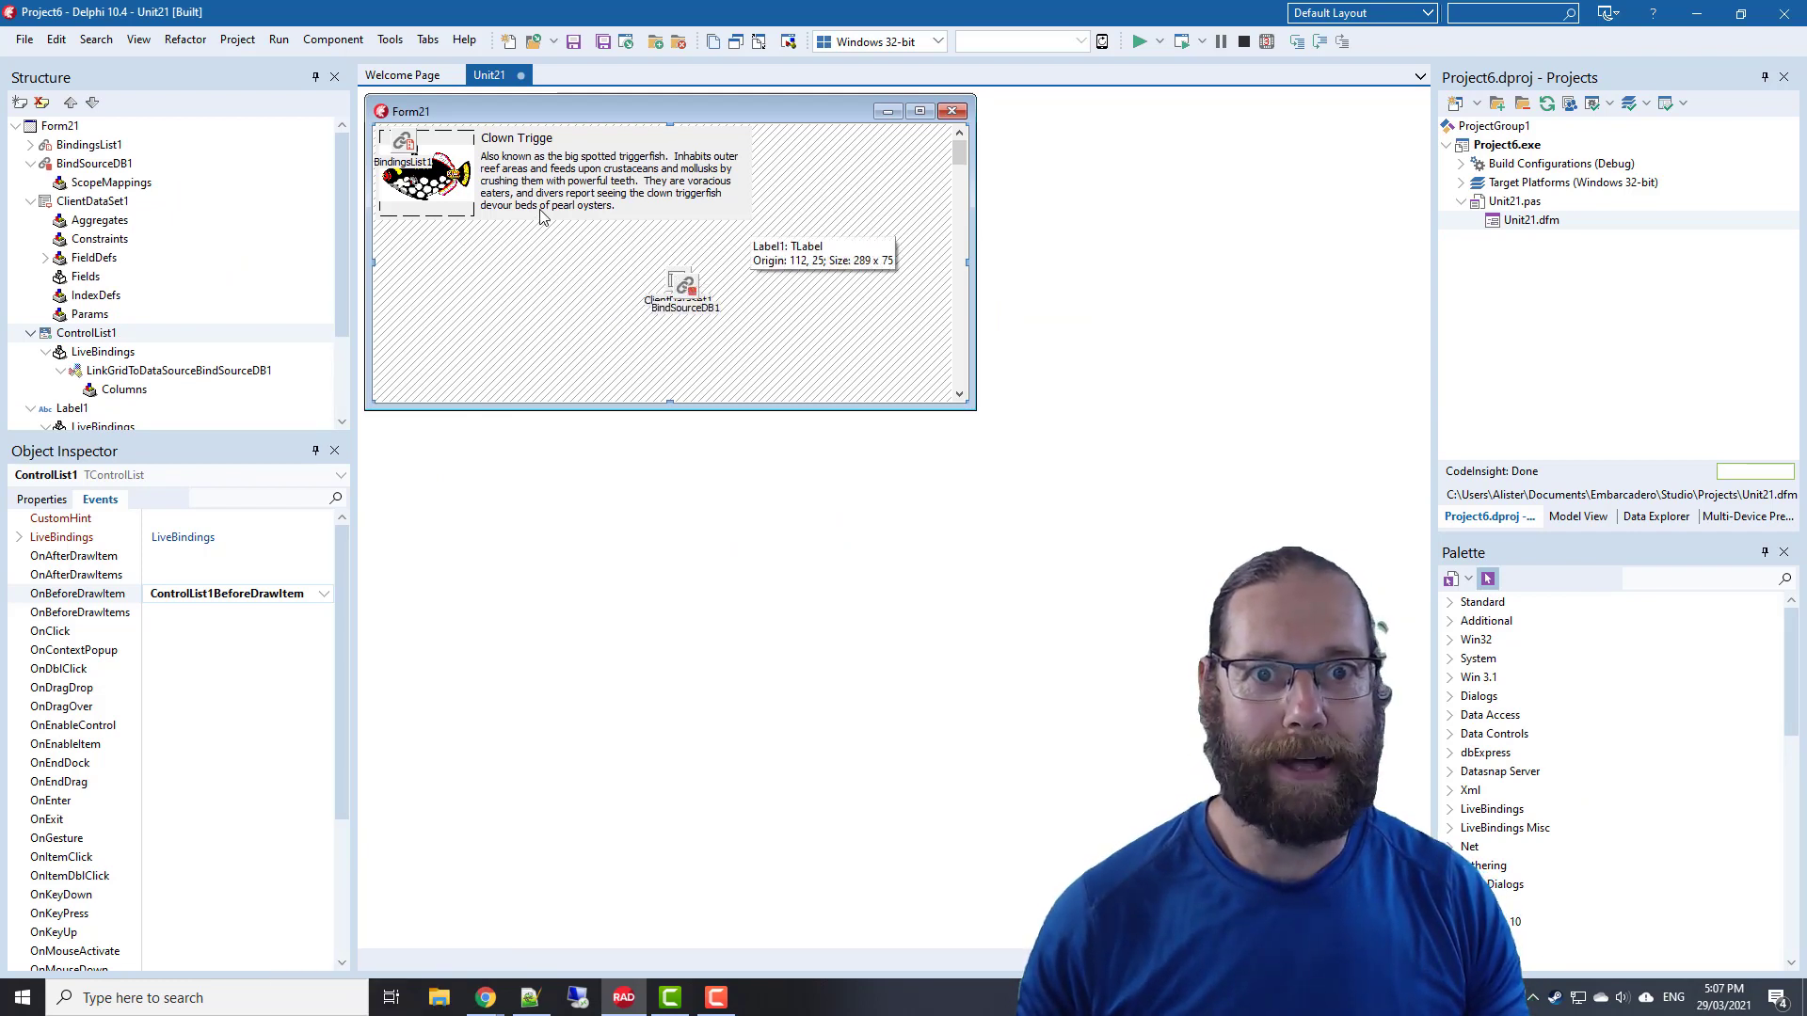
mouse_move(698, 341)
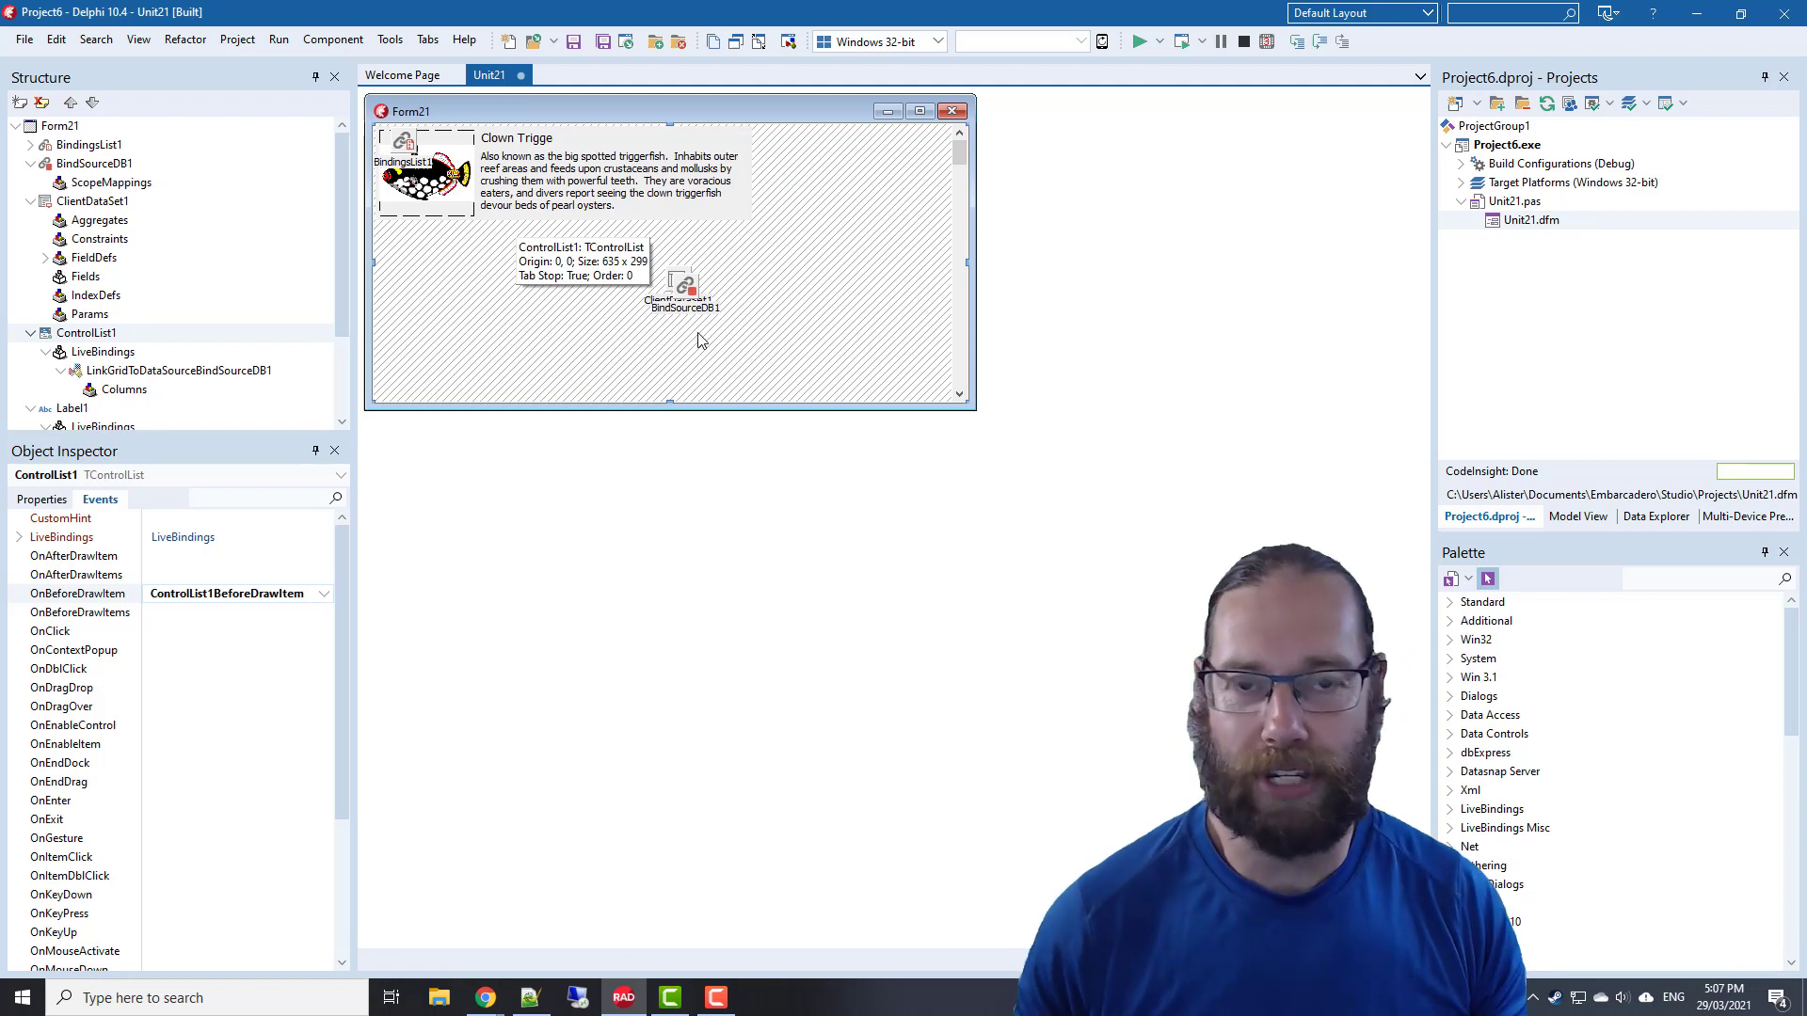
mouse_move(609, 280)
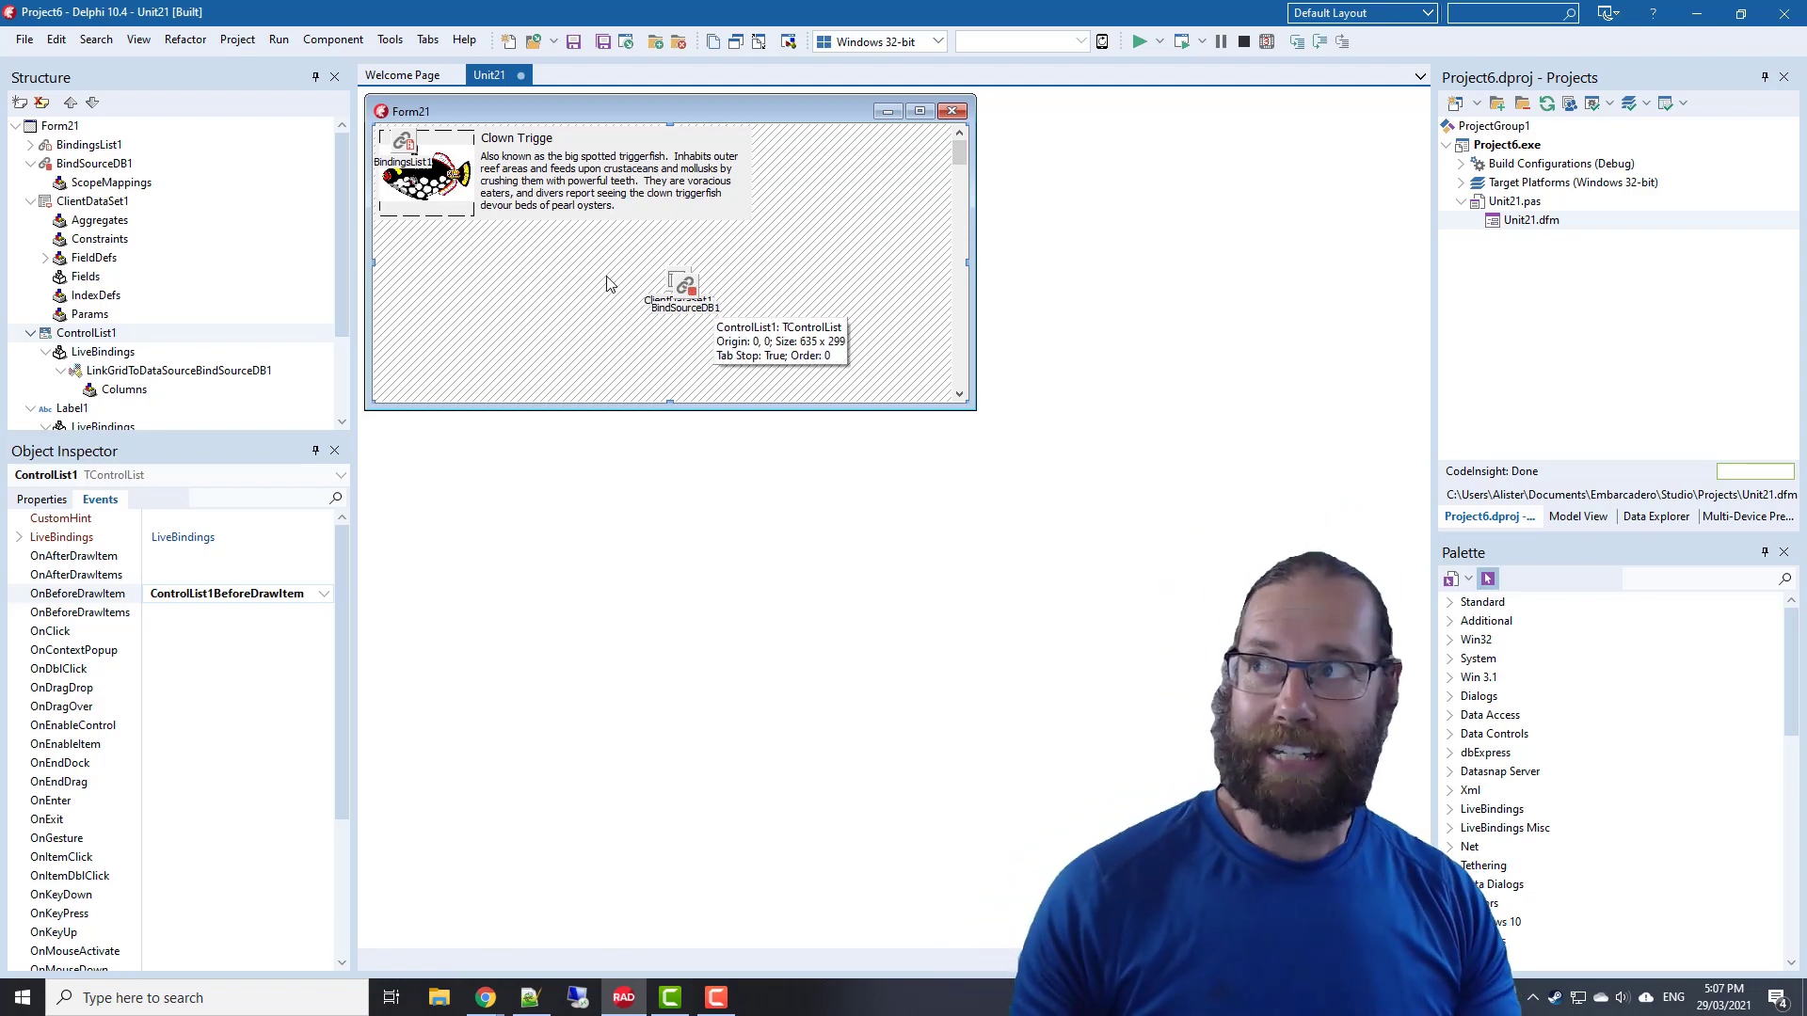
mouse_move(620, 340)
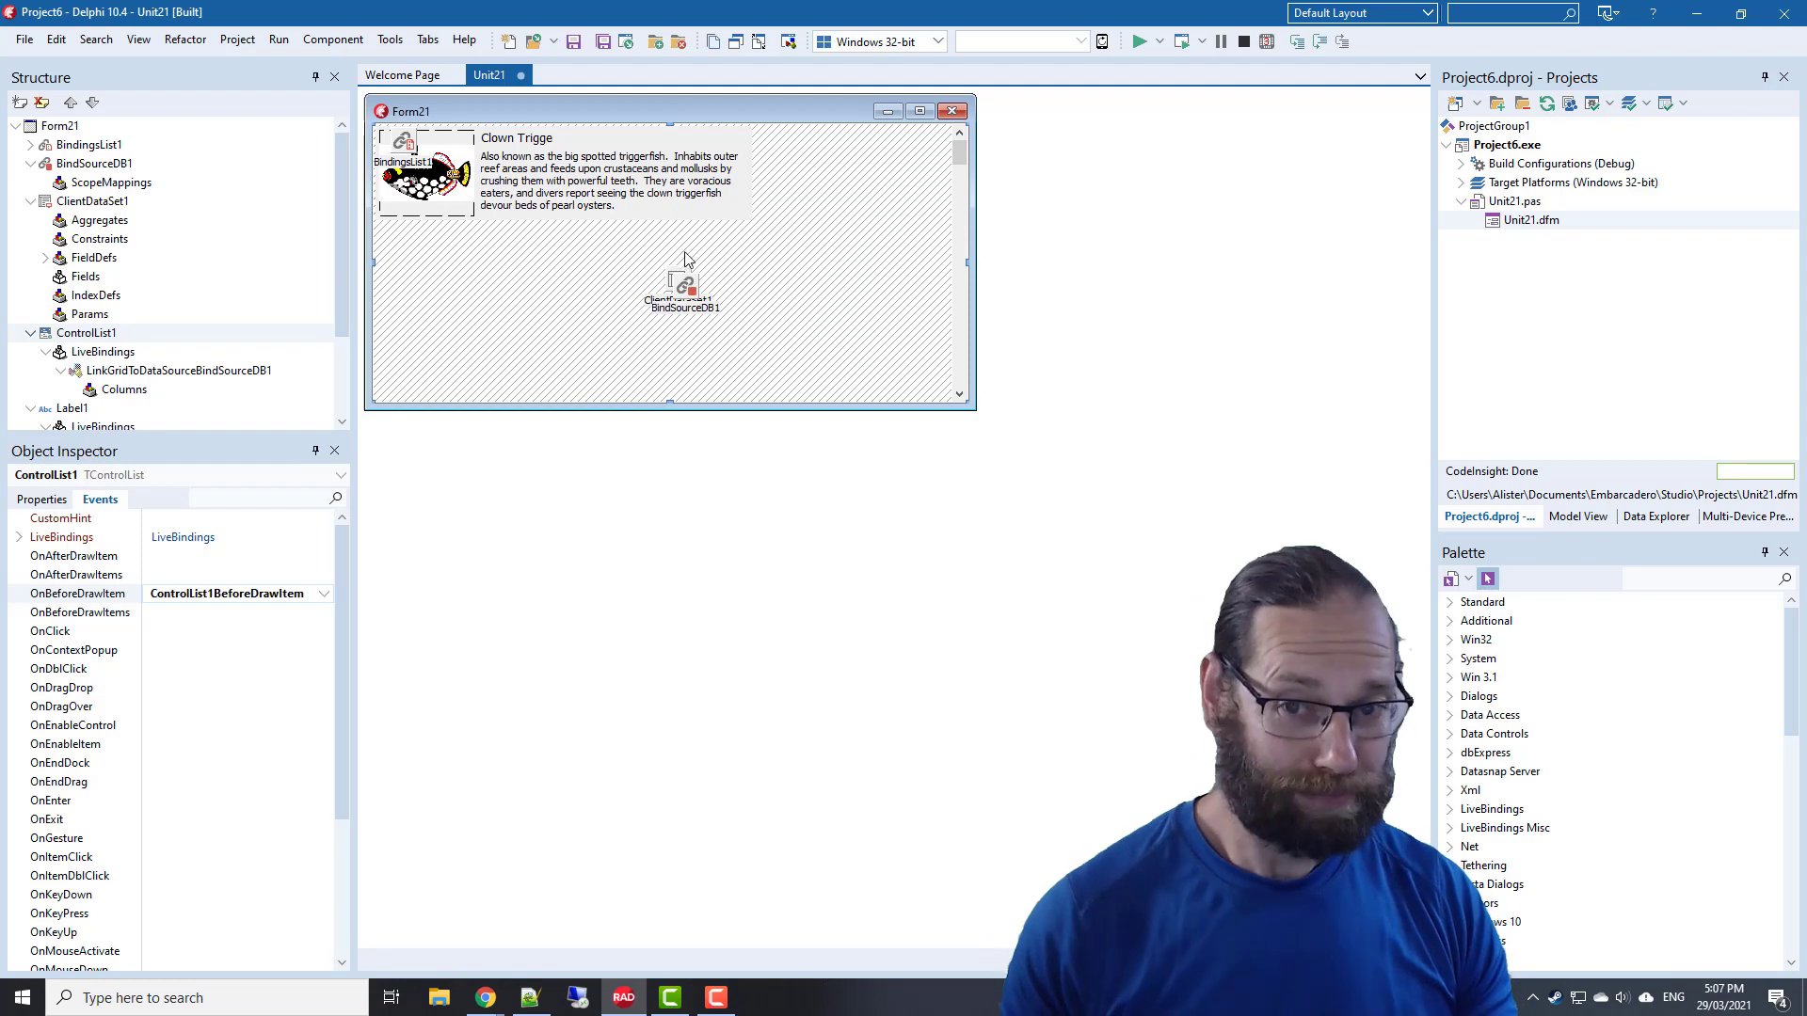
mouse_move(734, 227)
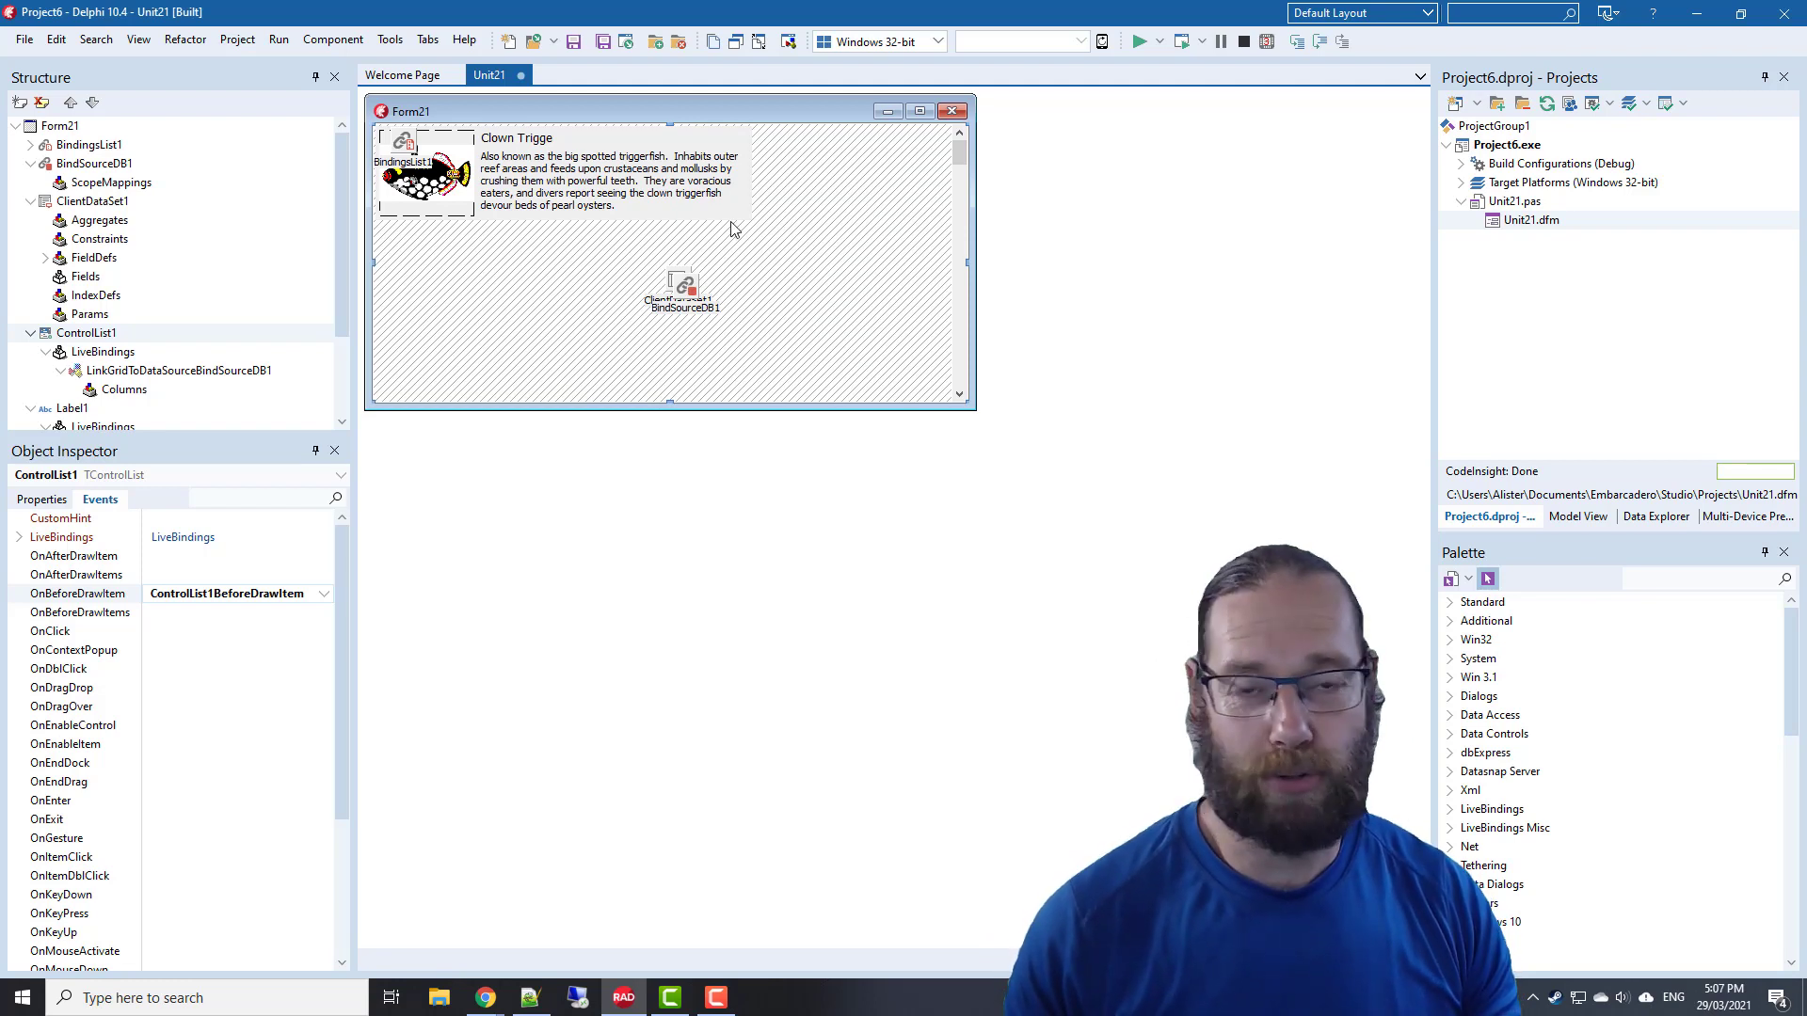
mouse_move(576, 271)
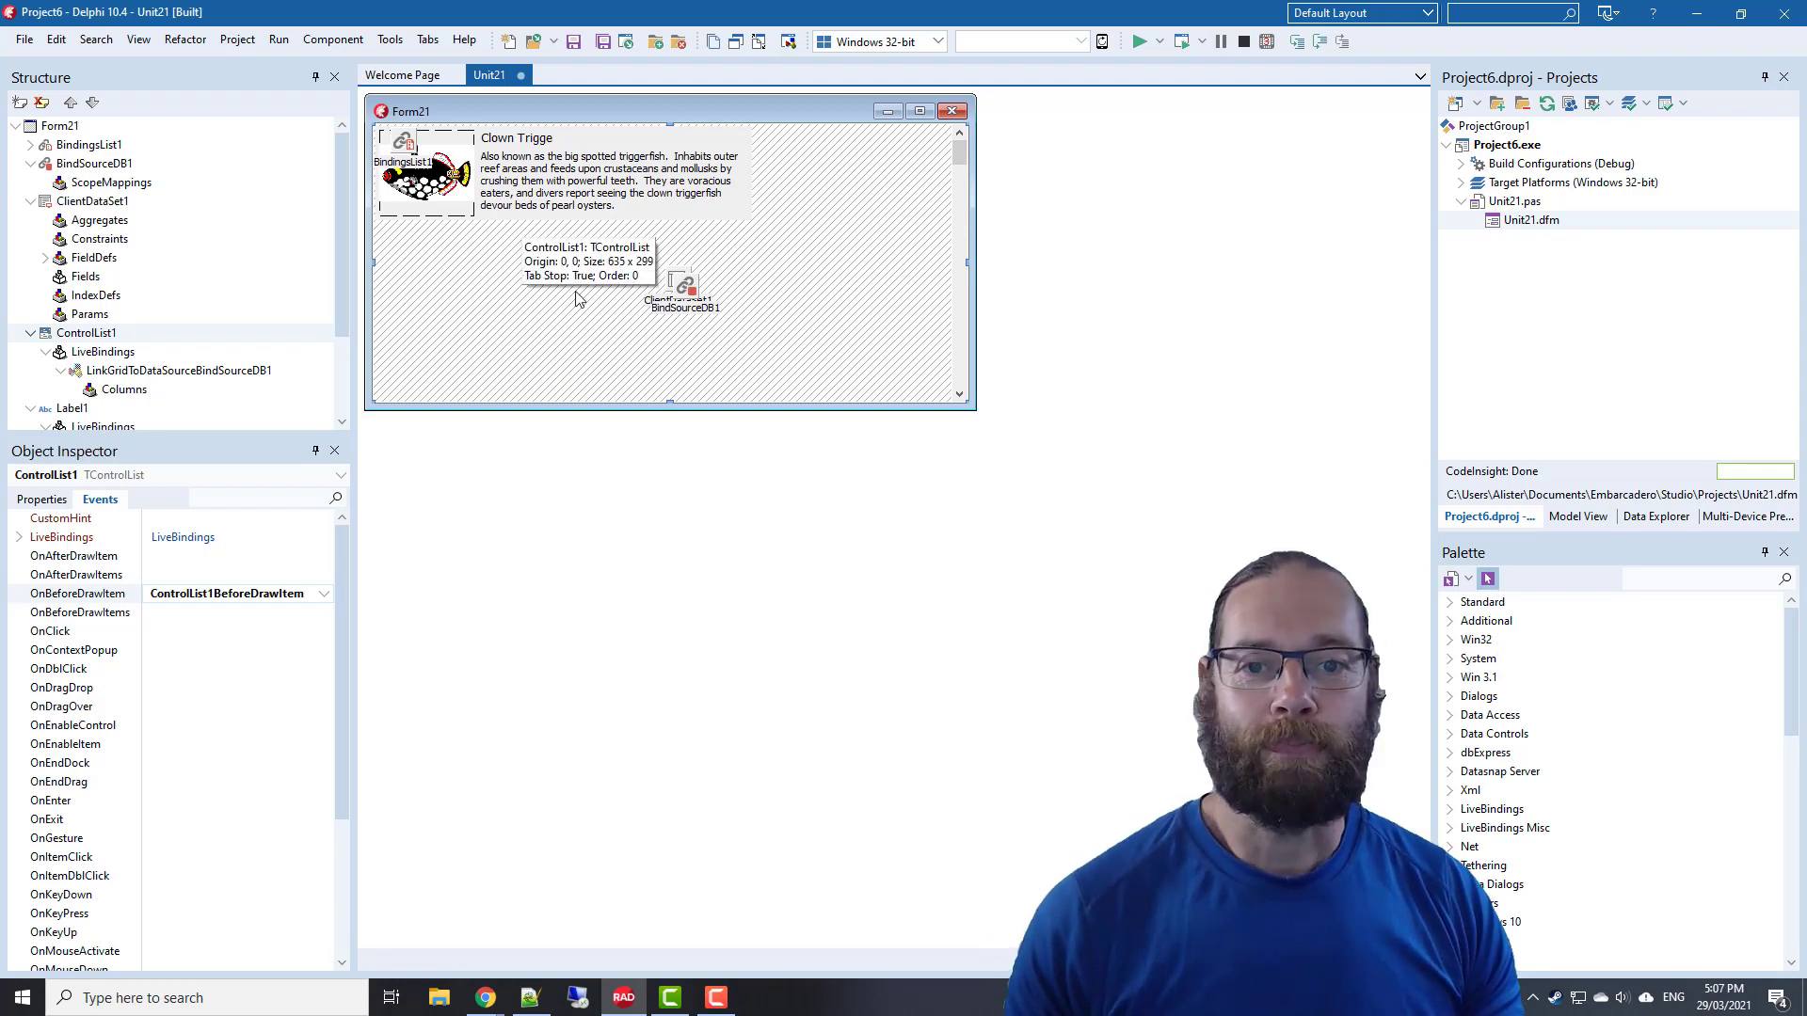